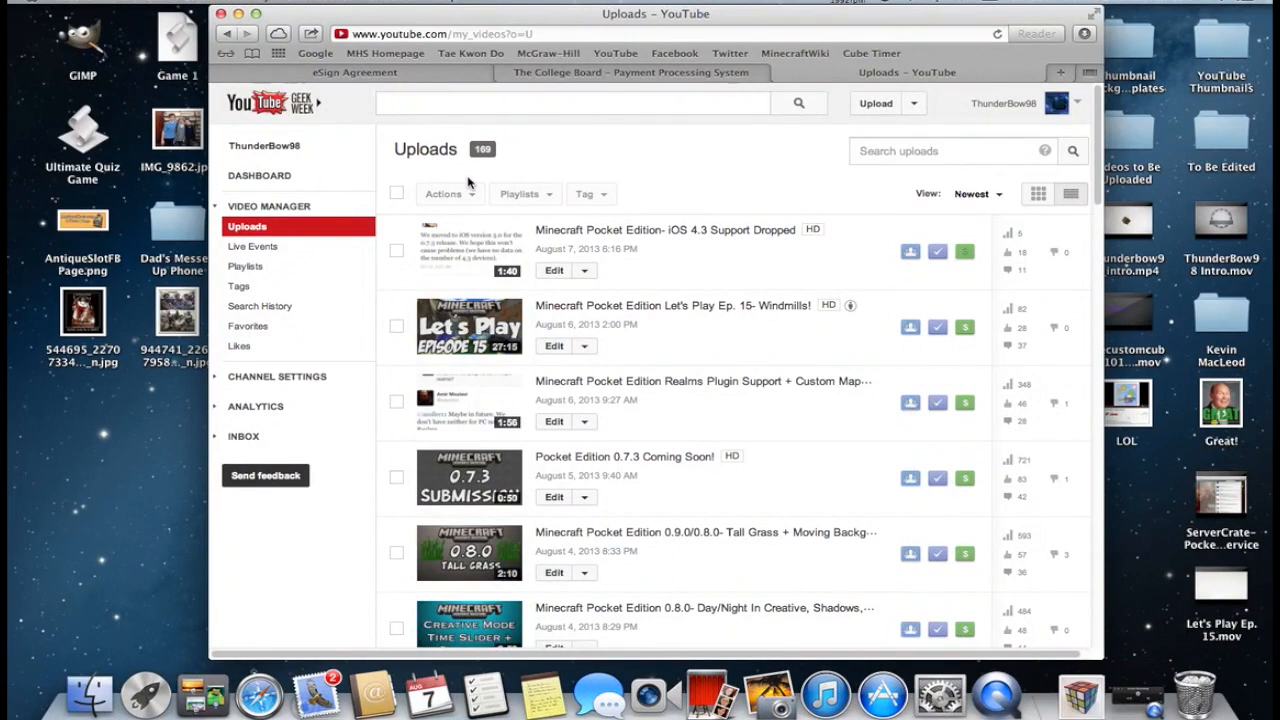
mouse_move(740, 152)
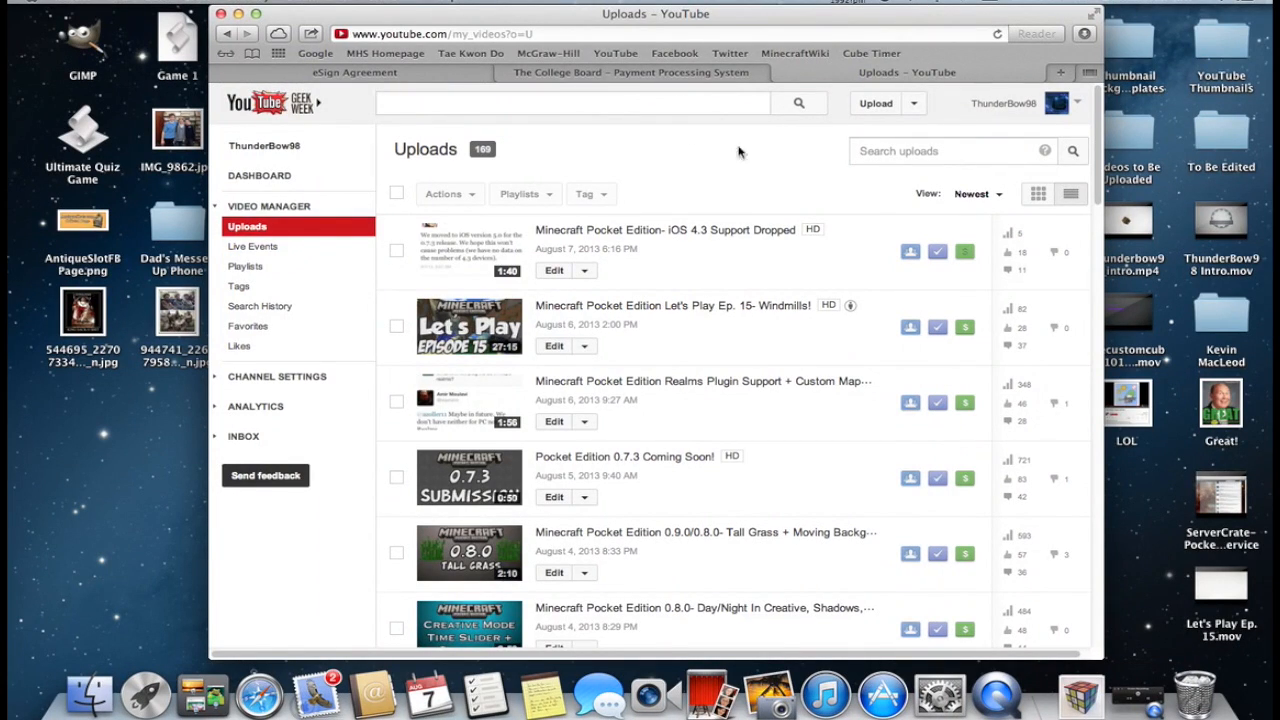
mouse_move(750, 196)
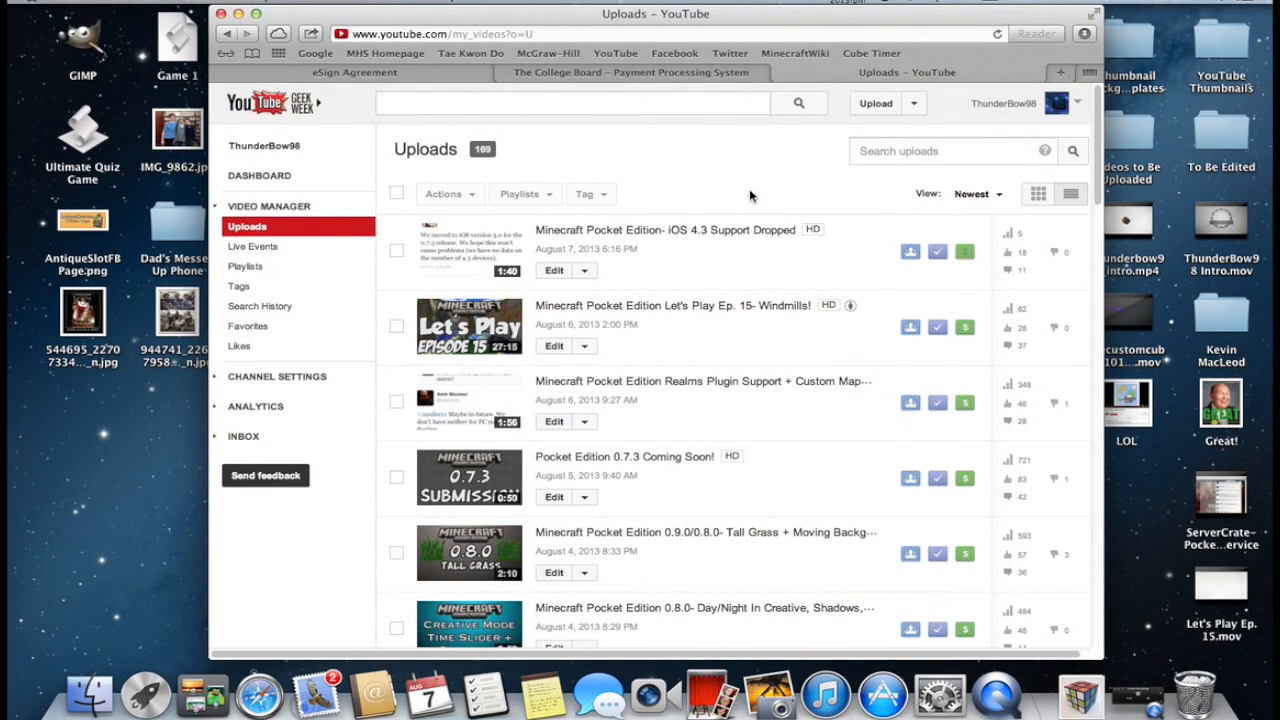
mouse_move(478, 314)
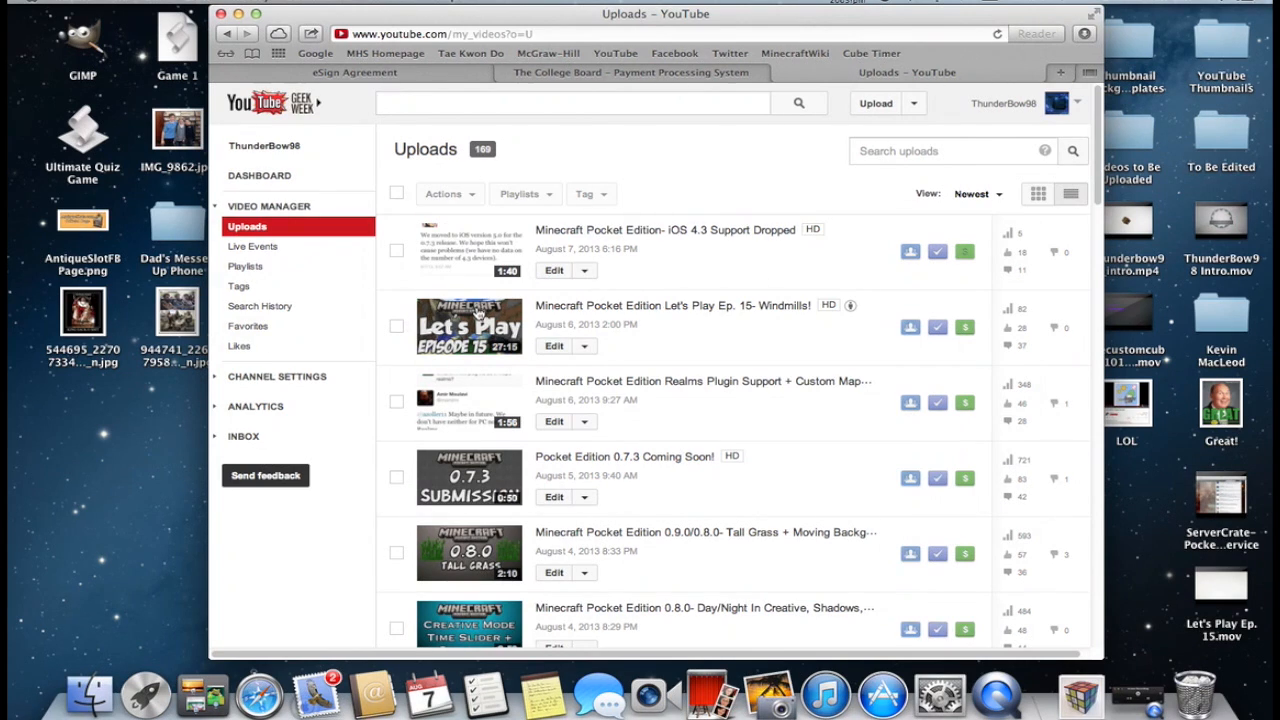
Step: Open the Google home page from Safari's Top Sites
scroll(down, 3)
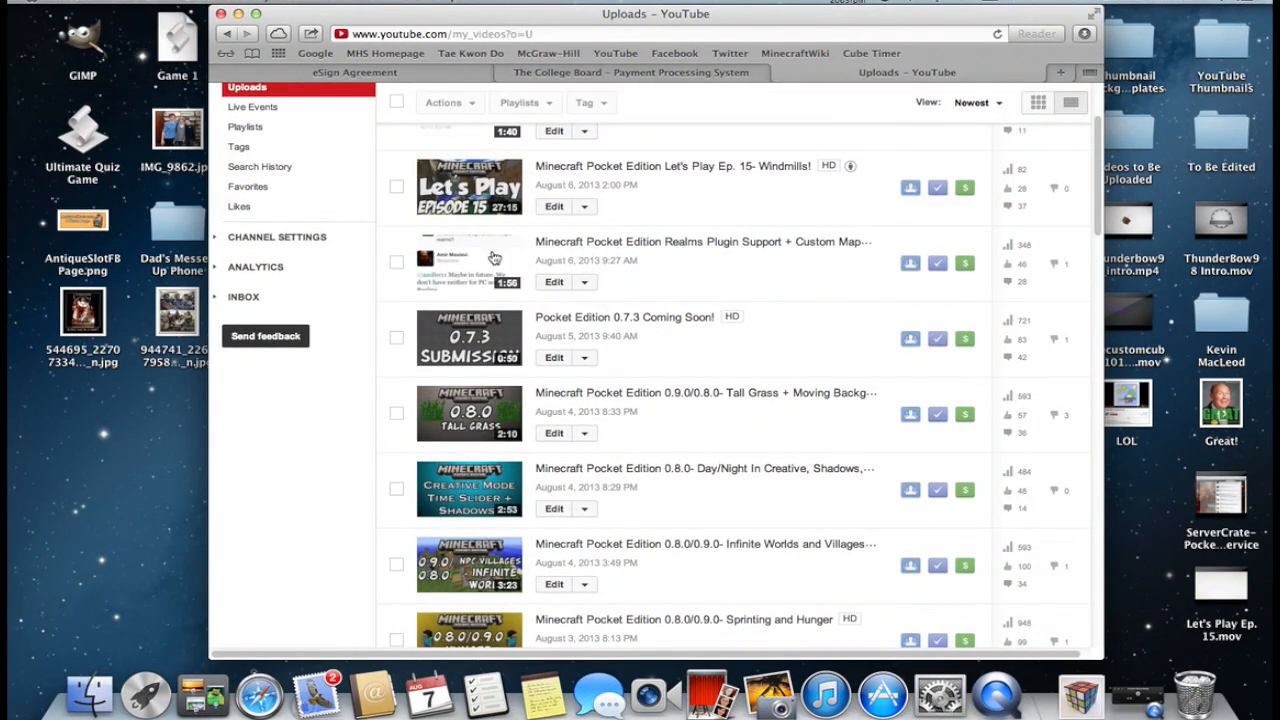
mouse_move(665, 215)
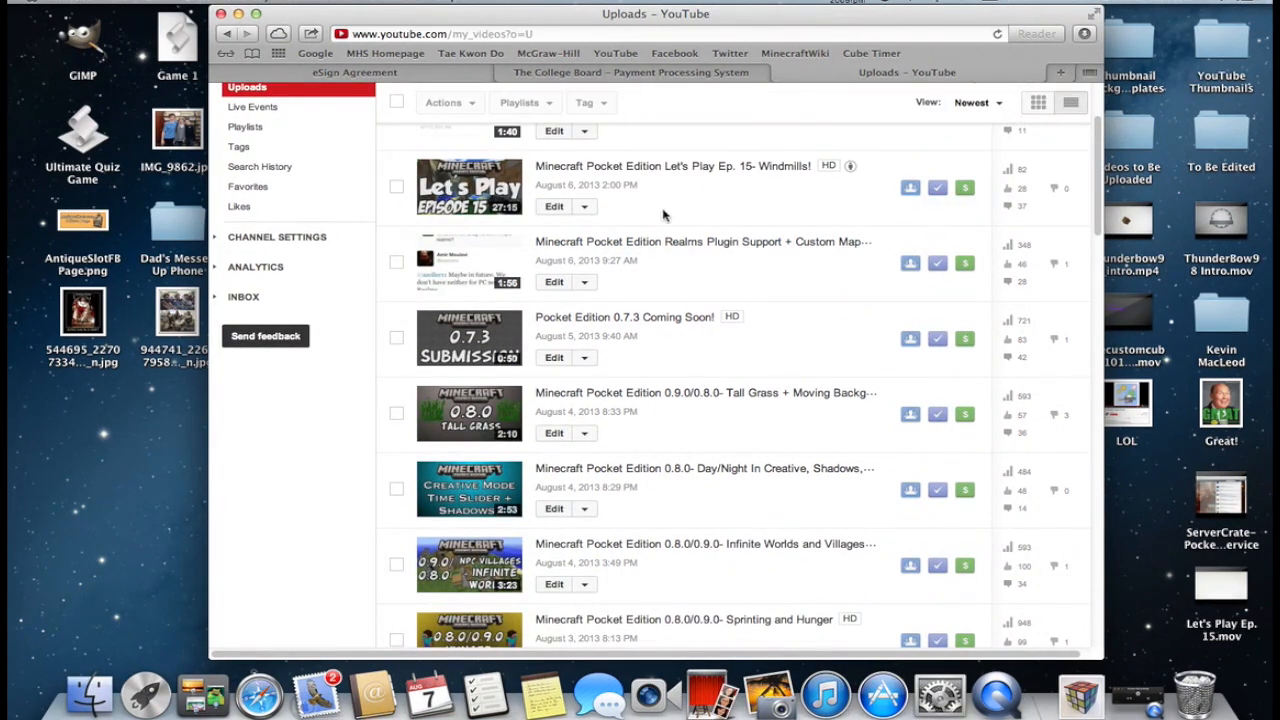
mouse_move(477, 280)
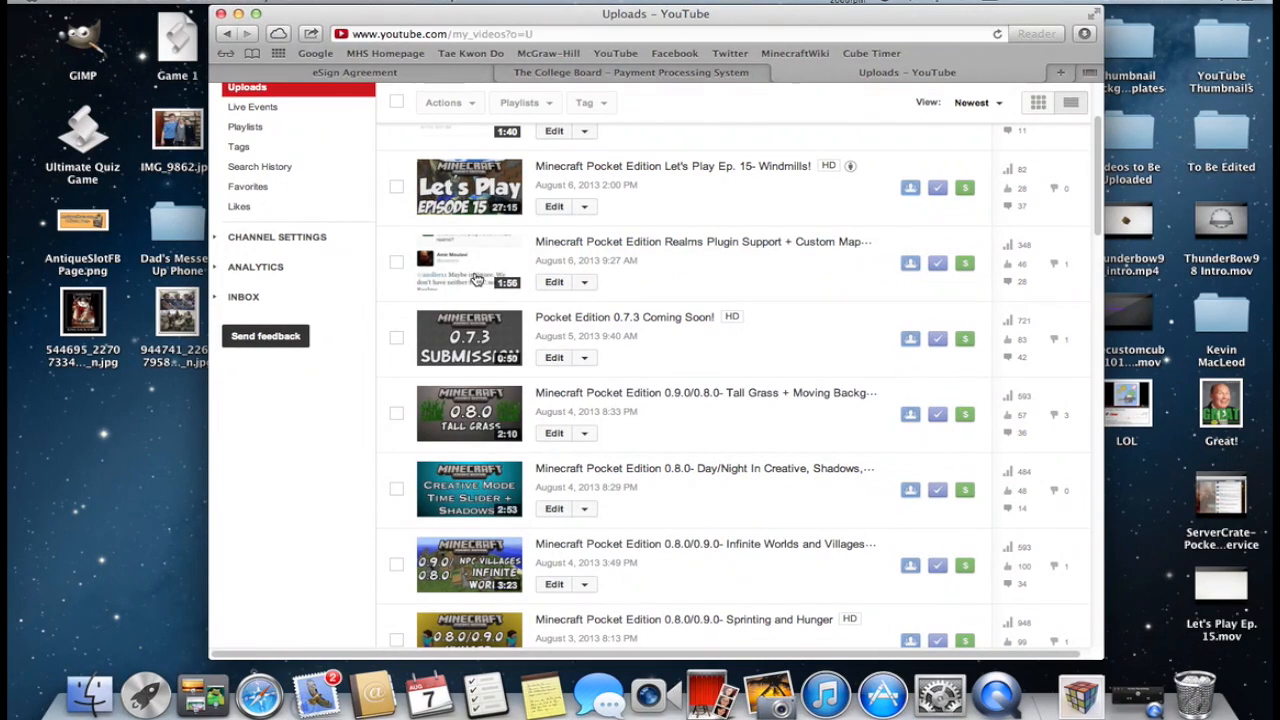
mouse_move(590, 523)
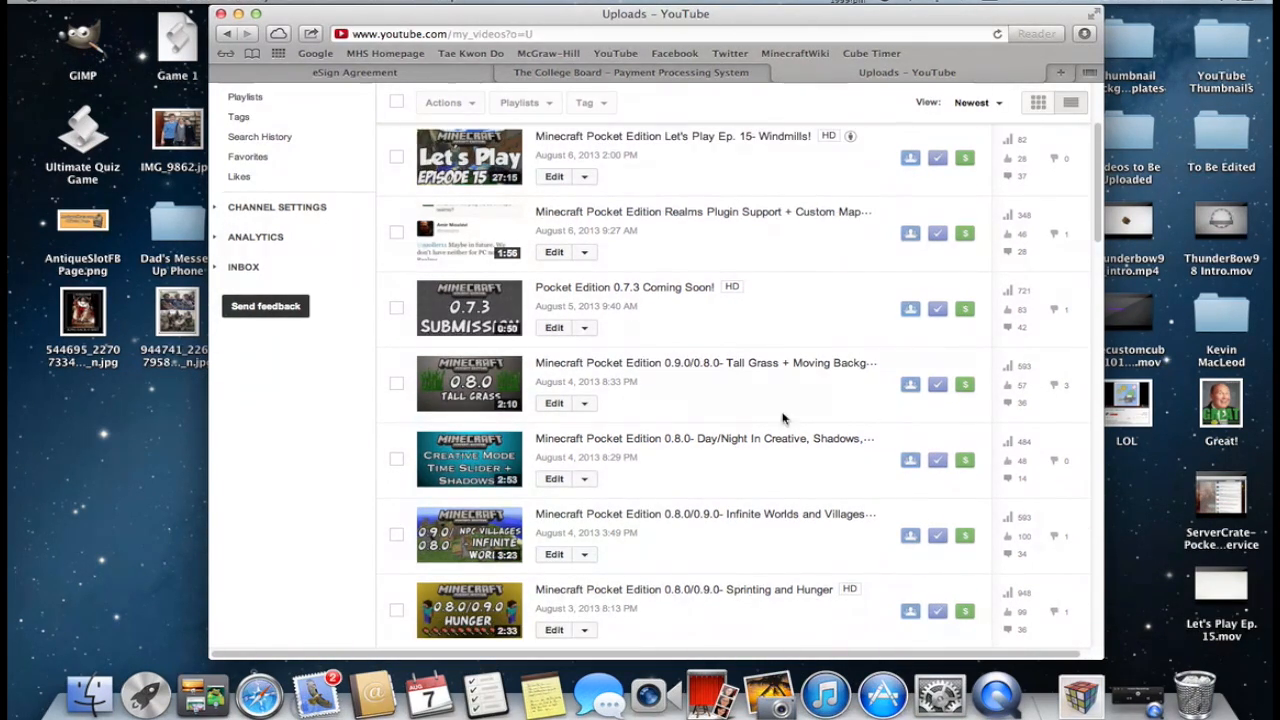
mouse_move(679, 363)
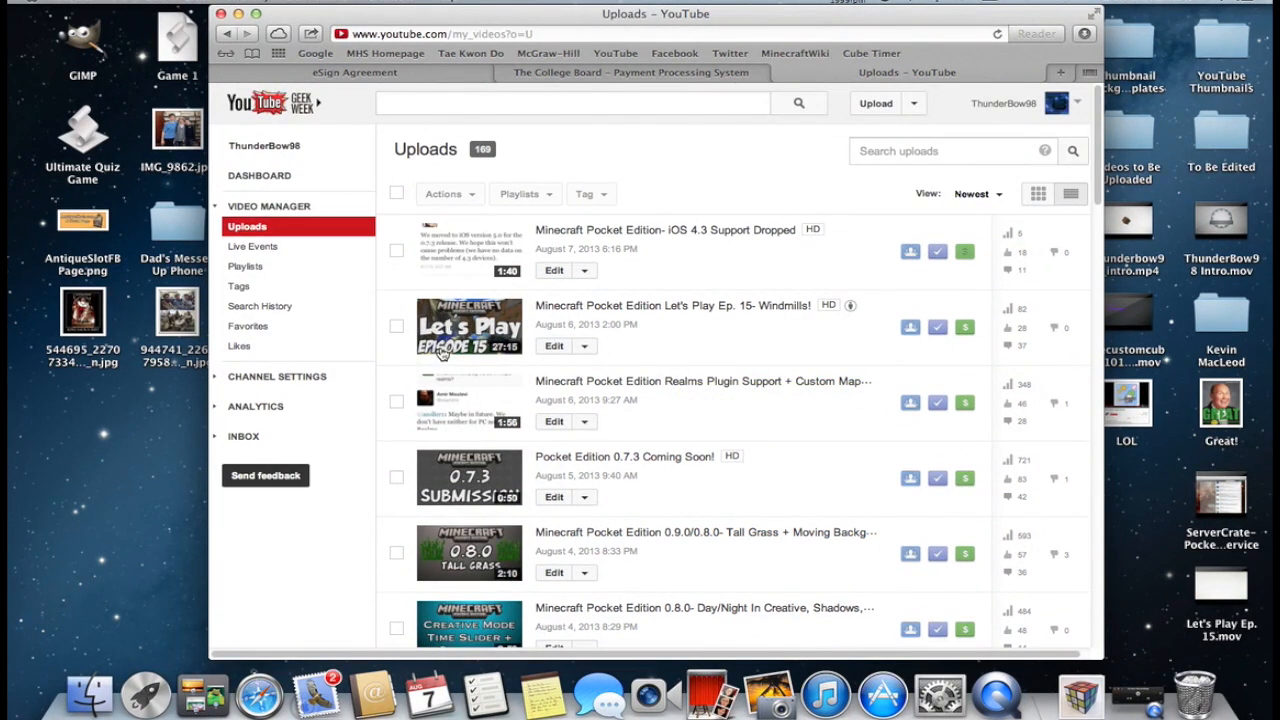
scroll(down, 3)
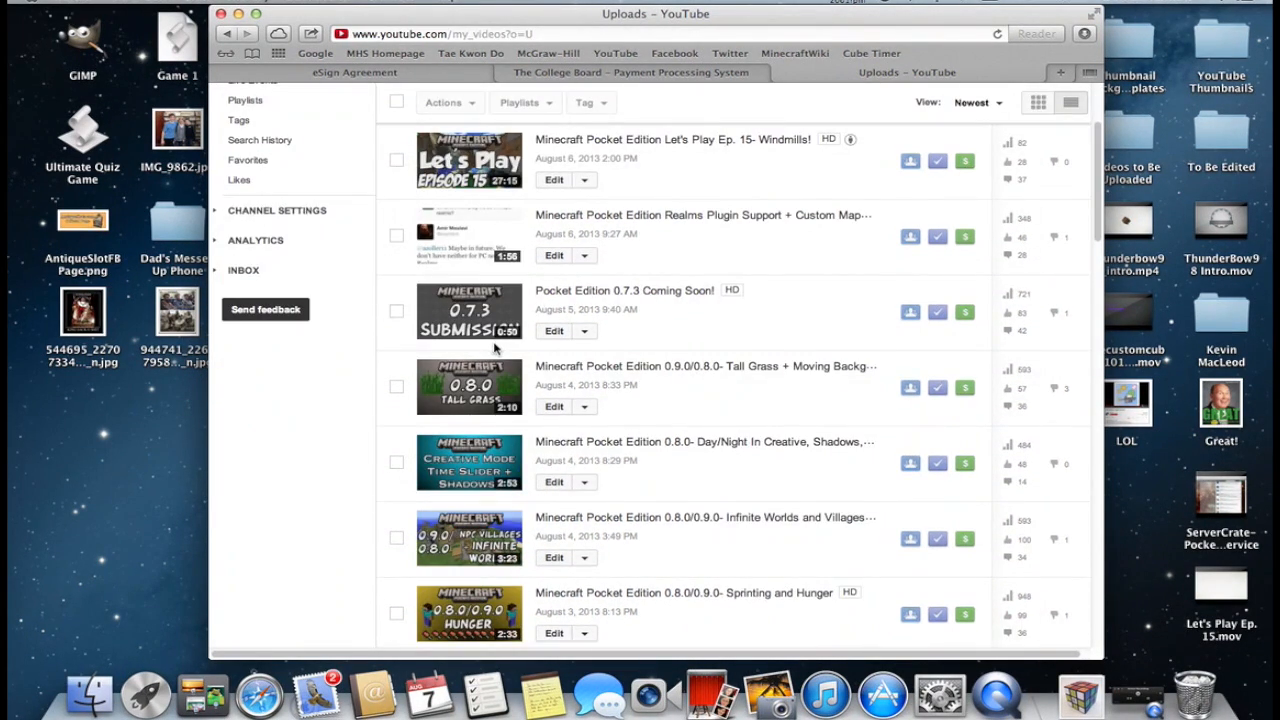
scroll(down, 3)
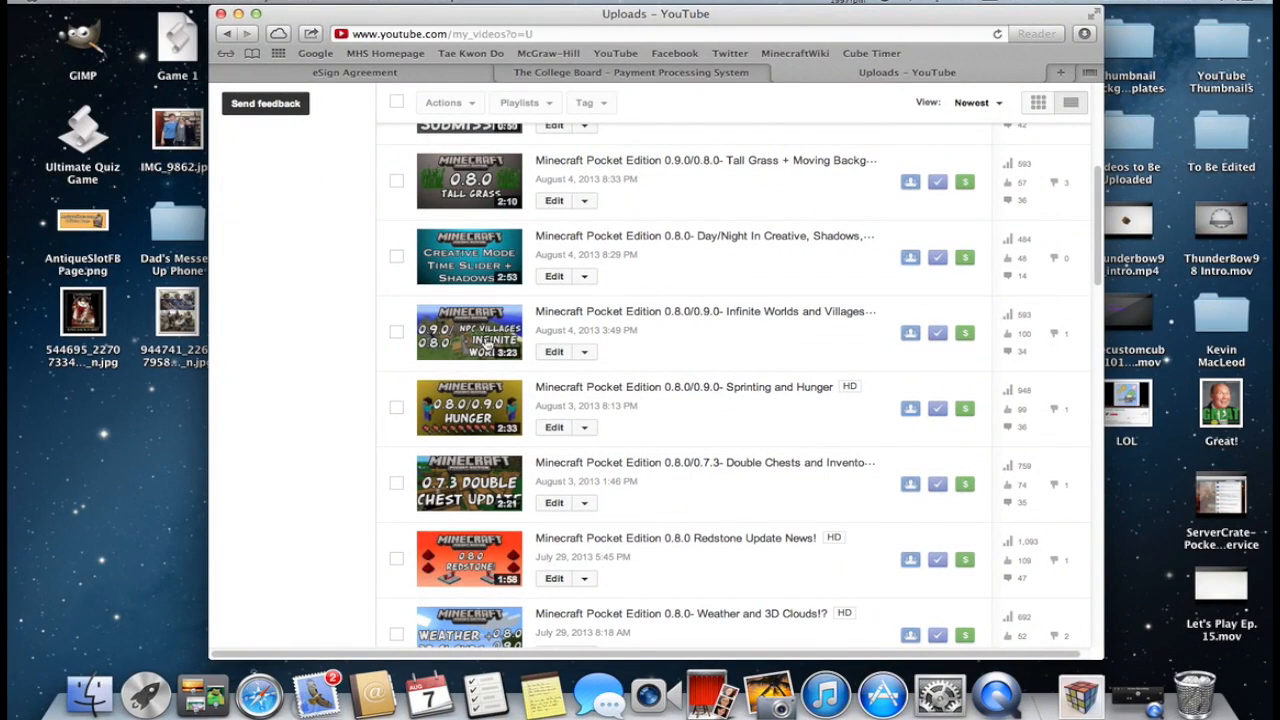
scroll(up, 3)
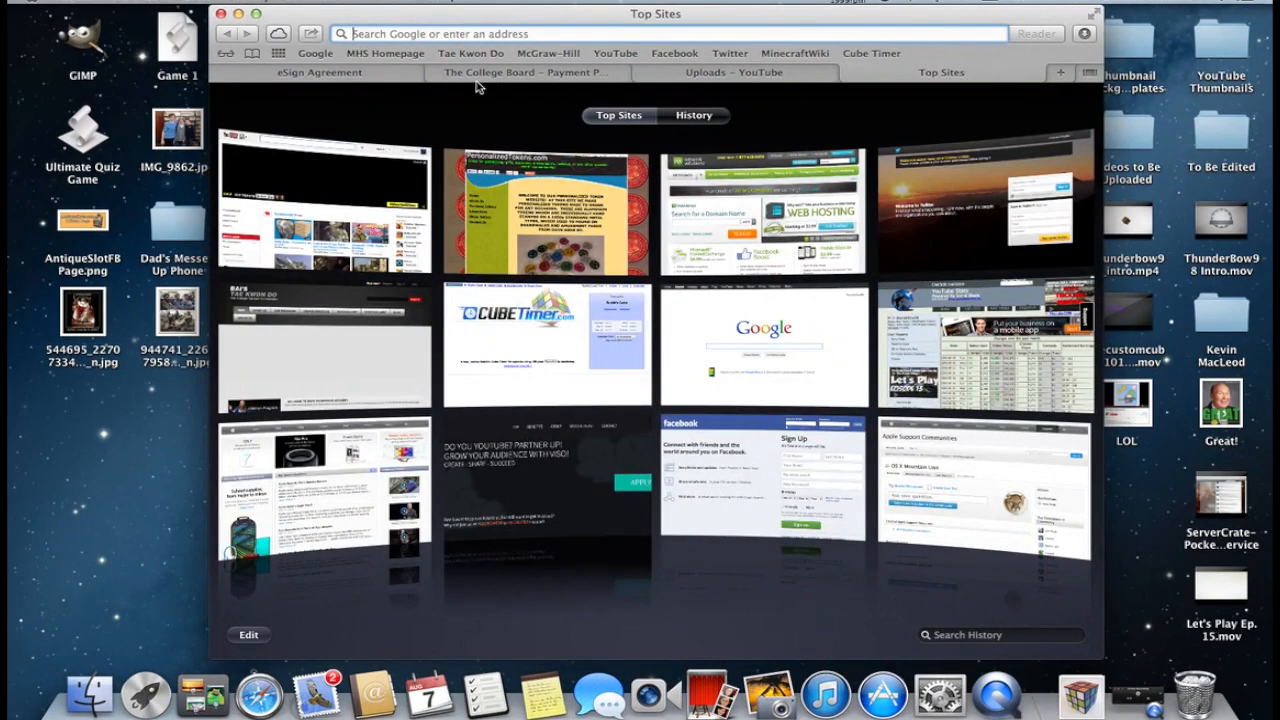
click(763, 345)
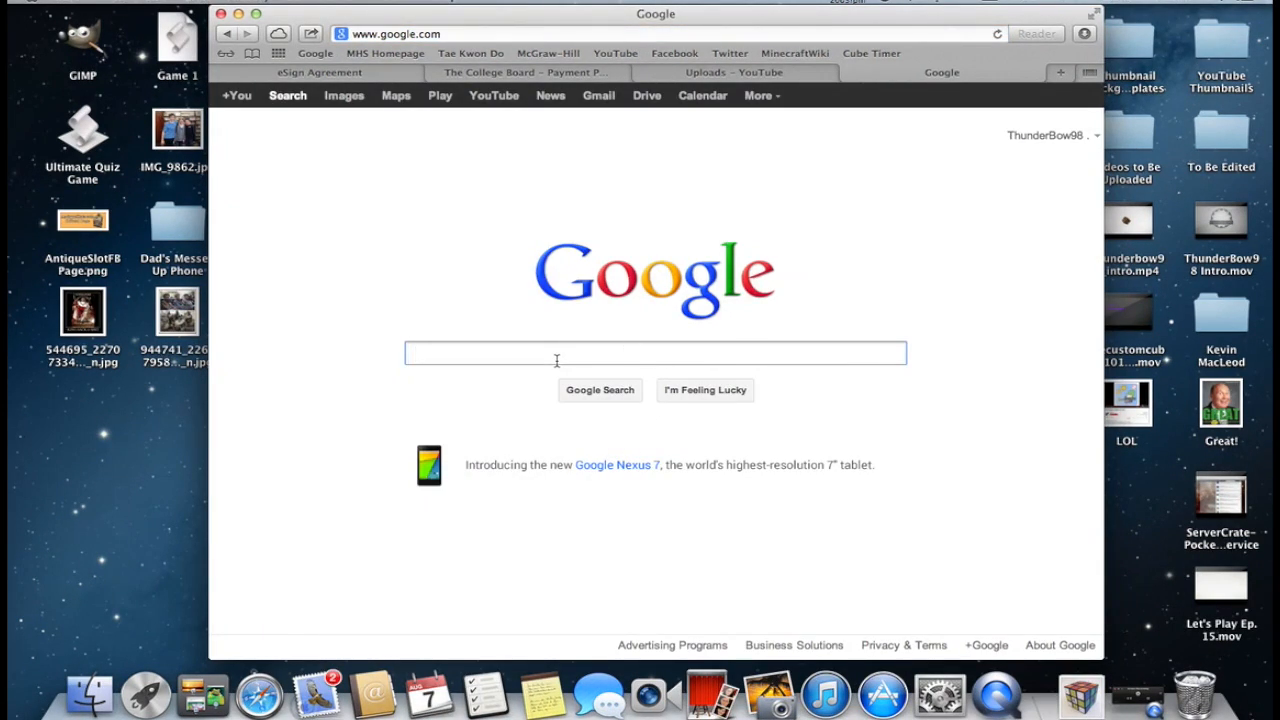
mouse_move(397, 236)
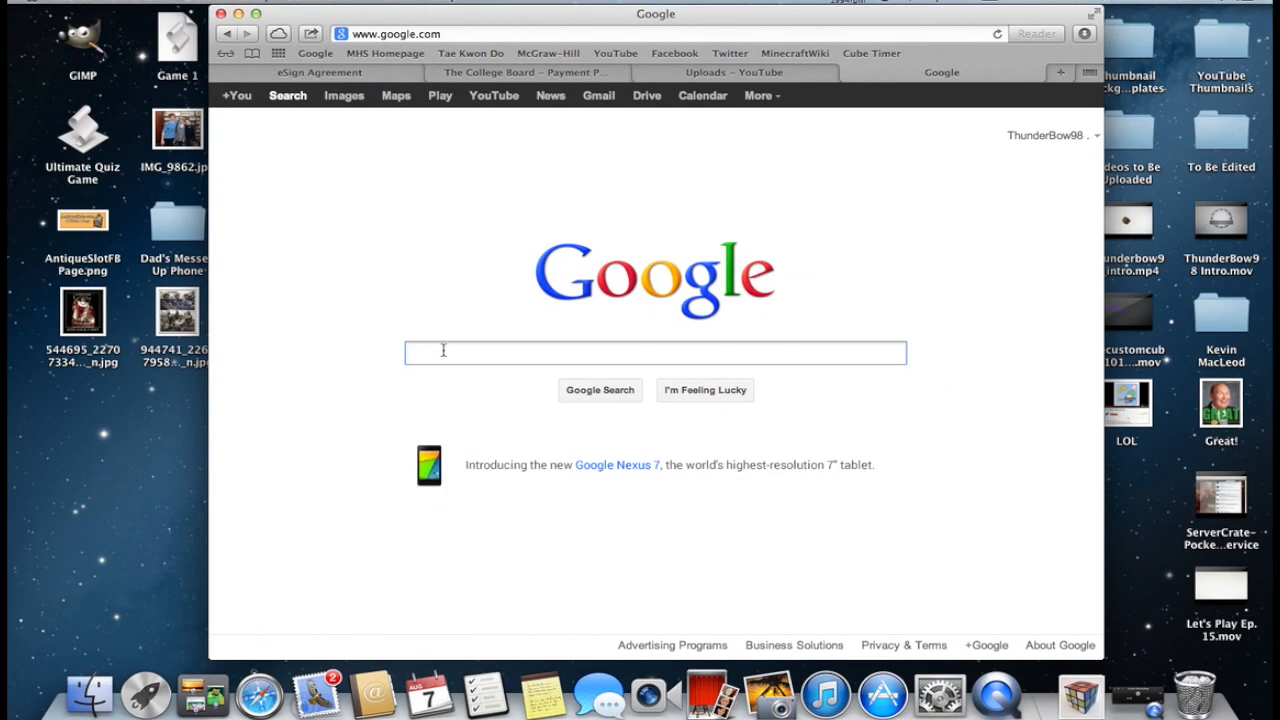
mouse_move(132, 103)
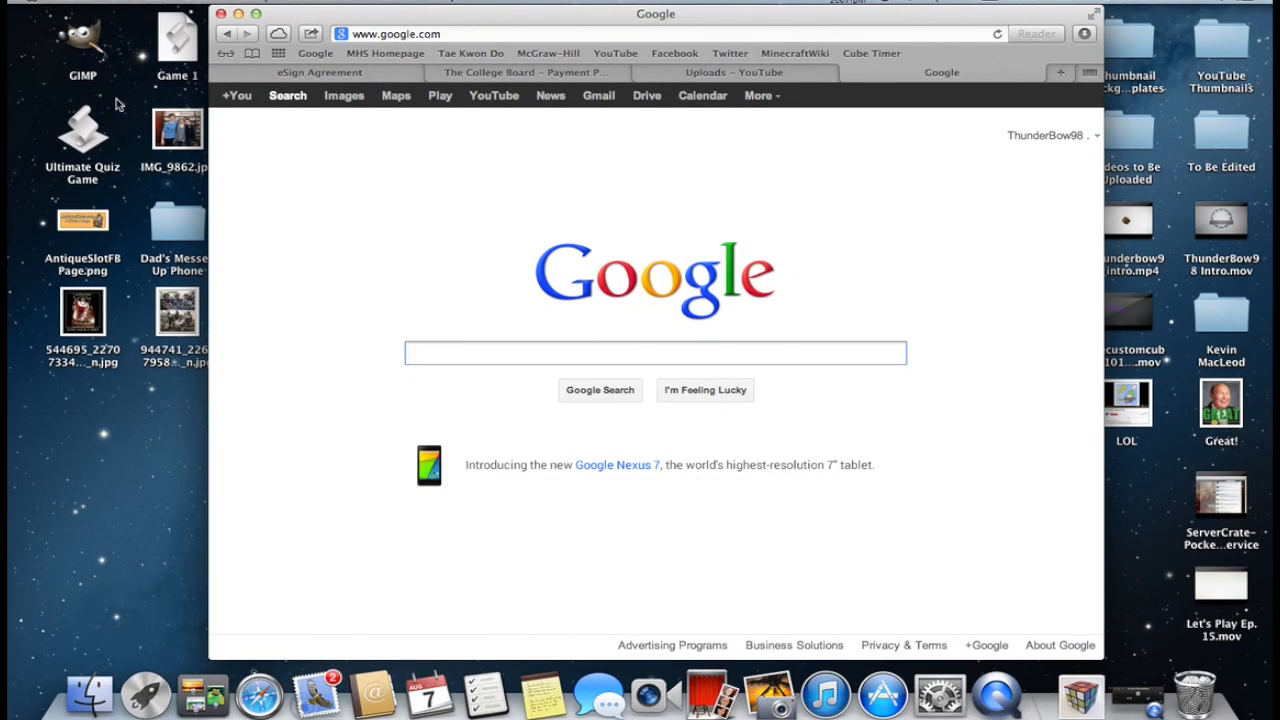
mouse_move(95, 42)
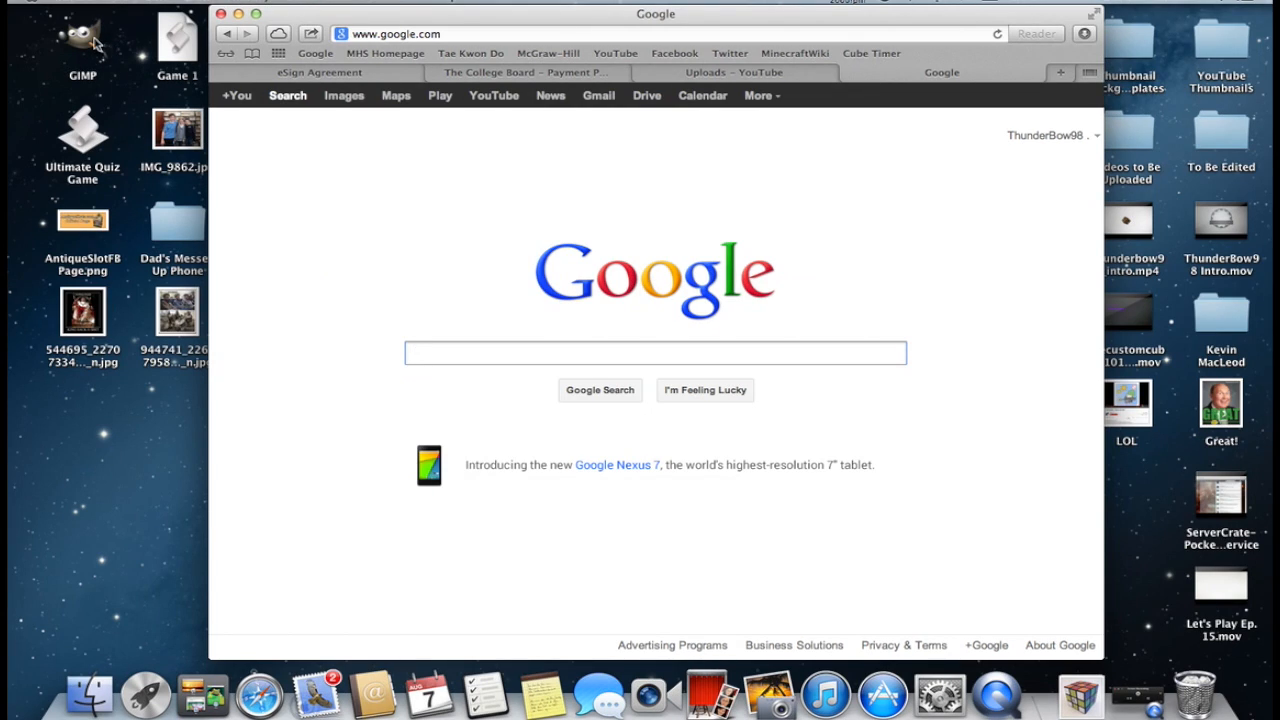
Step: Focus the Google search box, ready to enter a query
drag(82, 45, 177, 405)
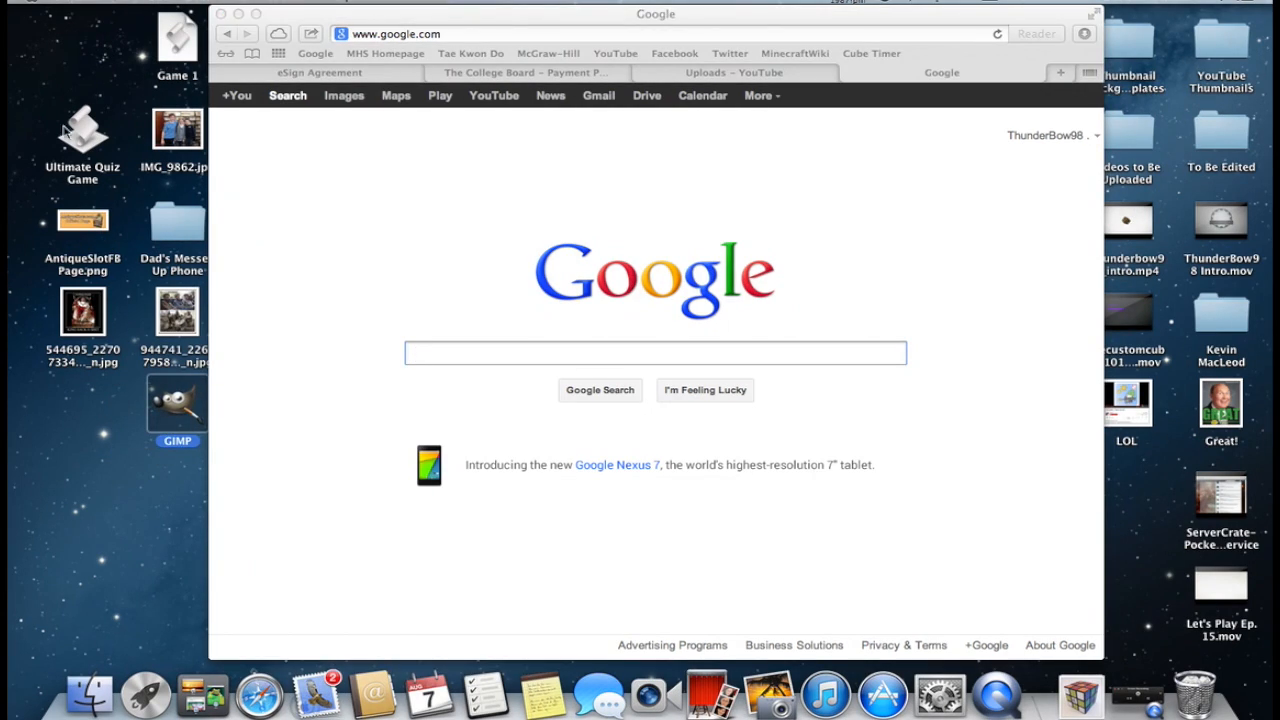
mouse_move(177, 407)
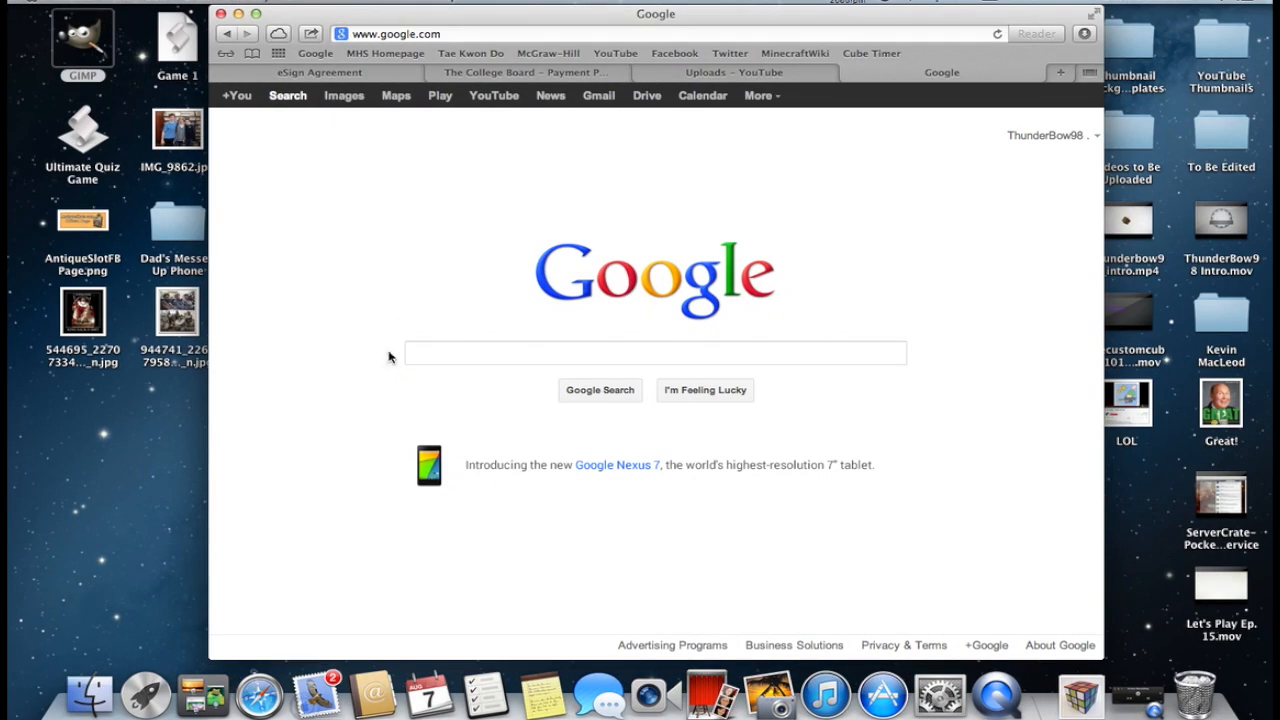
click(655, 352)
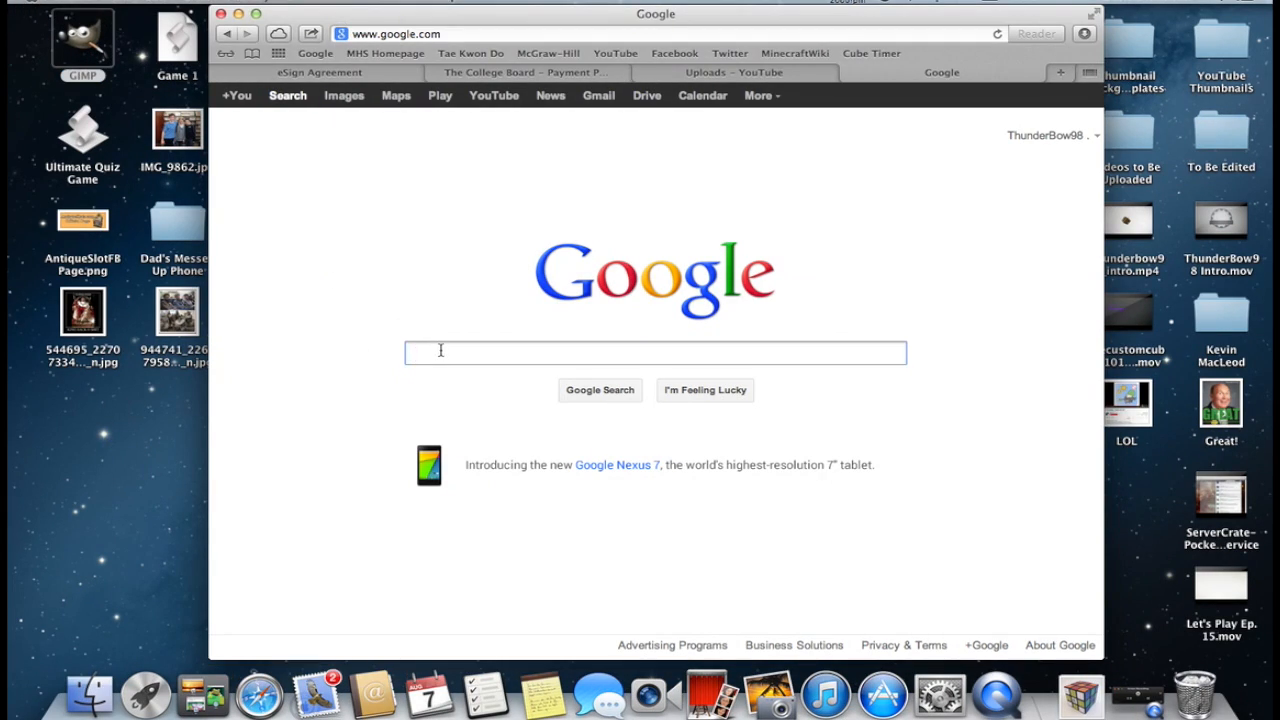
mouse_move(433, 357)
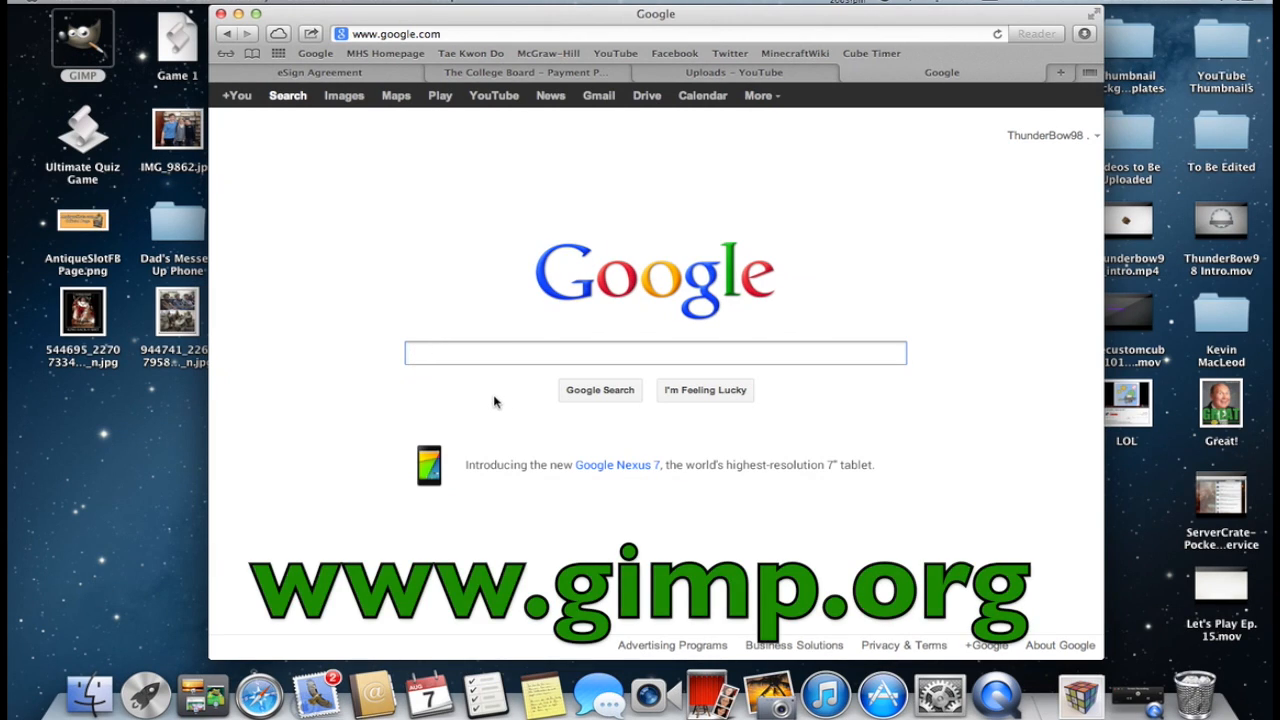
mouse_move(503, 391)
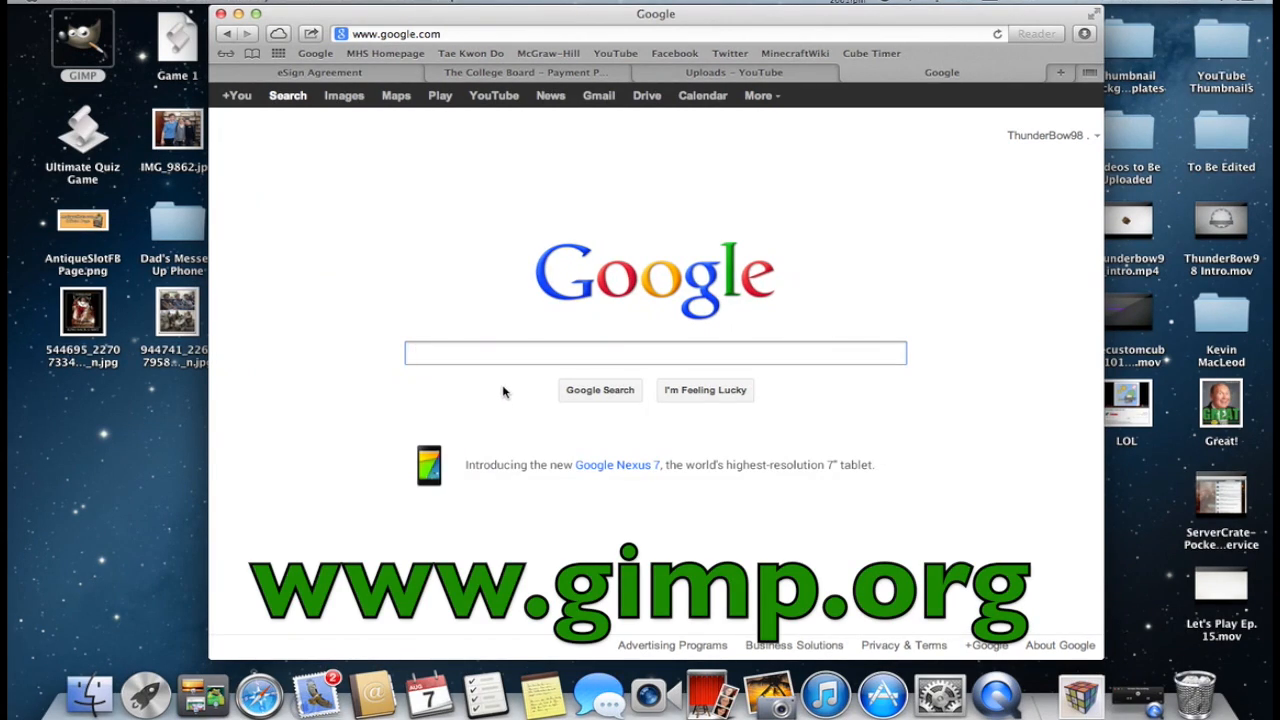
Step: Search Google for gimp, go to gimp.org and bring up its Downloads page
text(gimp.org)
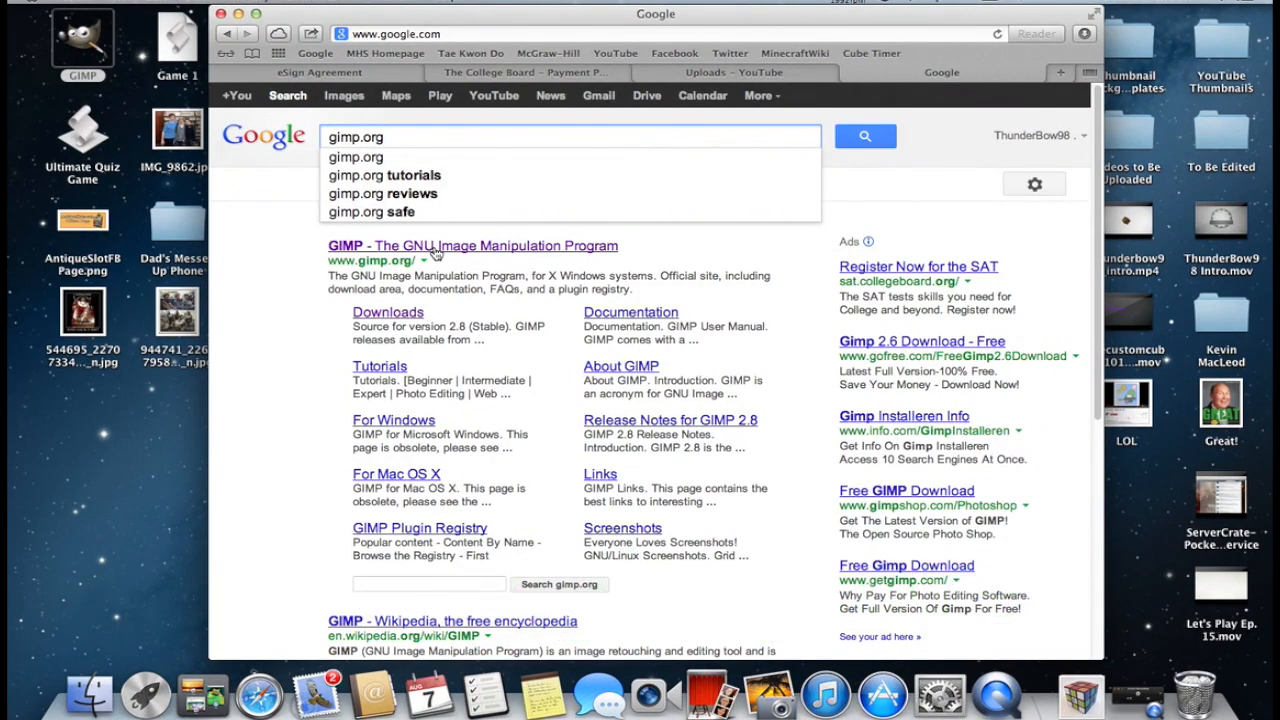
click(472, 245)
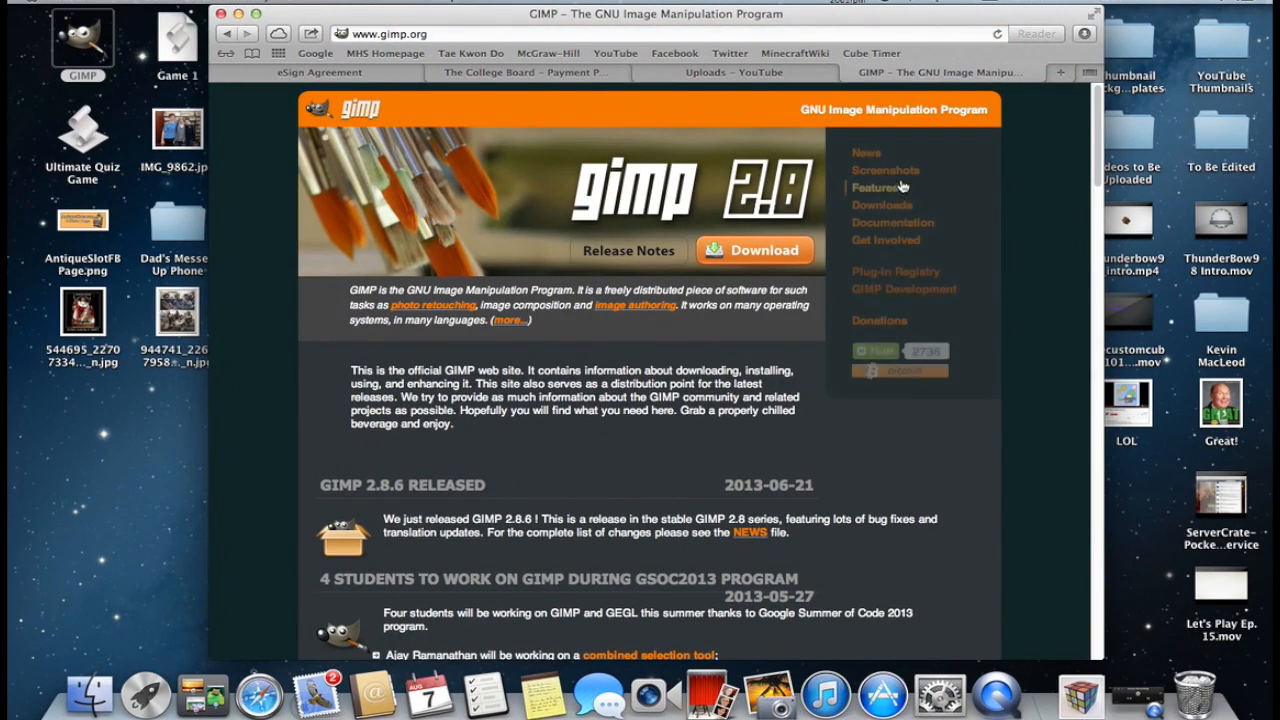
click(882, 205)
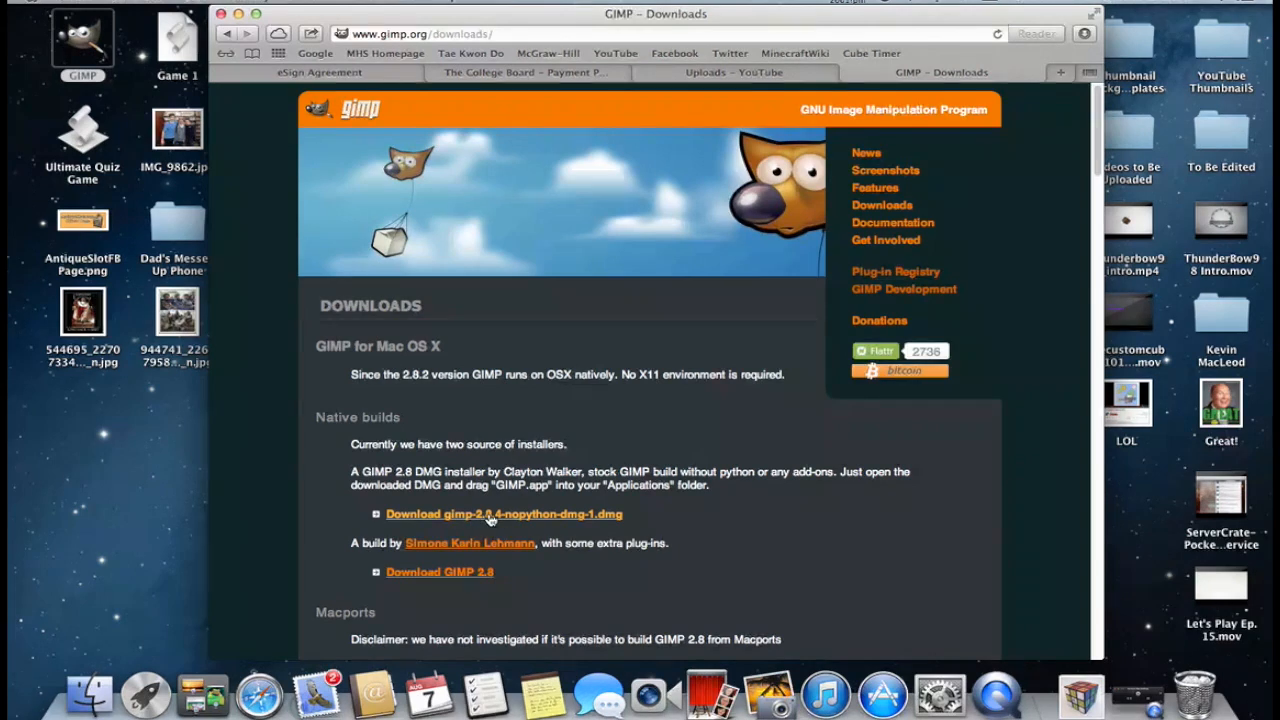
mouse_move(905, 138)
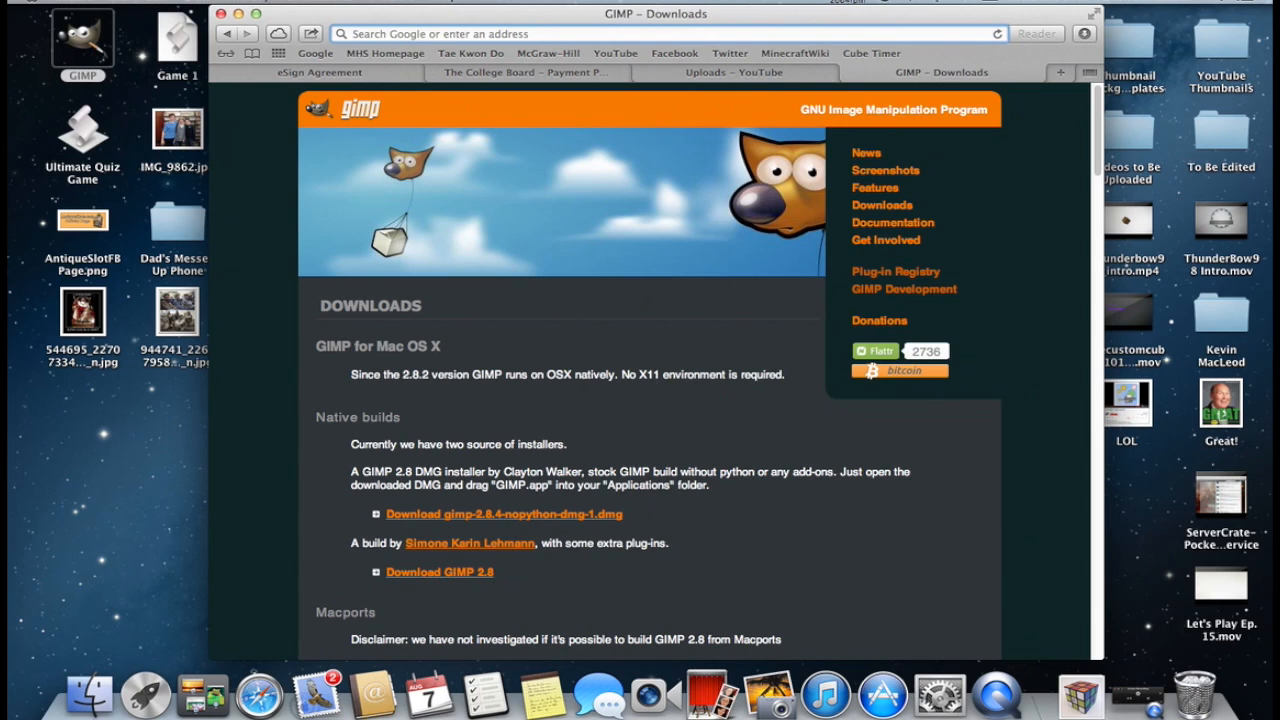
Step: Go to dafont.com and look over its font theme categories
text(dafont.com)
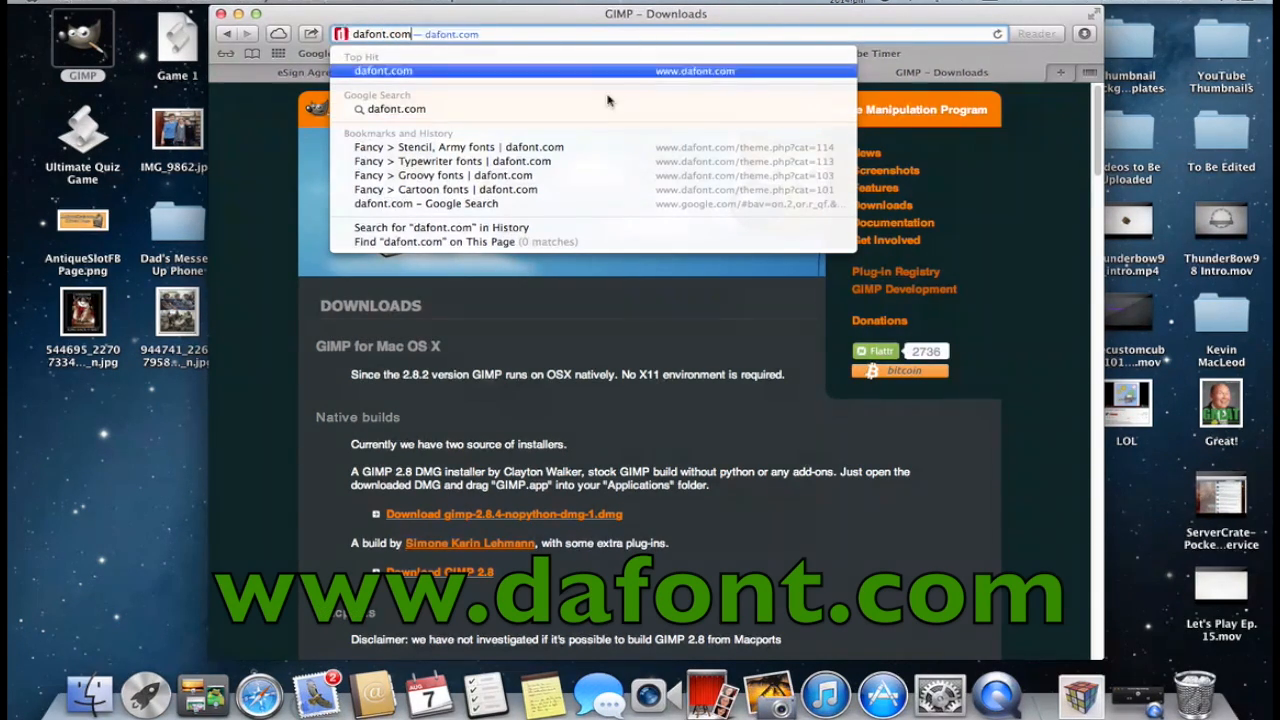
mouse_move(592, 147)
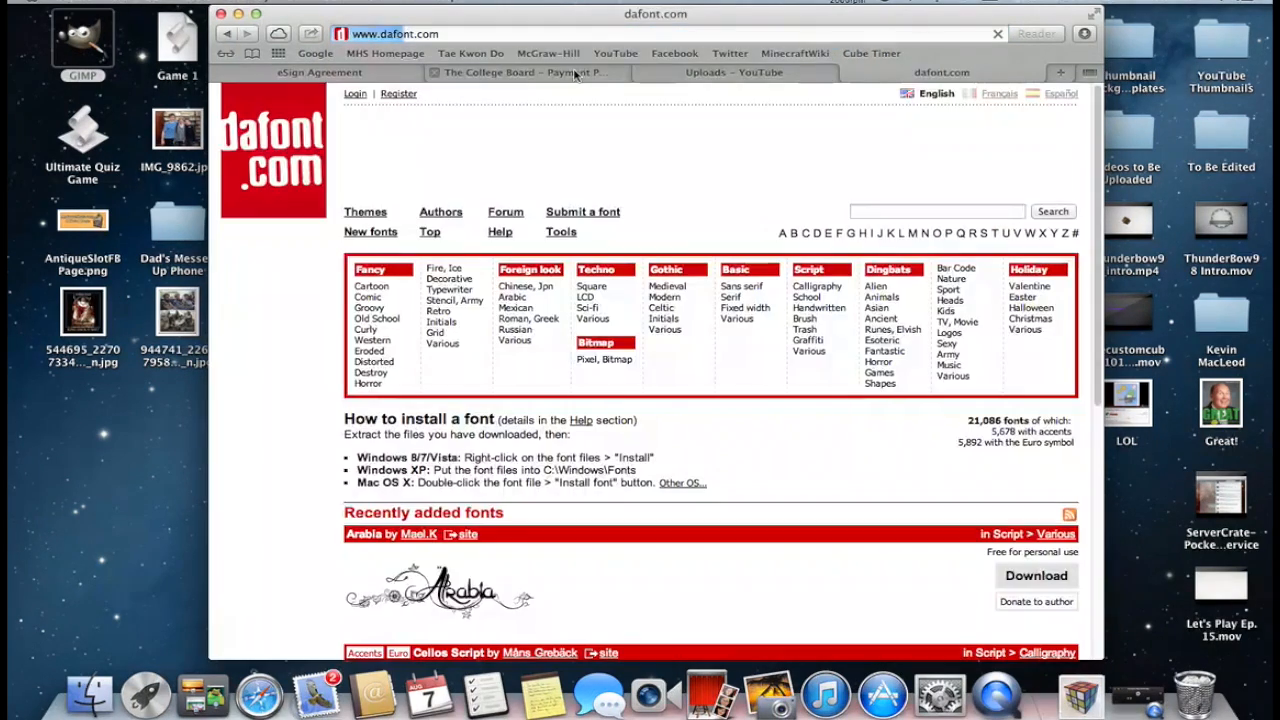
scroll(down, 3)
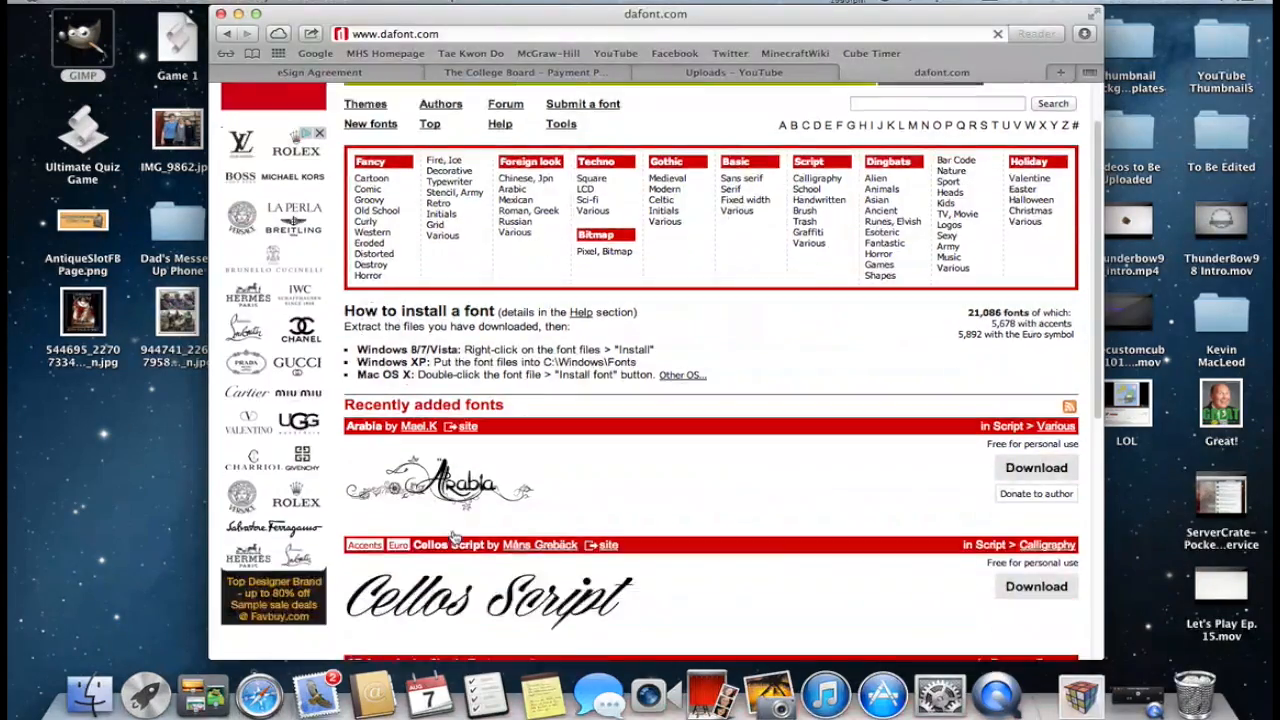
scroll(down, 3)
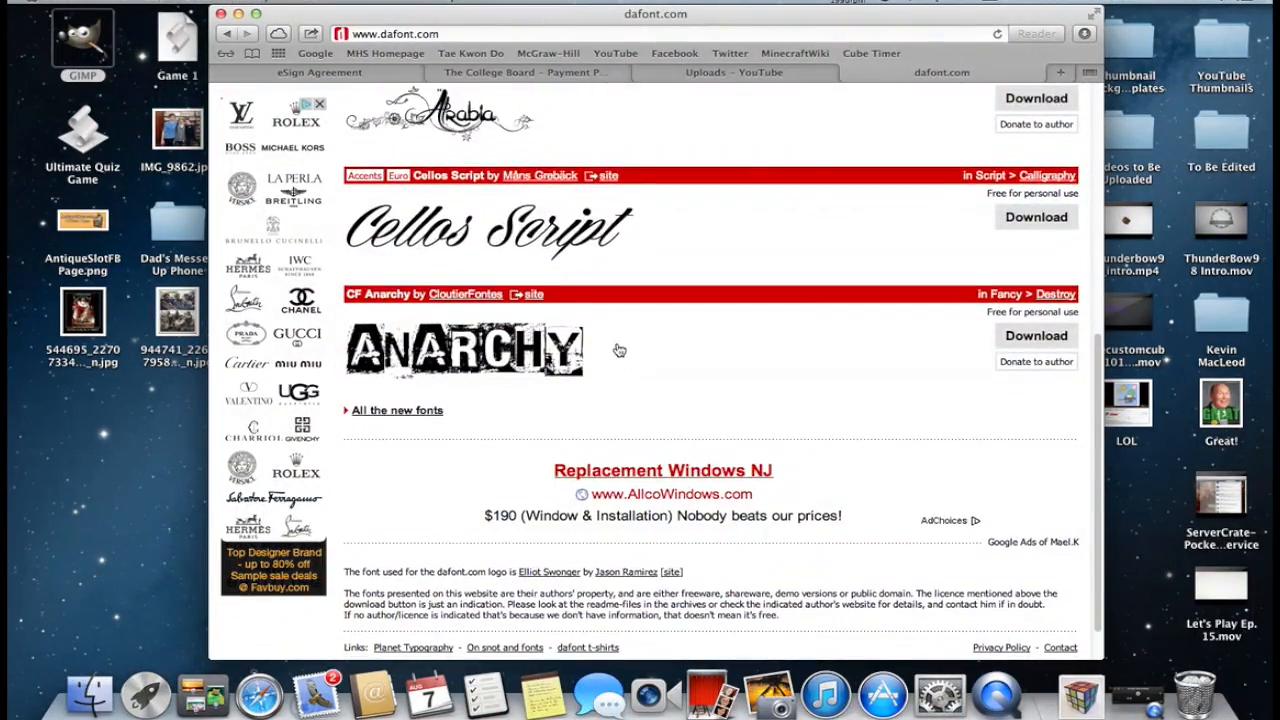
scroll(up, 3)
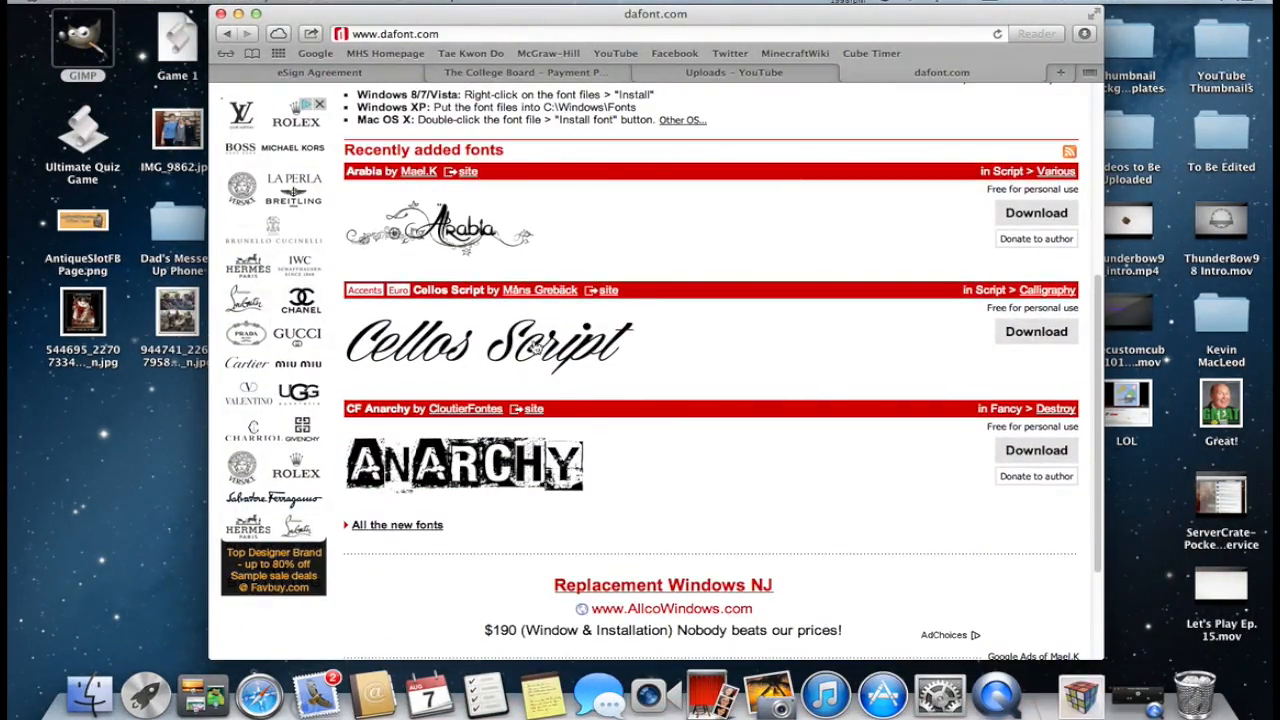
scroll(up, 3)
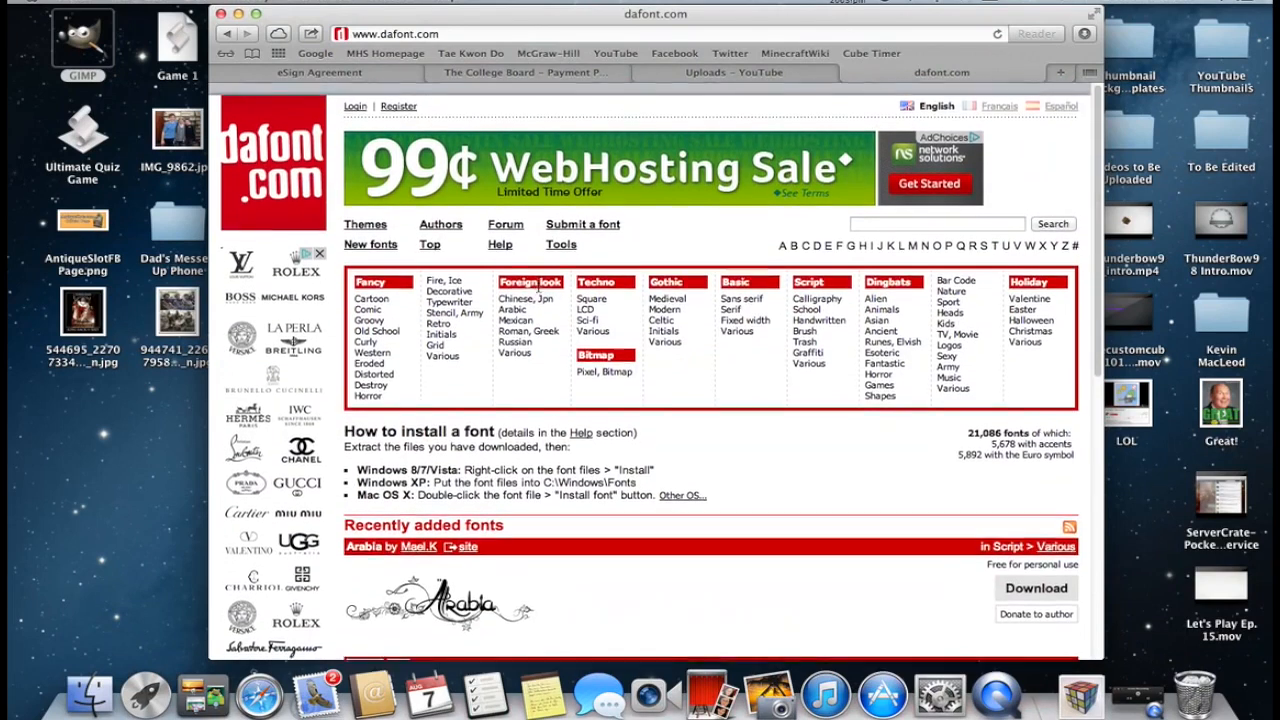
scroll(down, 3)
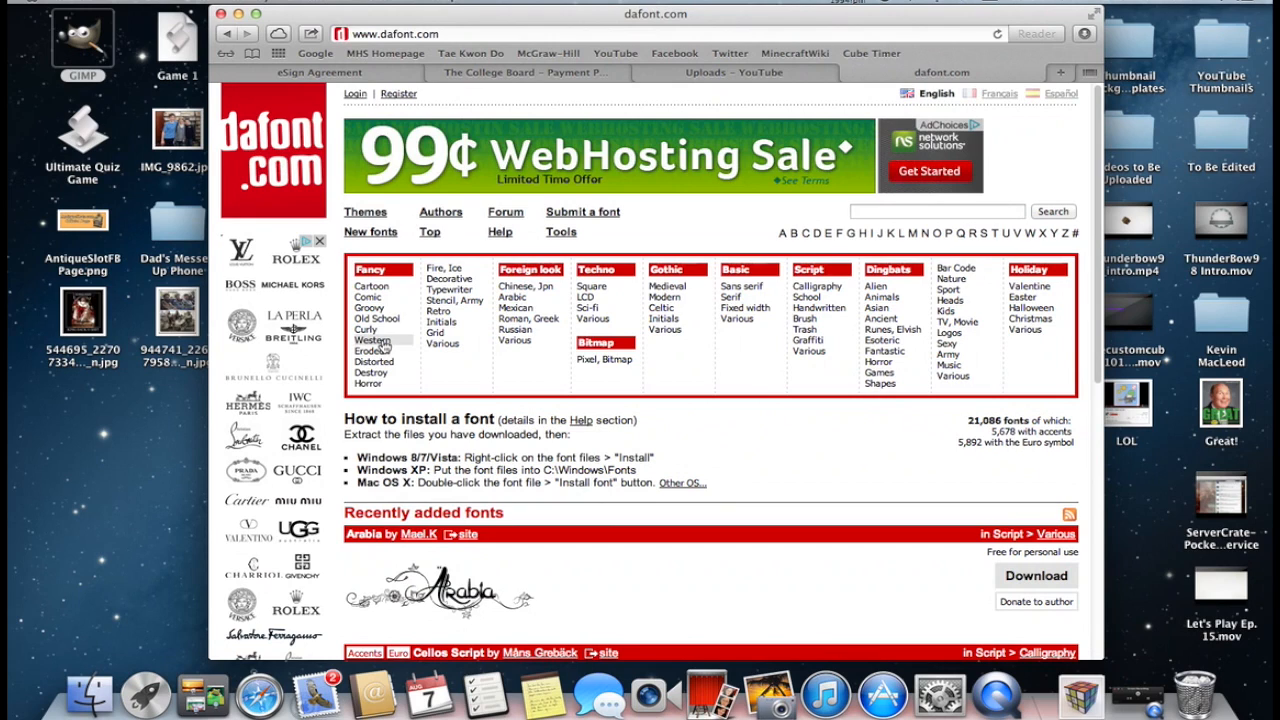
mouse_move(374, 351)
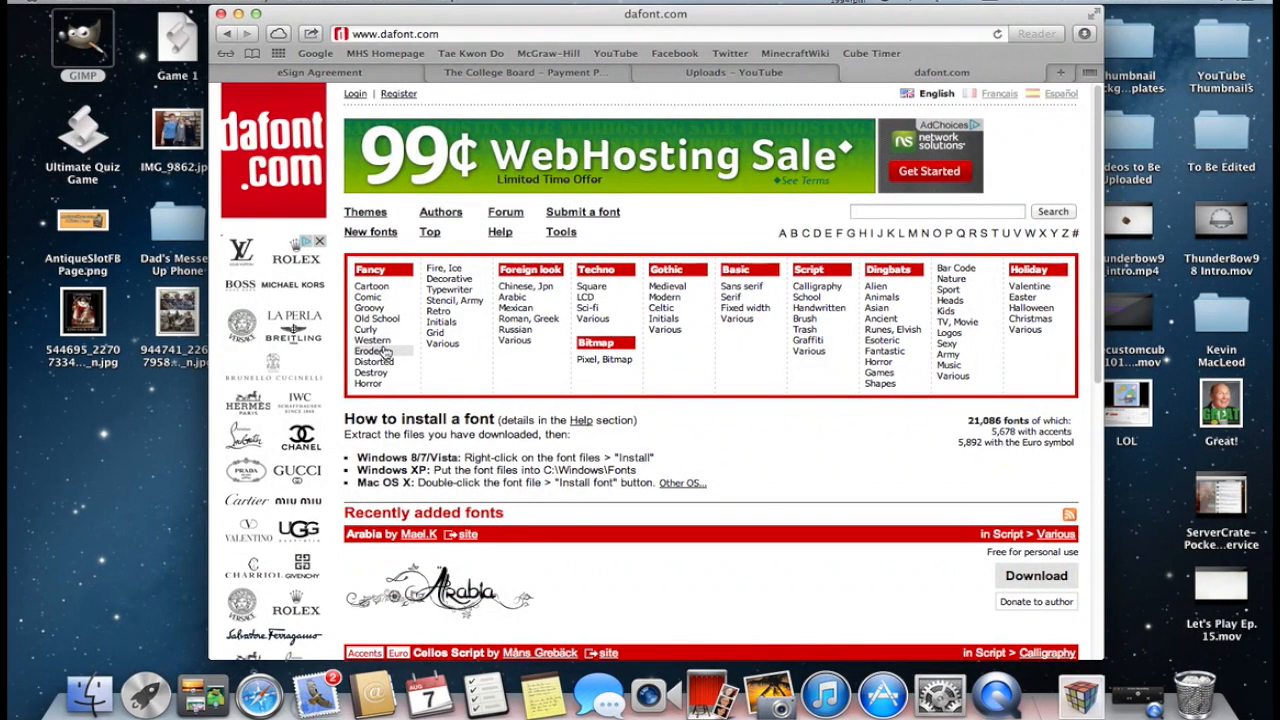
Step: Browse the Fancy > Eroded font category on dafont.com
click(371, 351)
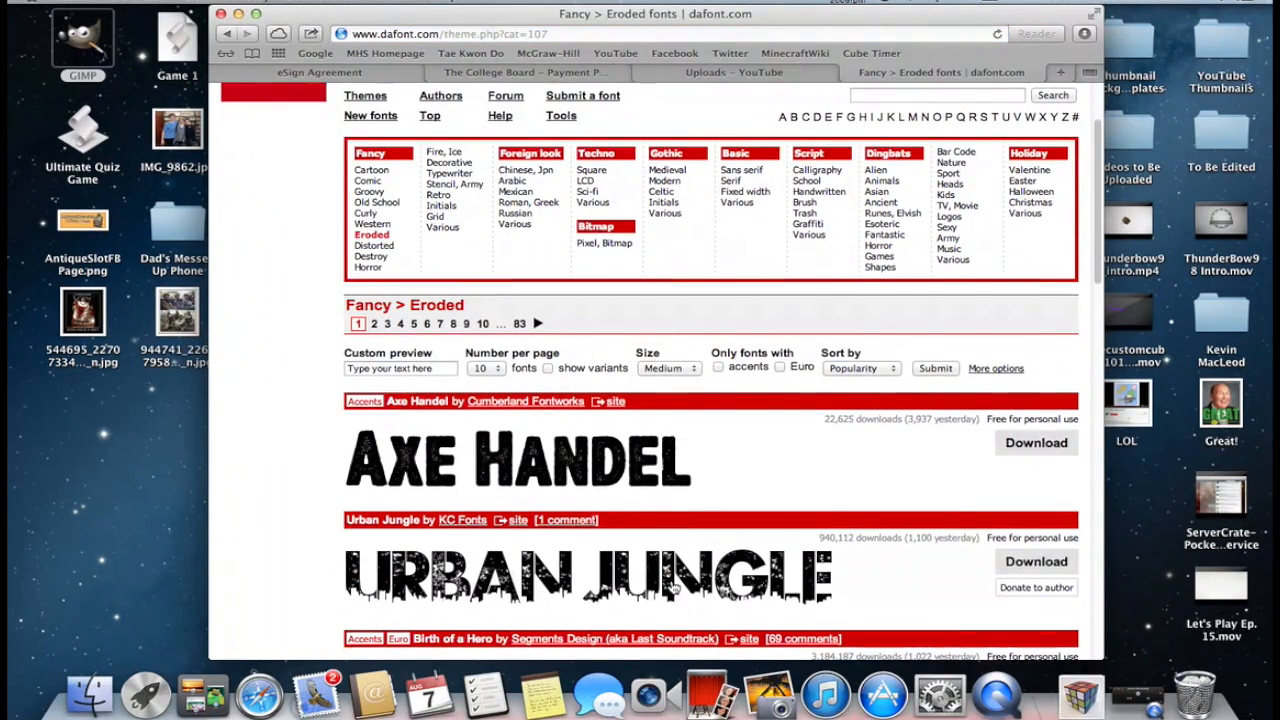
scroll(down, 3)
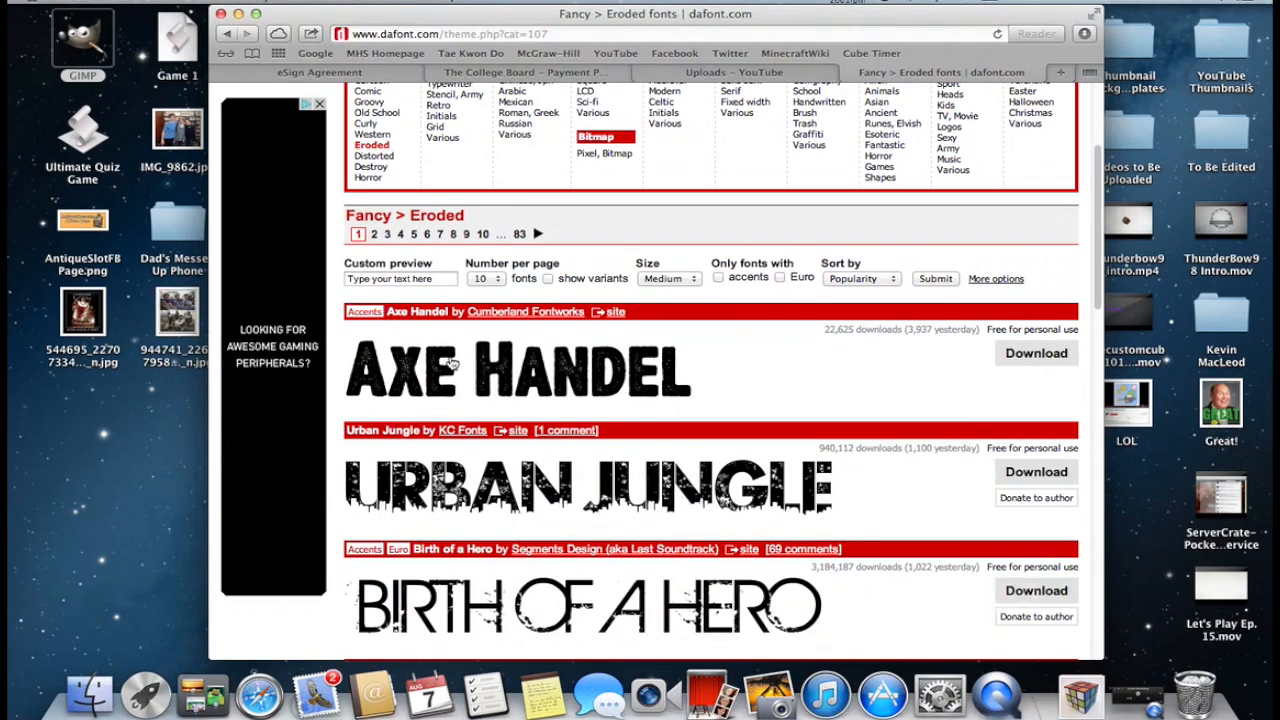
scroll(down, 3)
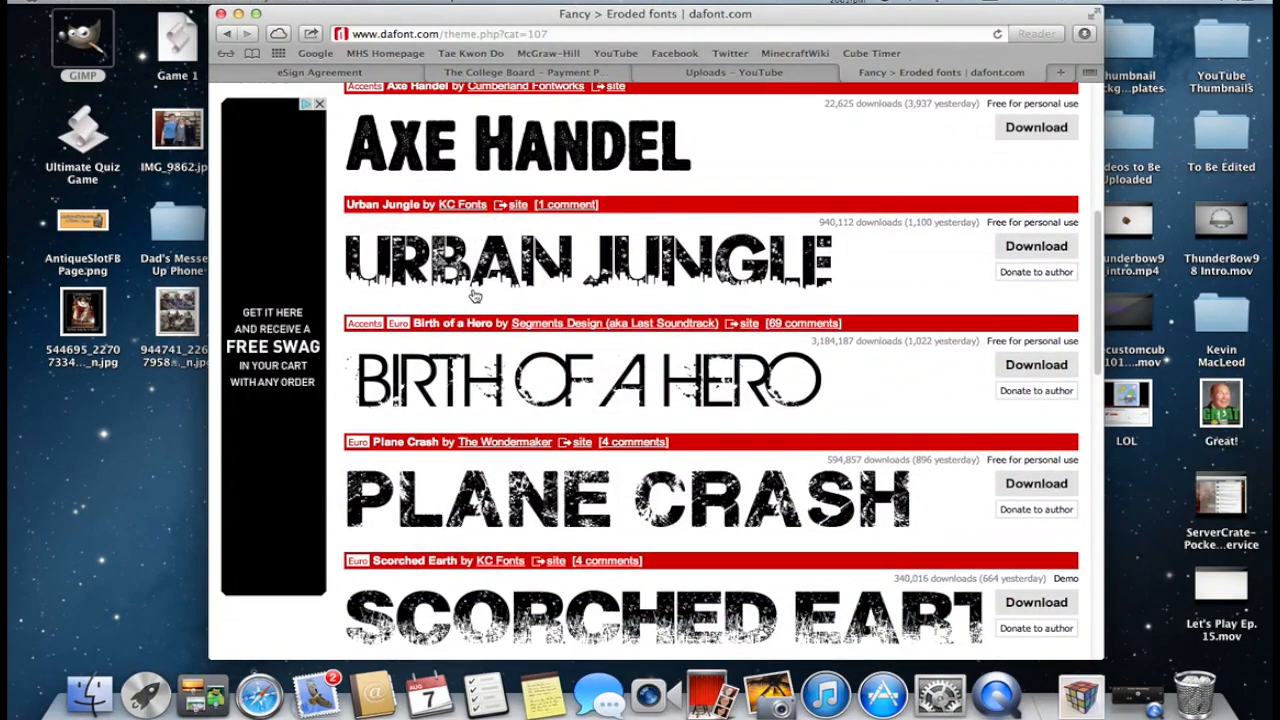
scroll(up, 3)
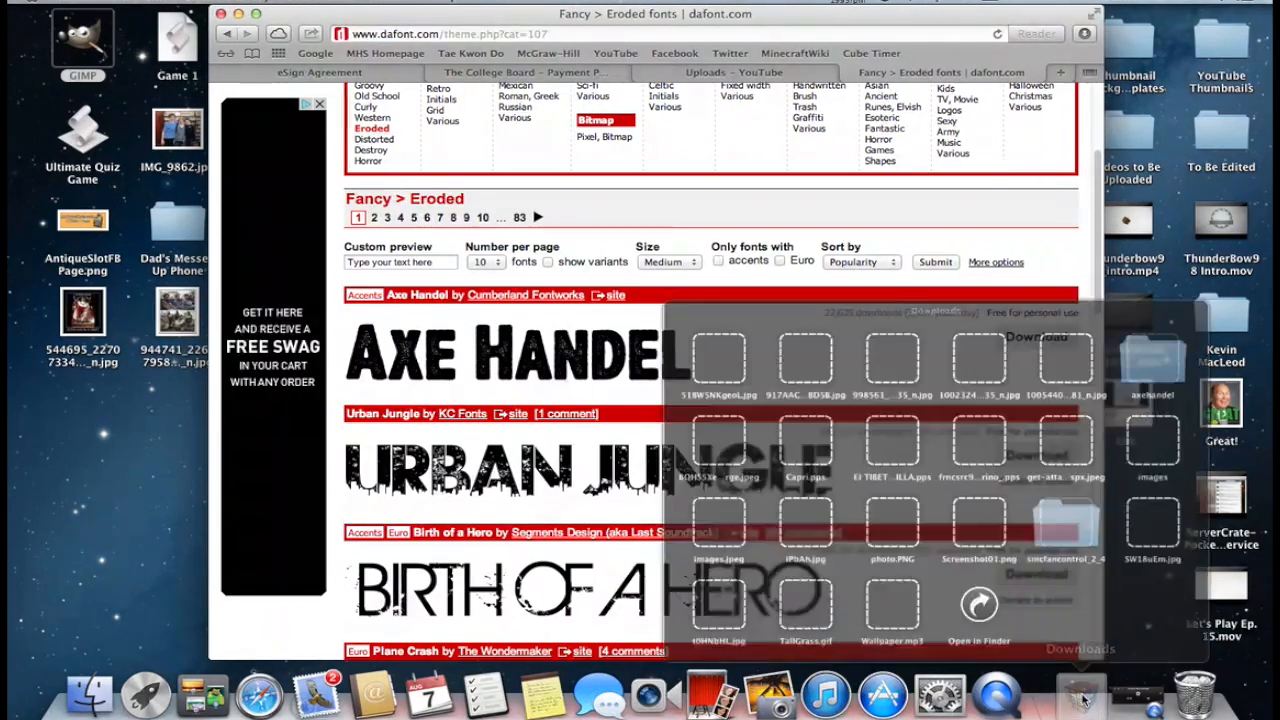
Step: Open the downloaded Axe Handel font from the Downloads stack to preview it
click(1080, 690)
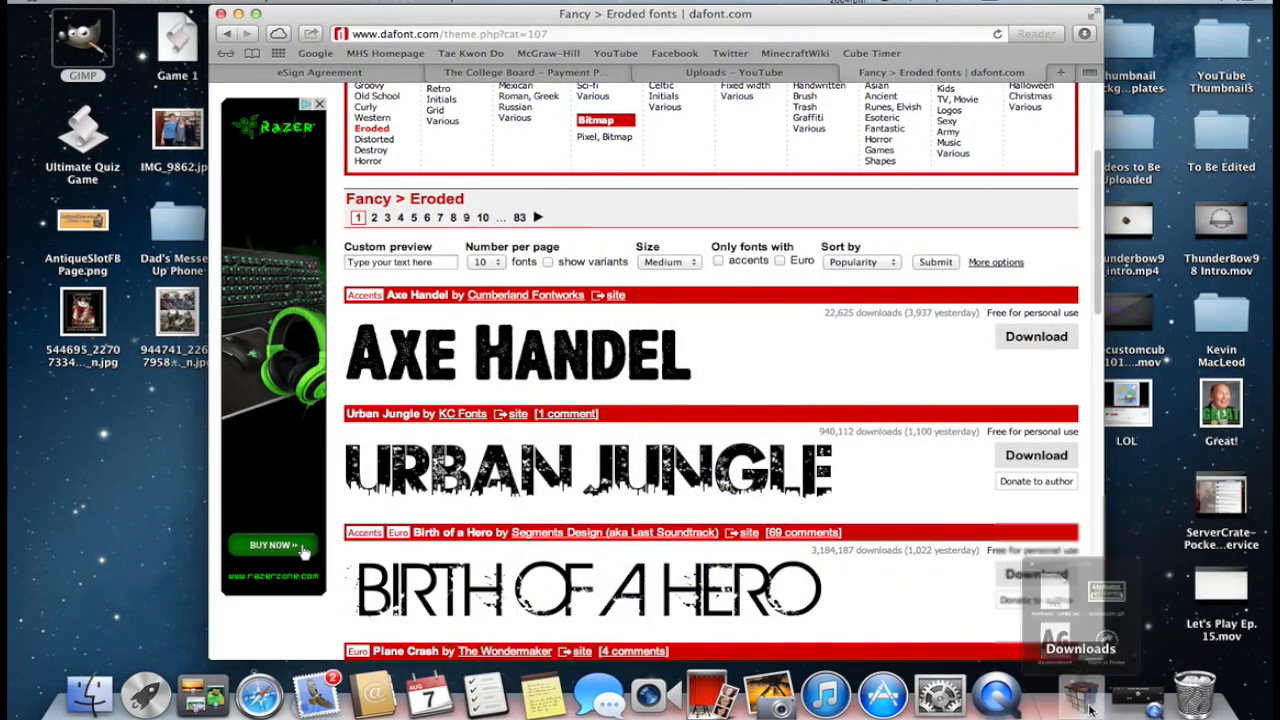
click(1078, 697)
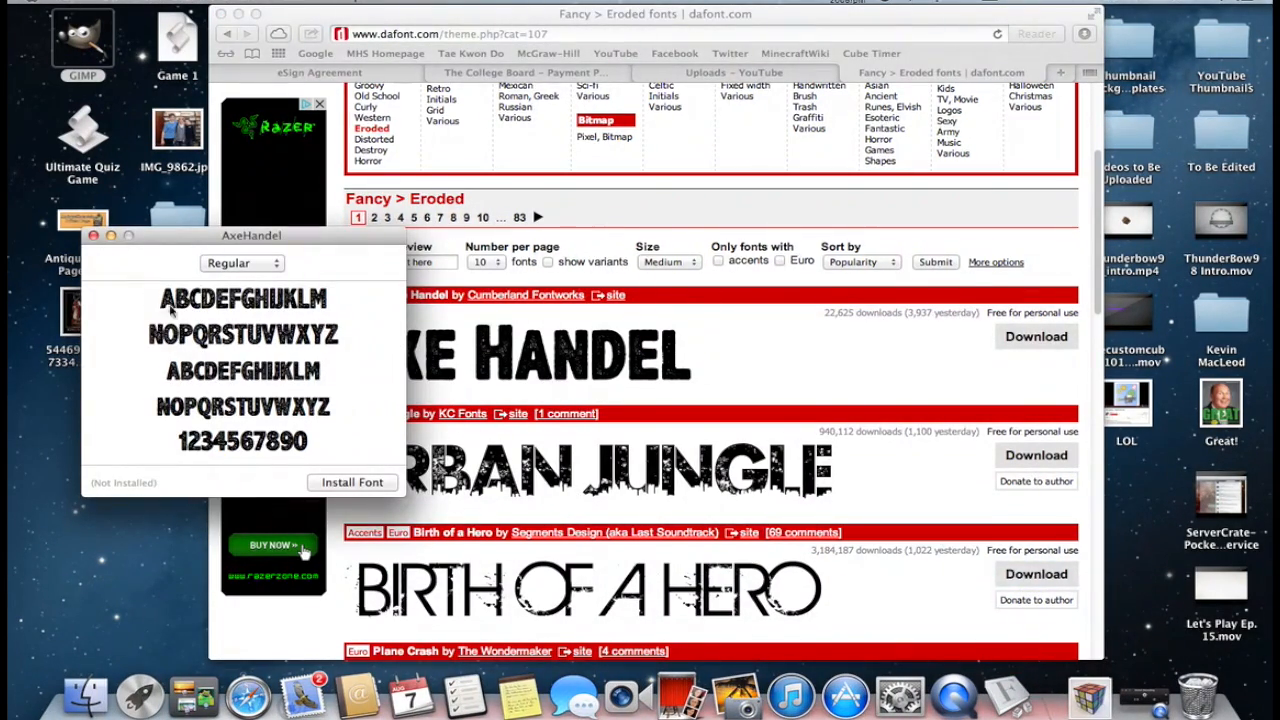
mouse_move(352, 485)
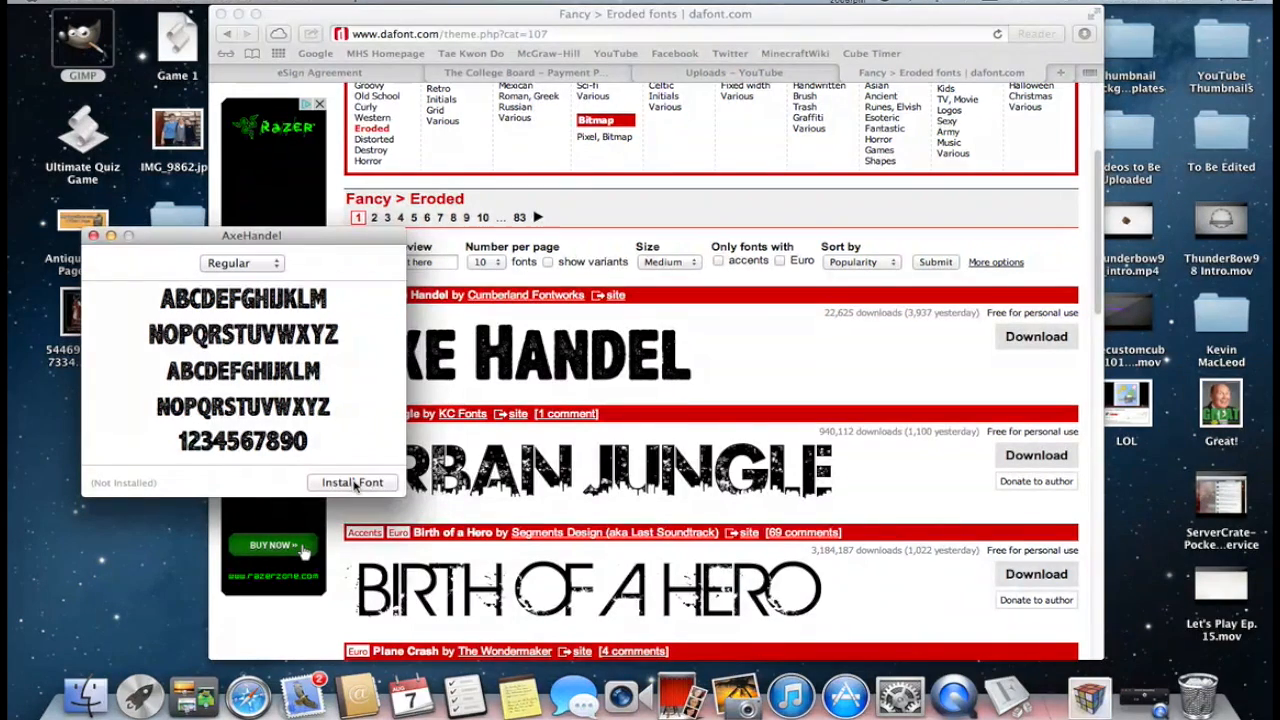
Step: Install Axe Handel into Font Book and preview it alongside American Captain
click(352, 482)
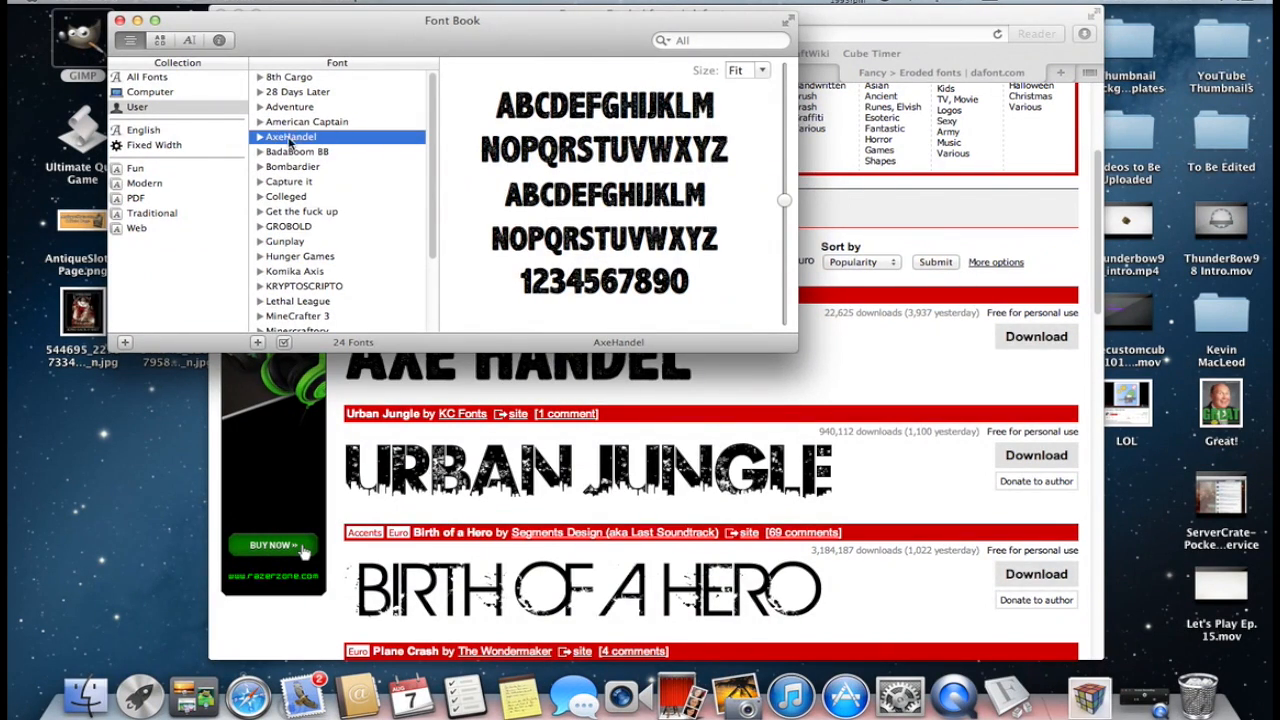
click(307, 121)
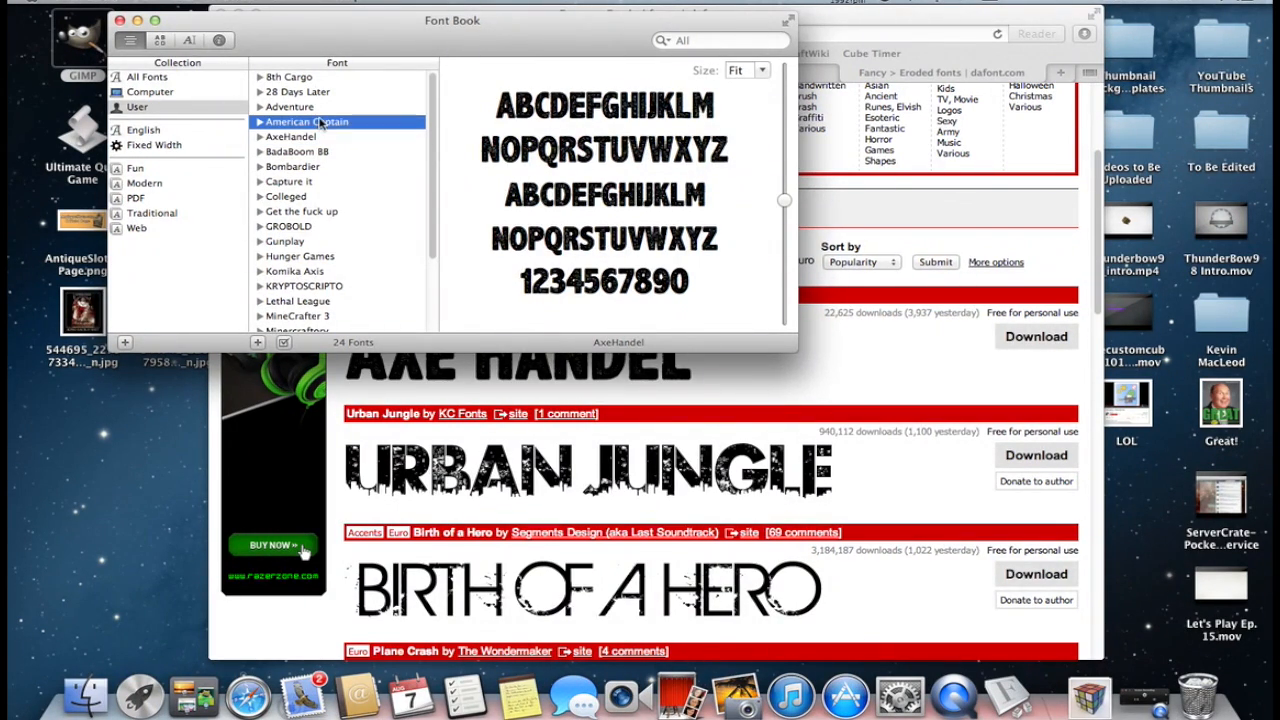
click(308, 121)
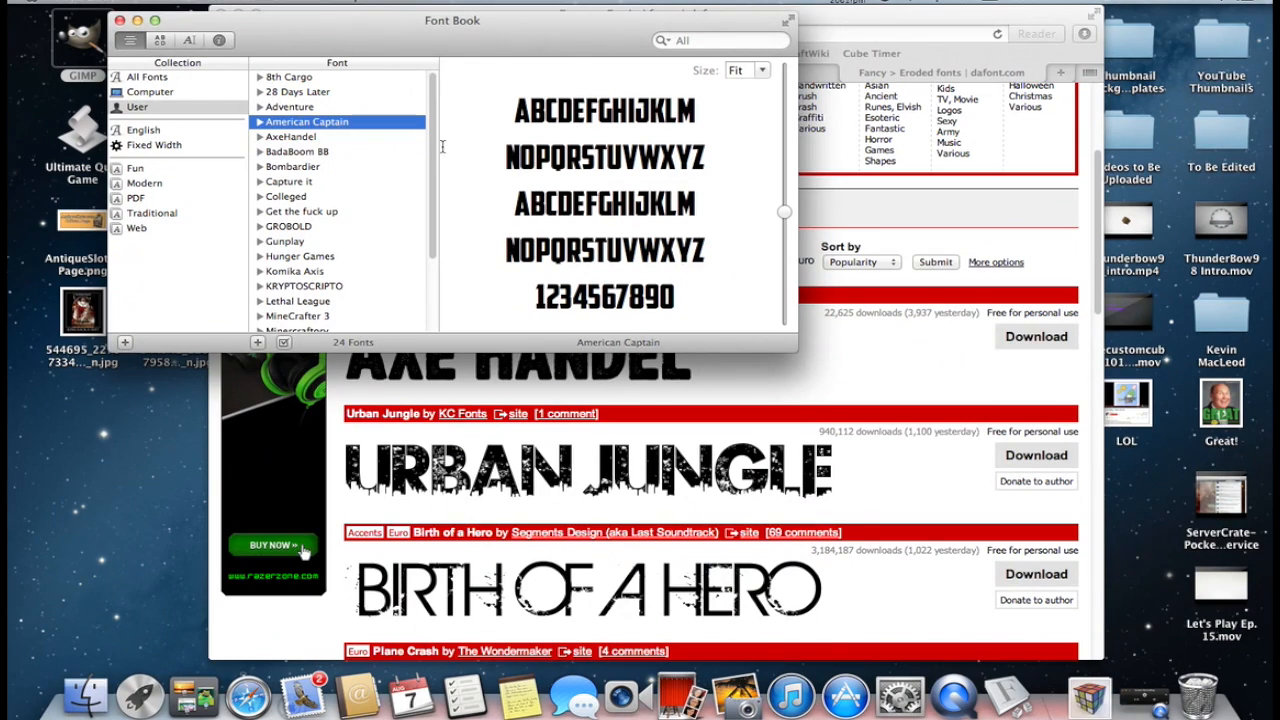
click(291, 136)
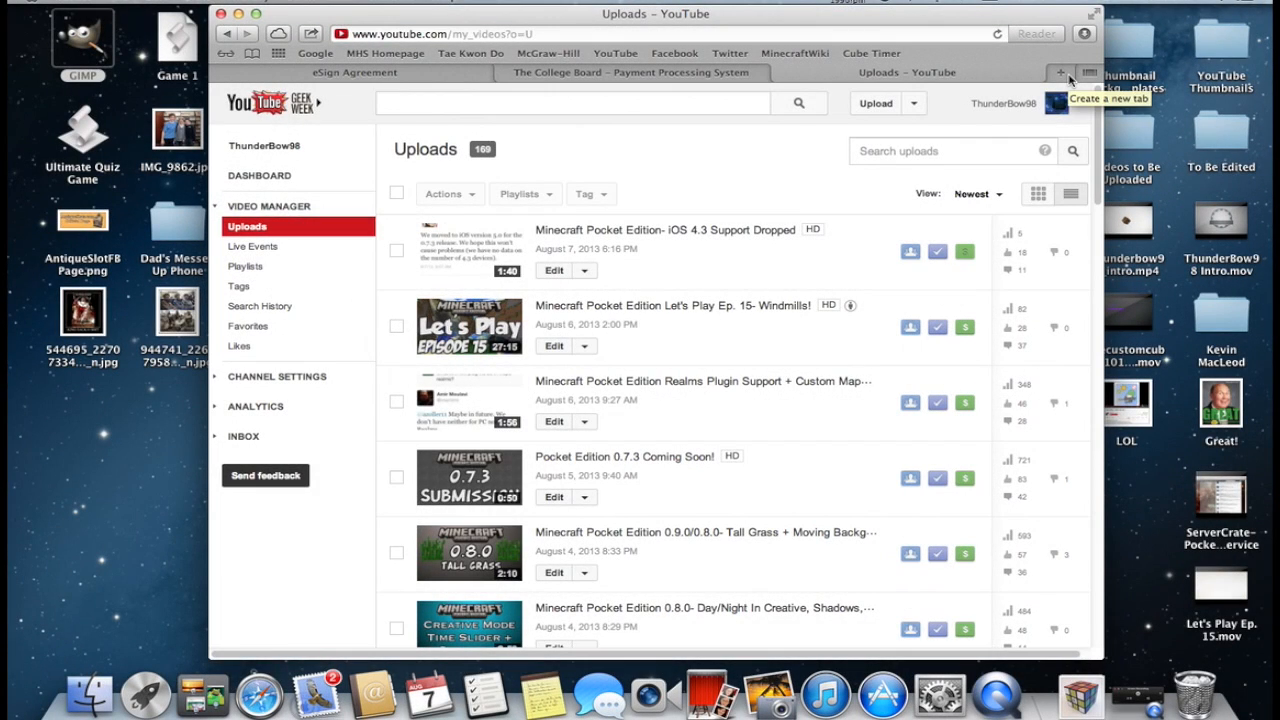
mouse_move(768, 157)
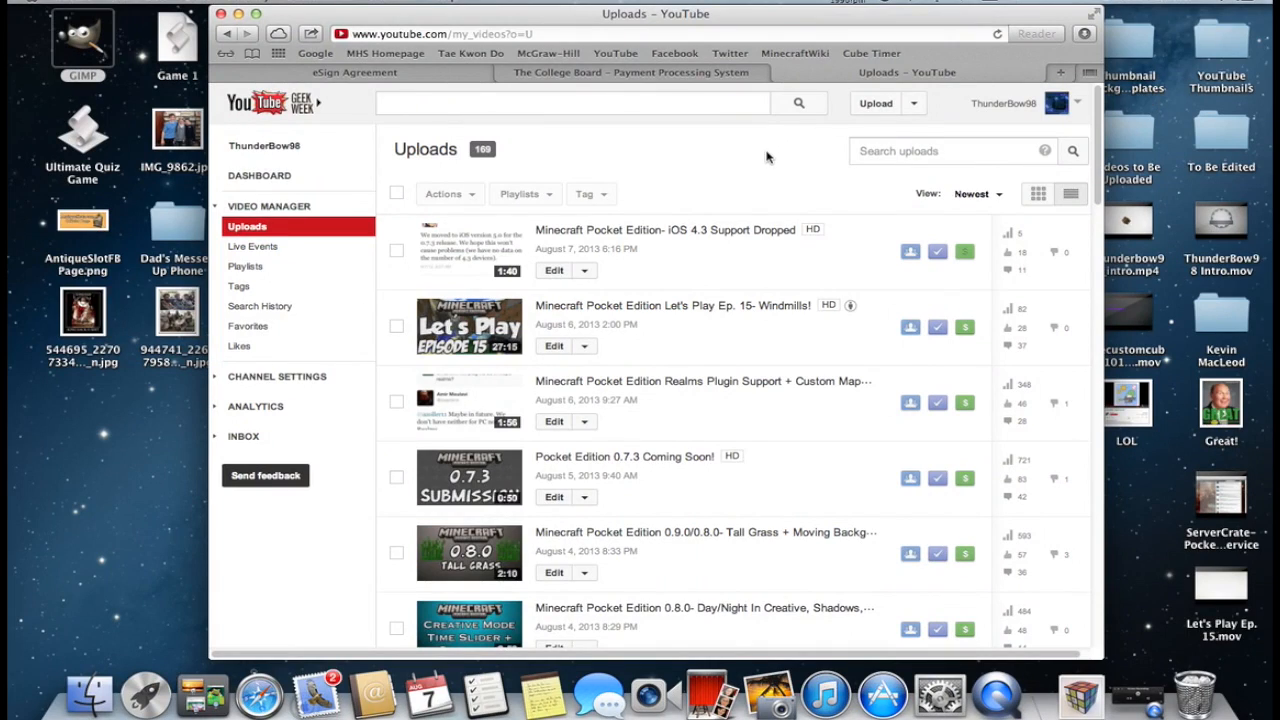
mouse_move(556, 151)
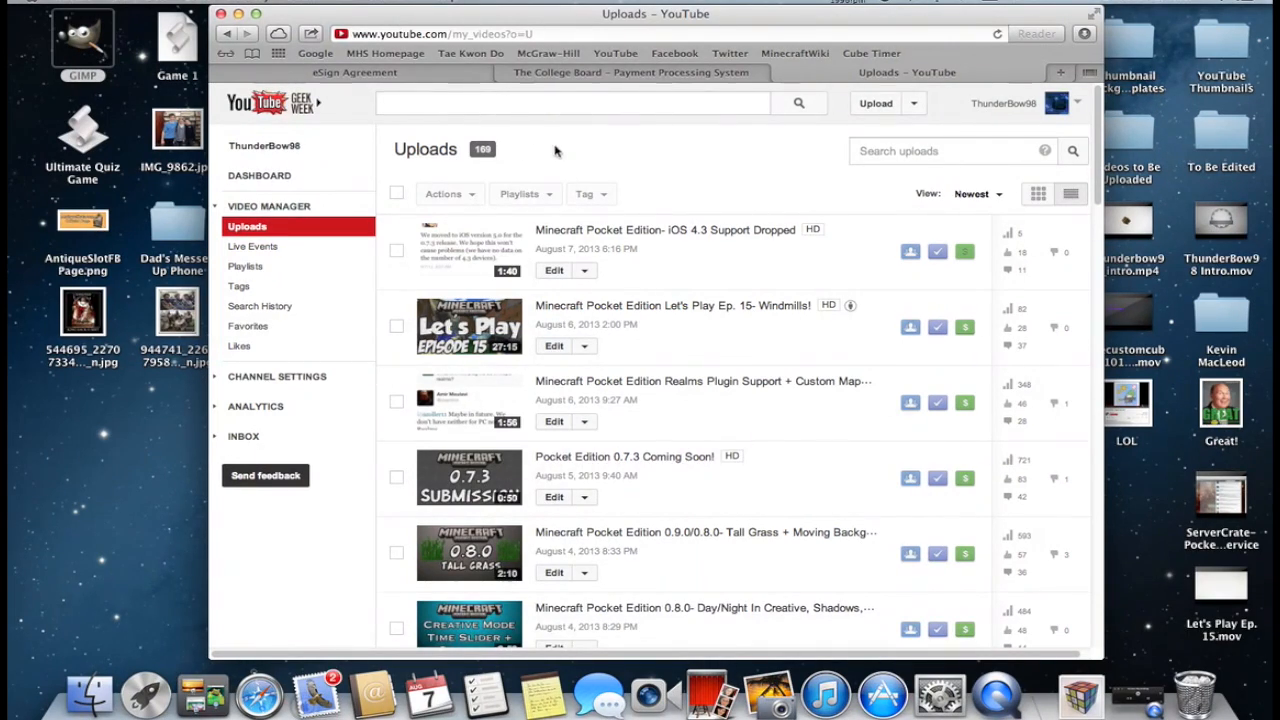
mouse_move(1063, 78)
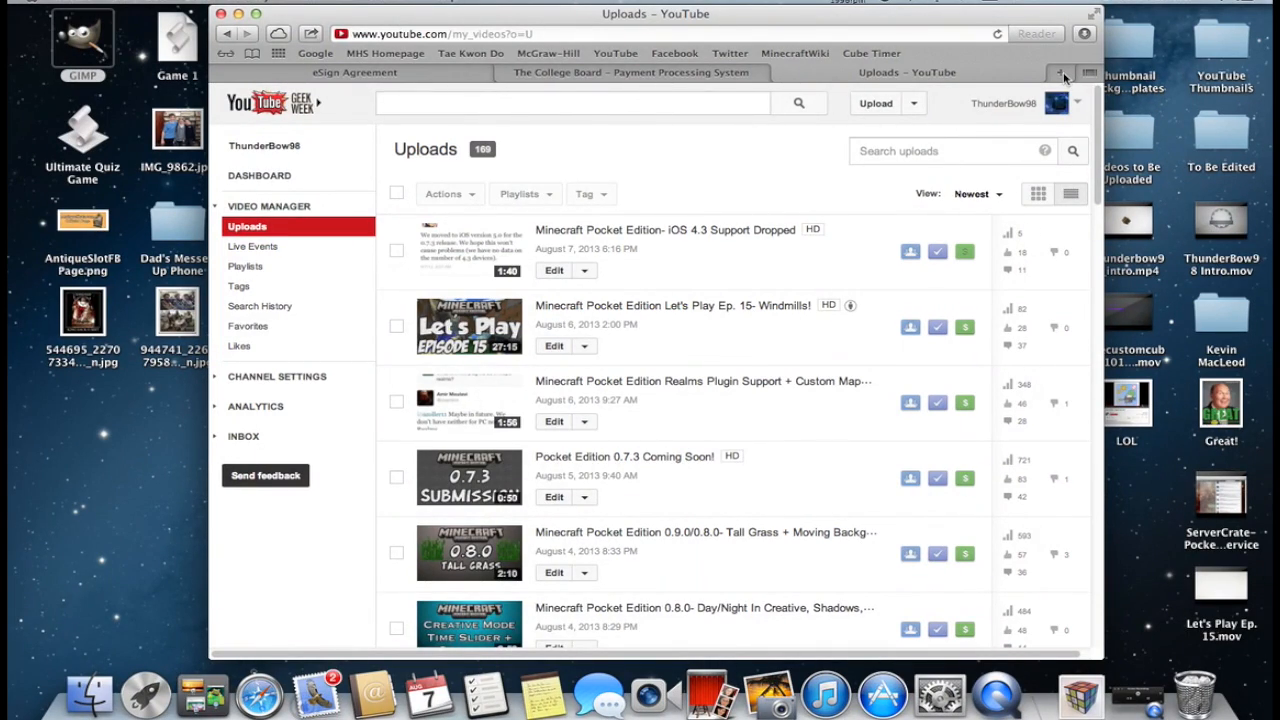
mouse_move(635, 398)
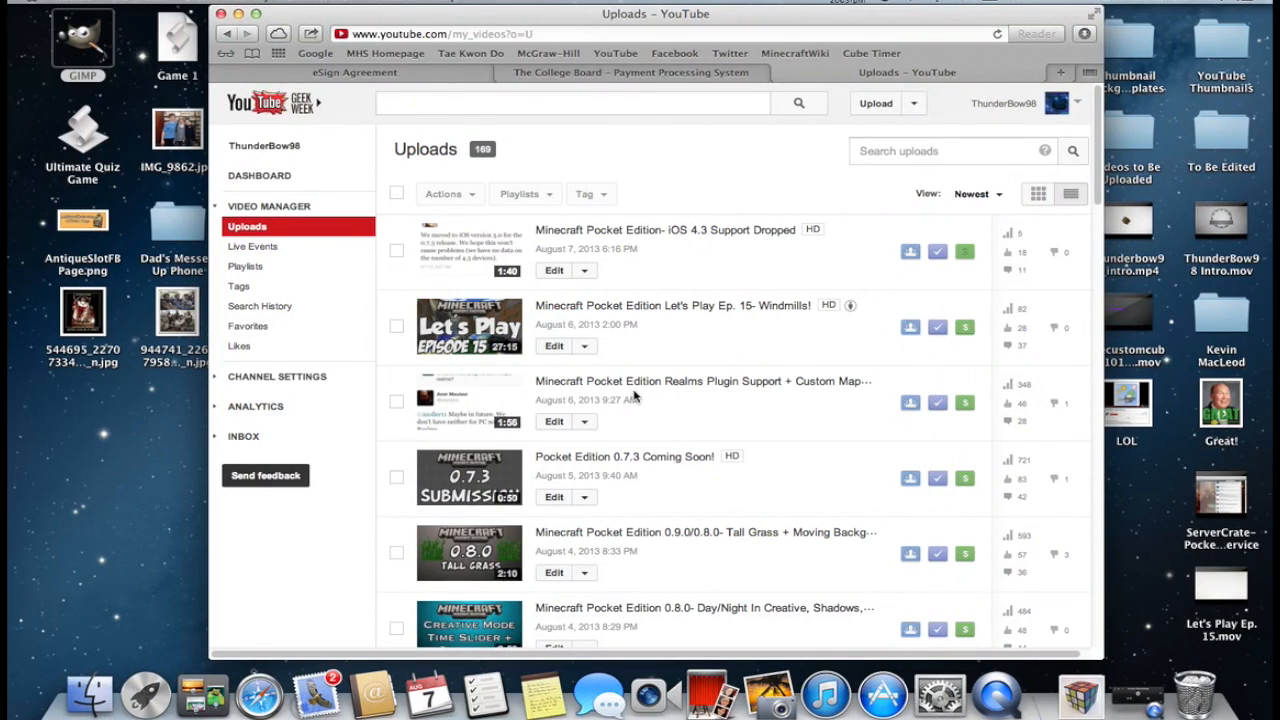
scroll(down, 3)
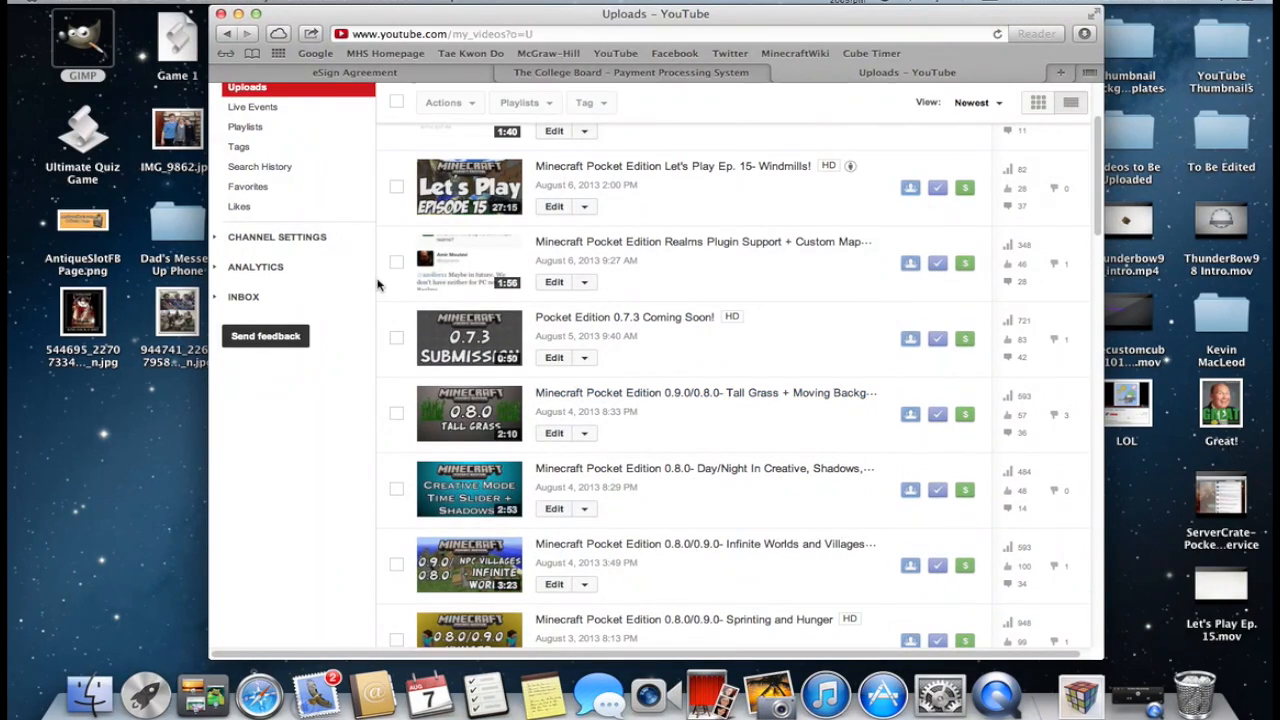
mouse_move(510, 322)
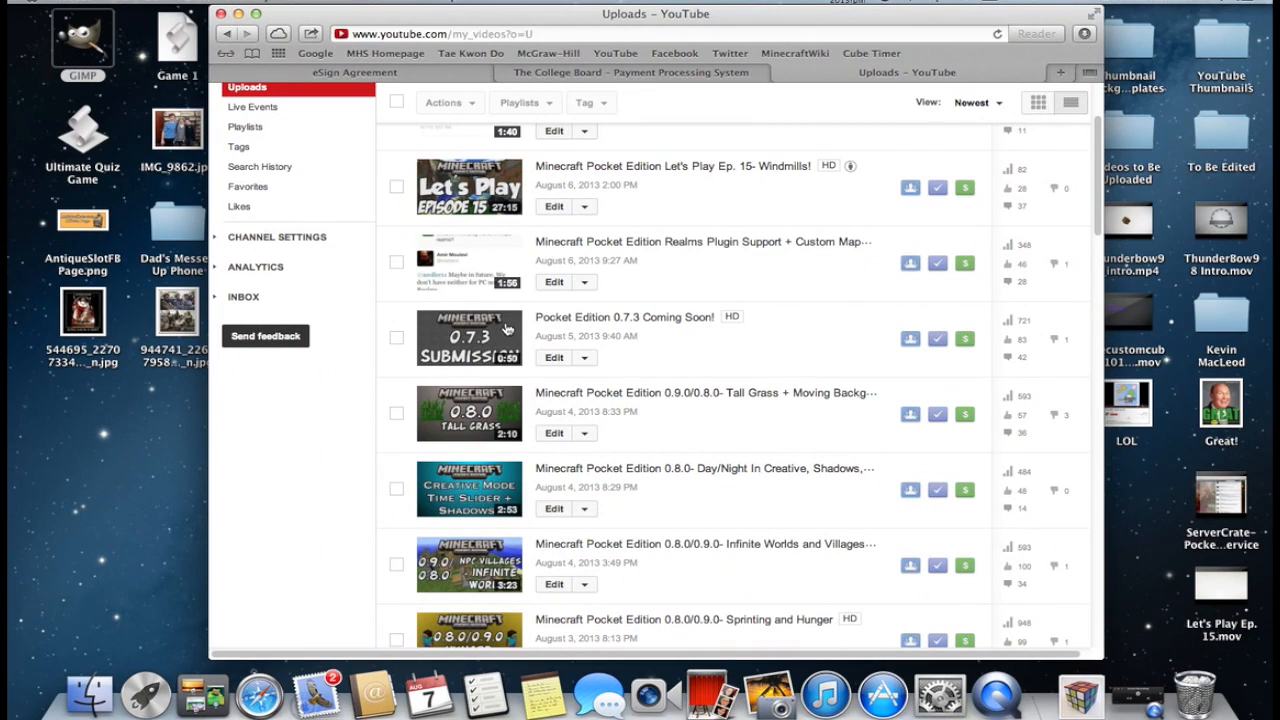
mouse_move(452, 396)
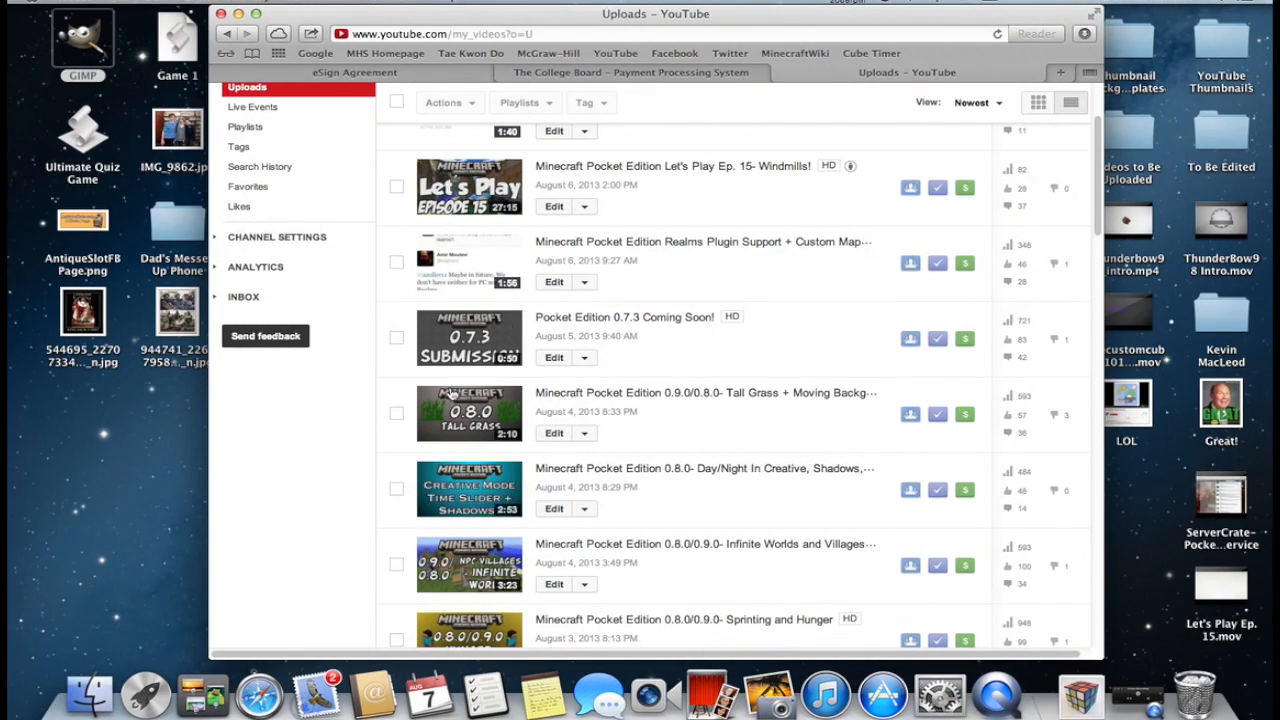
scroll(down, 3)
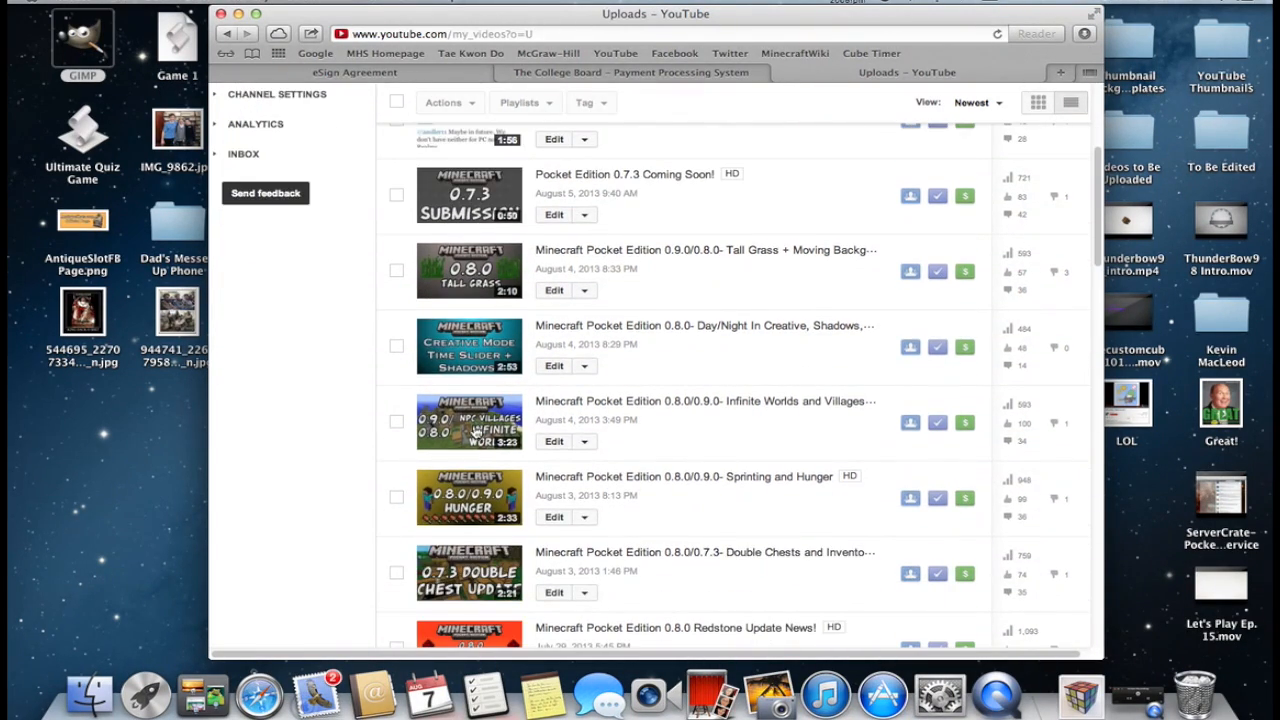
mouse_move(479, 525)
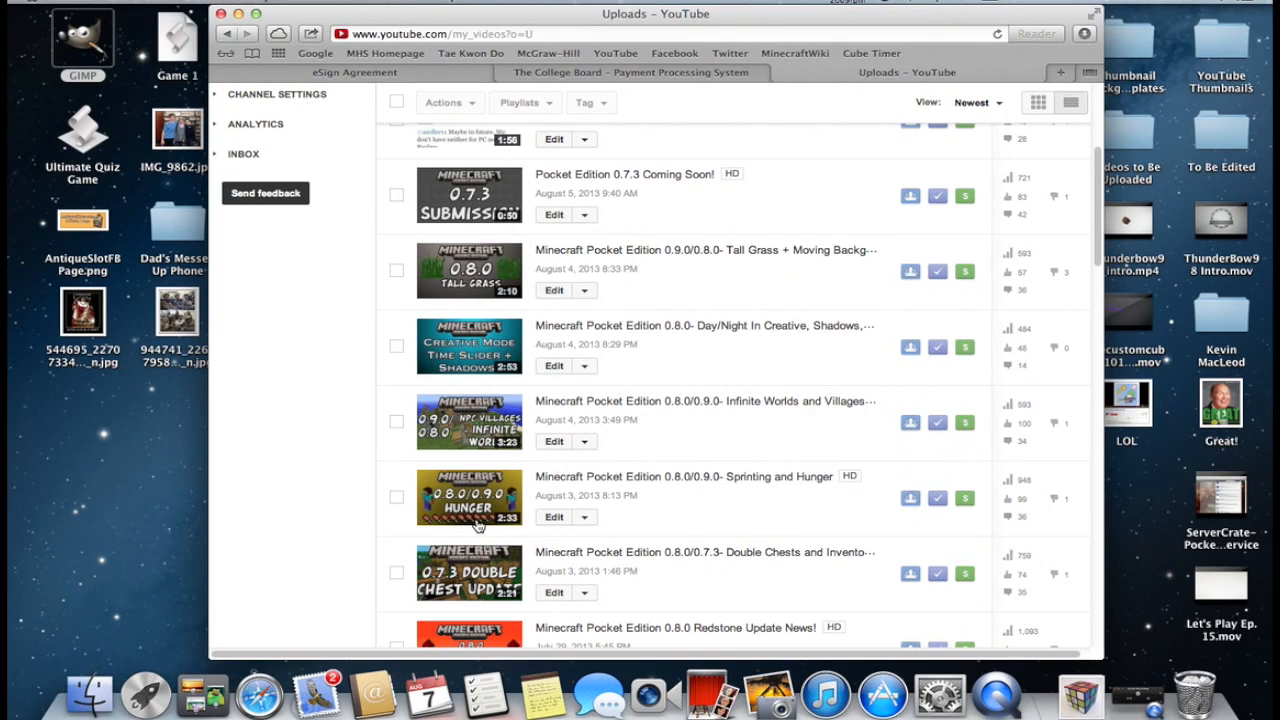
mouse_move(430, 385)
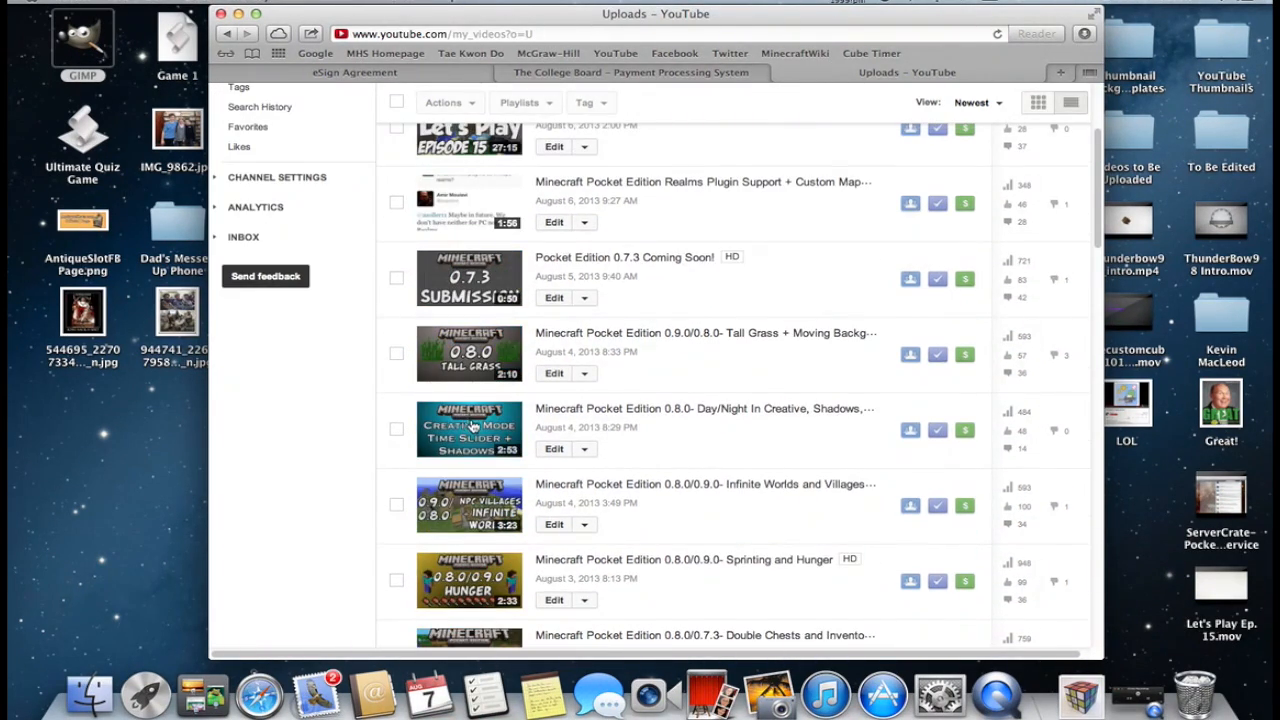
mouse_move(500, 377)
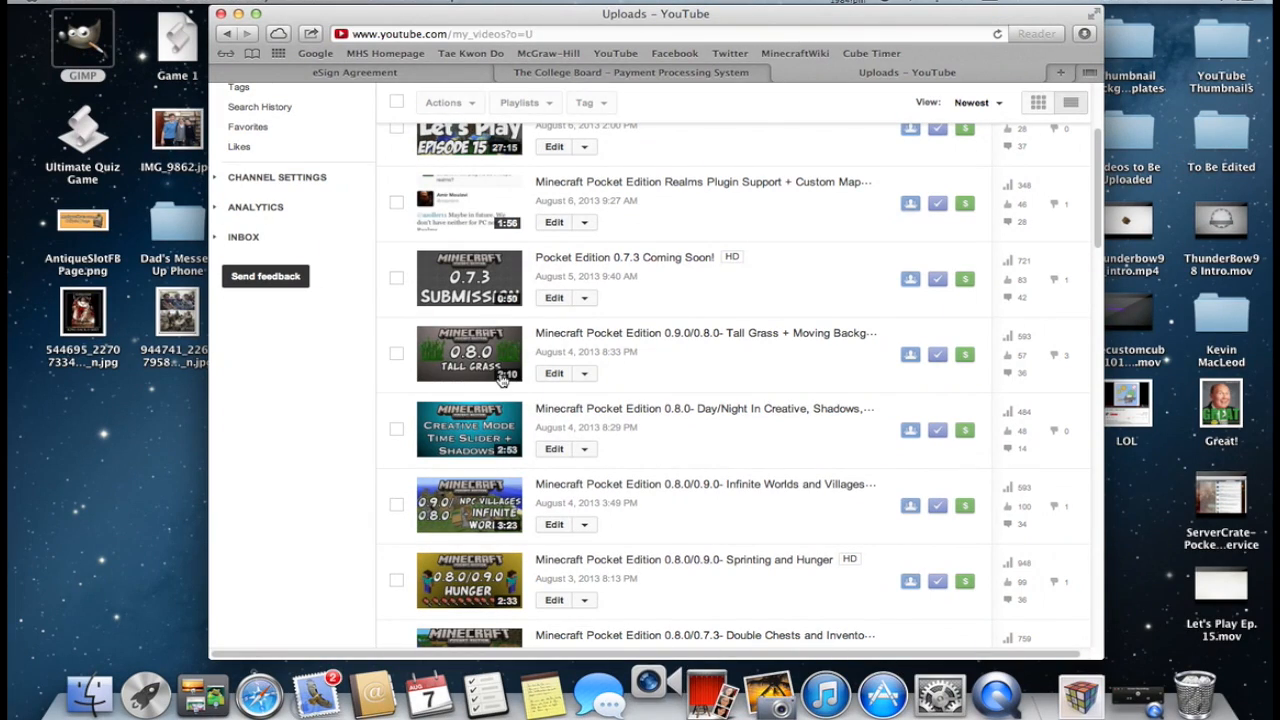
scroll(down, 3)
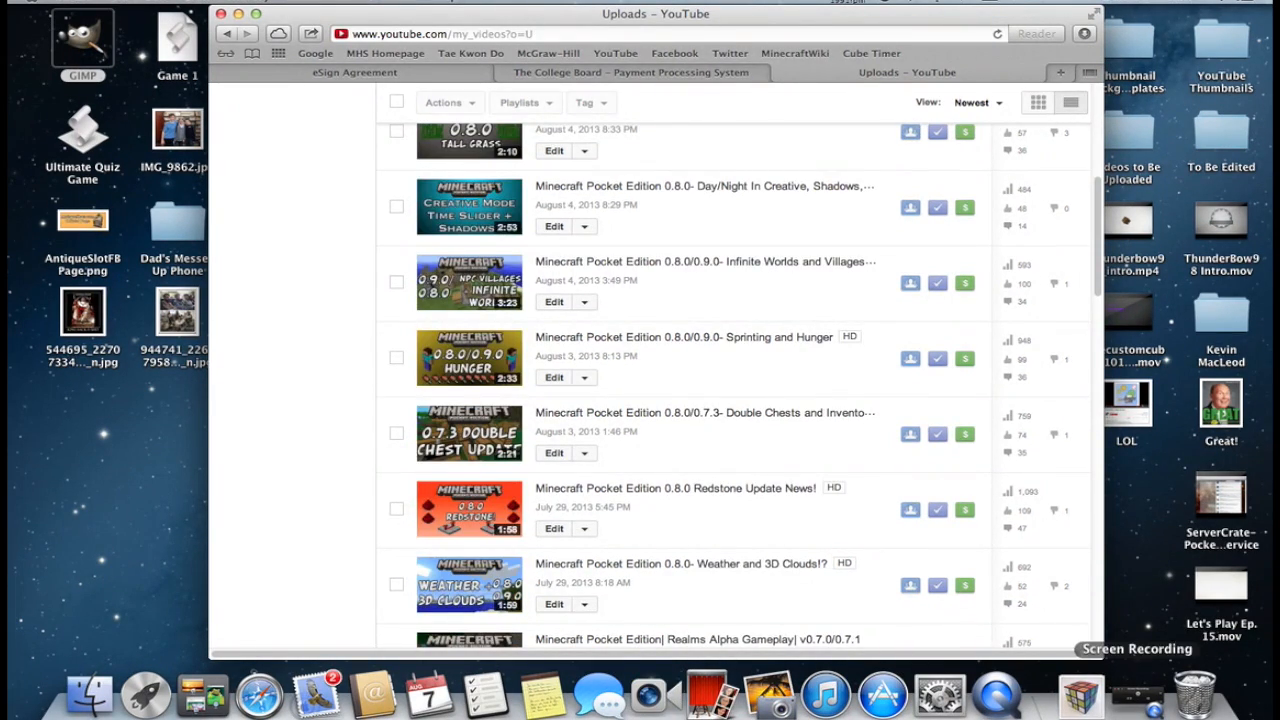
mouse_move(440, 367)
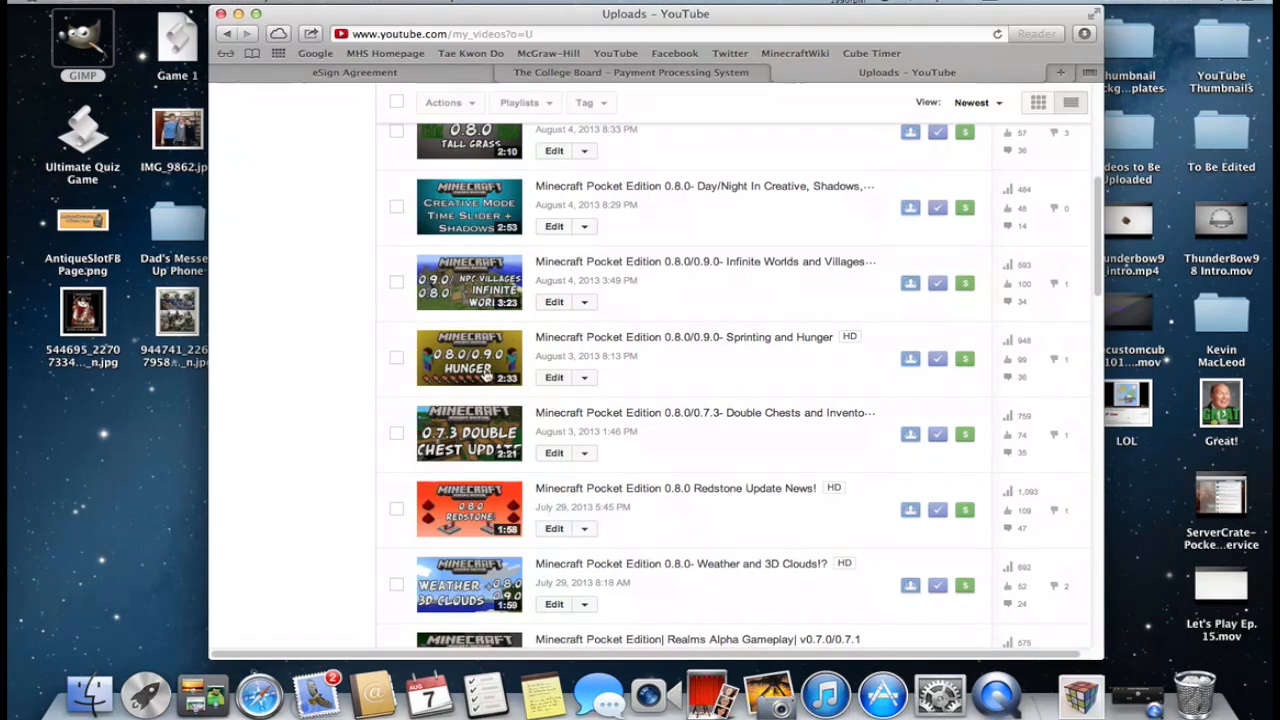
mouse_move(447, 322)
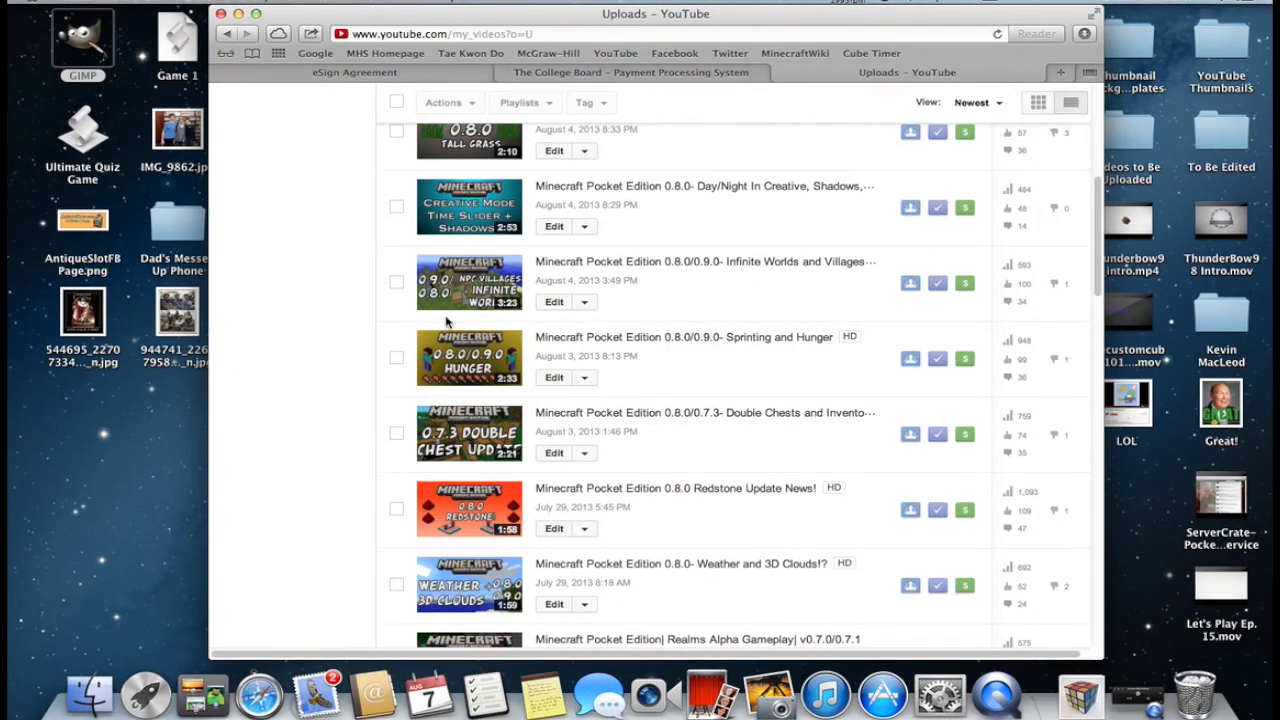
scroll(up, 3)
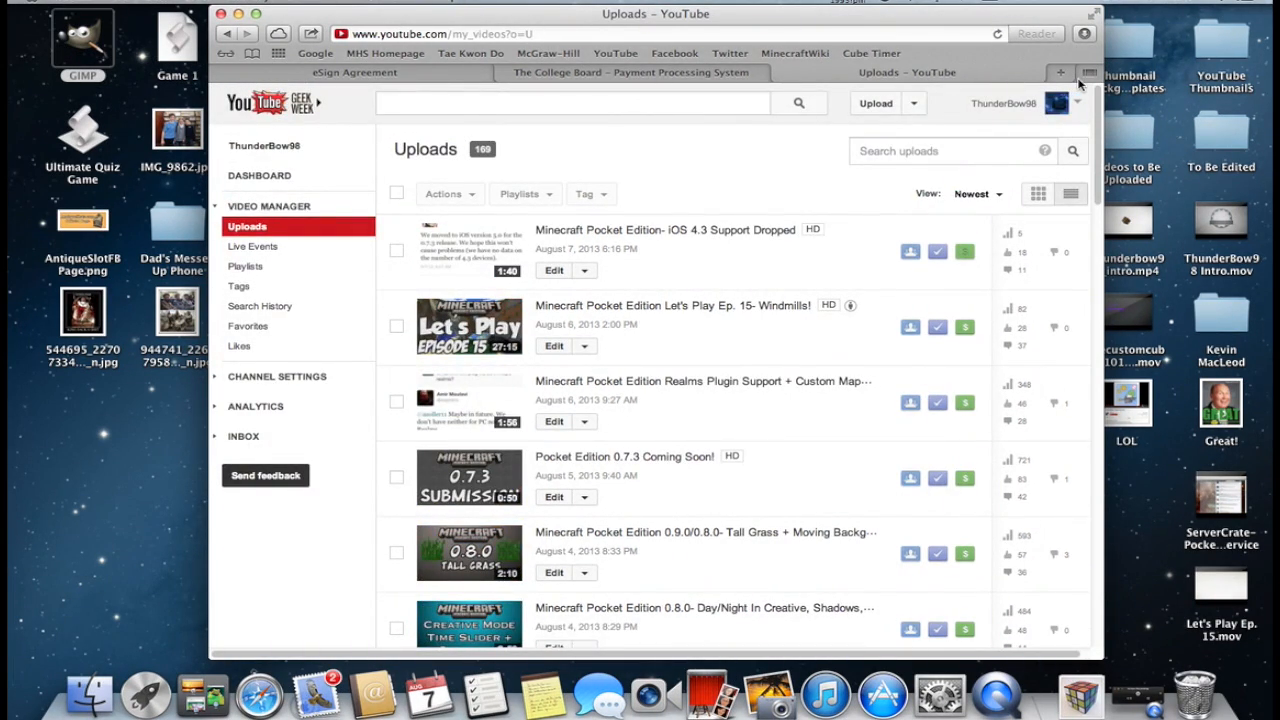
Step: Open the Minecraft Wiki in a new tab, then return to the YouTube uploads page
click(1060, 72)
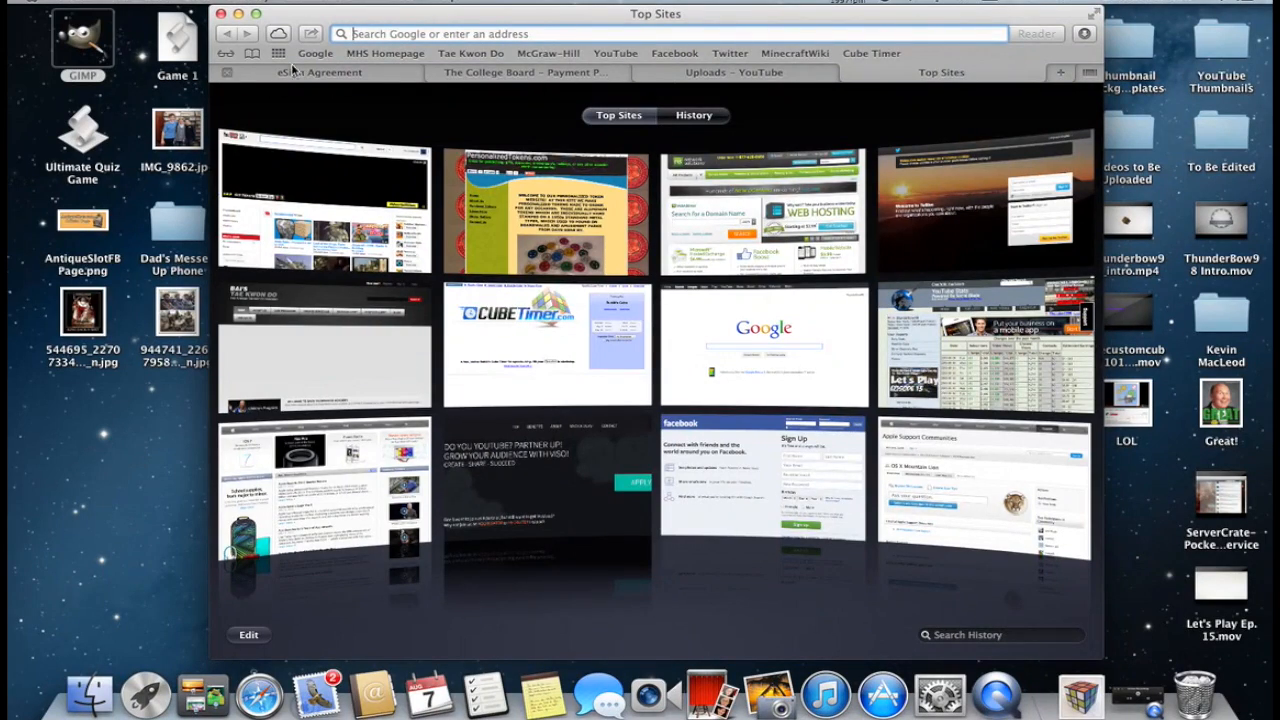
click(763, 344)
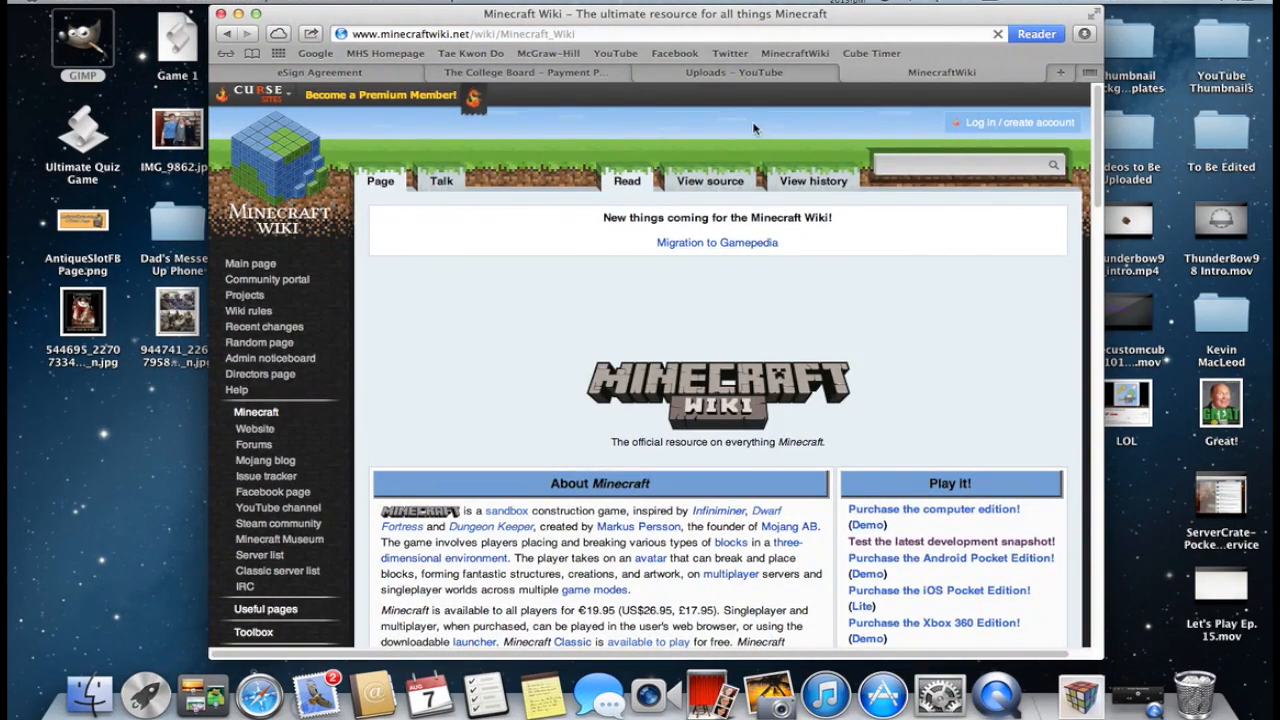
click(733, 72)
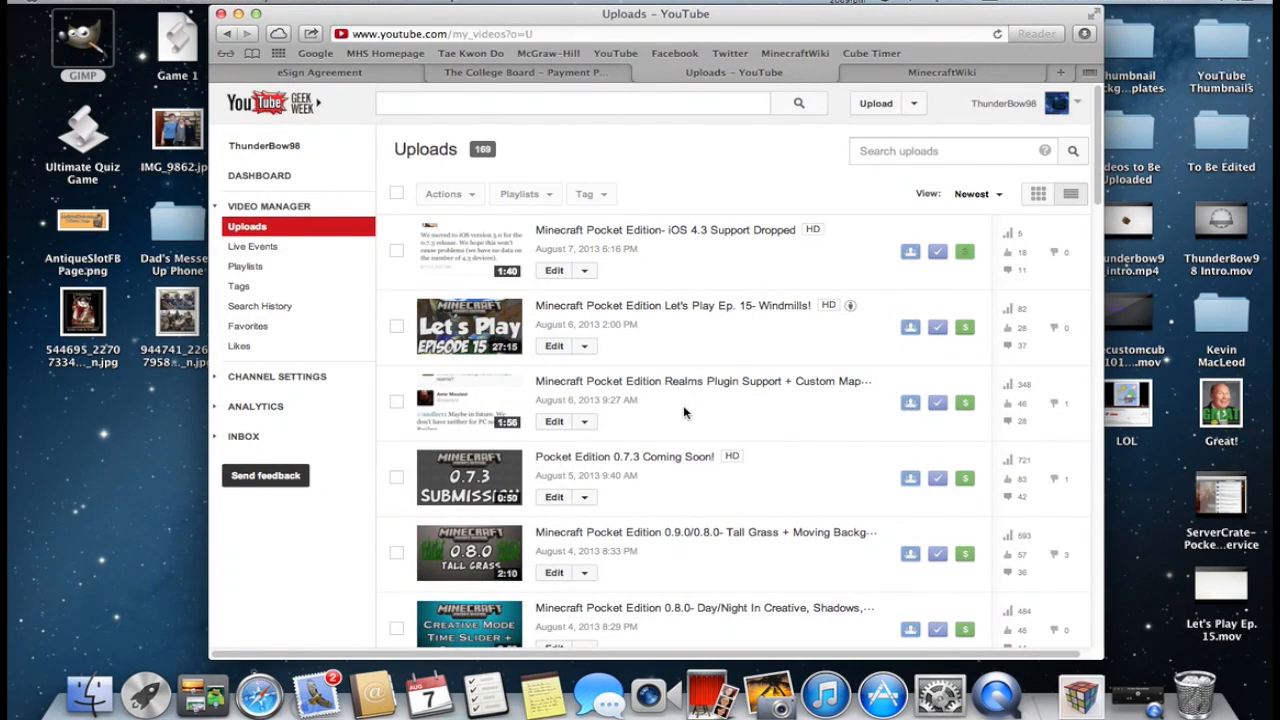
Step: Scroll through the uploads list and go back to its first page
scroll(down, 3)
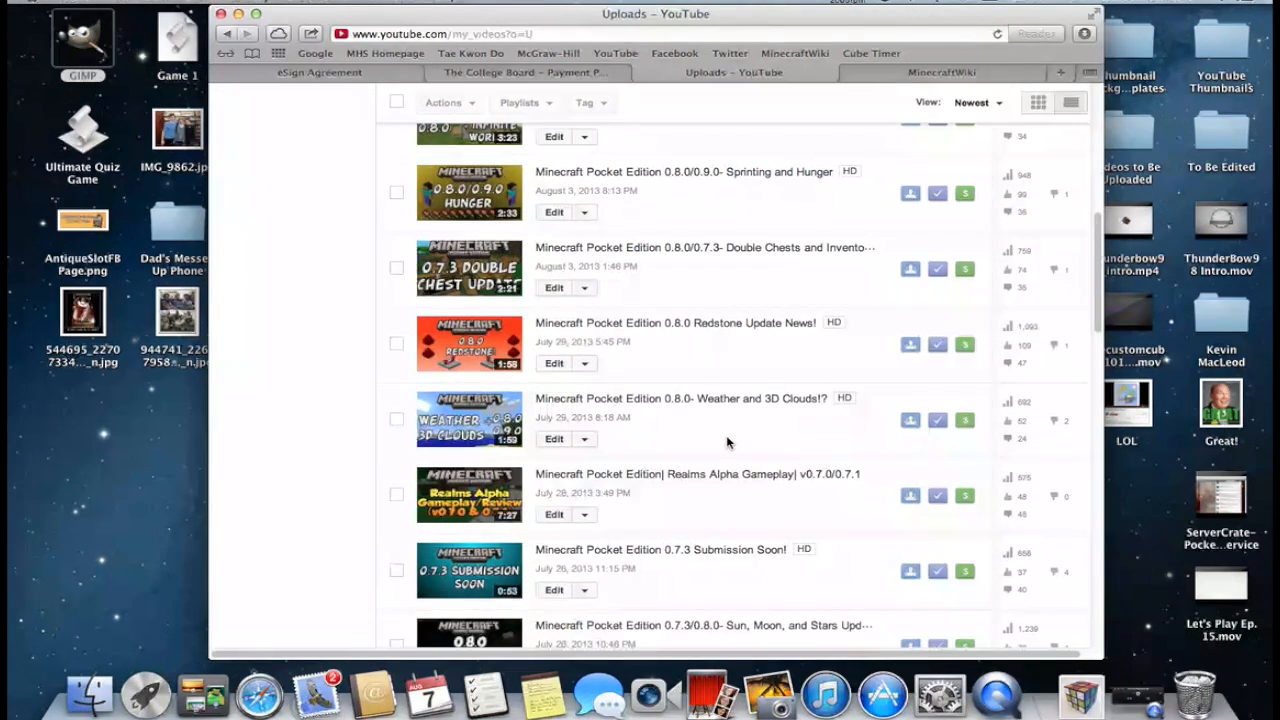
scroll(down, 3)
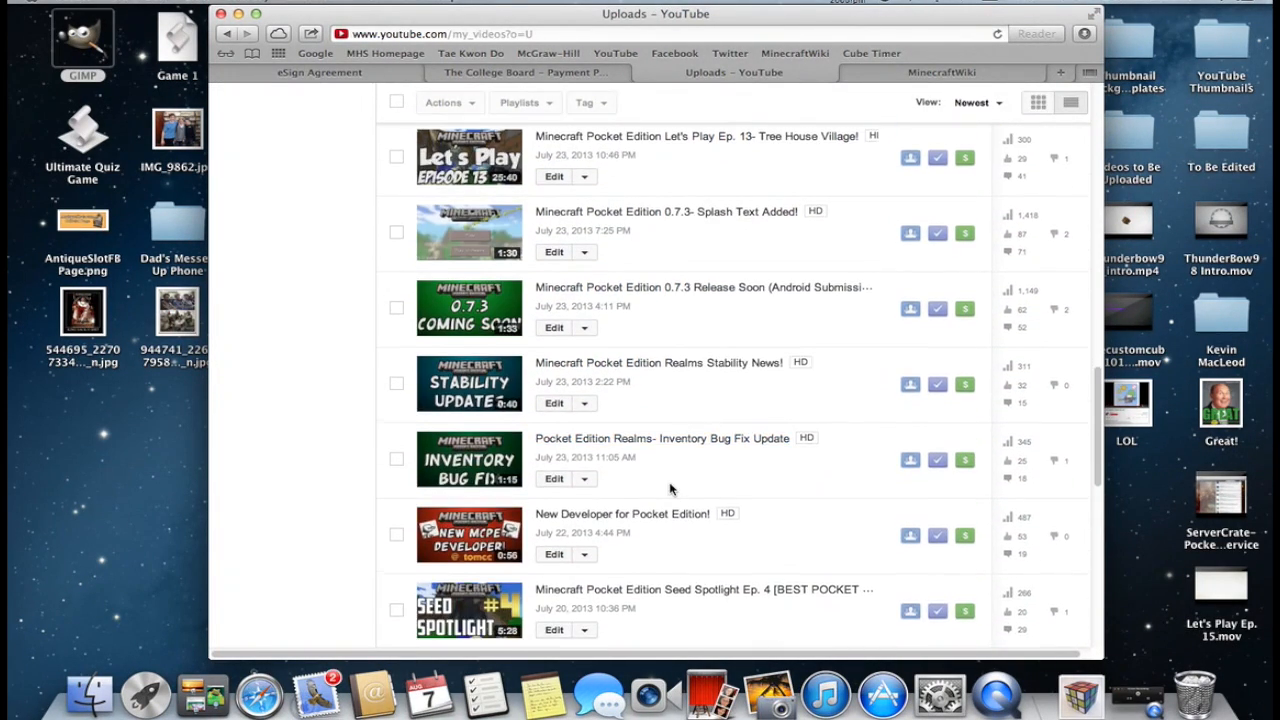
scroll(down, 3)
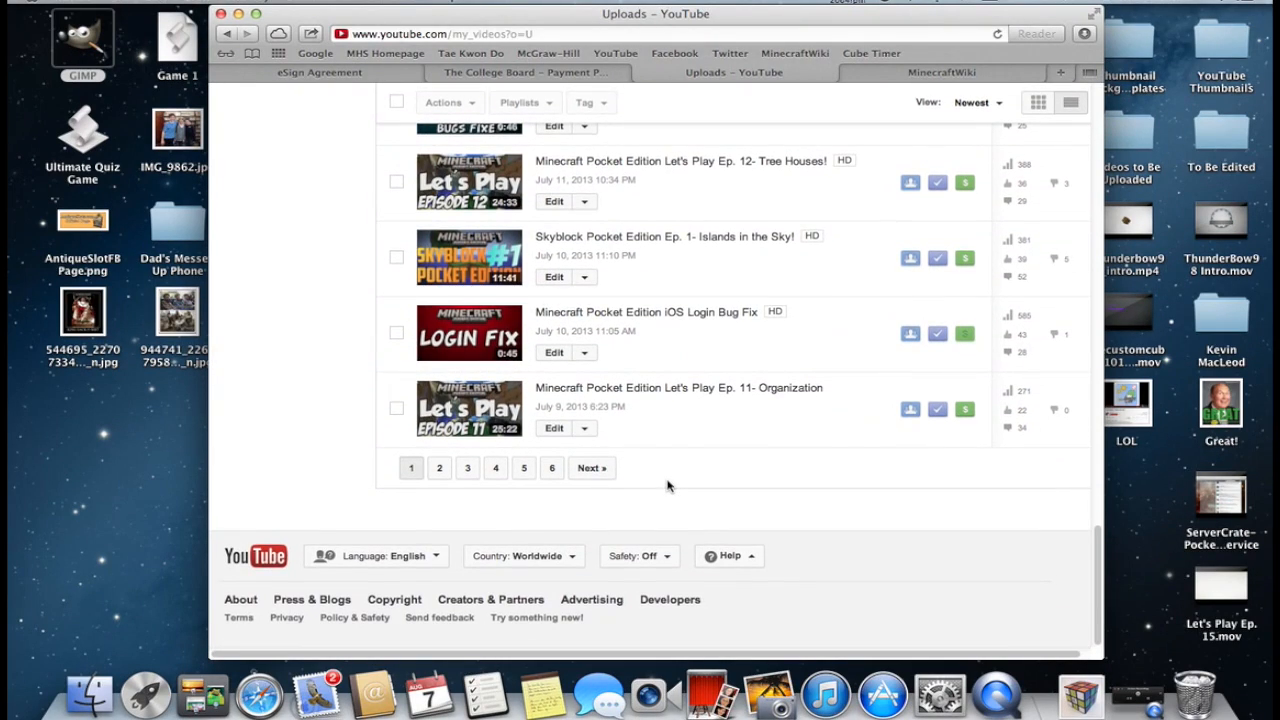
click(410, 467)
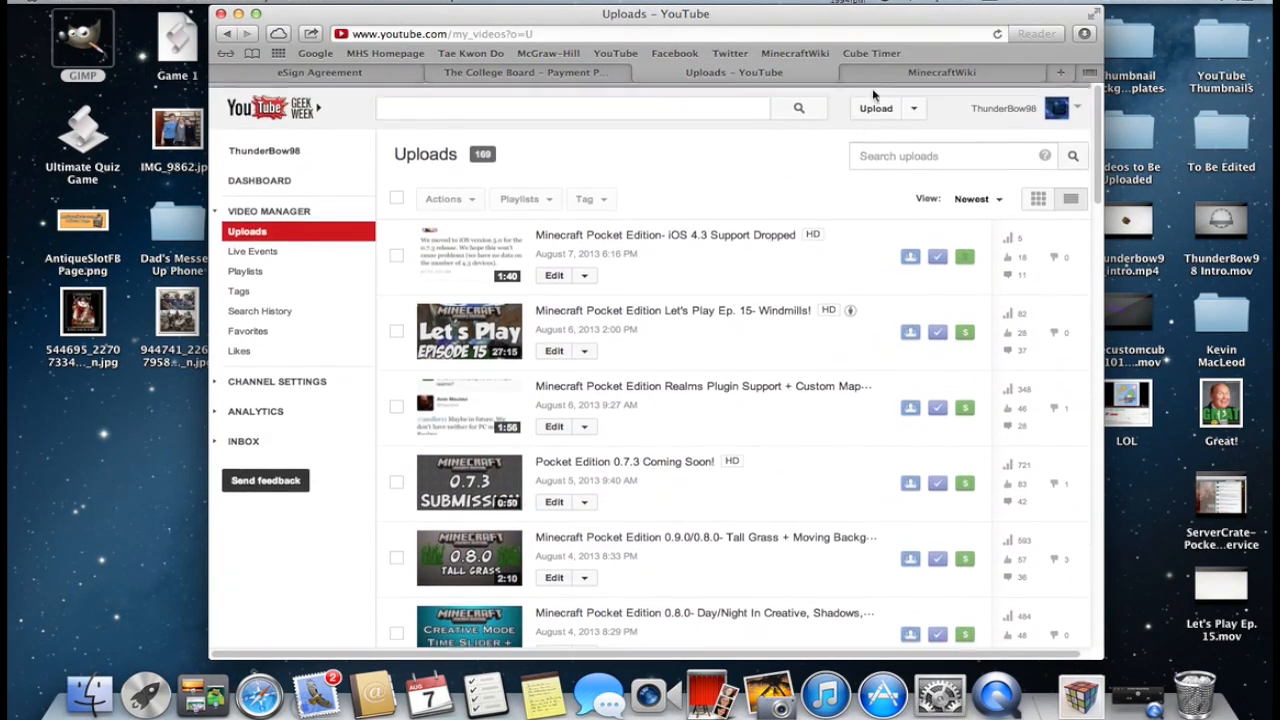
Step: Search the Minecraft Wiki for 'Minecraft pocket edition' and open the article
click(941, 72)
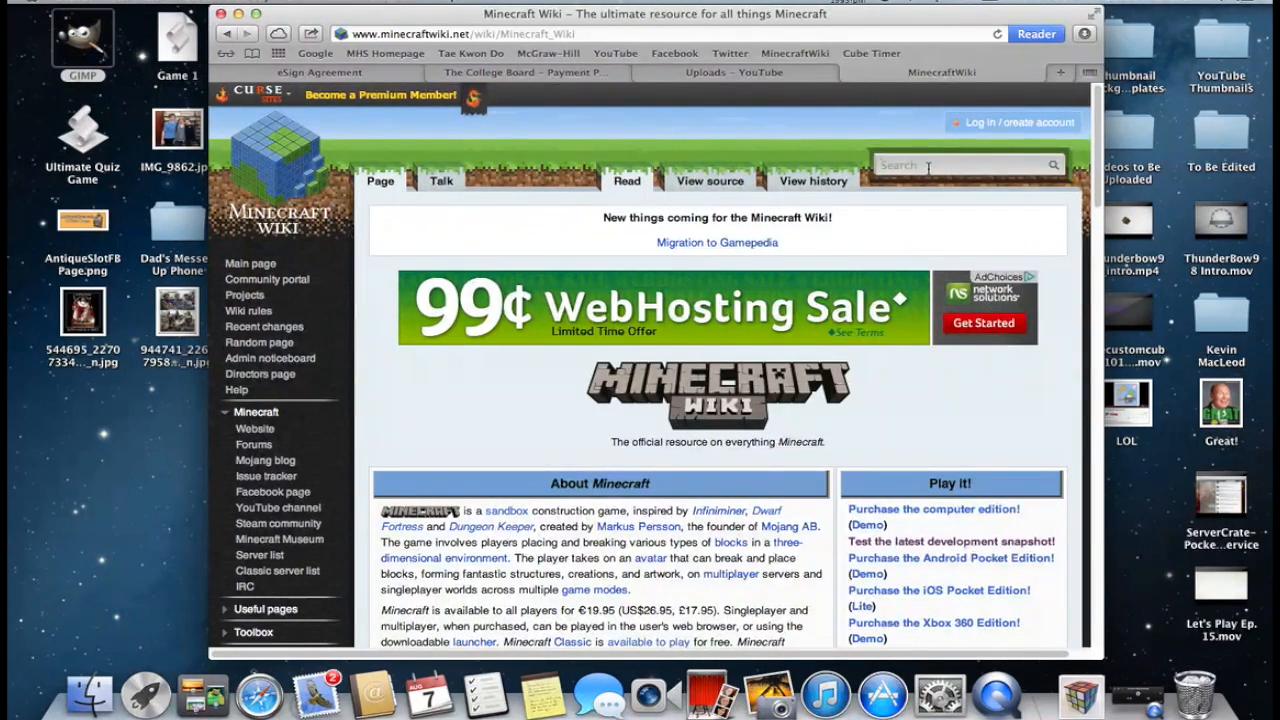
text(minec)
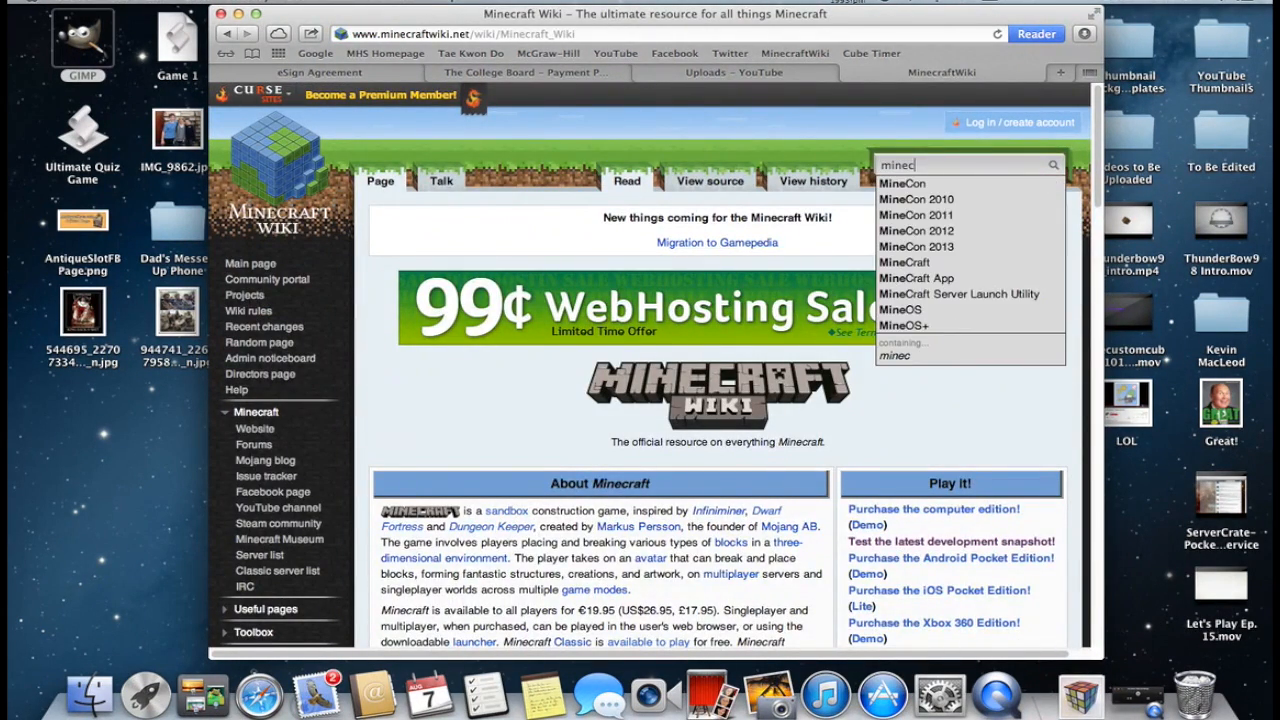
text(Minecraft pocket edition)
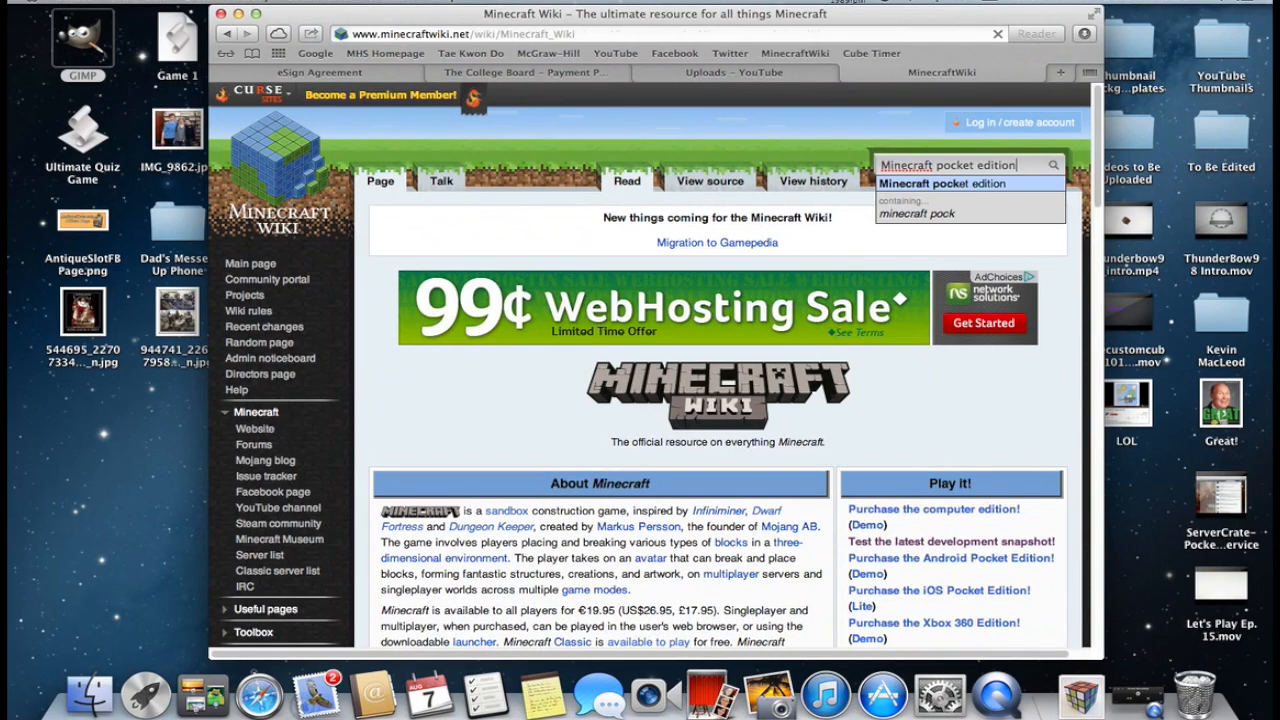
click(941, 183)
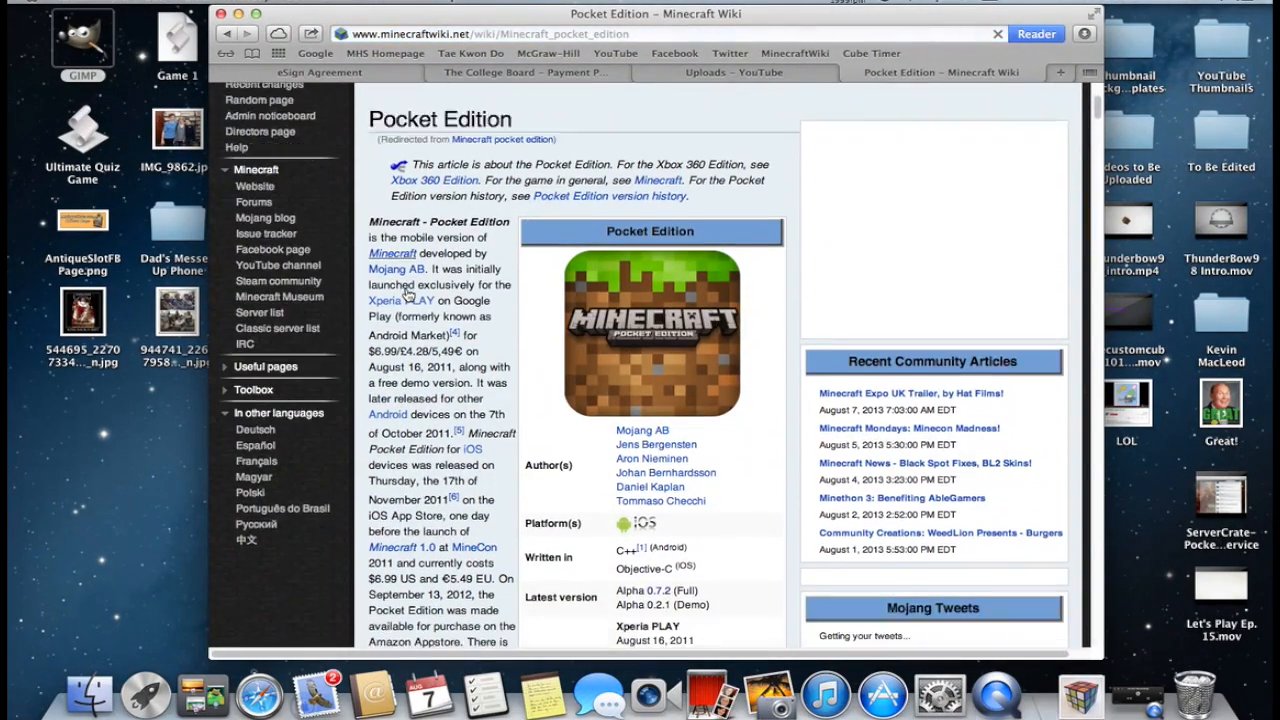
Step: Scroll the Pocket Edition article down to its Alpha section with the logo
scroll(down, 3)
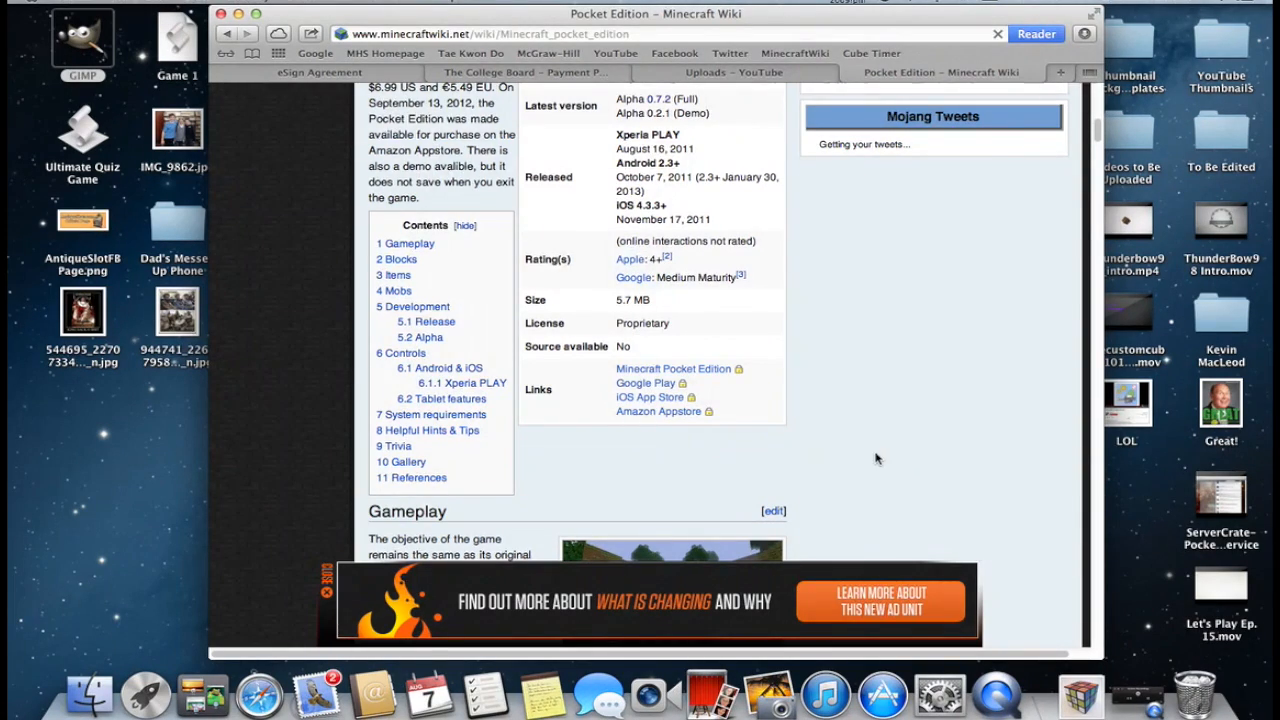
scroll(down, 3)
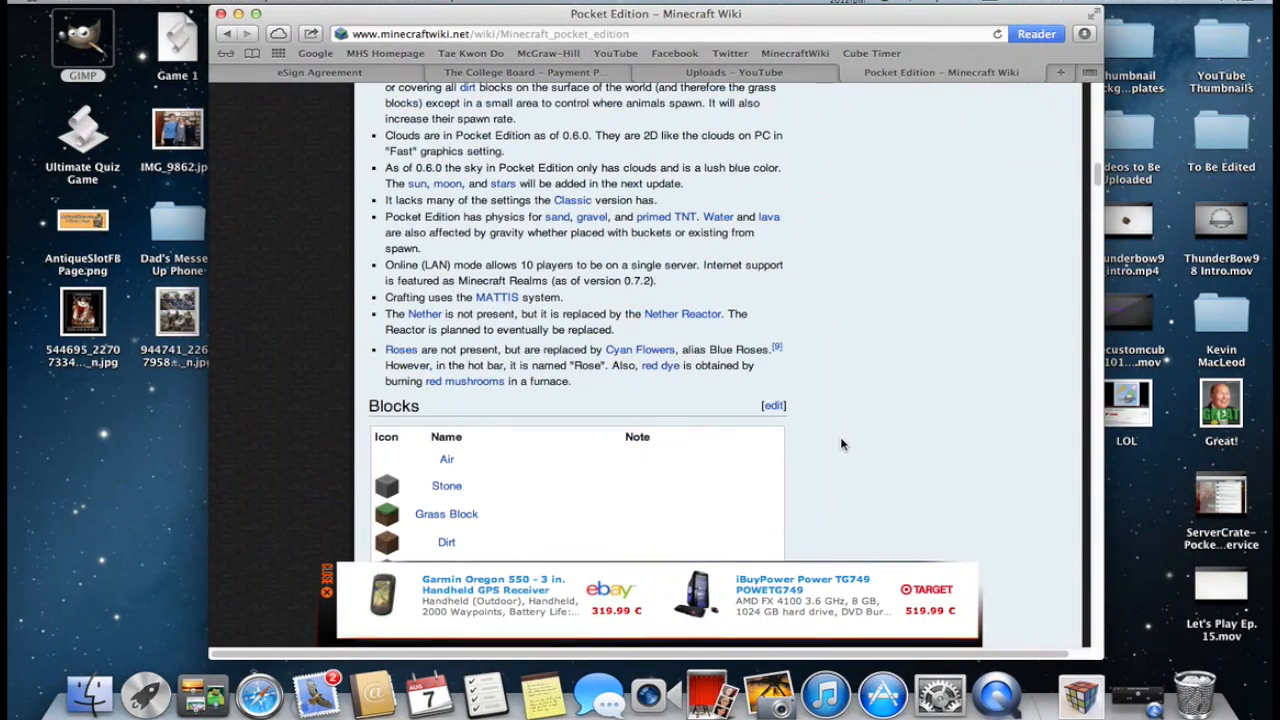
scroll(down, 3)
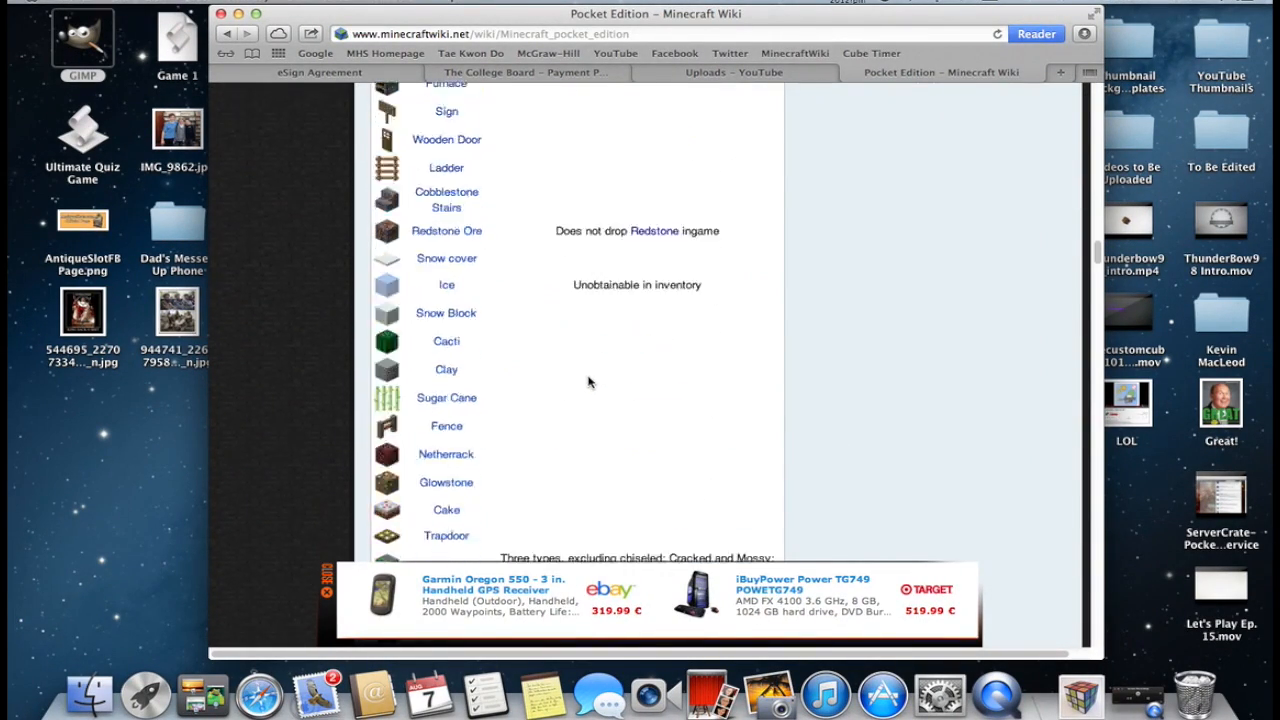
scroll(down, 3)
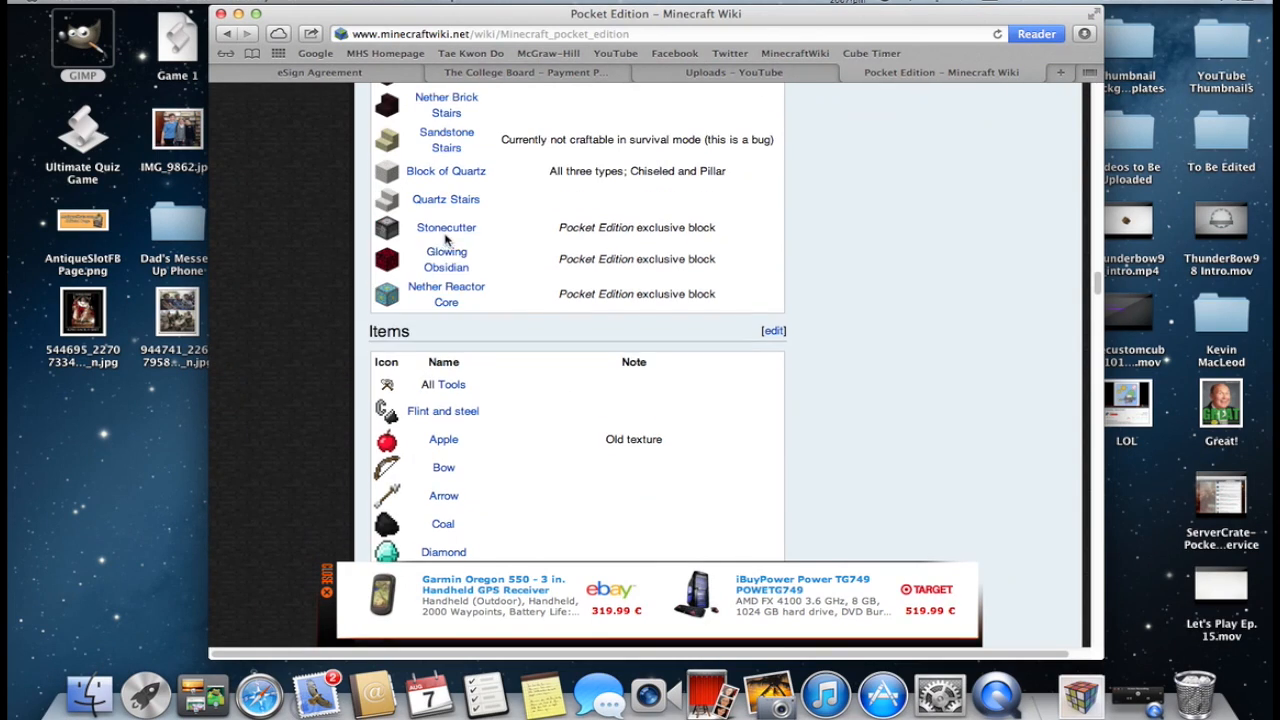
scroll(down, 3)
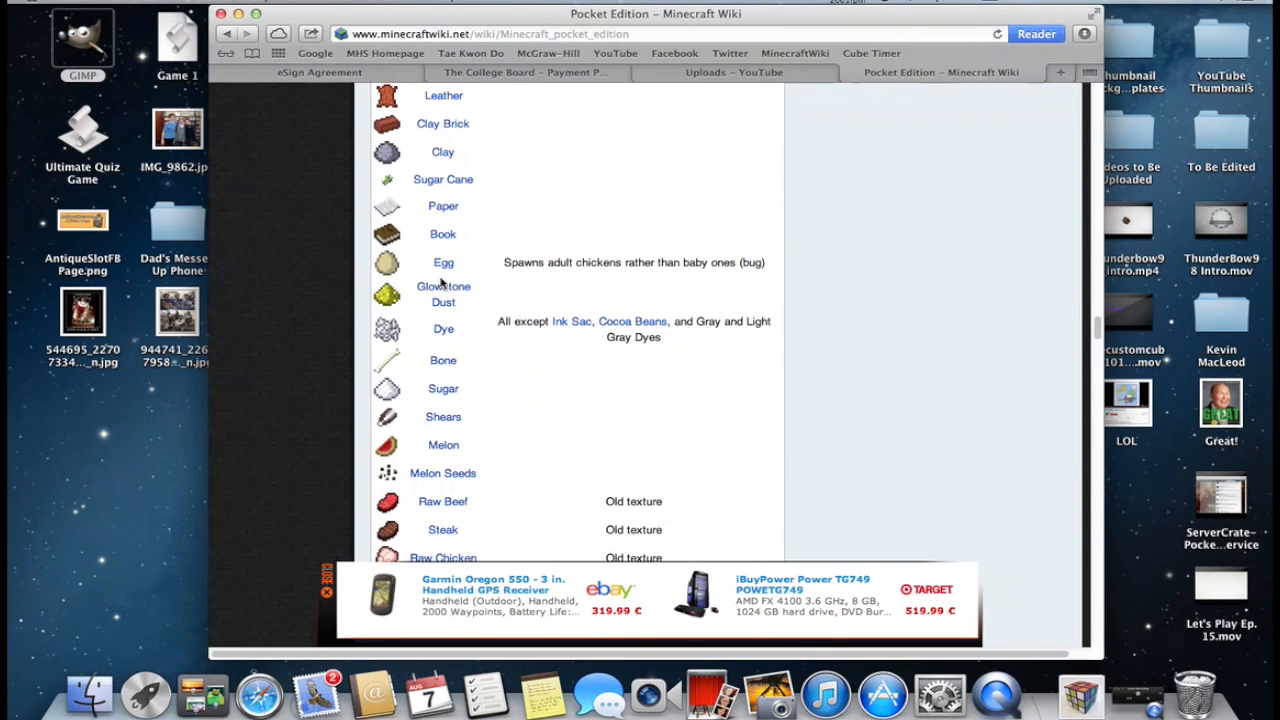
scroll(up, 3)
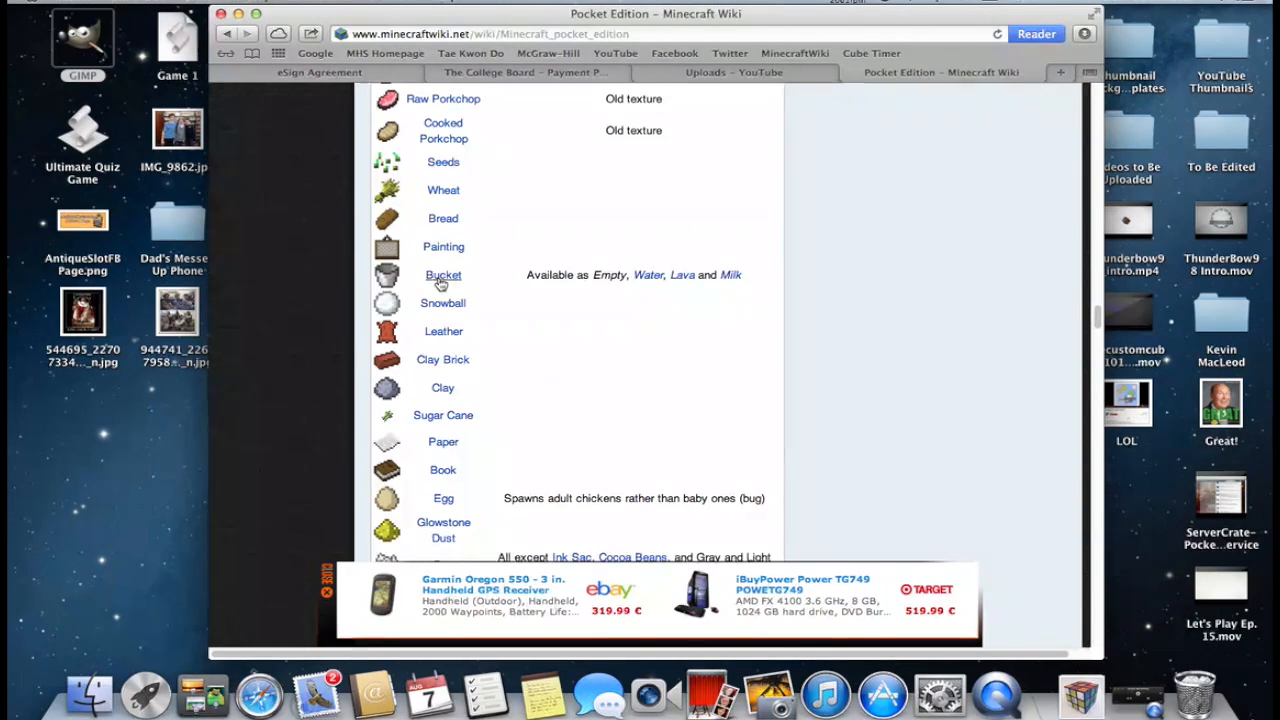
scroll(down, 3)
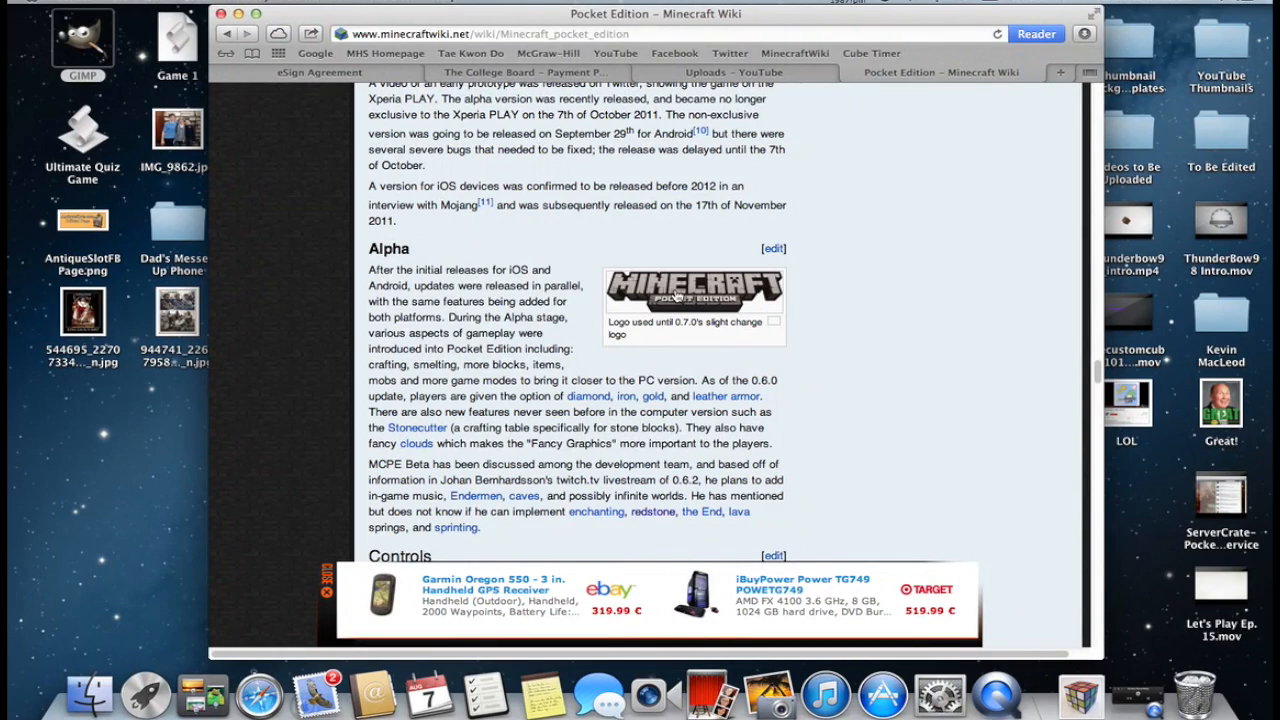
Step: Open the MinecraftPE logo.png file page and bring up its save options
click(693, 288)
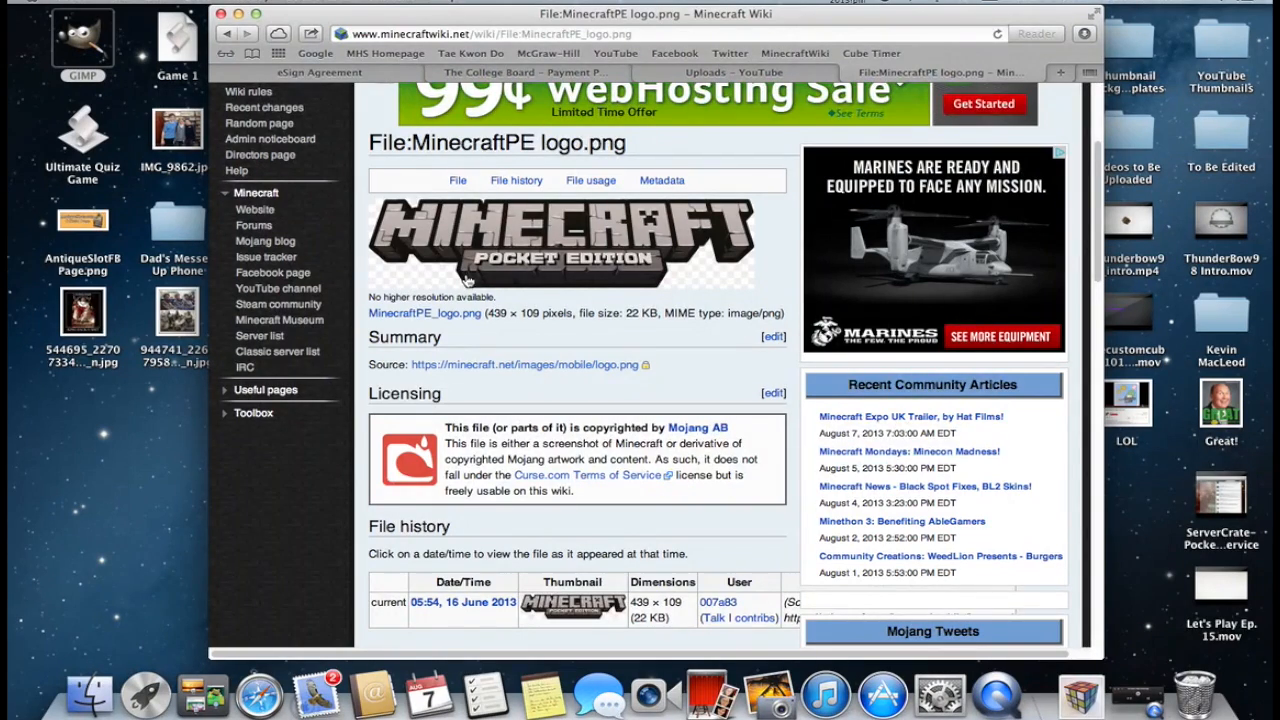
mouse_move(545, 270)
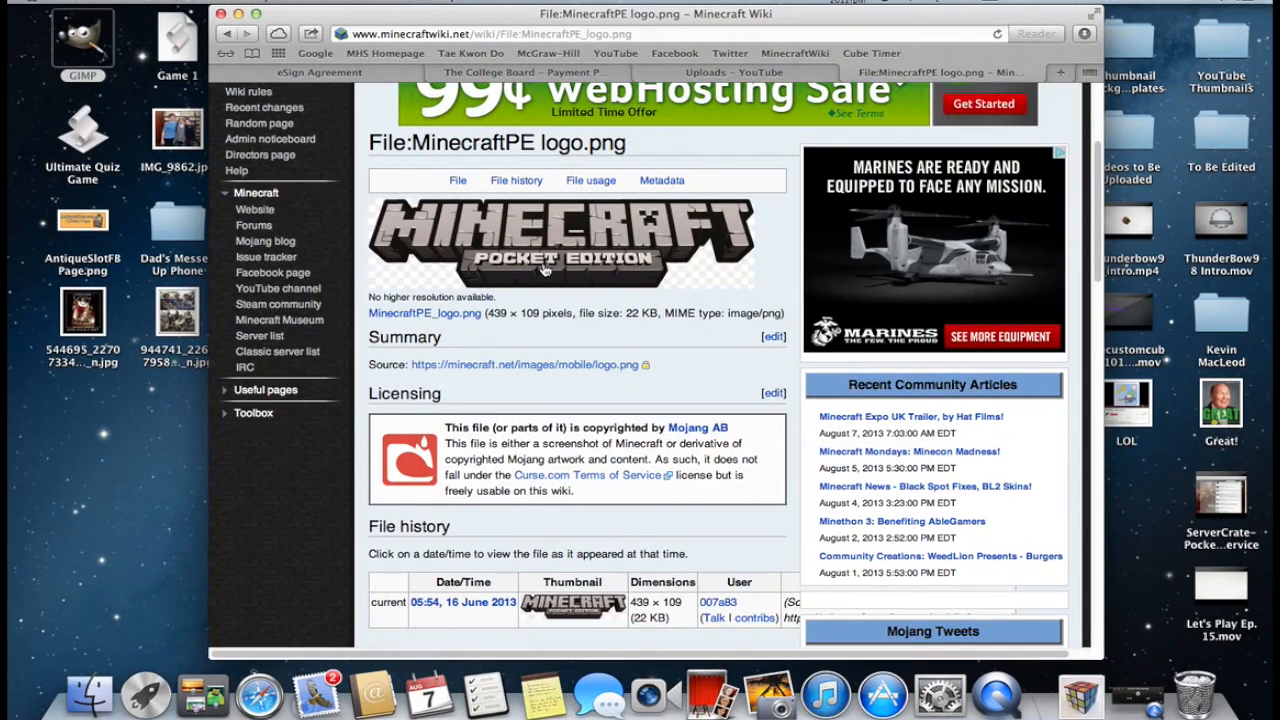
mouse_move(525, 242)
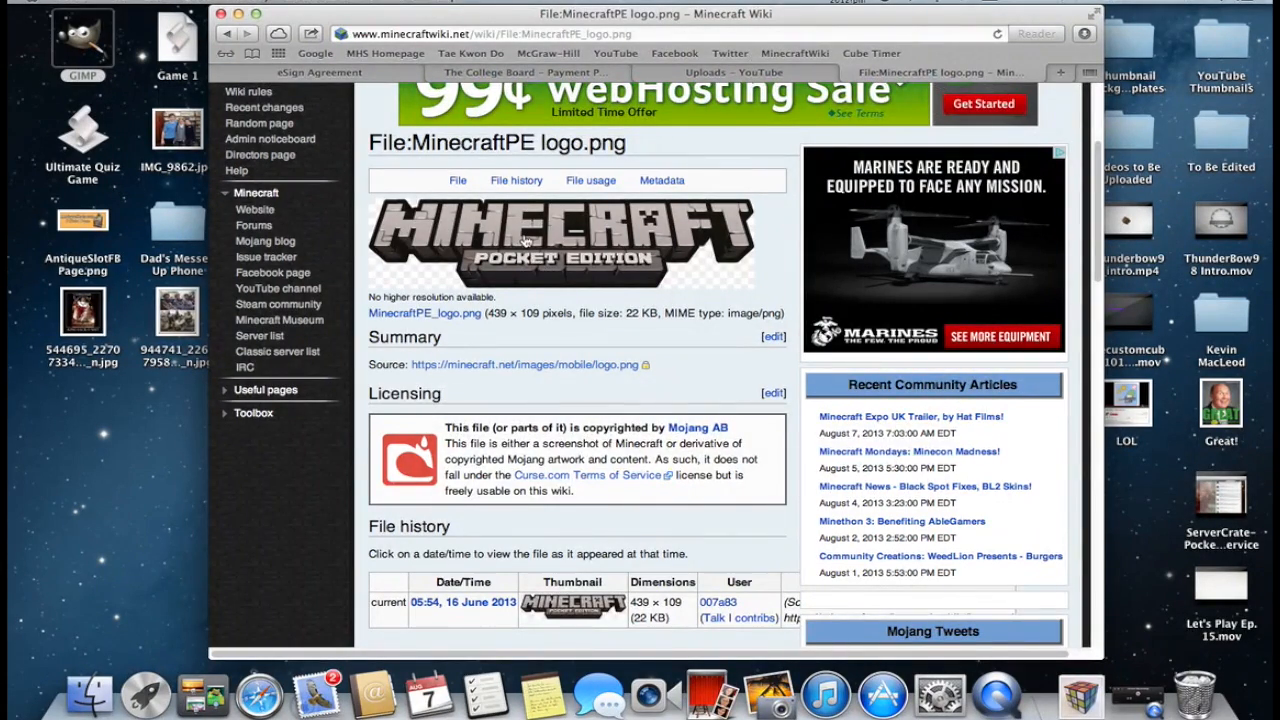
right_click(525, 240)
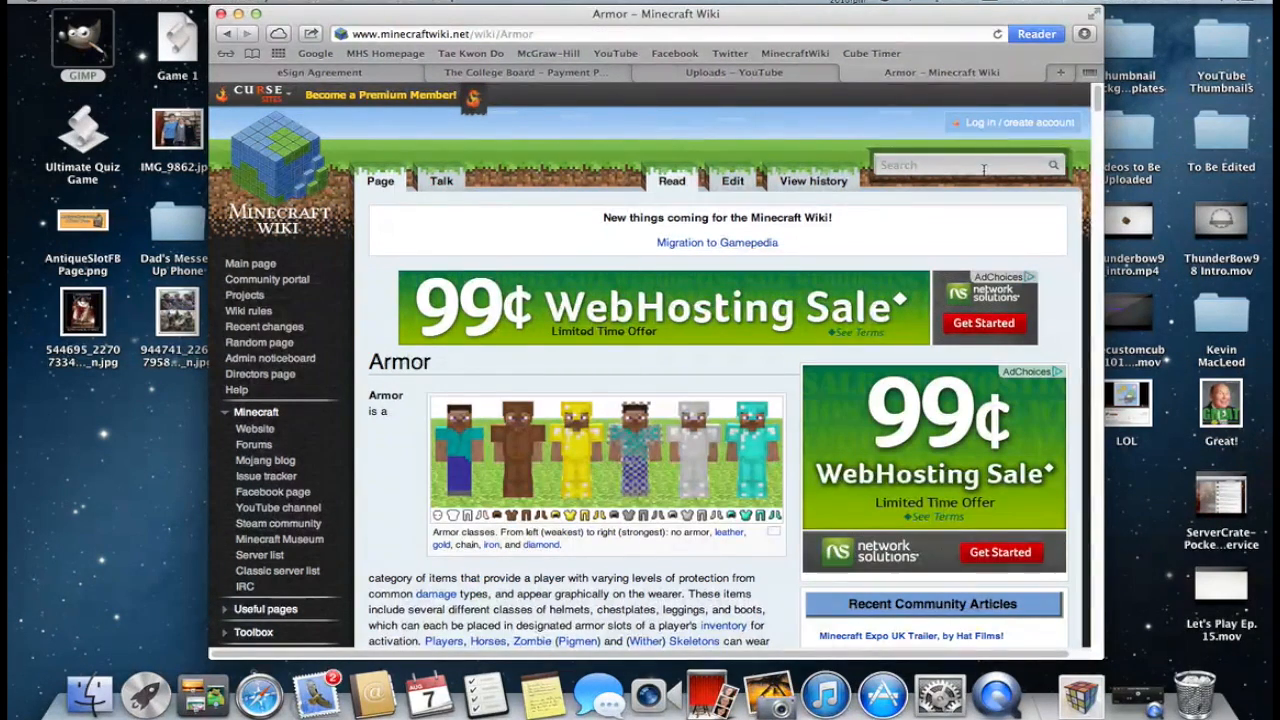
Step: Search the wiki for 'redstone', open the Redstone article and its dust image
text(red)
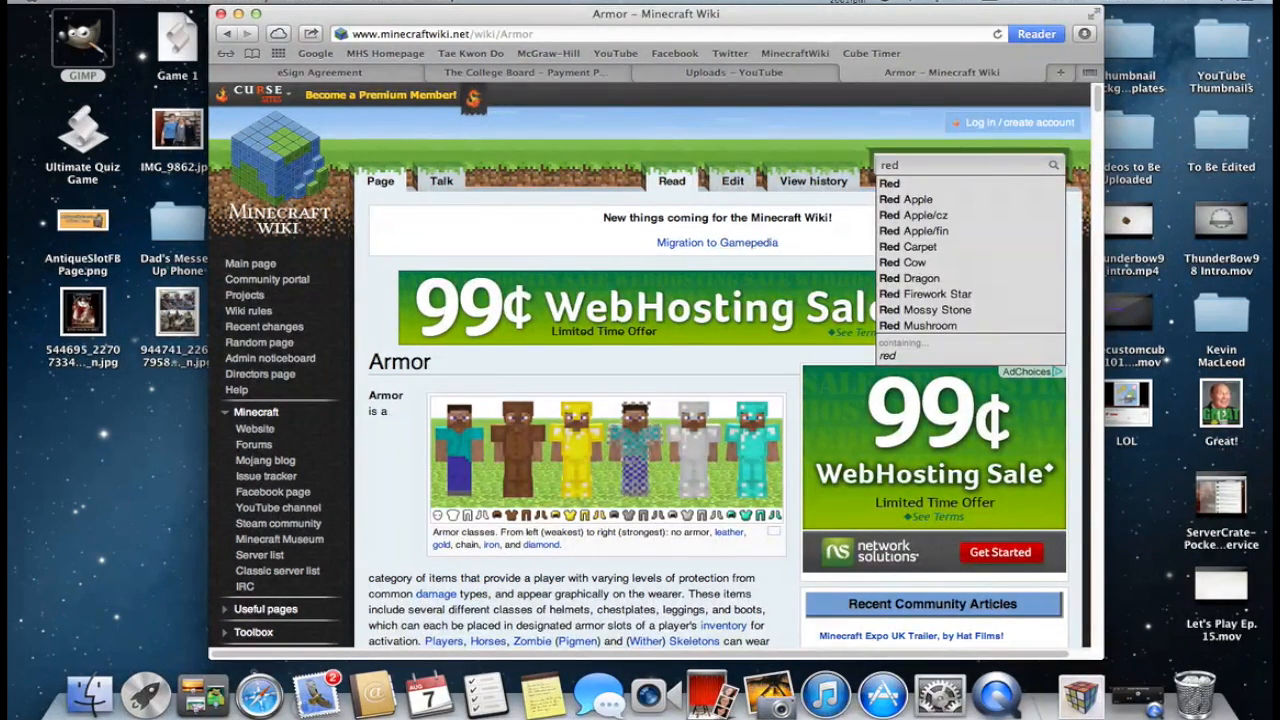
text(stone)
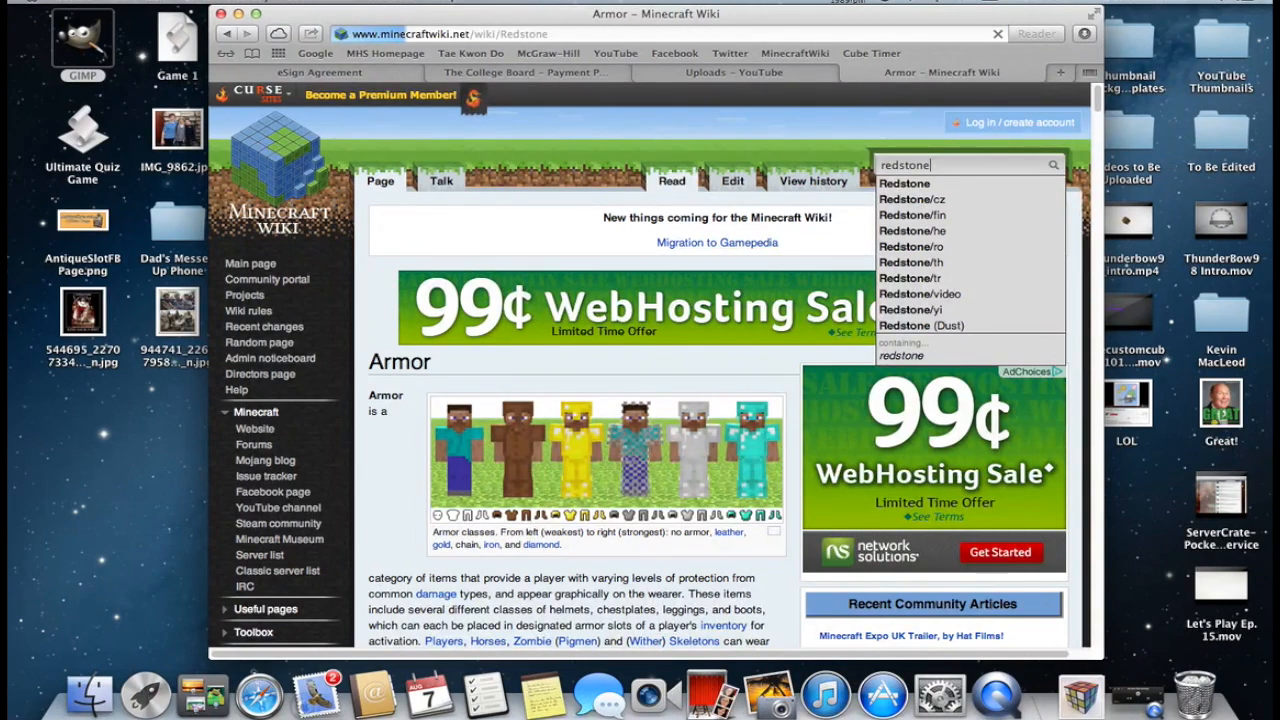
click(903, 183)
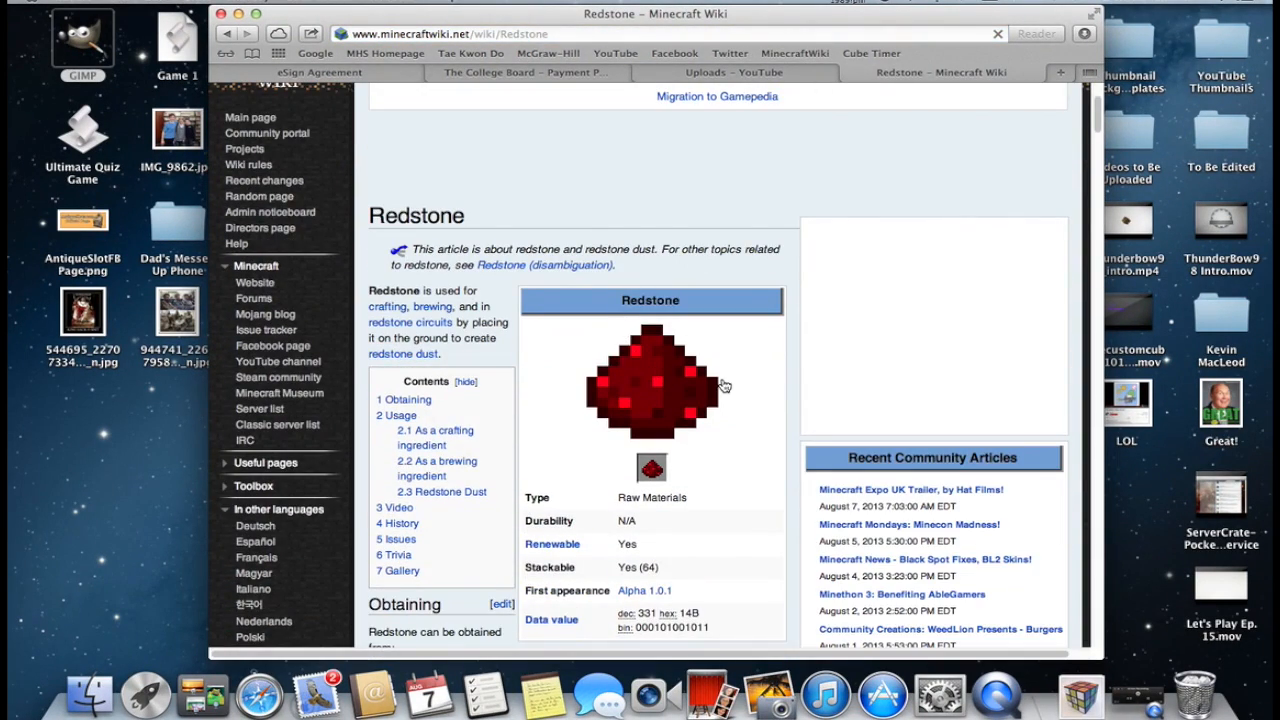
scroll(down, 3)
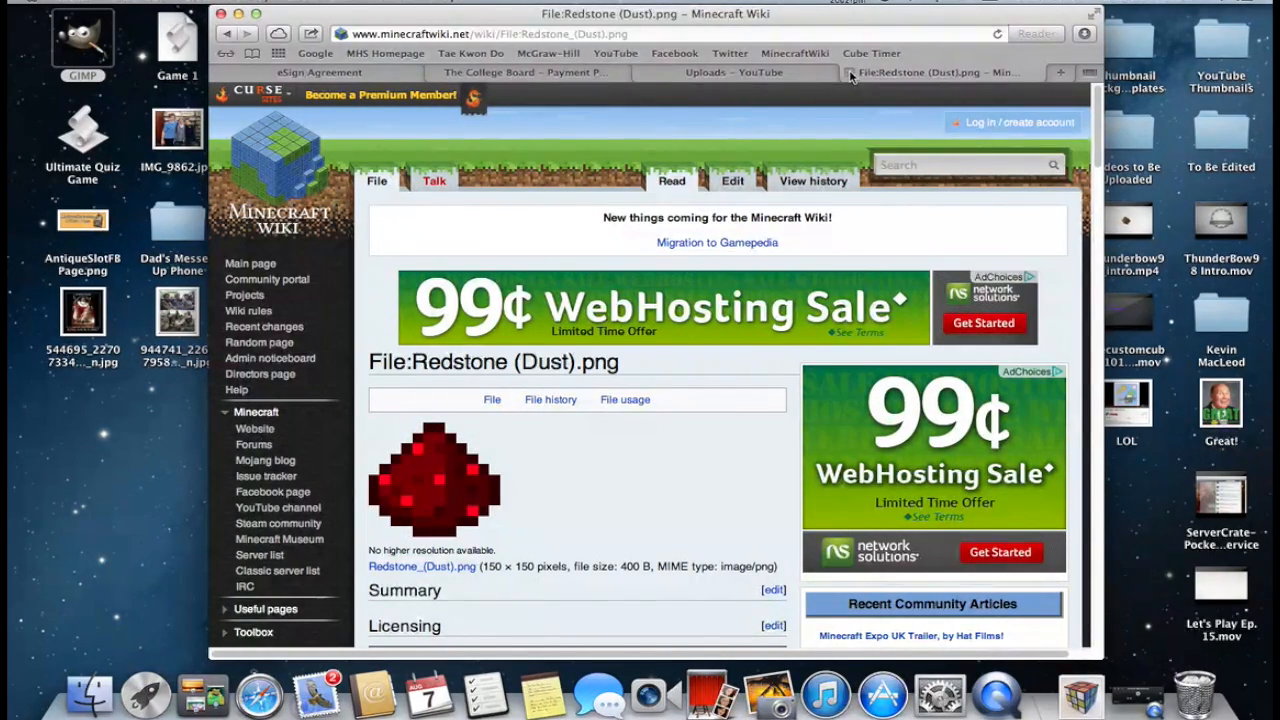
click(735, 72)
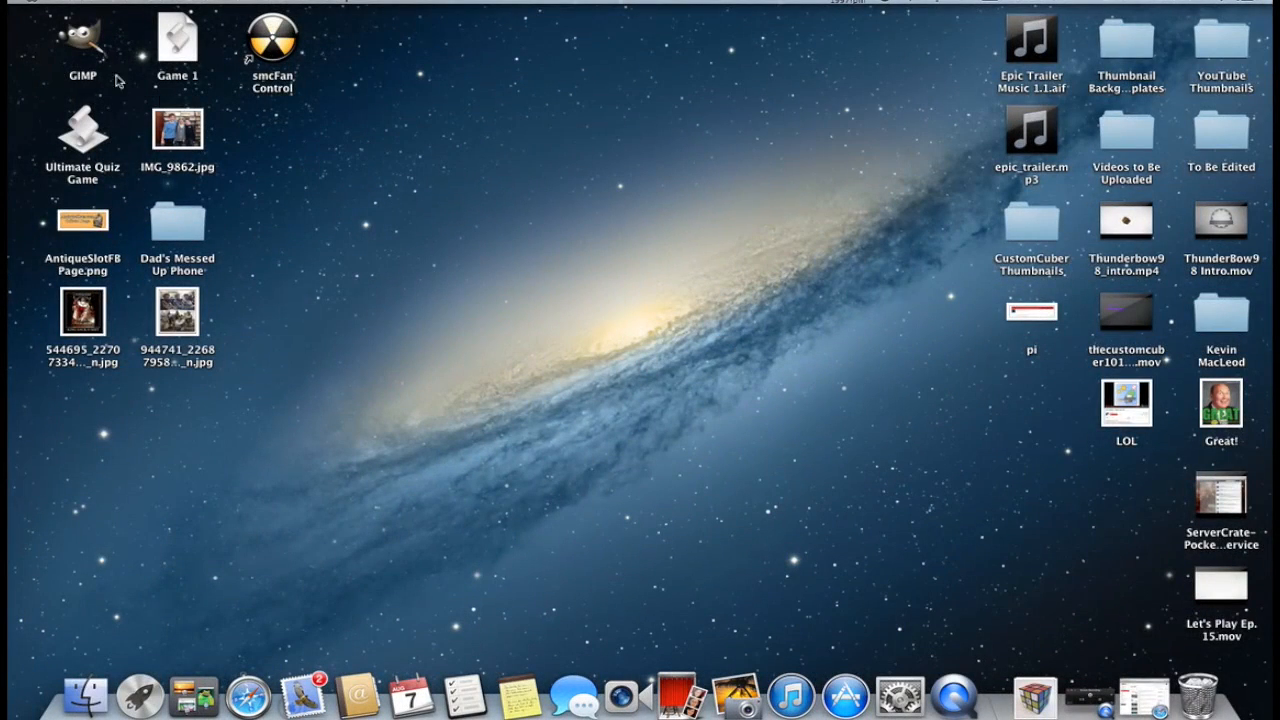
Step: Launch GIMP from the desktop and show the Gradients list in the dock
click(82, 45)
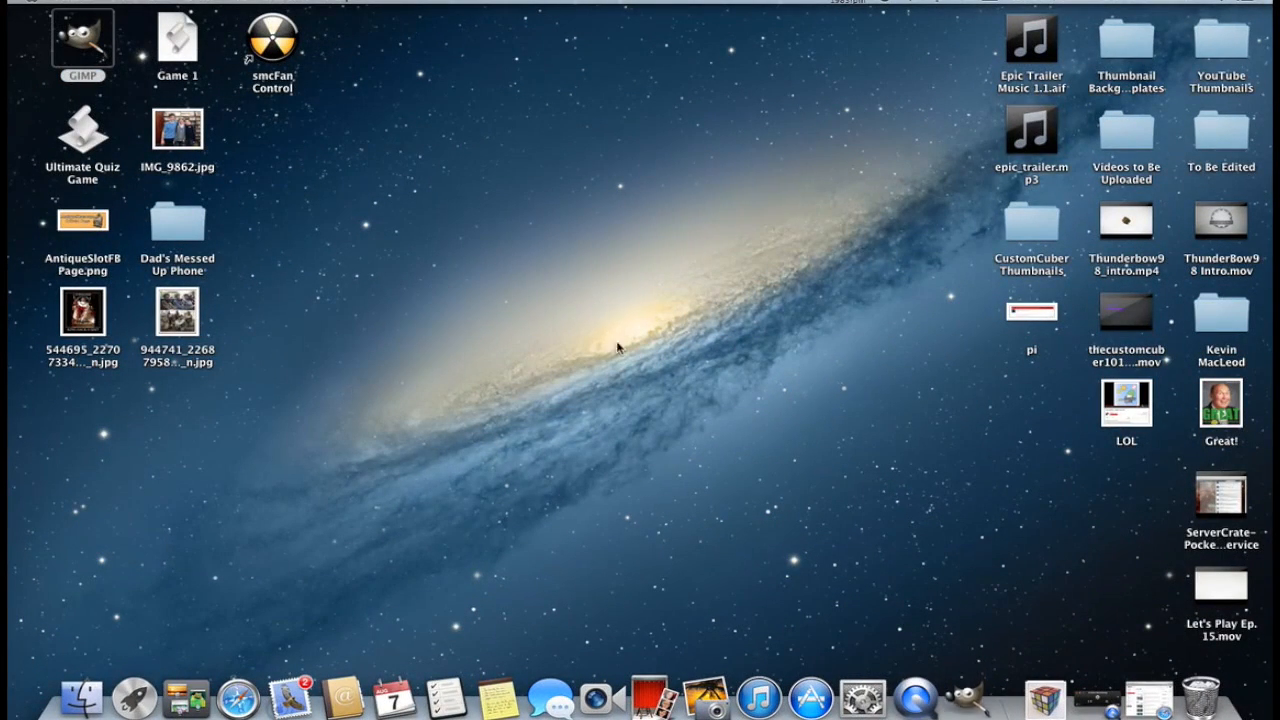
mouse_move(688, 415)
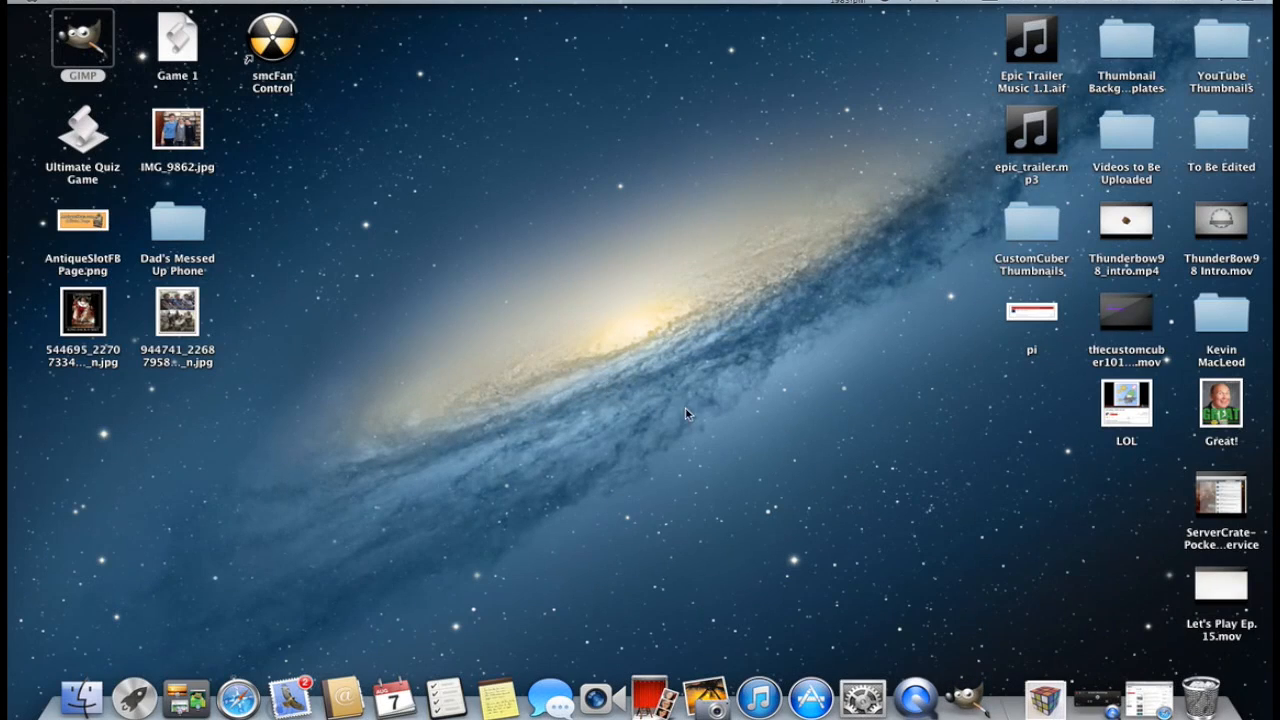
double_click(82, 35)
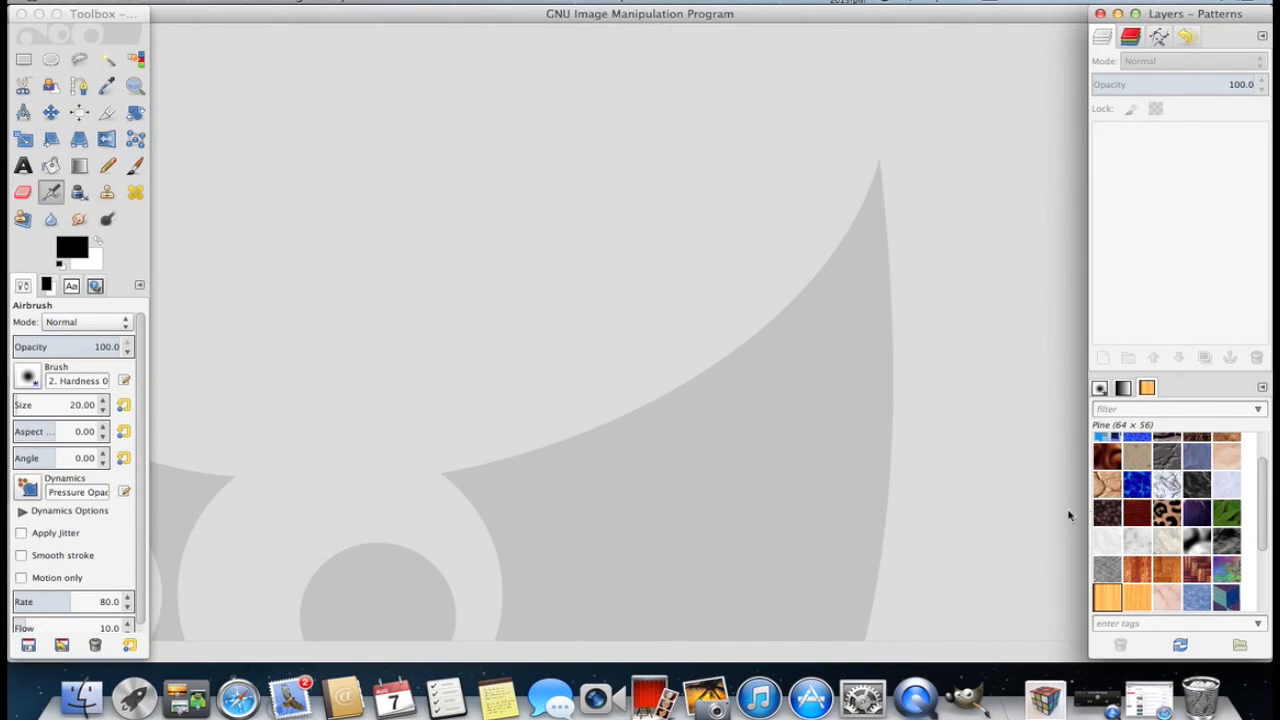
click(1123, 388)
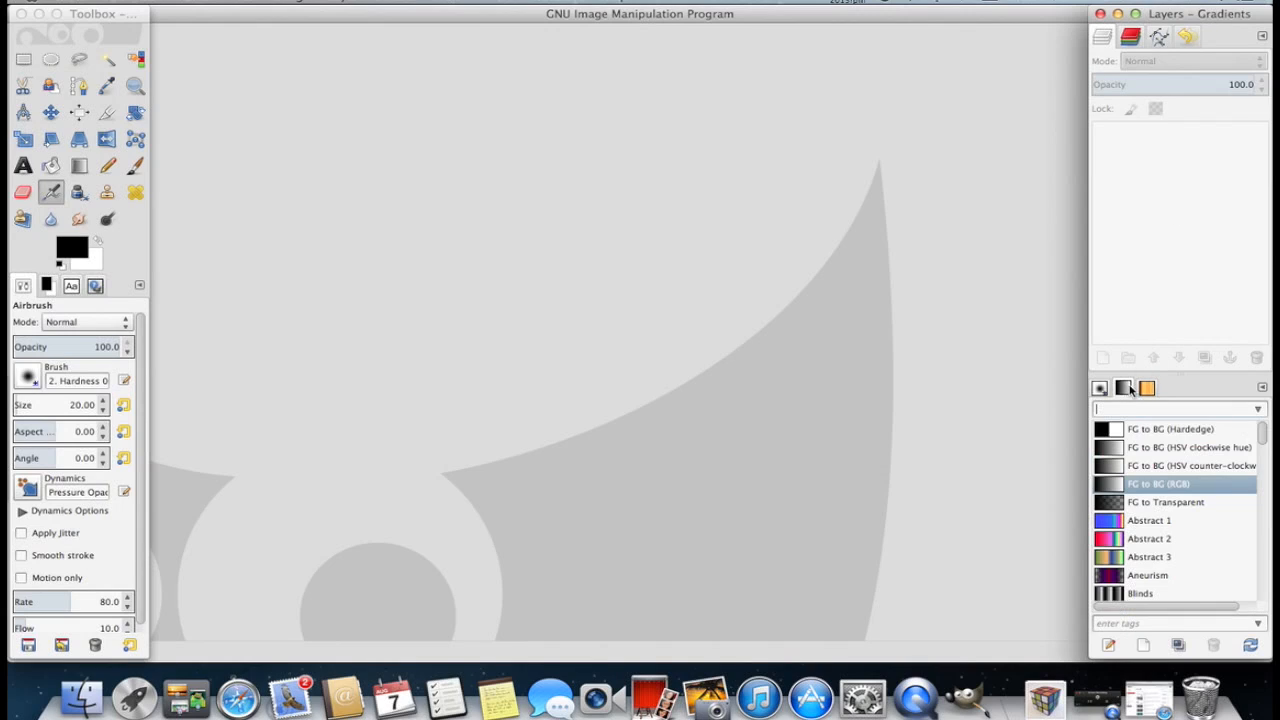
click(1147, 388)
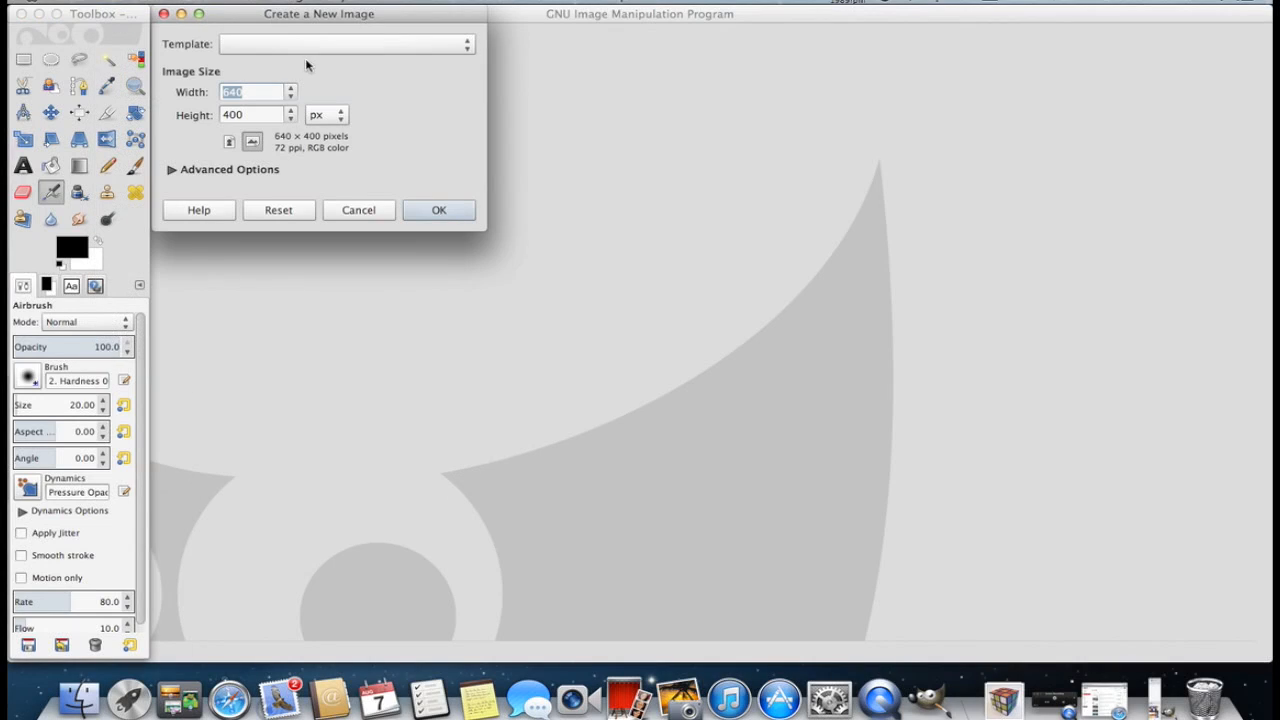
Step: Create a new blank image 1280 pixels wide by 720 pixels tall
drag(319, 13, 447, 13)
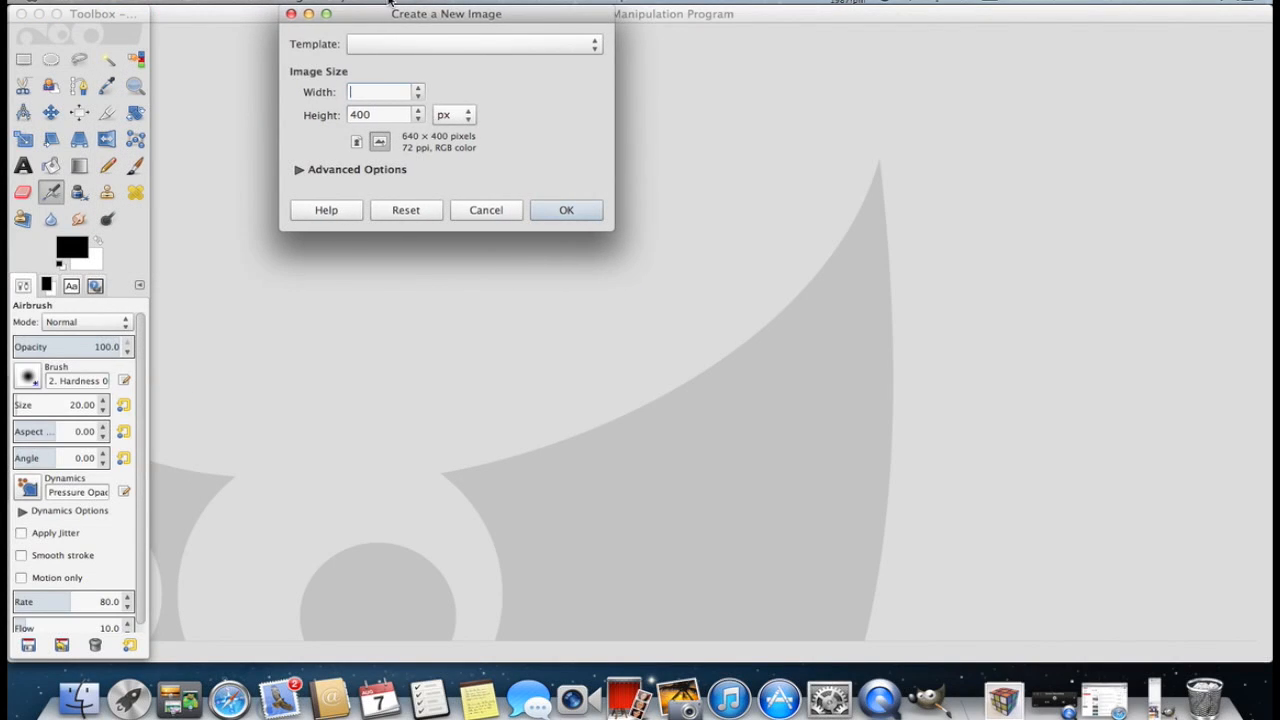
text(1280)
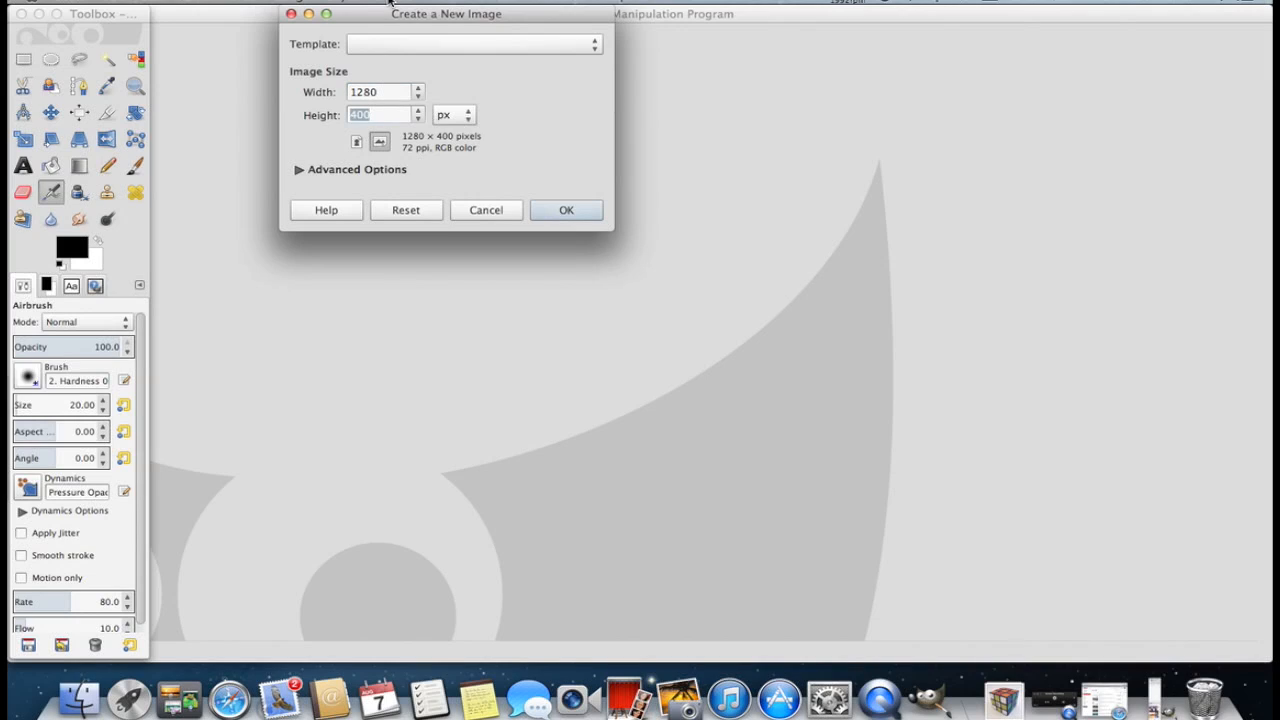
text(720)
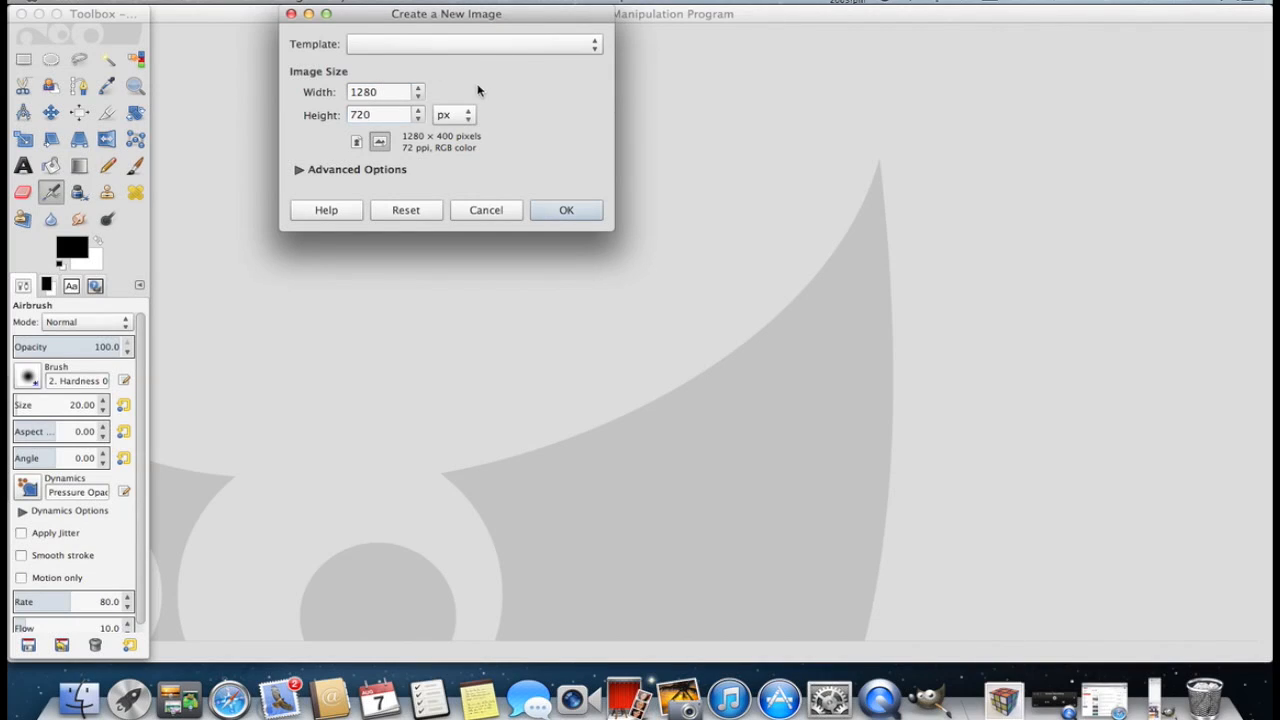
click(566, 210)
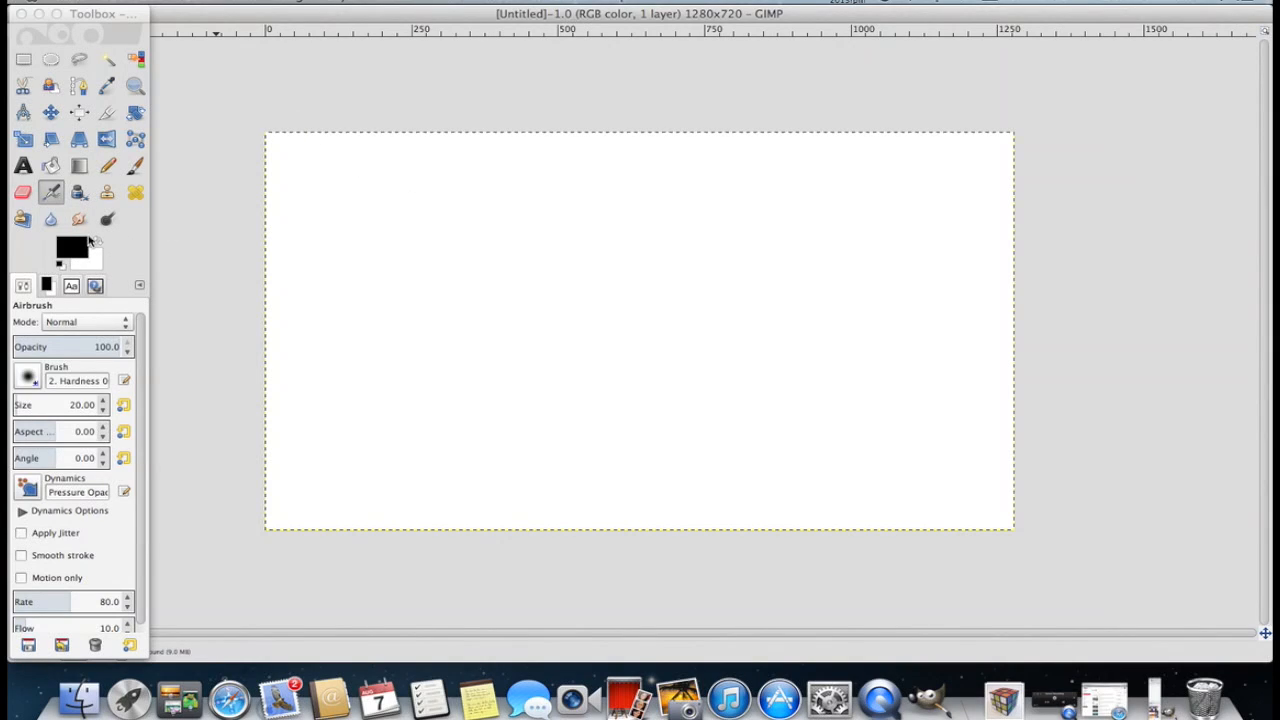
mouse_move(72, 245)
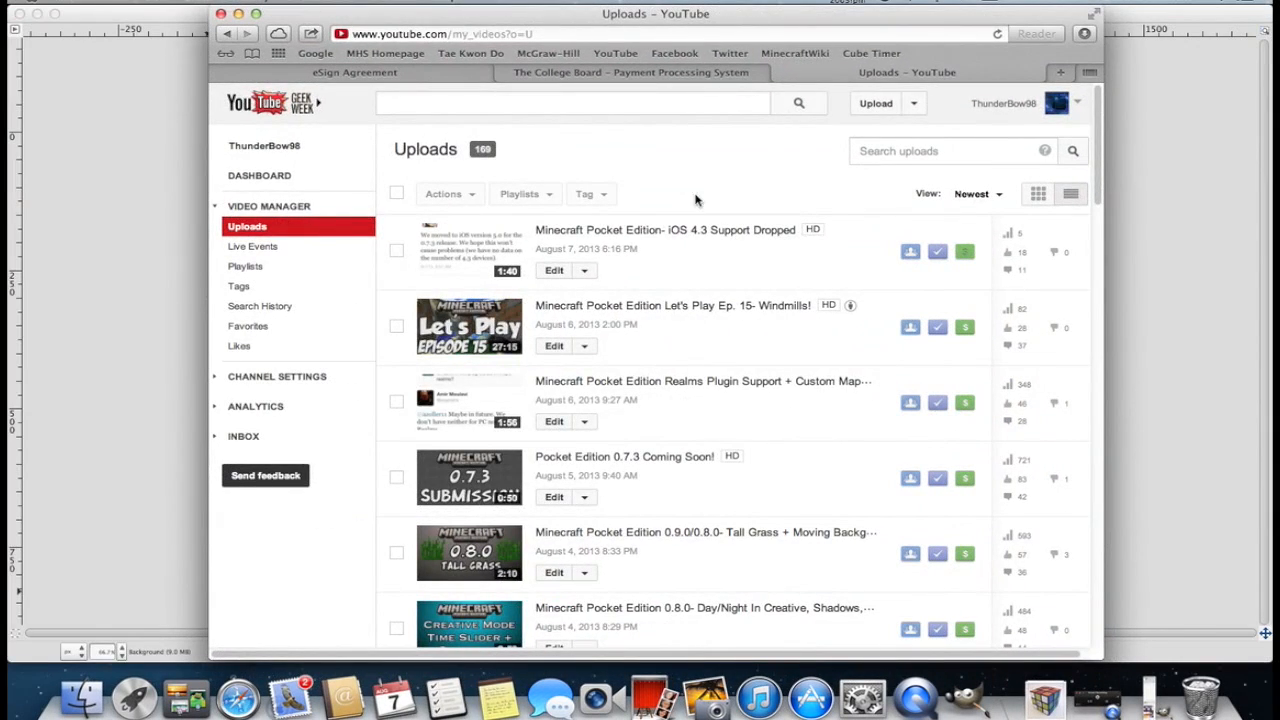
Step: Scroll down the YouTube uploads list to look over existing video thumbnails
scroll(down, 3)
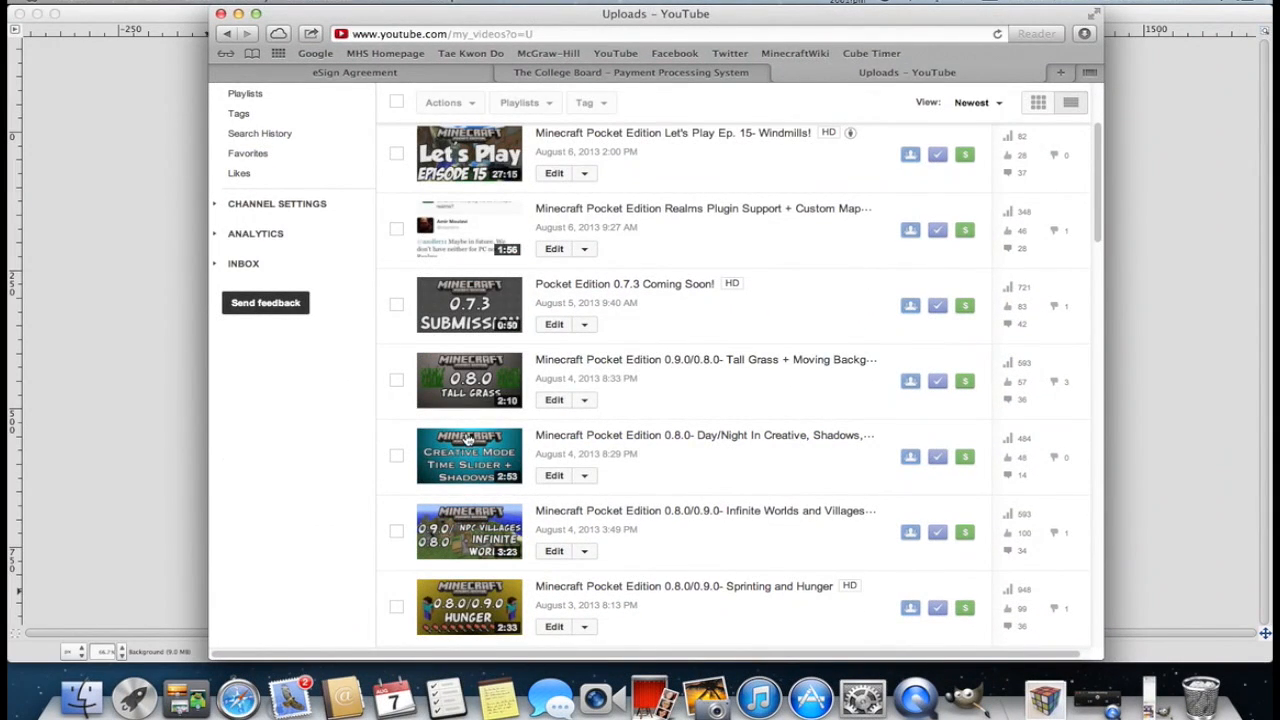
mouse_move(475, 448)
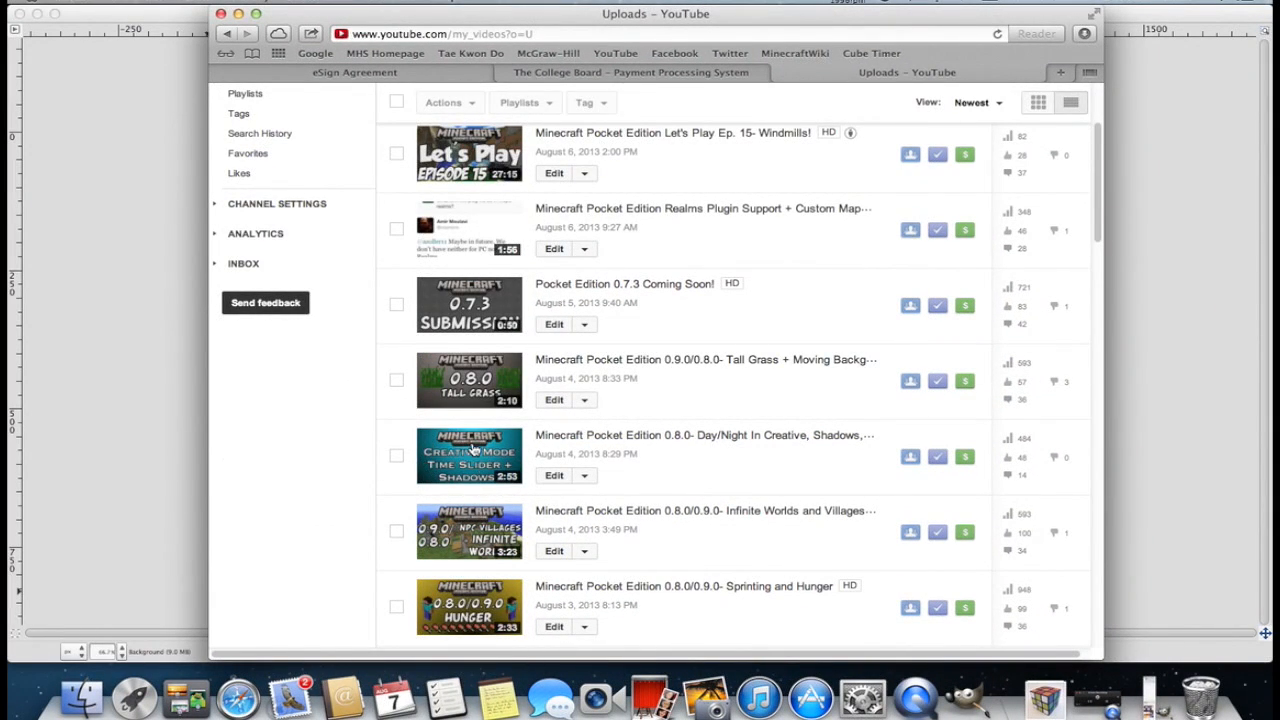
mouse_move(408, 484)
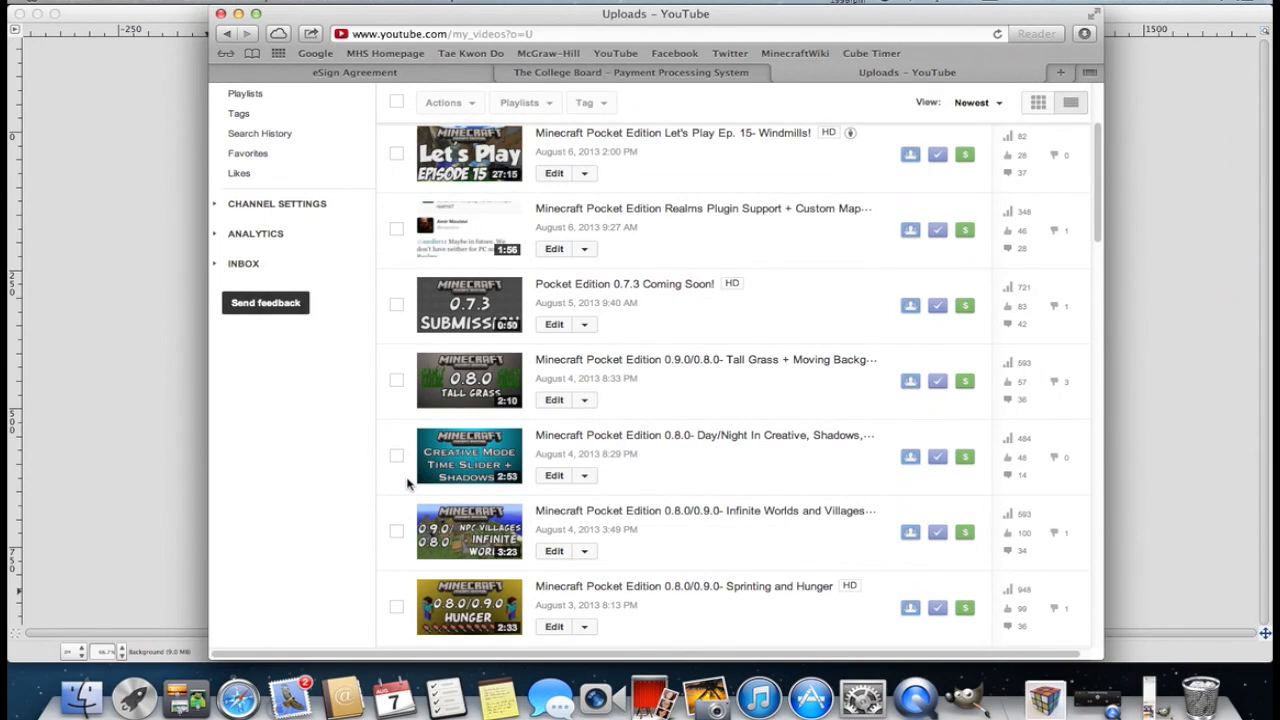
scroll(down, 3)
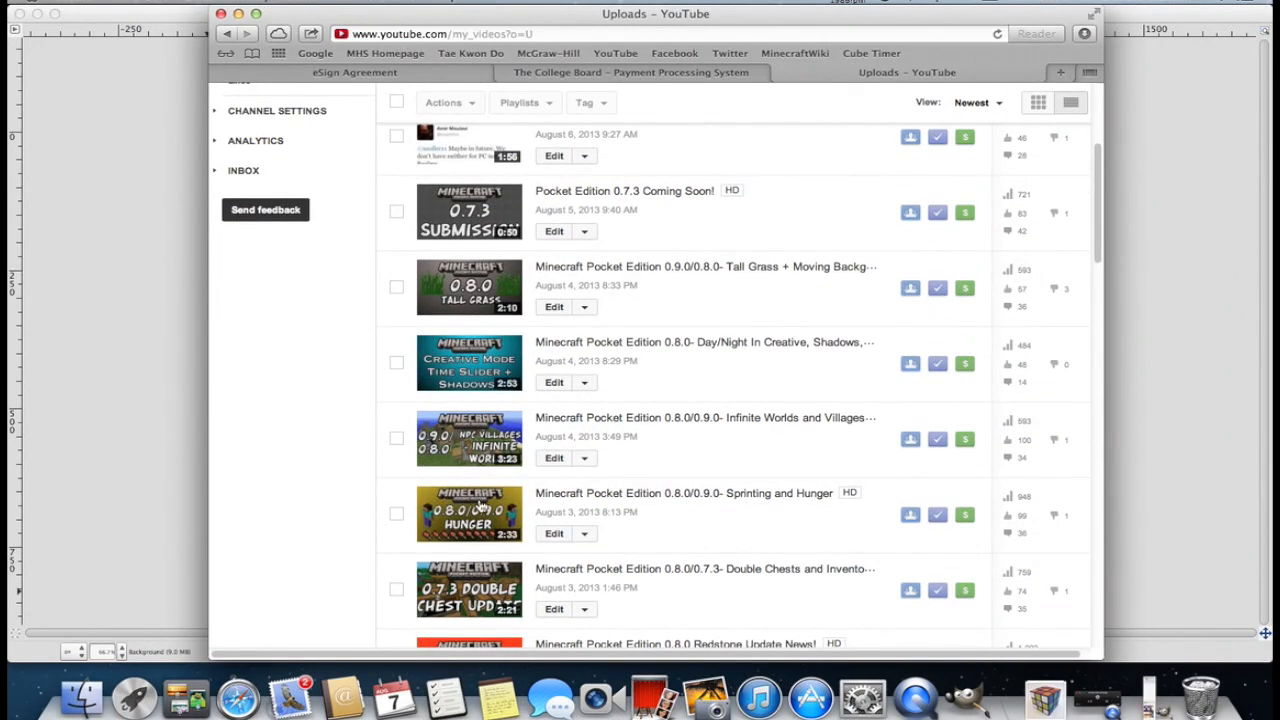
mouse_move(60, 415)
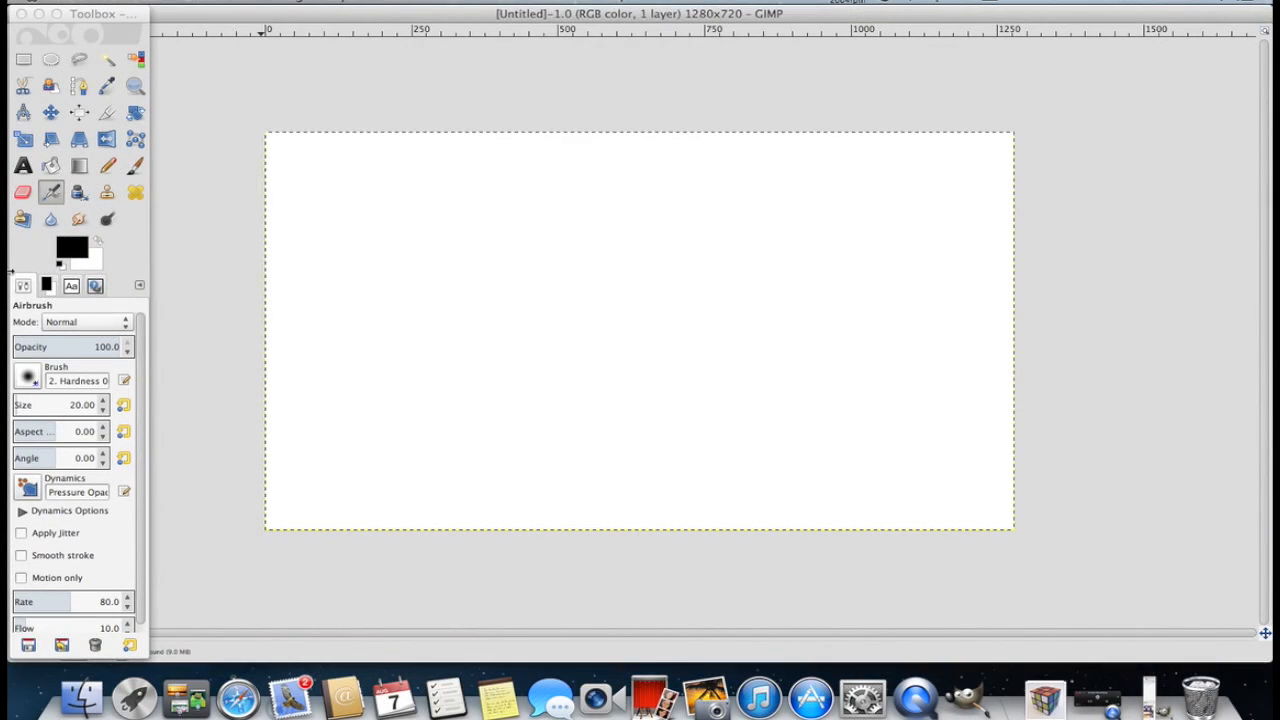
Step: Set the foreground colour to bright cyan (1ddbfd) after briefly trying a duller teal
double_click(71, 245)
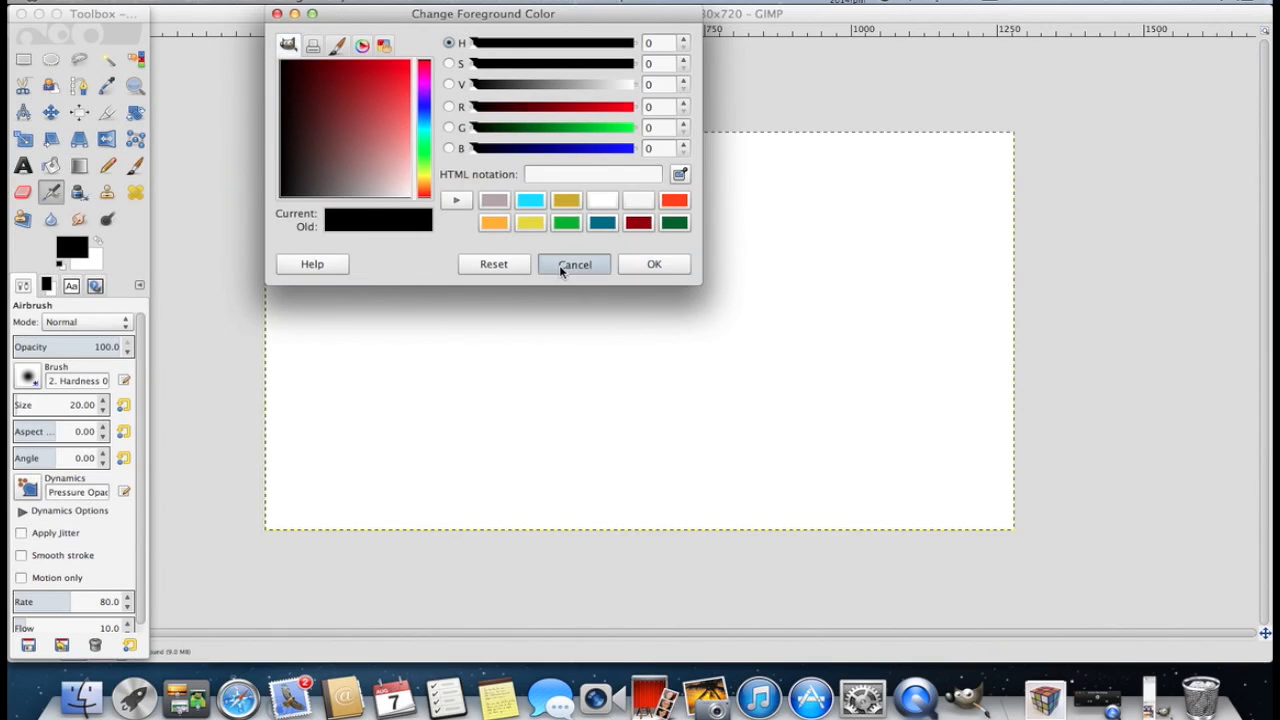
click(574, 264)
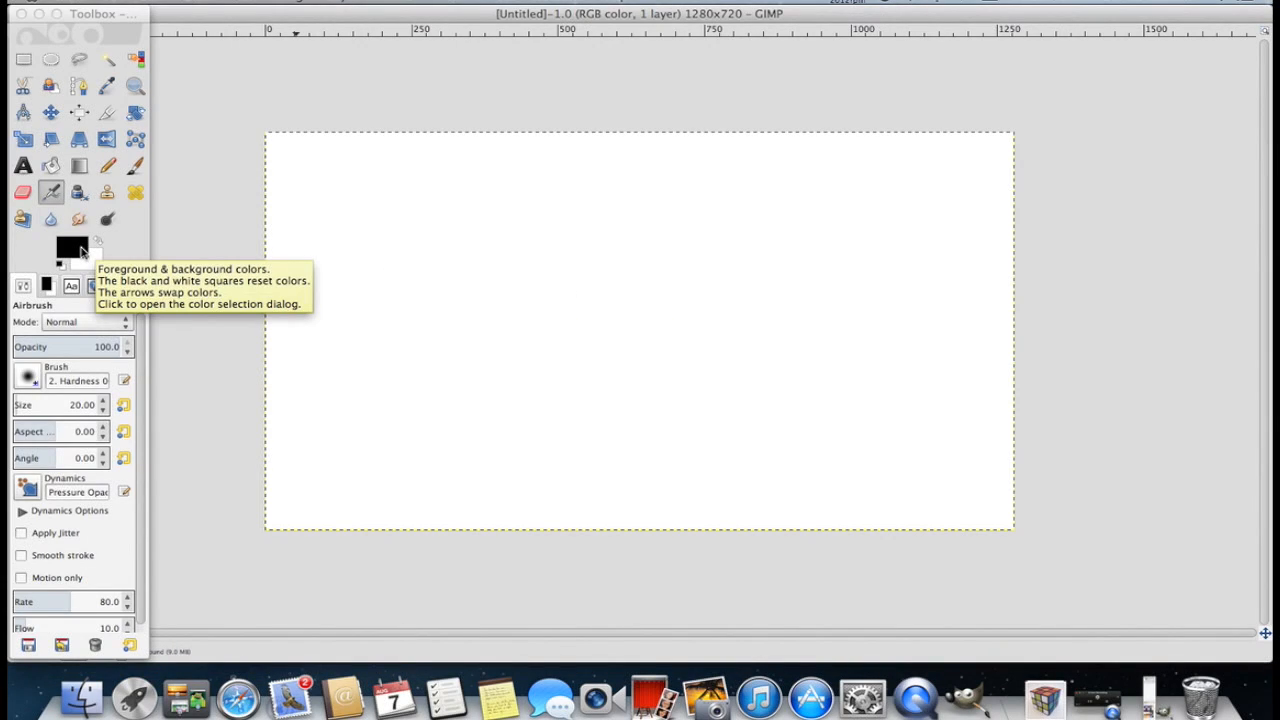
click(64, 249)
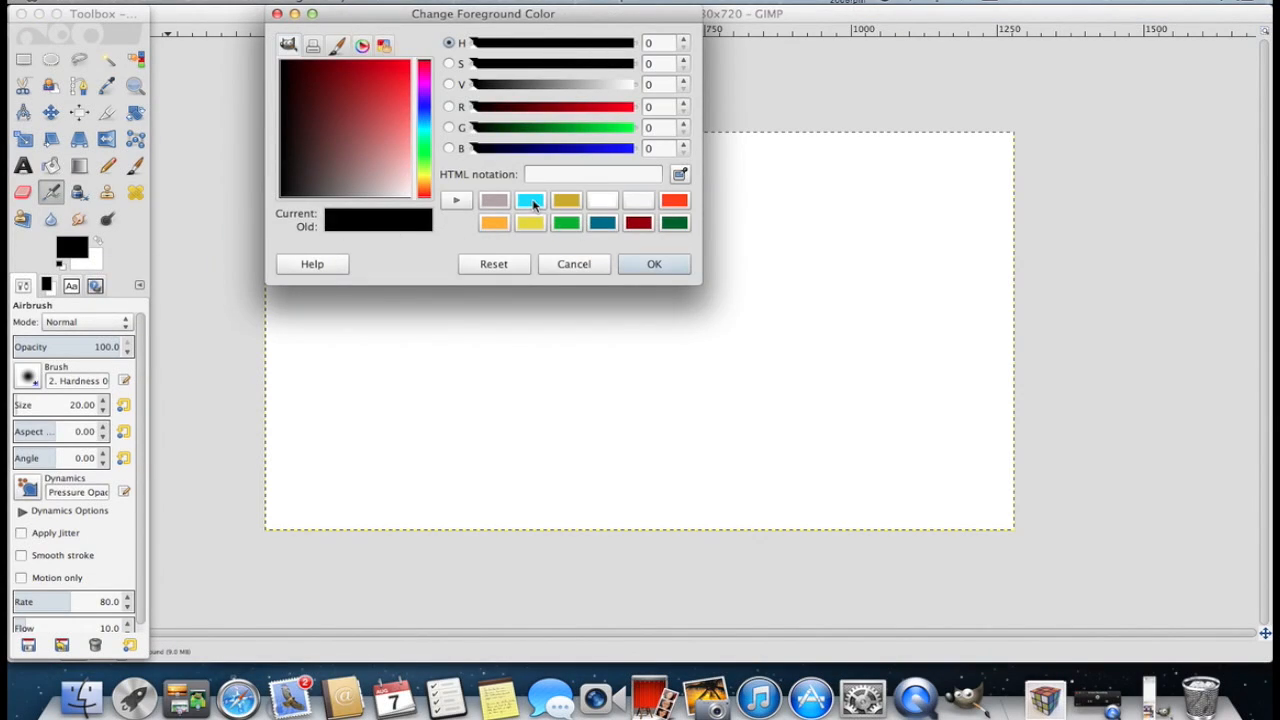
click(530, 200)
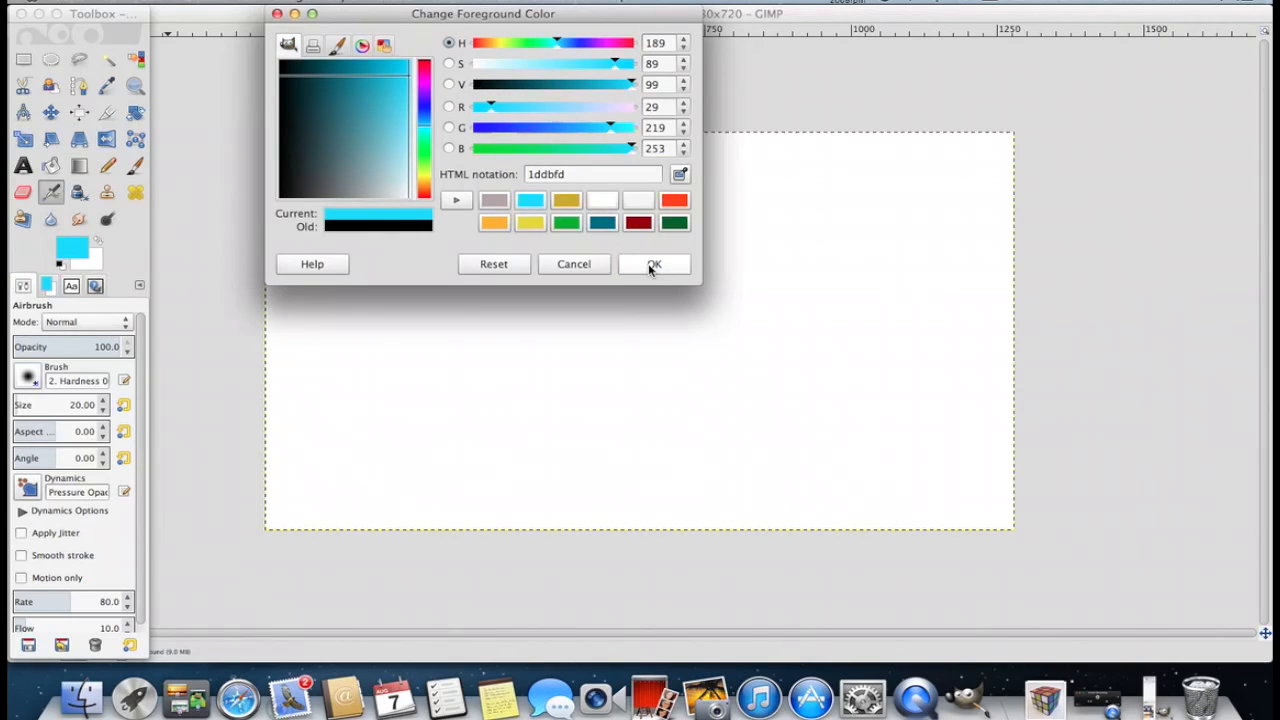
mouse_move(492, 73)
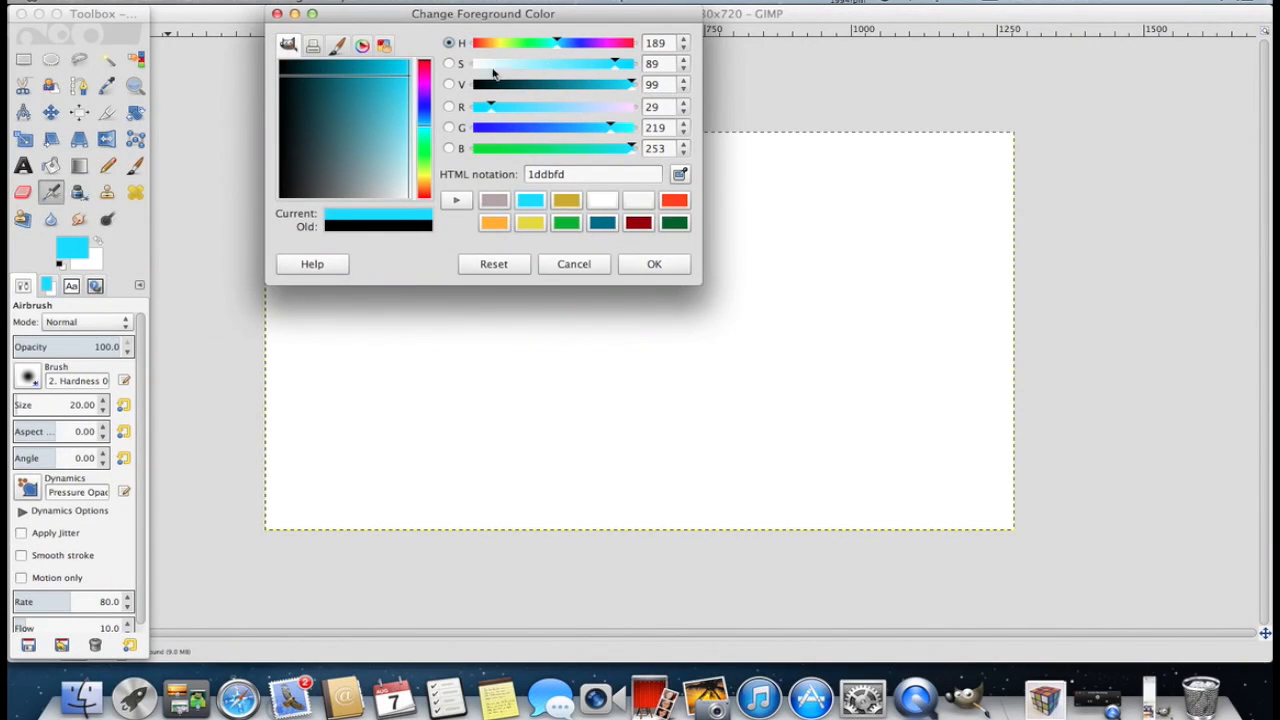
click(375, 135)
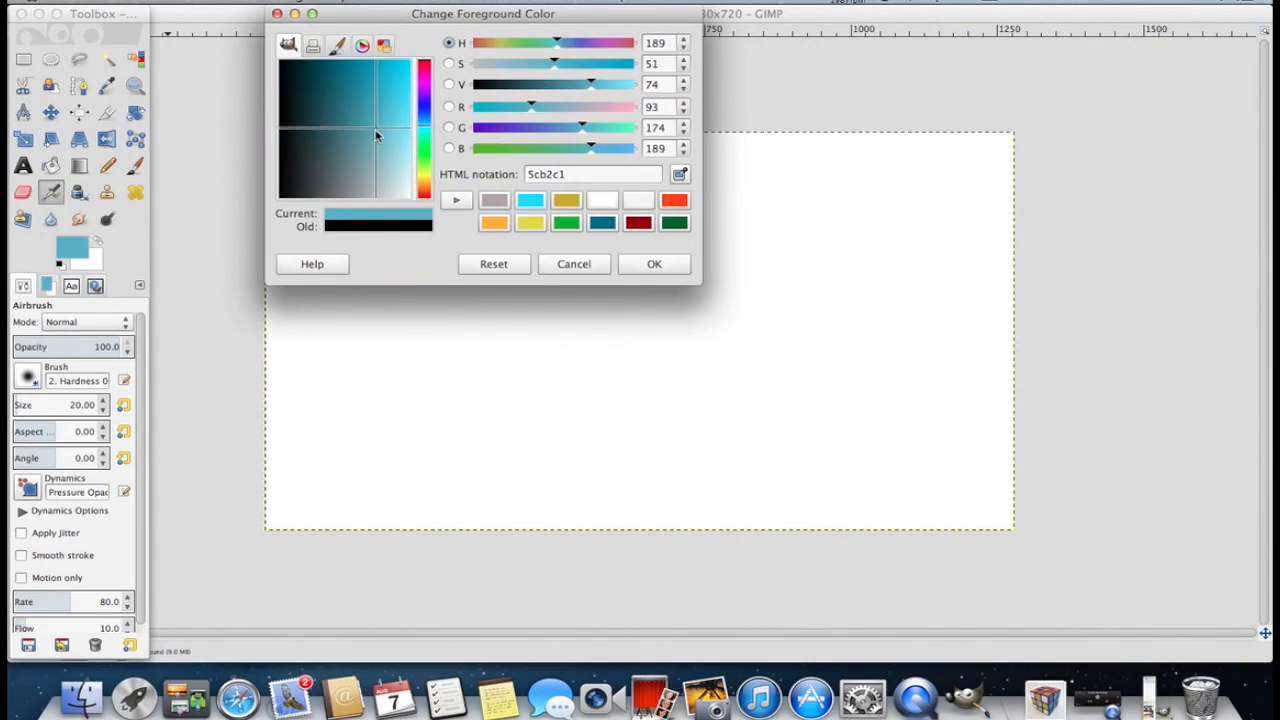
click(378, 135)
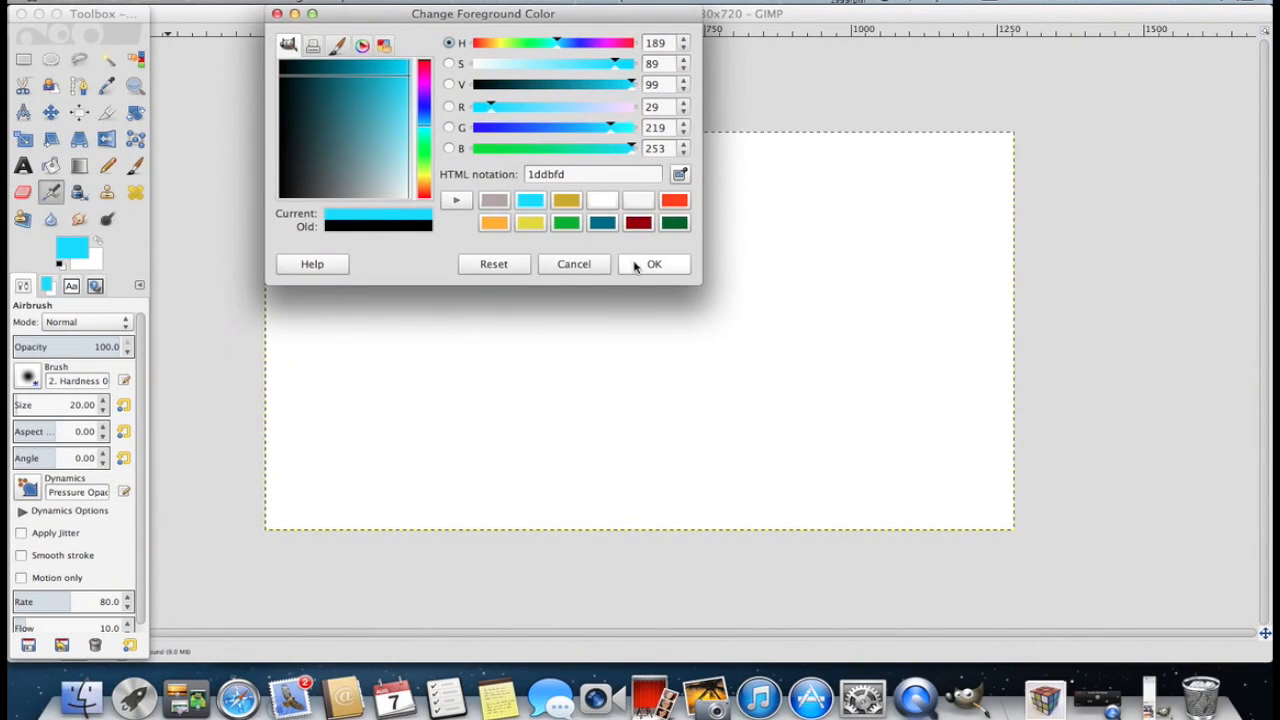
click(653, 263)
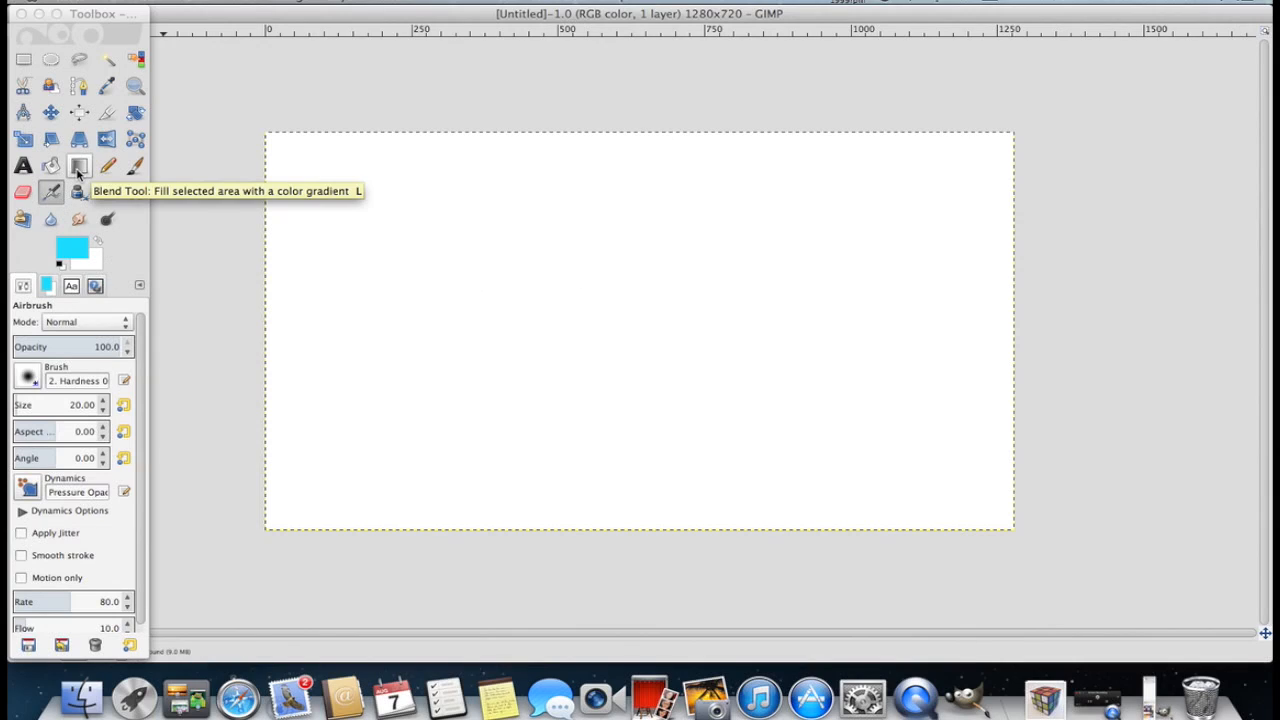
mouse_move(79, 166)
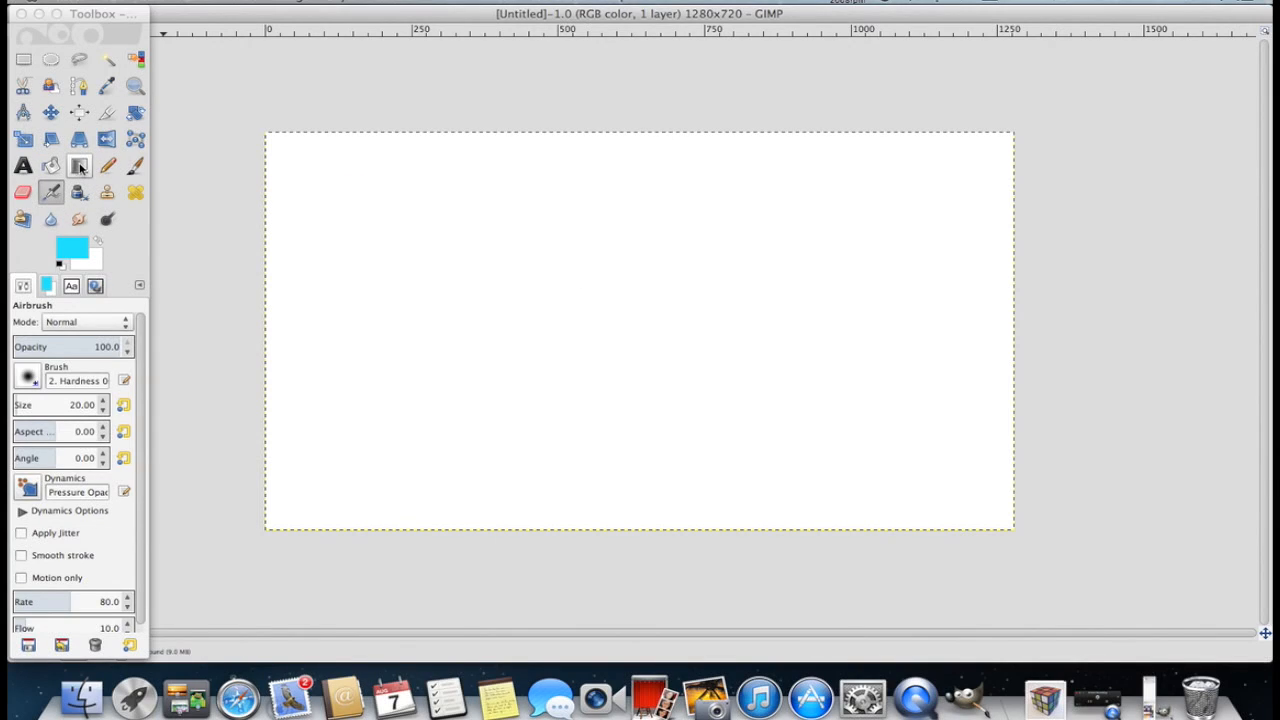
Step: Fill the canvas with a vertical cyan-to-white gradient, redoing a first diagonal attempt top to bottom
click(79, 166)
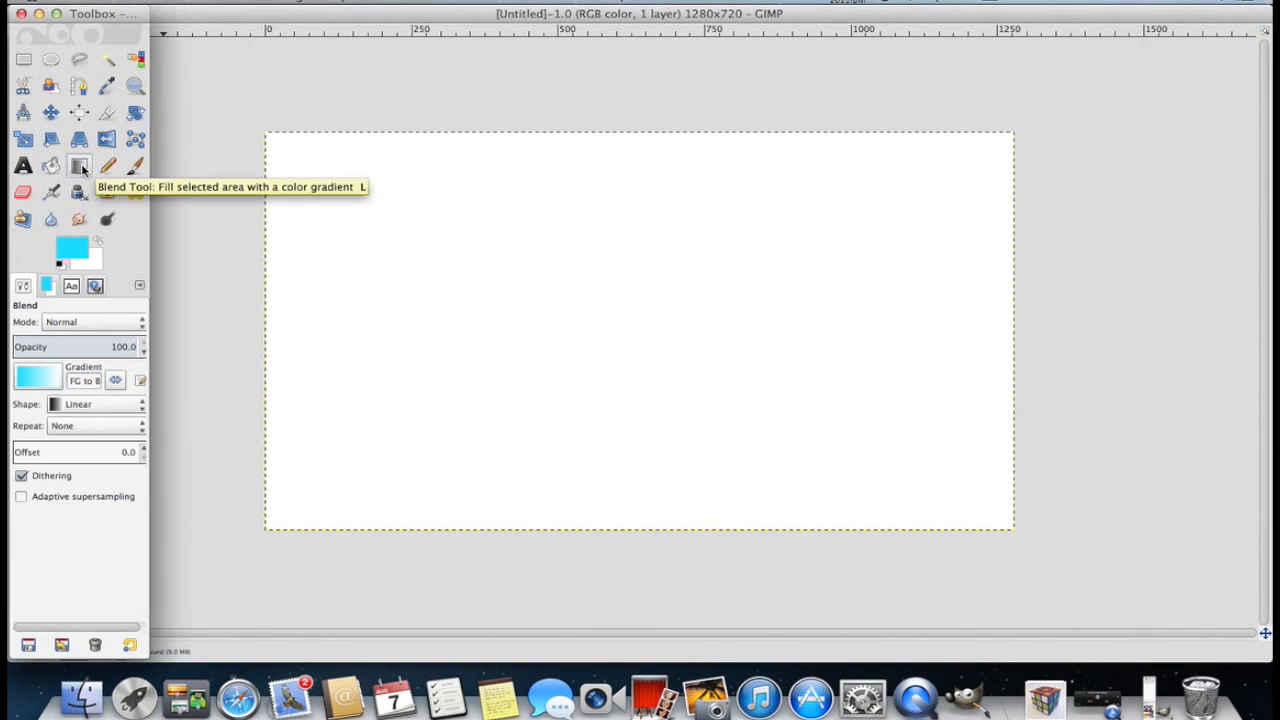
mouse_move(360, 100)
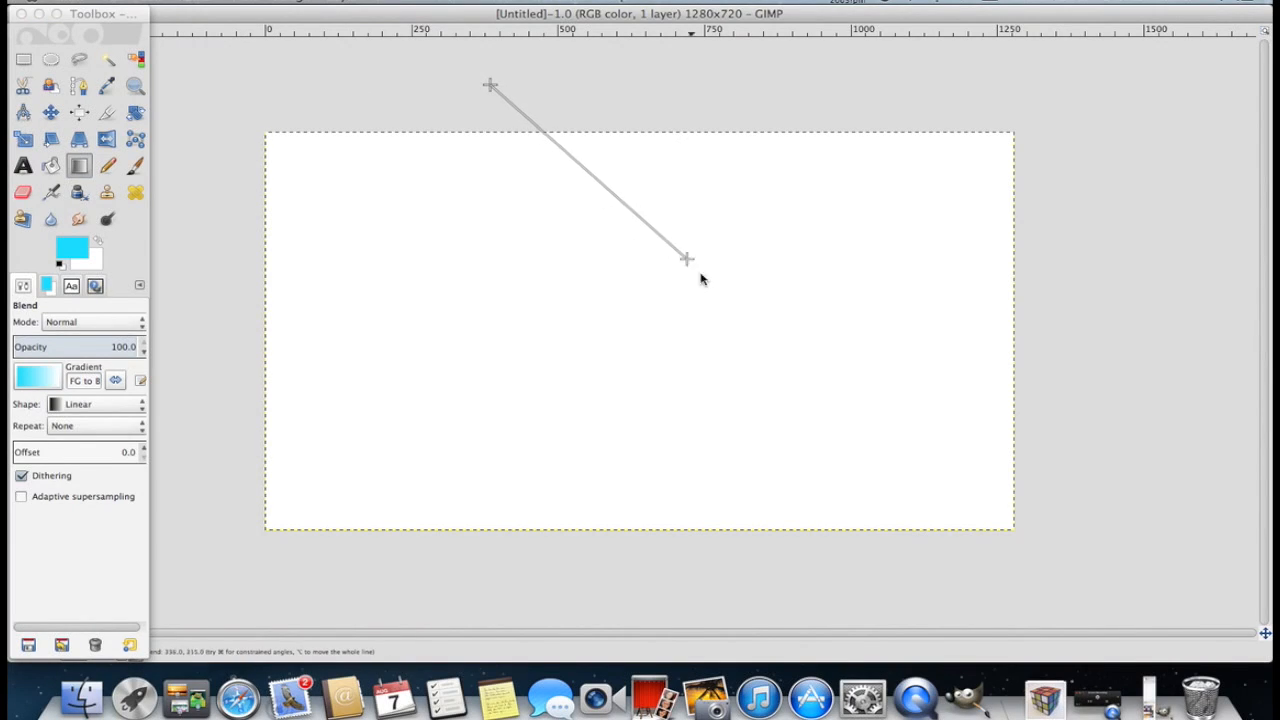
drag(490, 85, 687, 258)
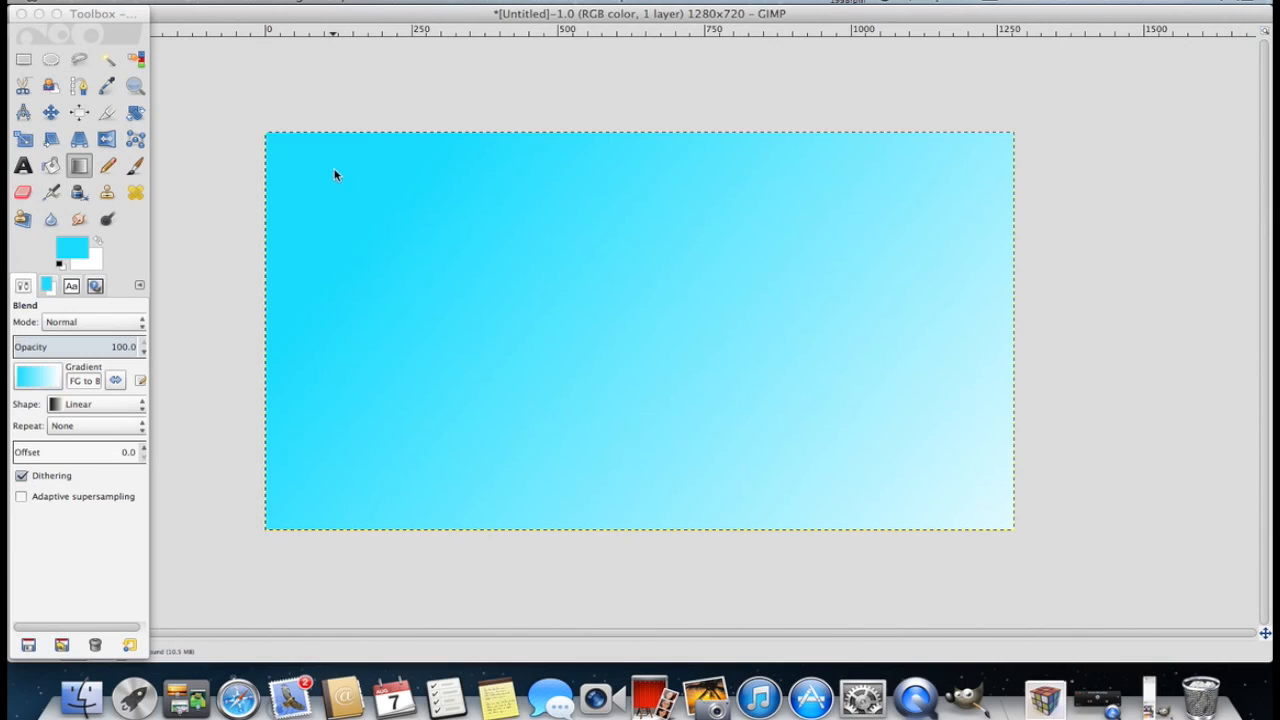
mouse_move(975, 490)
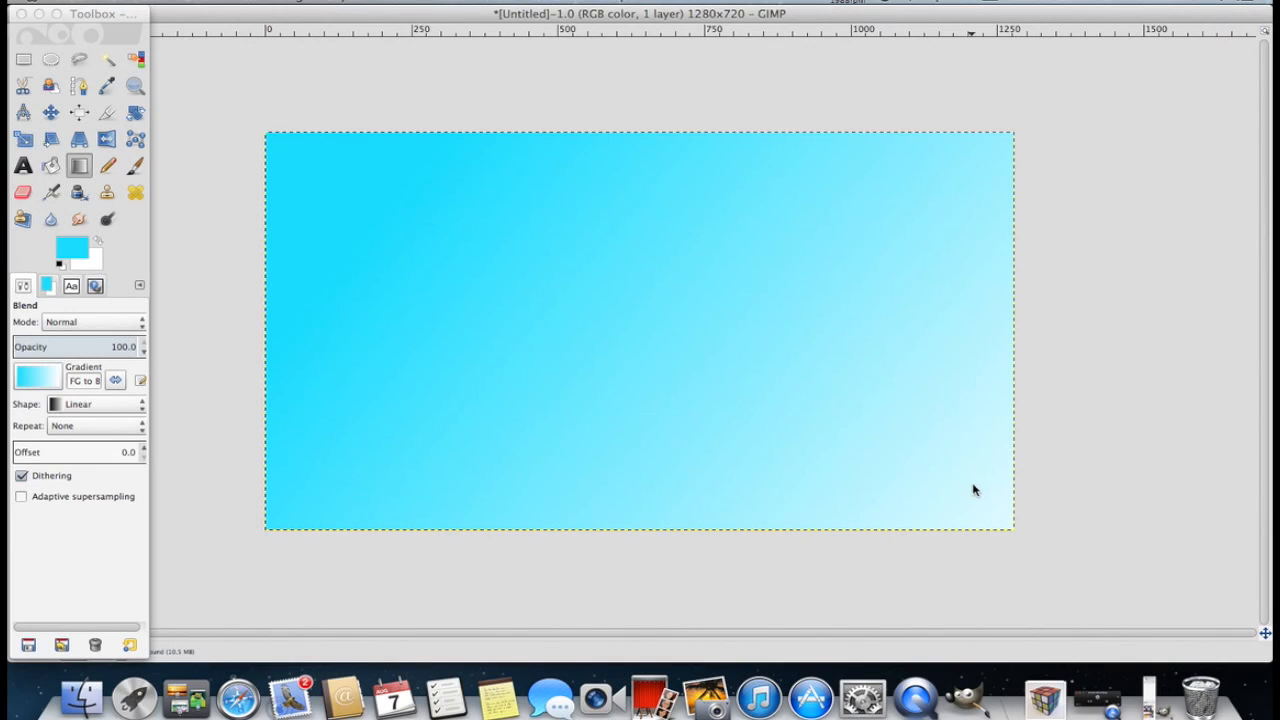
click(69, 245)
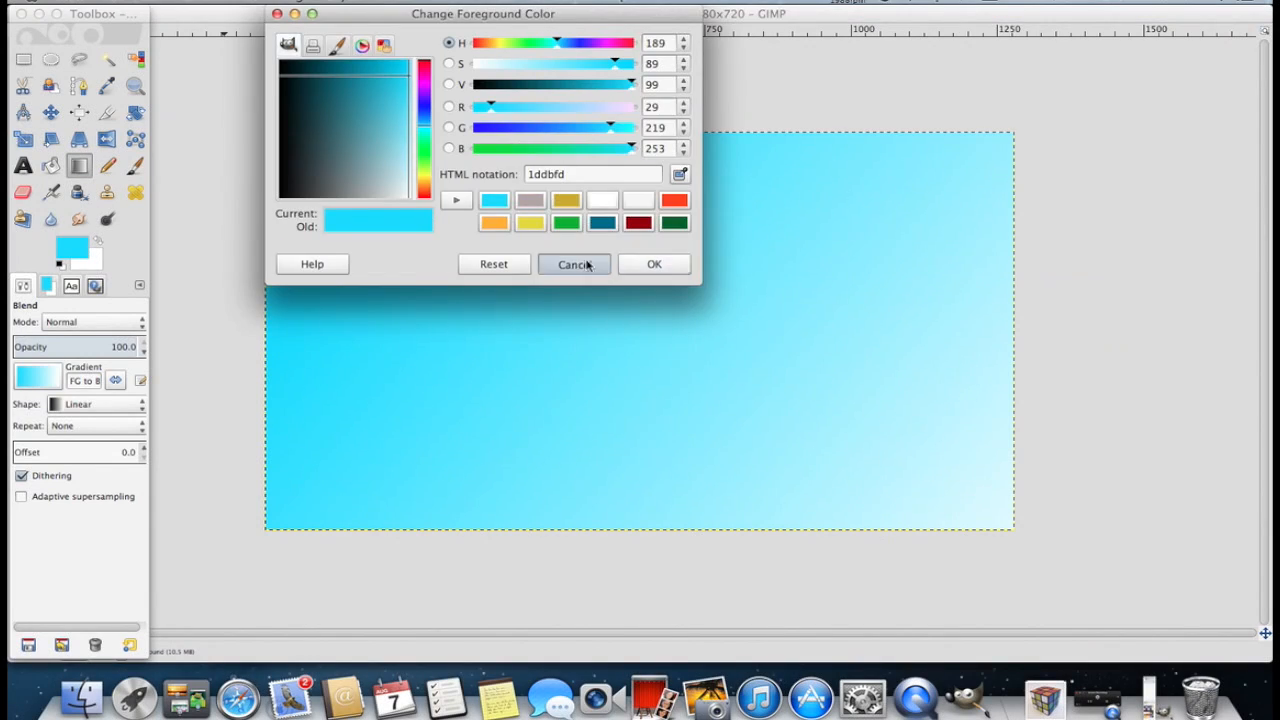
click(574, 264)
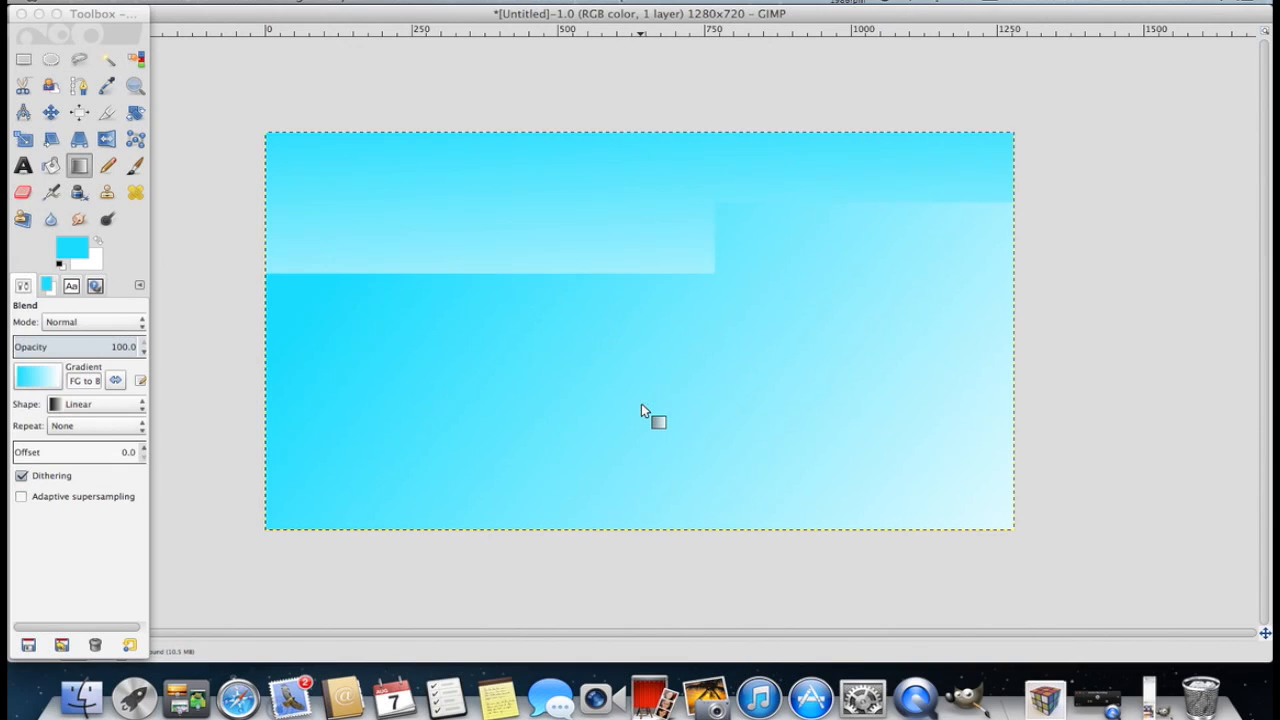
drag(641, 98, 647, 510)
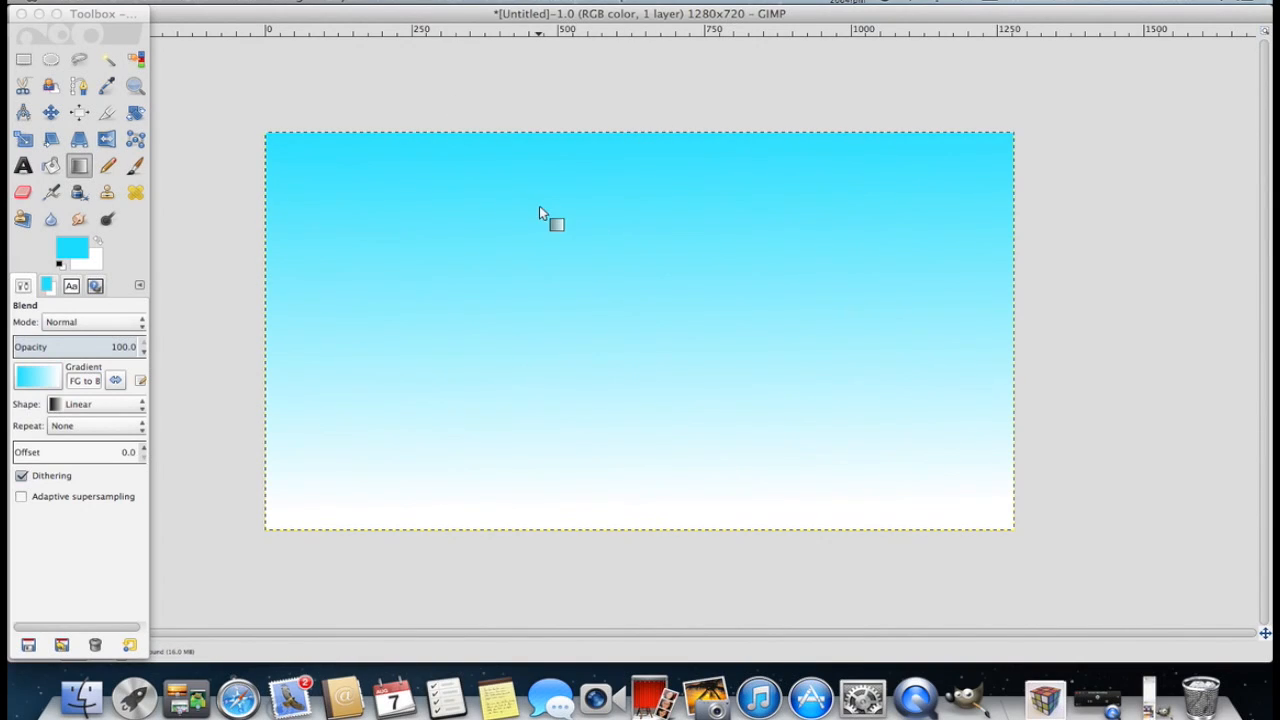
mouse_move(98, 278)
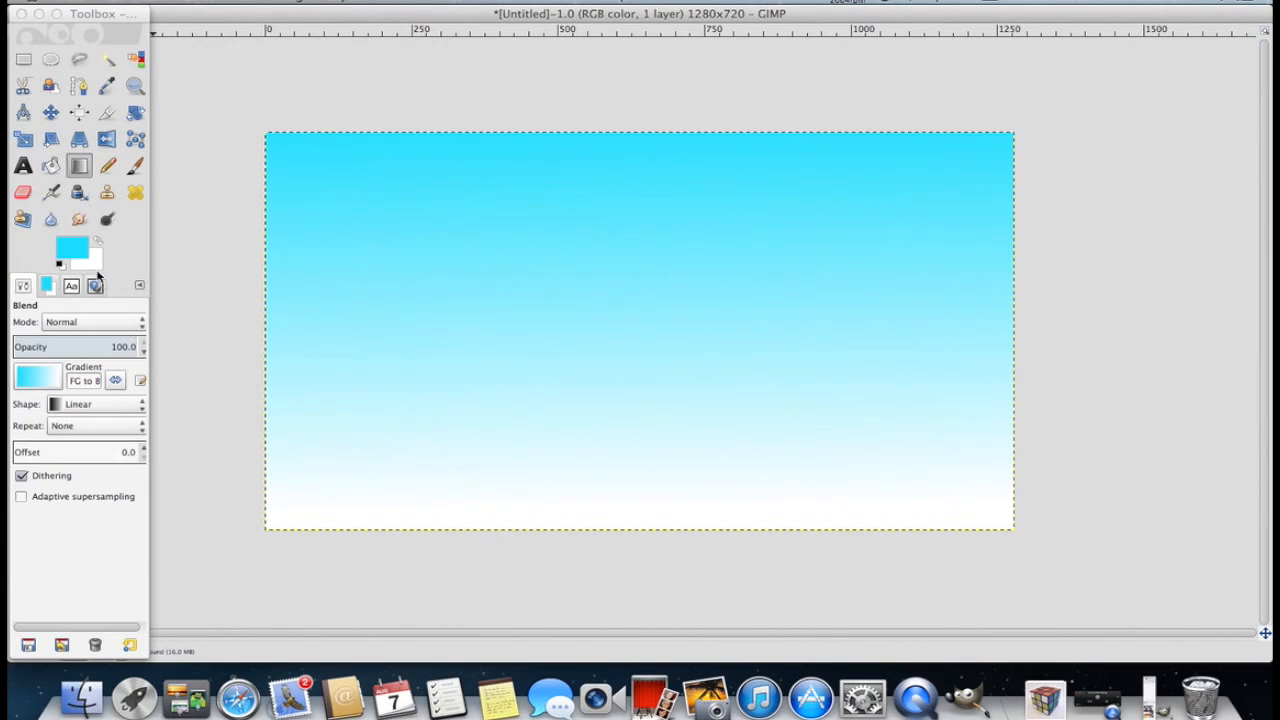
mouse_move(288, 415)
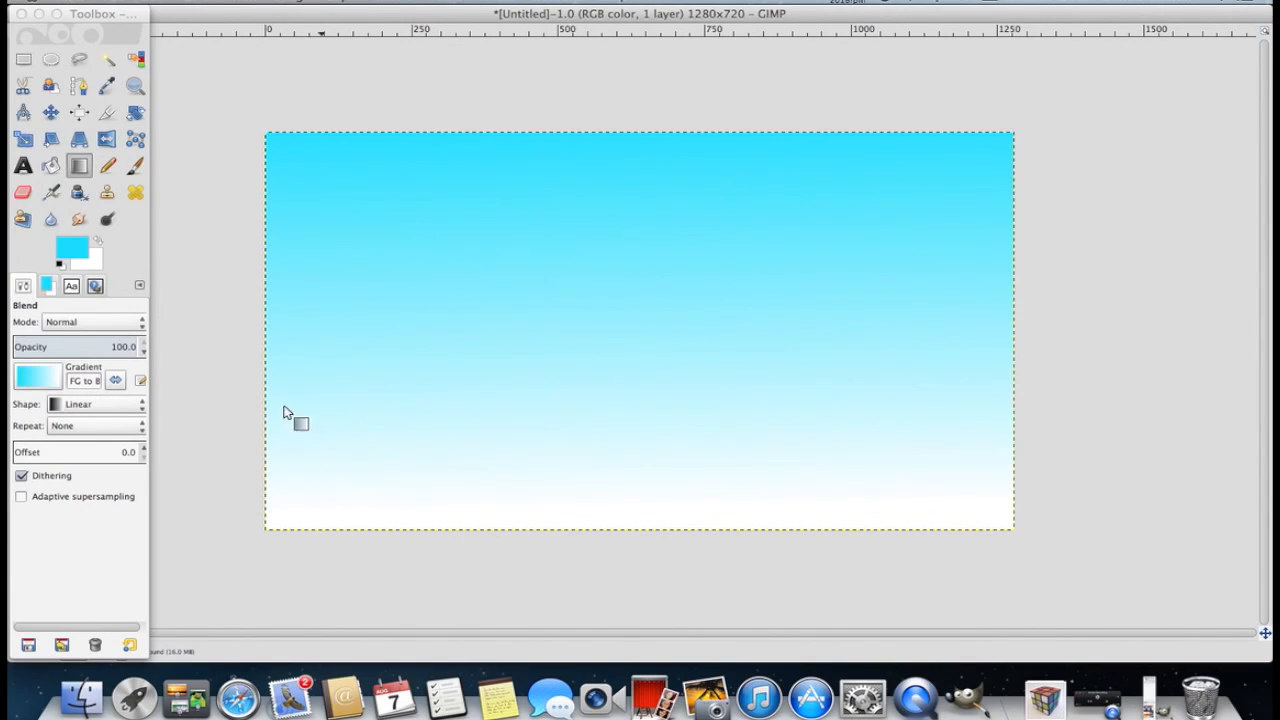
mouse_move(420, 347)
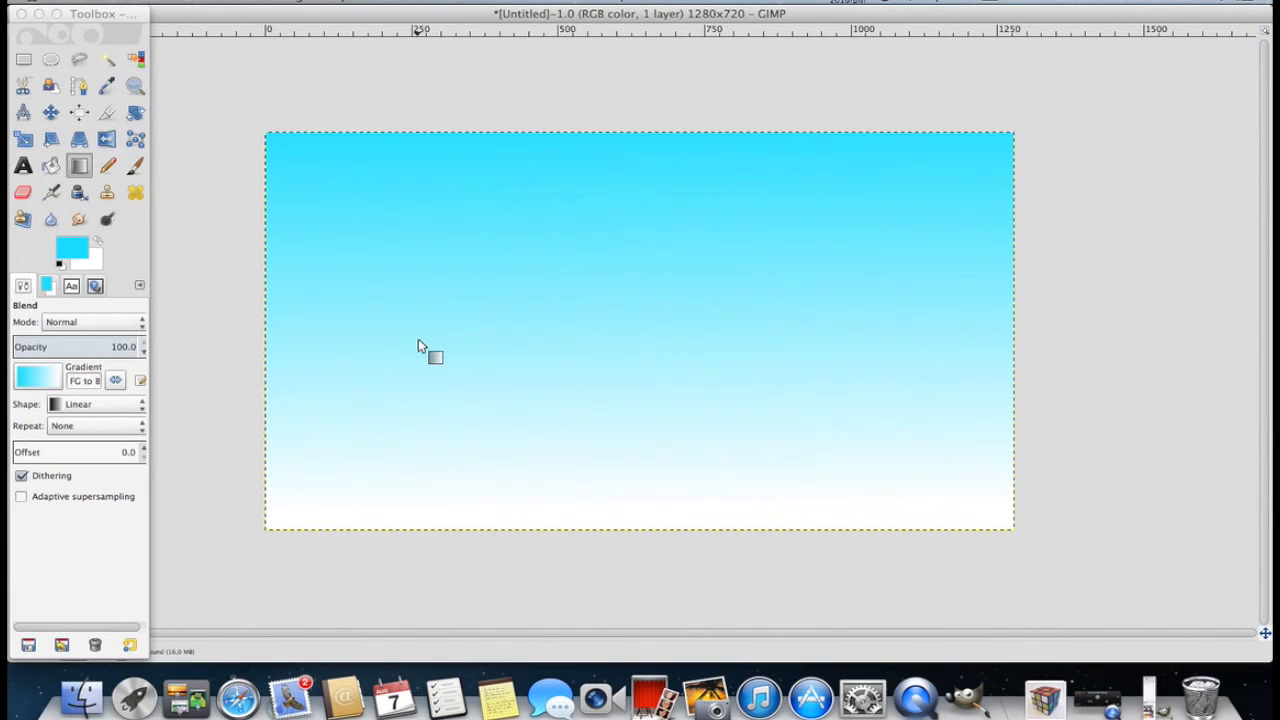
mouse_move(320, 240)
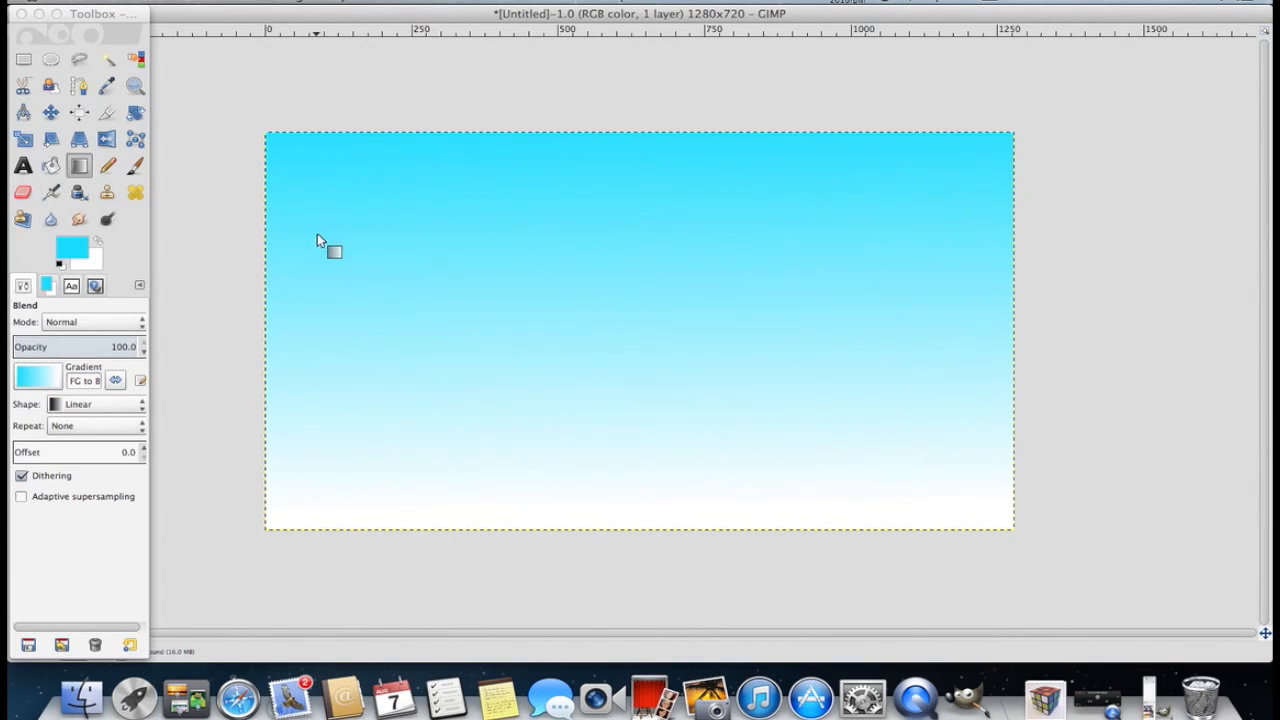
mouse_move(295, 348)
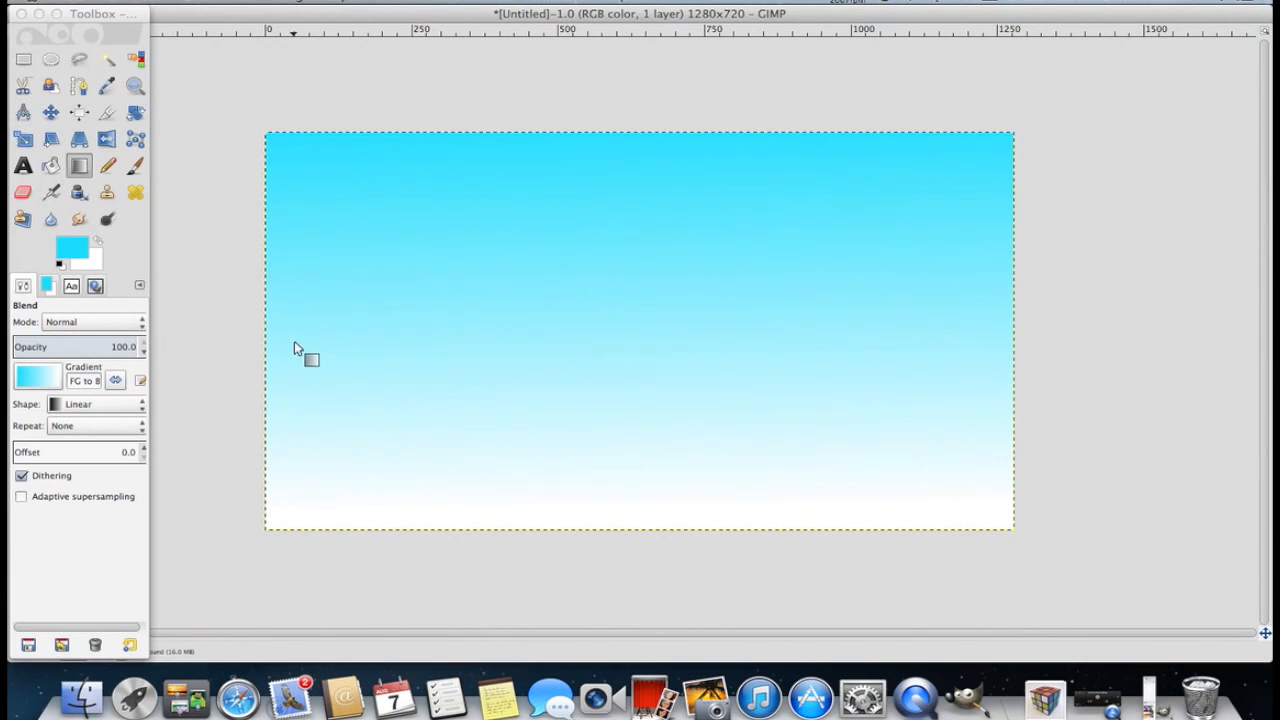
mouse_move(253, 487)
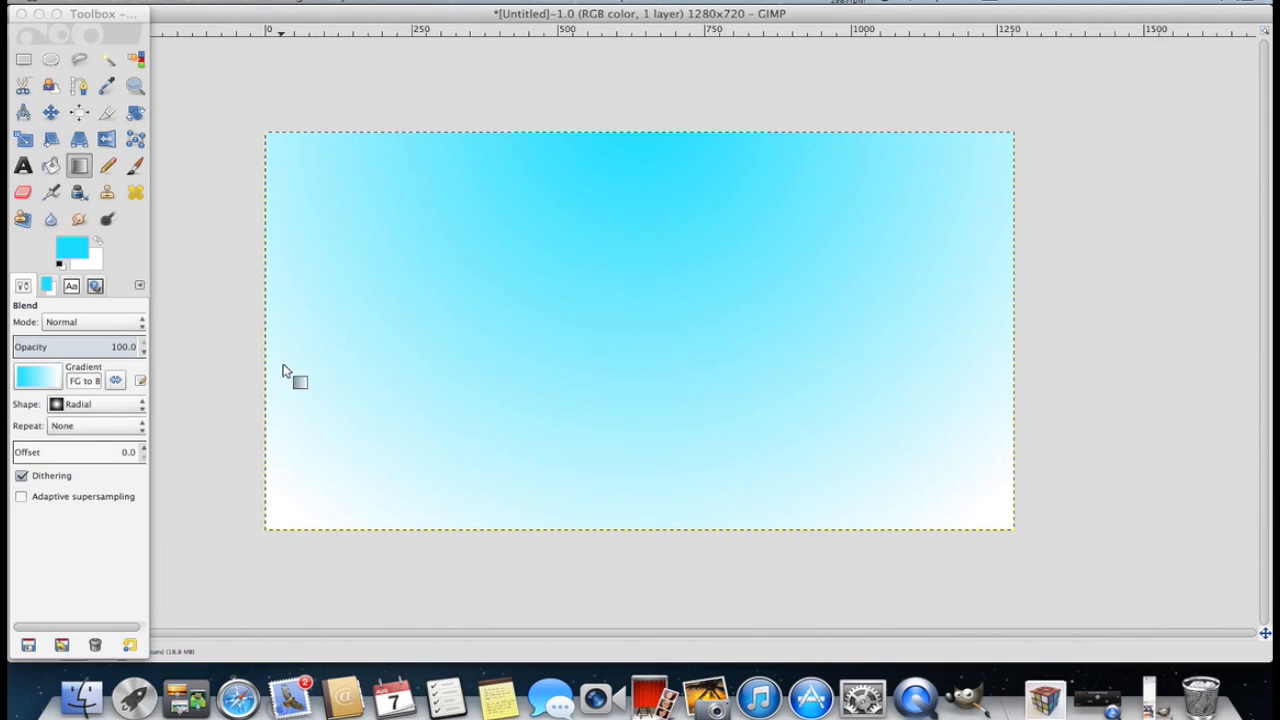
mouse_move(170, 312)
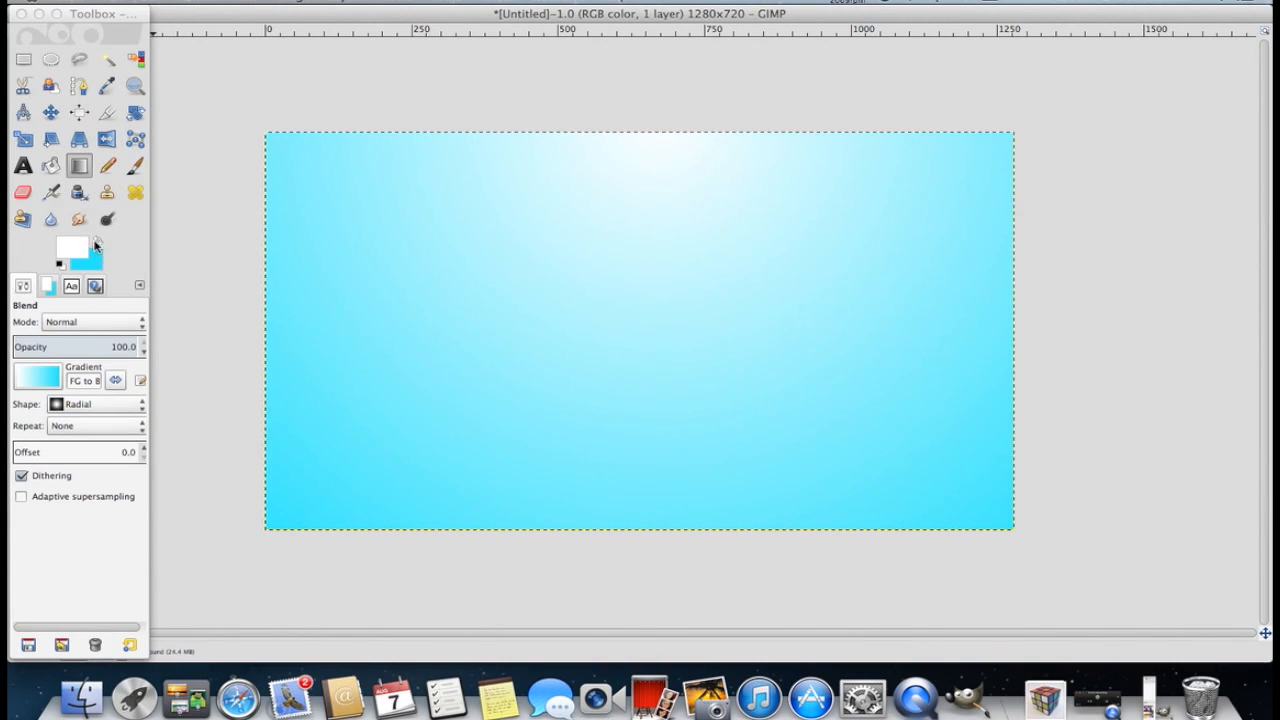
click(72, 253)
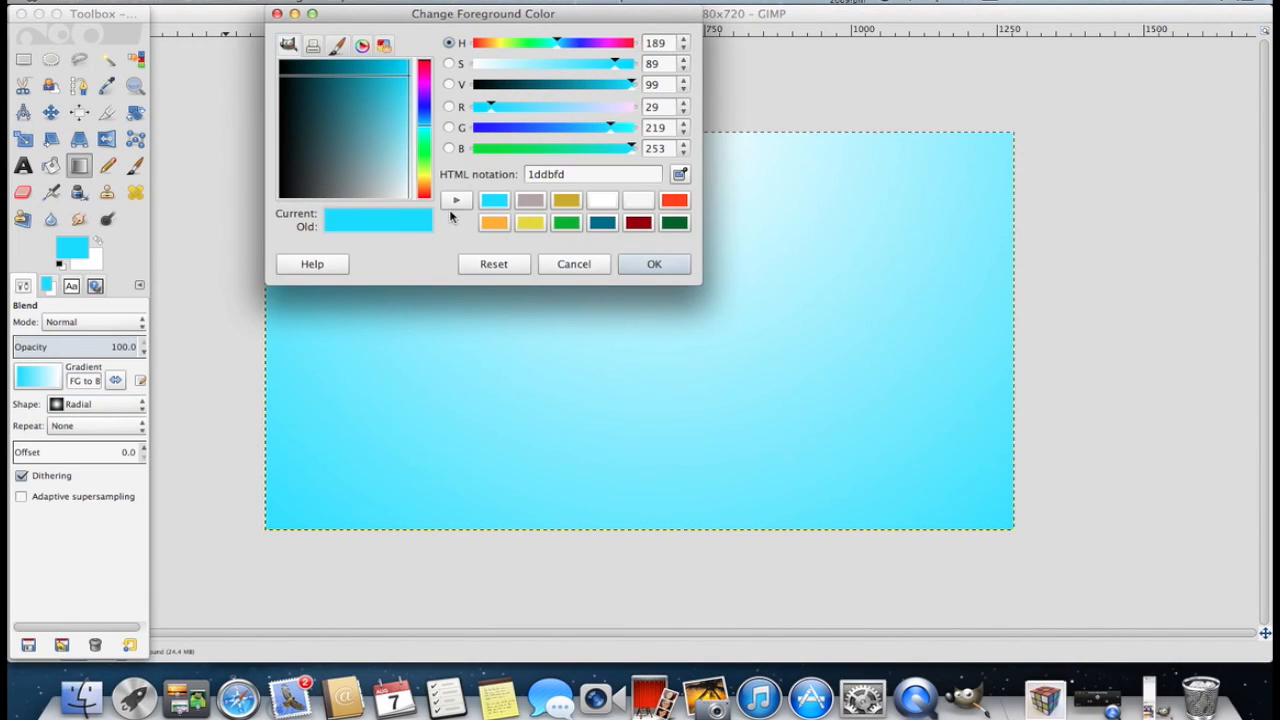
click(654, 263)
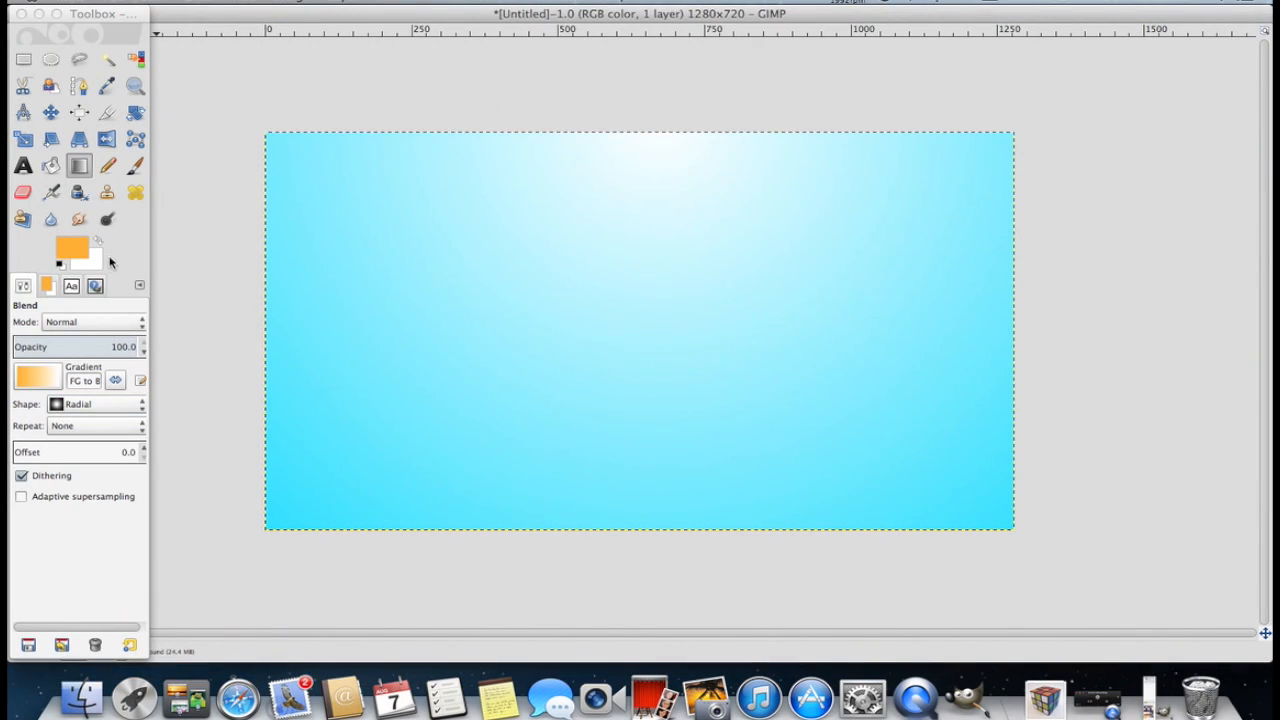
click(85, 265)
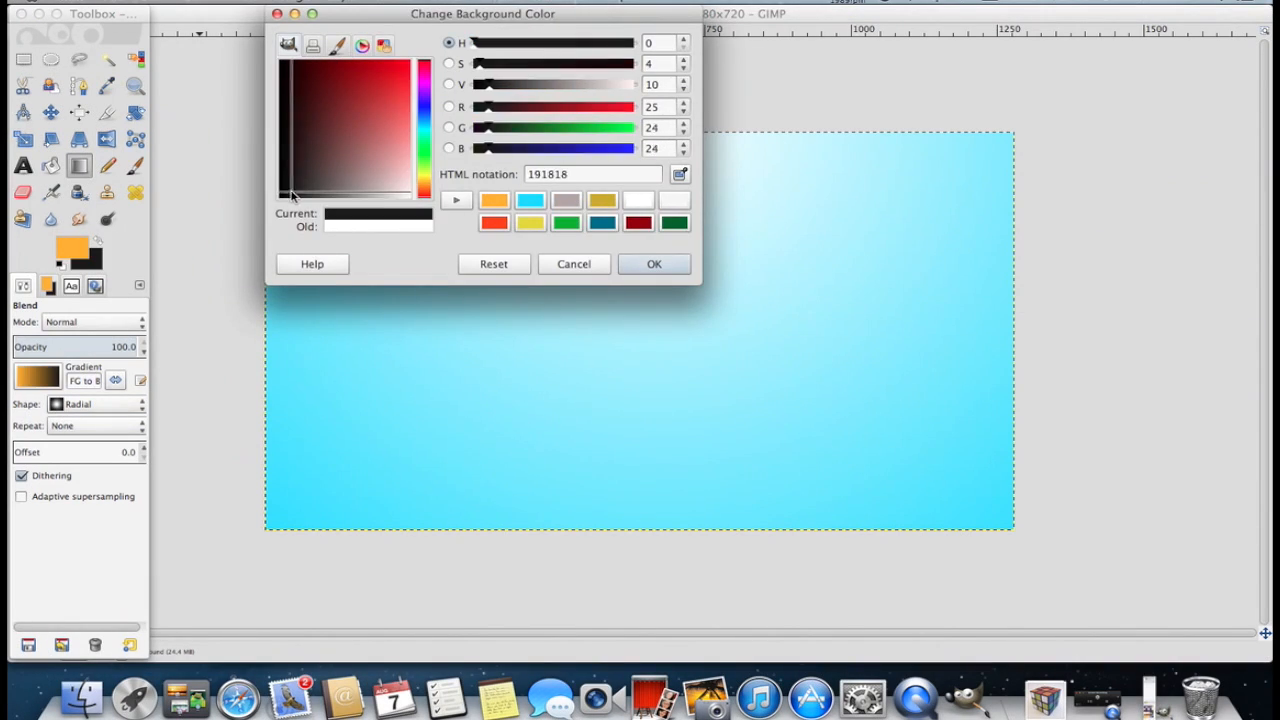
click(654, 263)
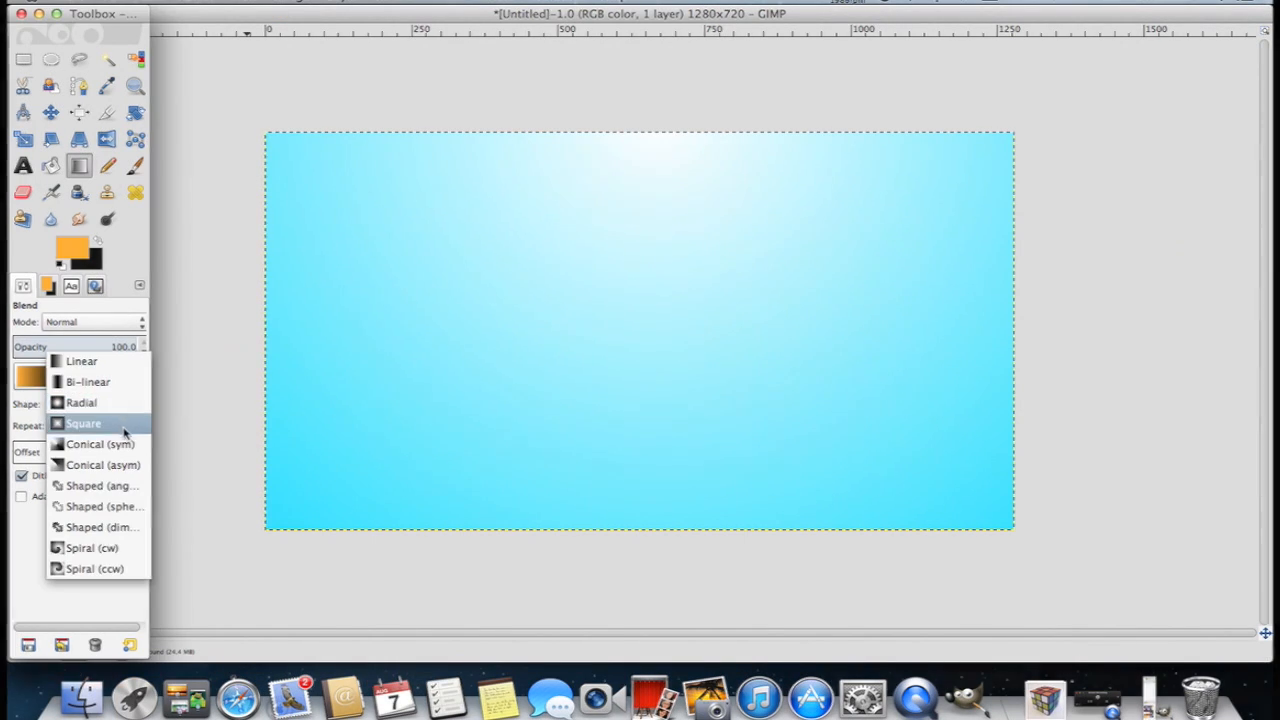
click(81, 402)
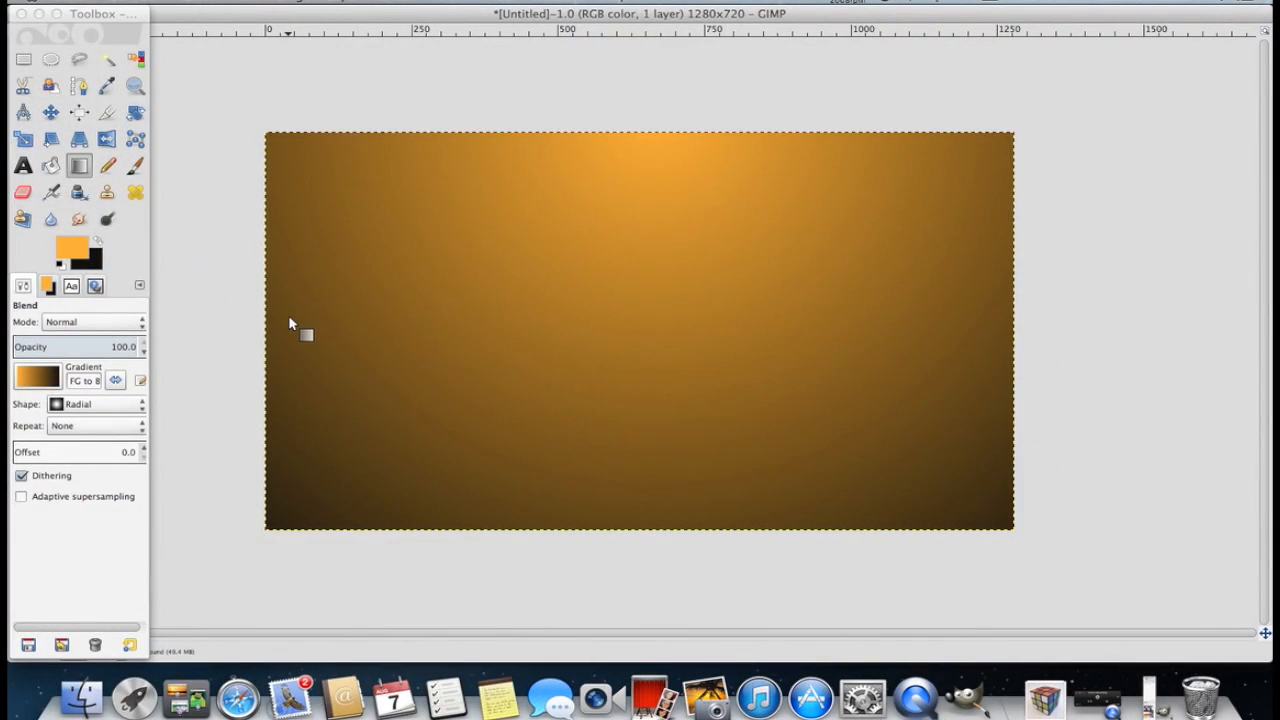
mouse_move(640, 178)
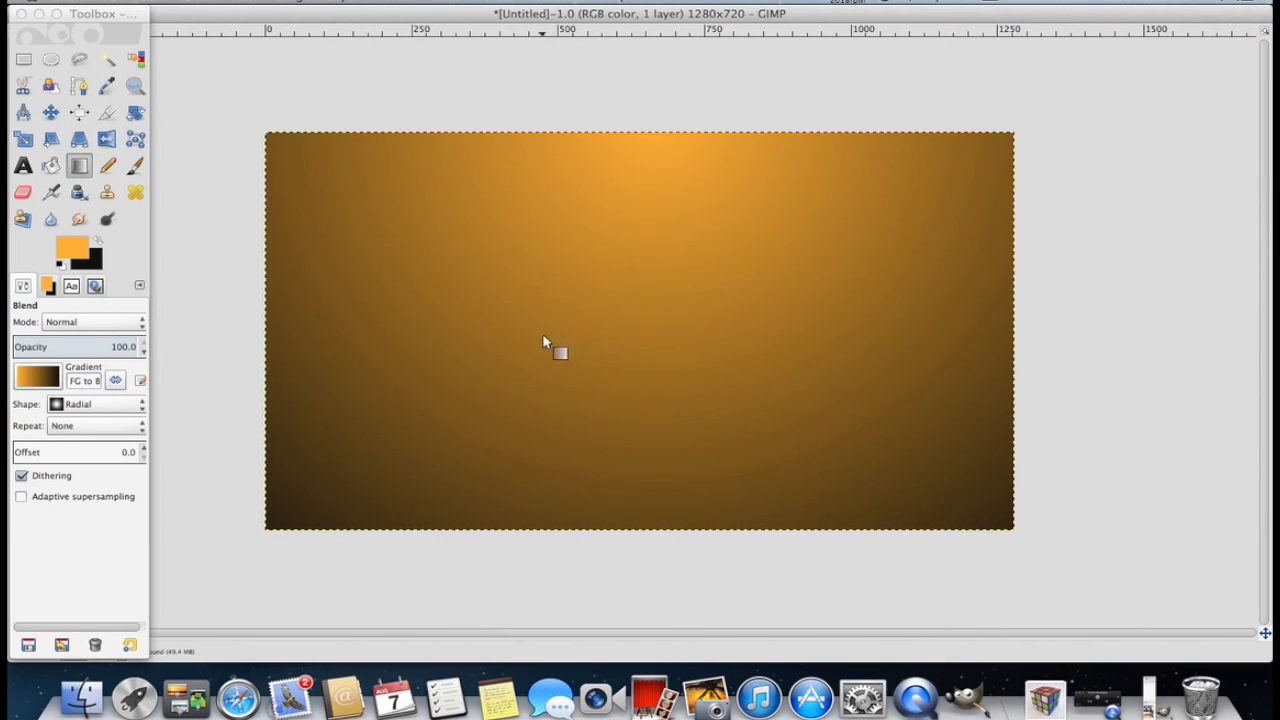
mouse_move(330, 413)
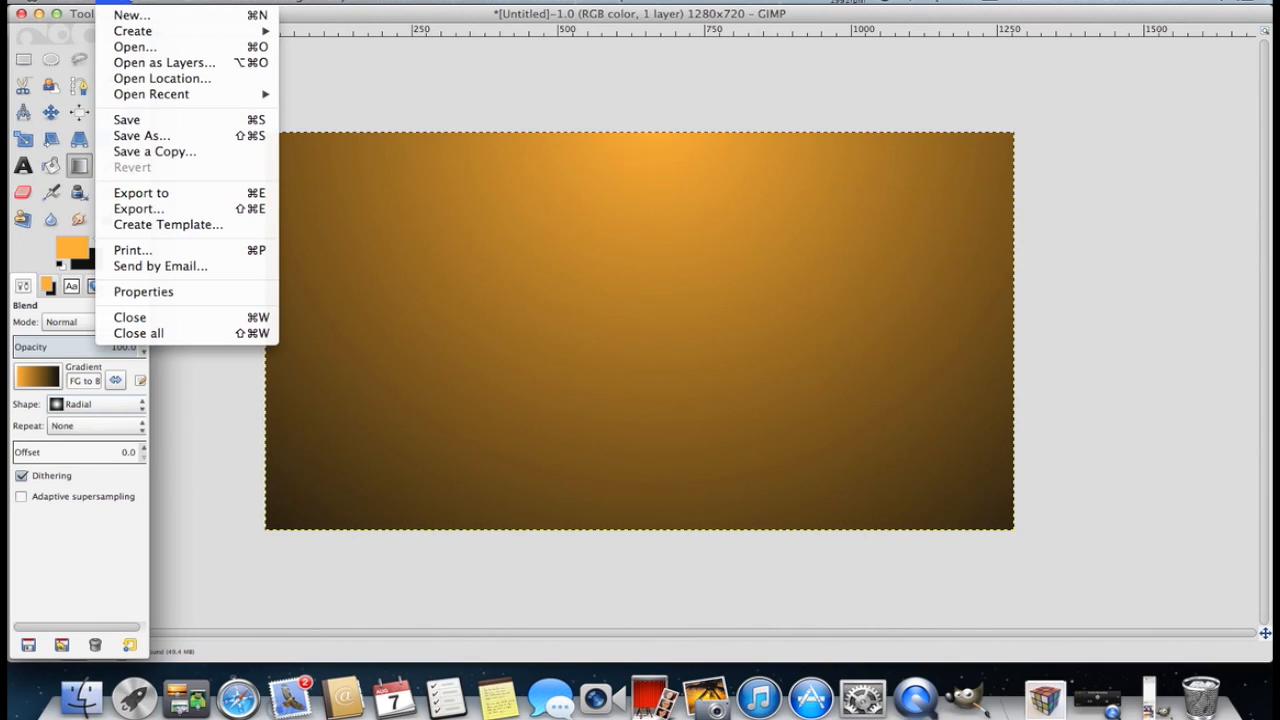
Step: Open MinecraftPE_logo.png from the Downloads folder in its own image window
click(296, 98)
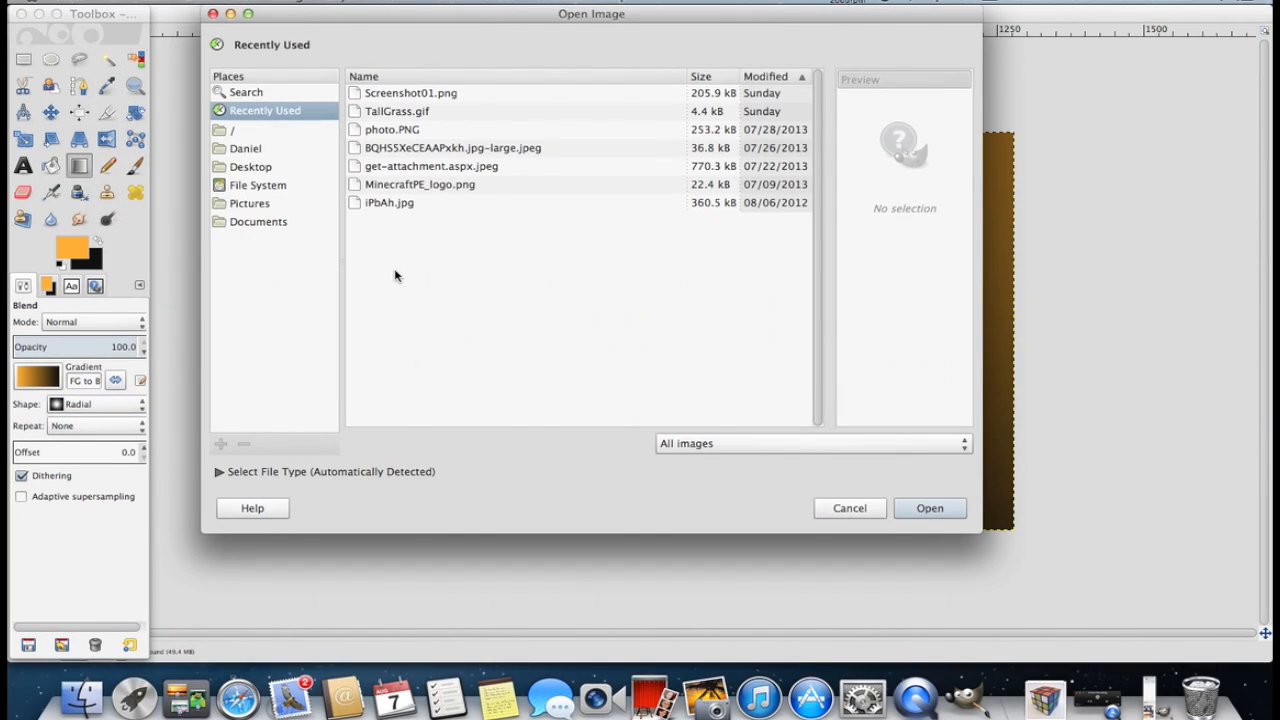
mouse_move(1045, 695)
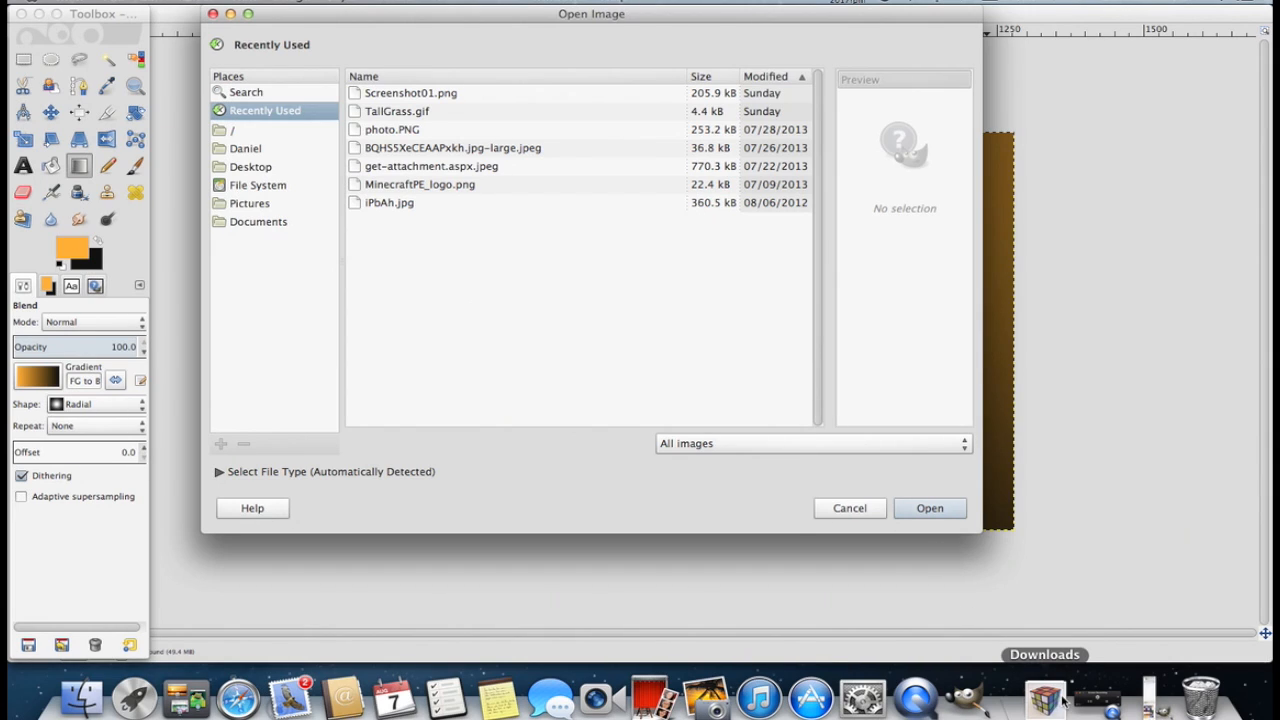
click(1044, 690)
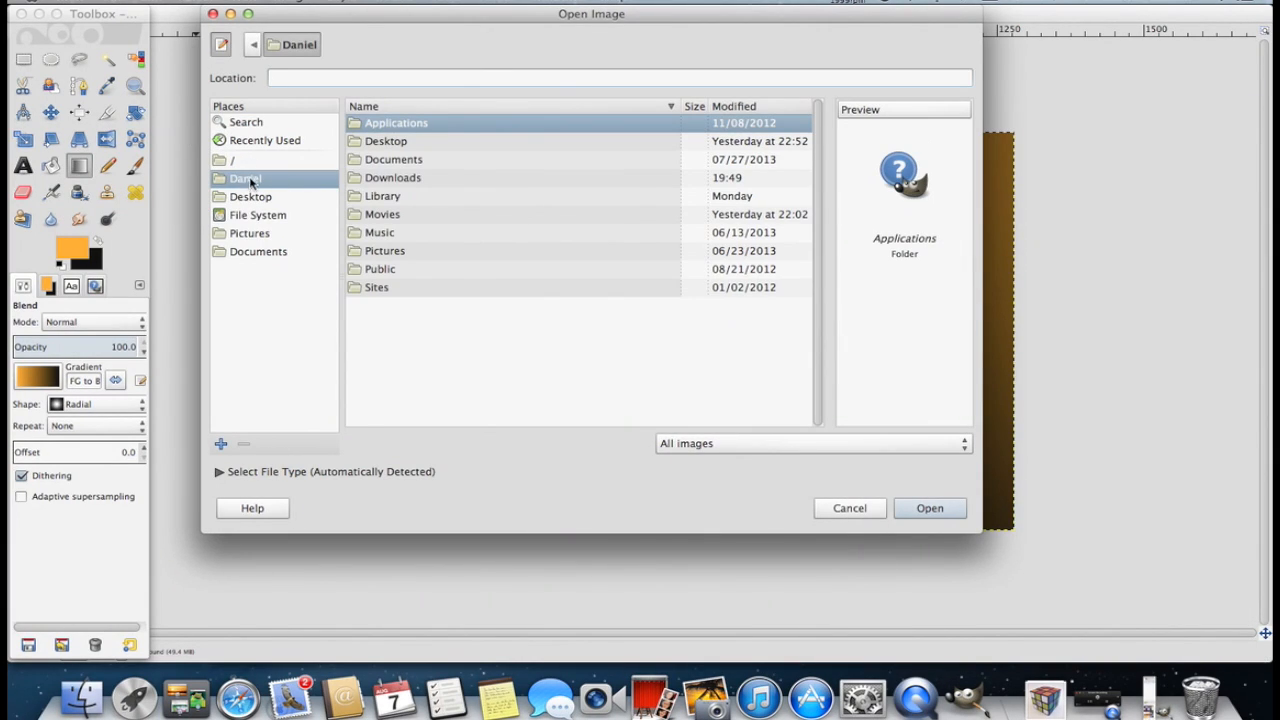
click(393, 177)
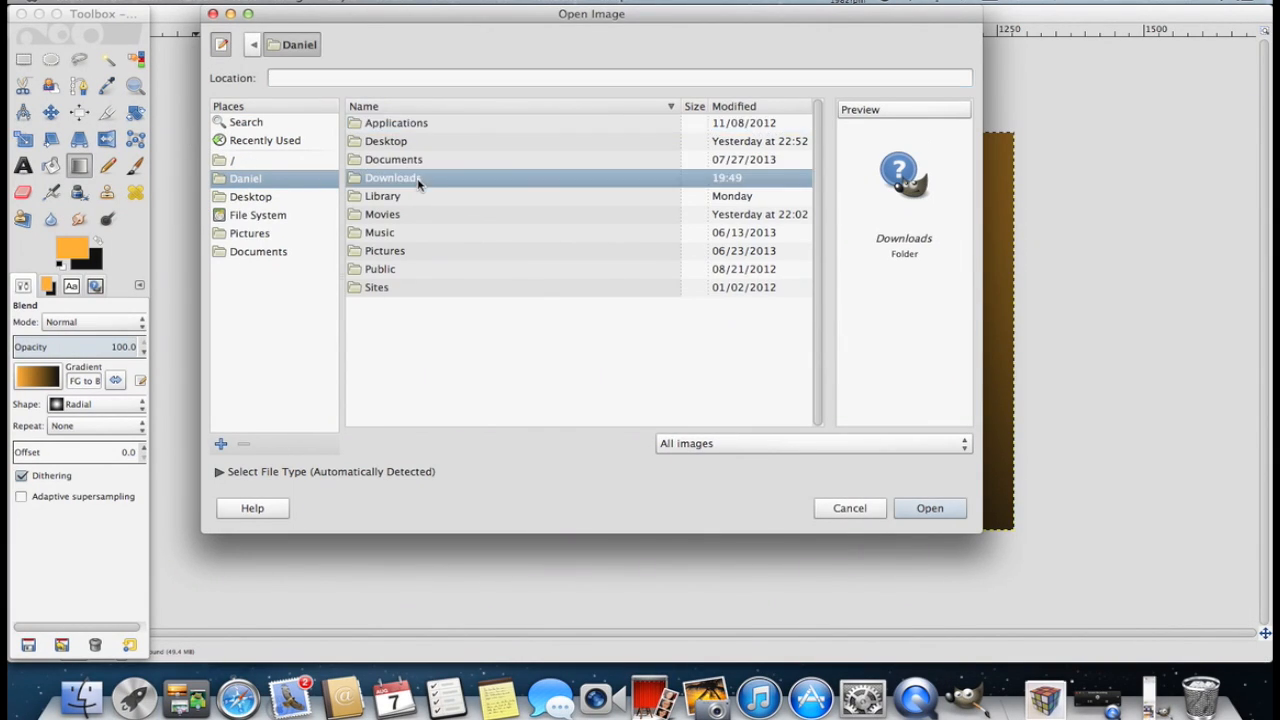
double_click(393, 177)
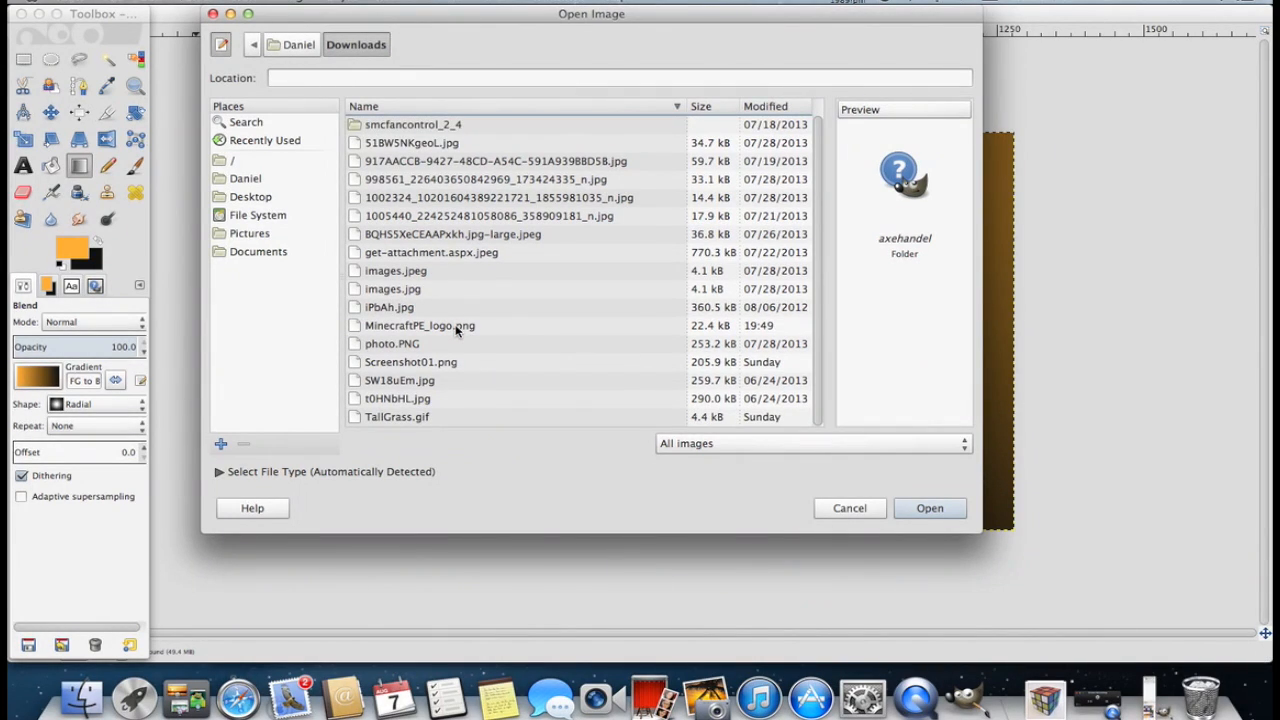
click(419, 325)
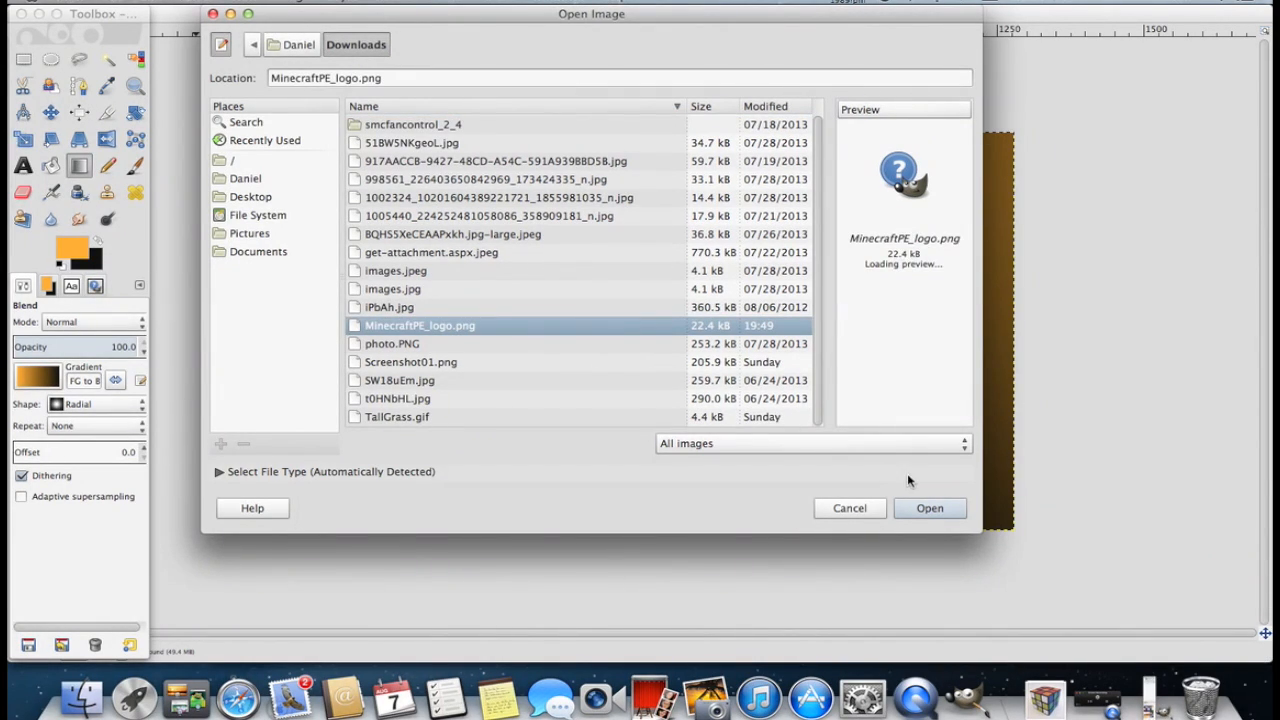
click(929, 508)
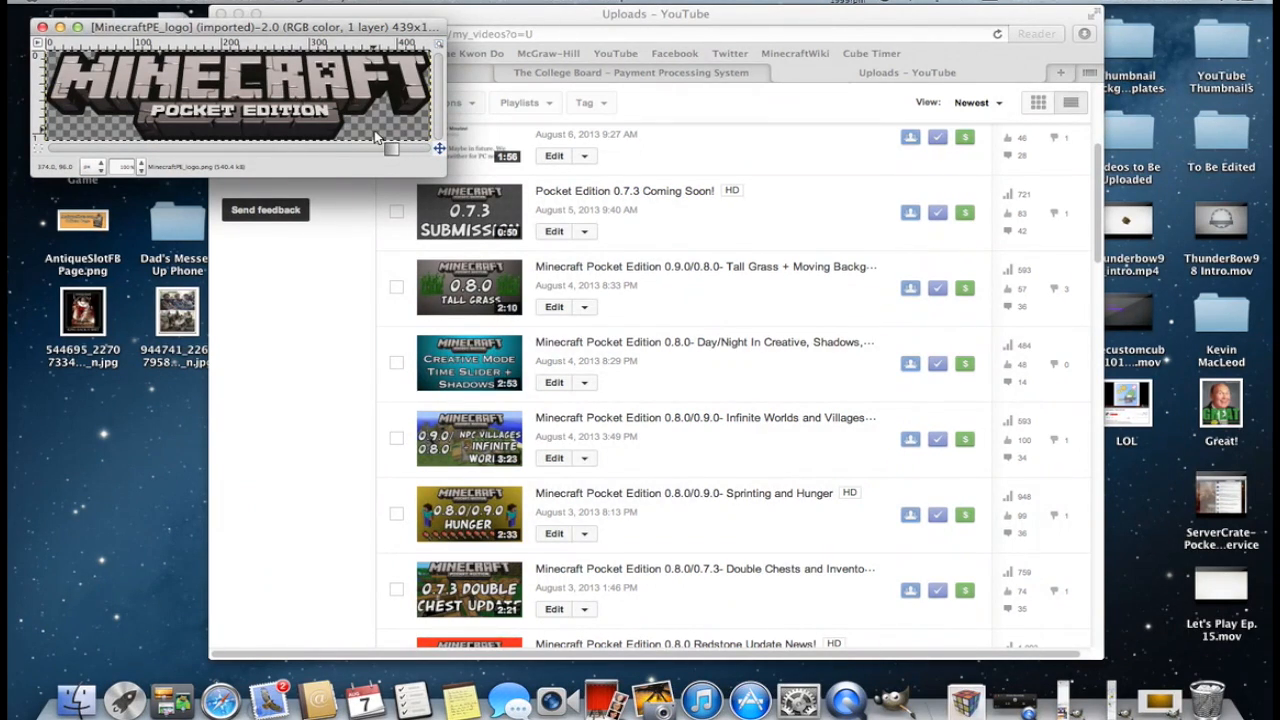
mouse_move(180, 162)
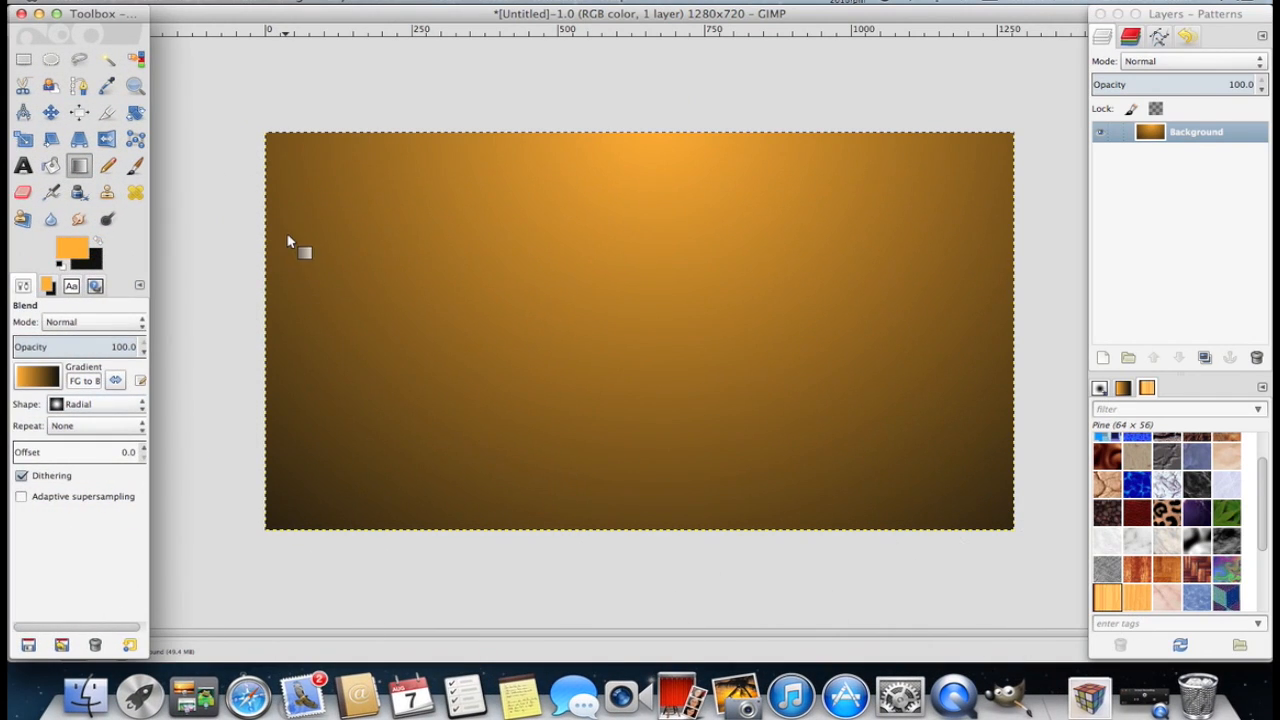
mouse_move(651, 442)
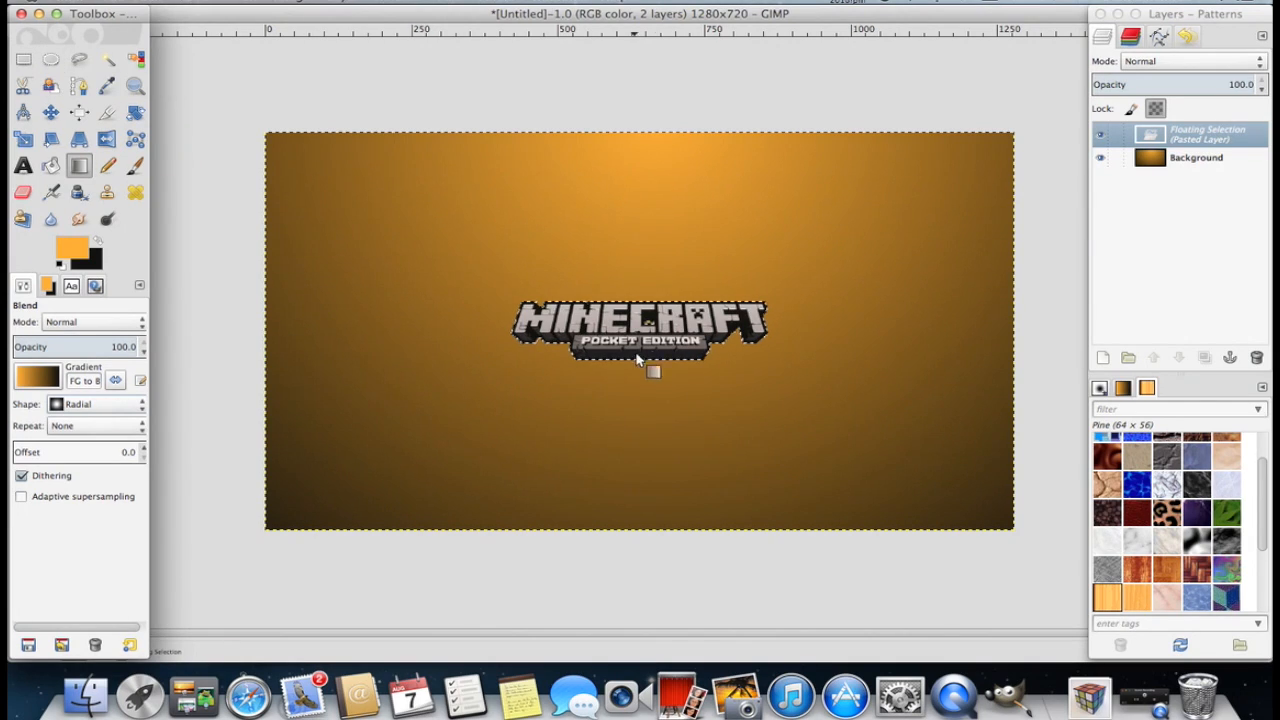
Step: Paste the Minecraft PE logo onto the gradient thumbnail and ready rectangular selection
click(23, 59)
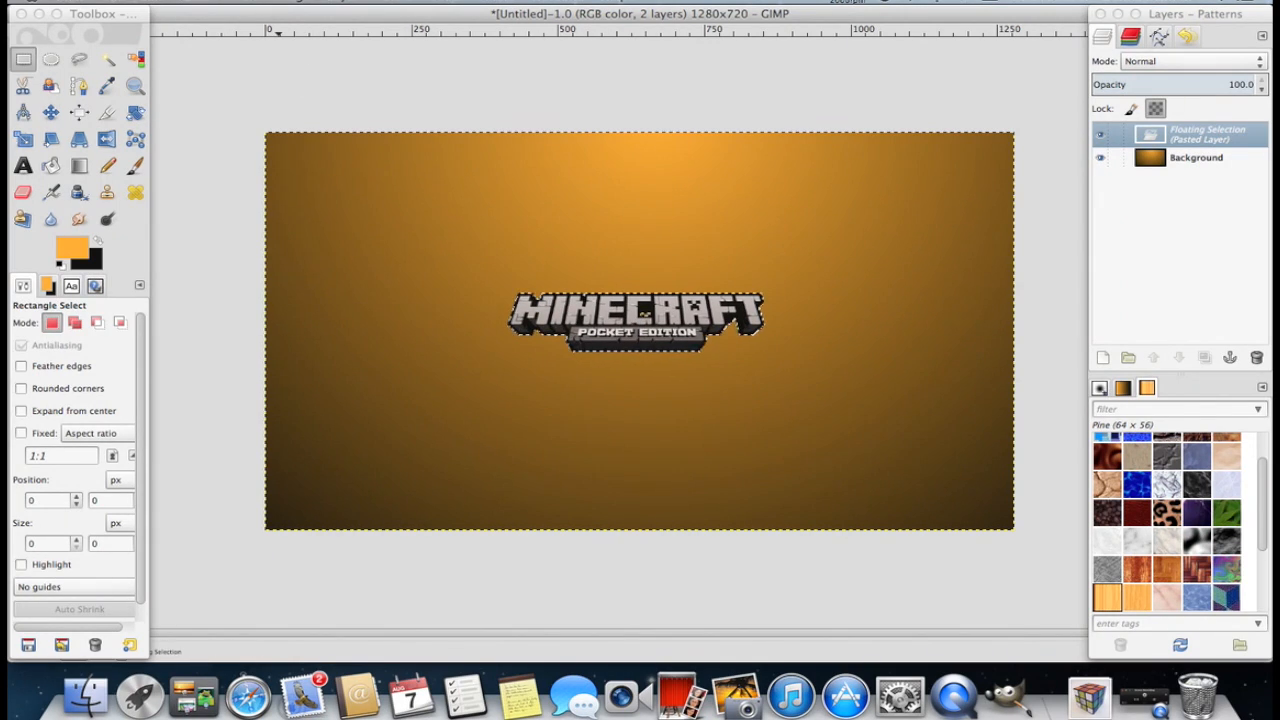
click(235, 8)
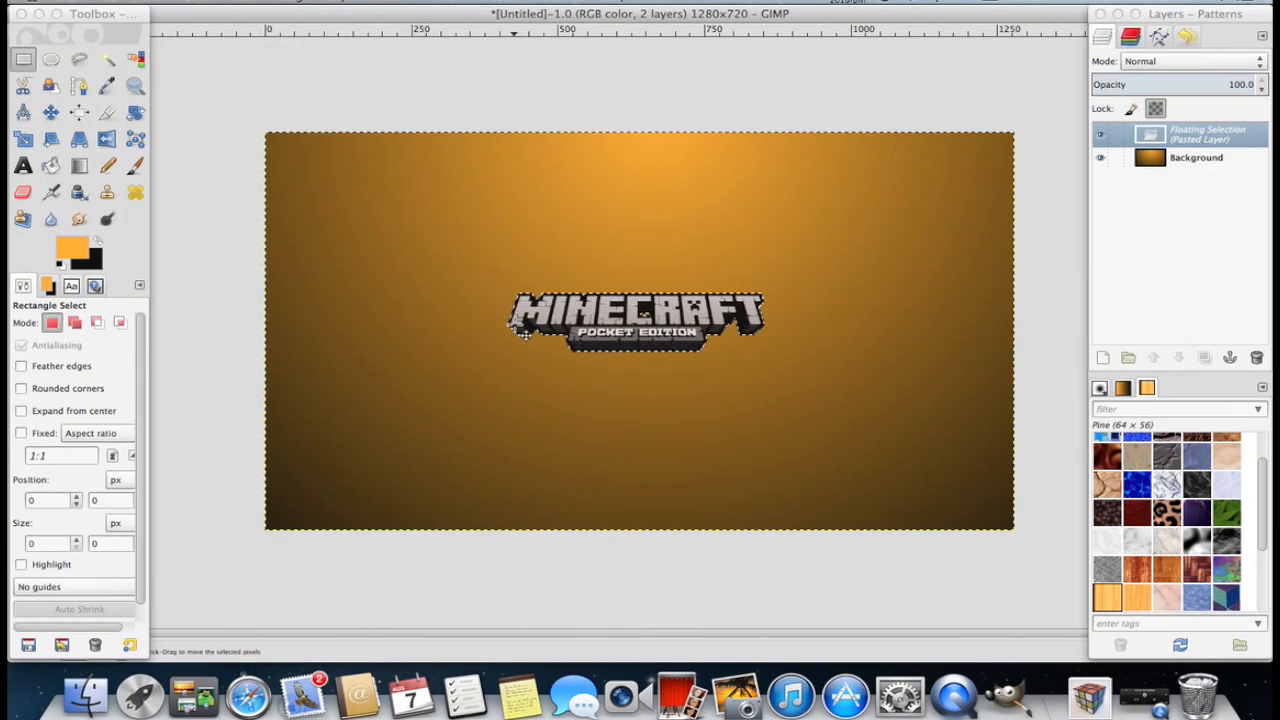
mouse_move(398, 333)
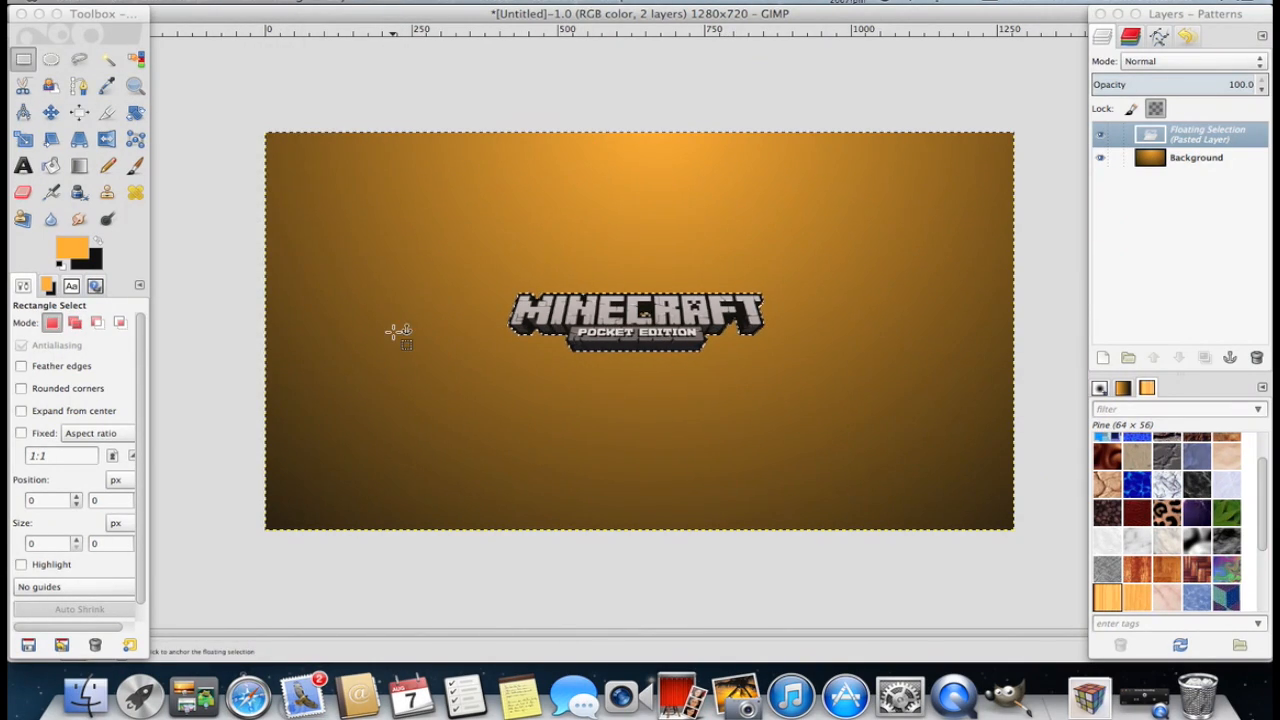
mouse_move(505, 145)
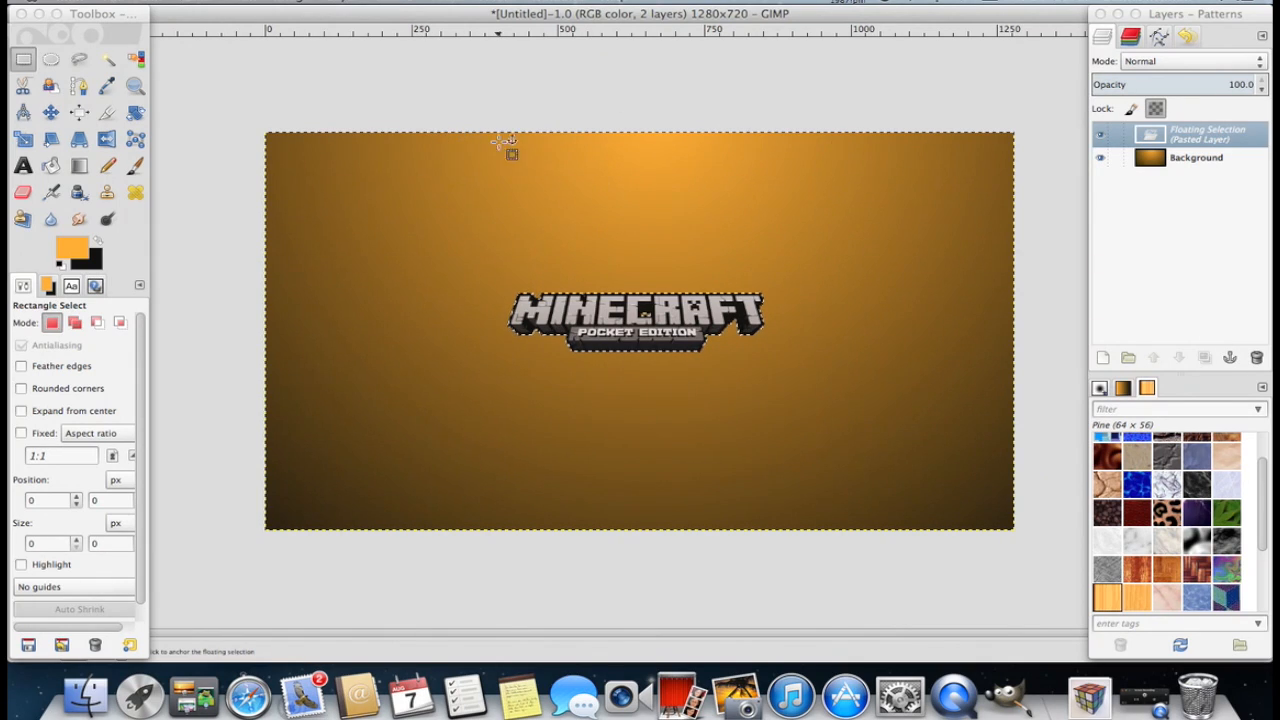
mouse_move(850, 247)
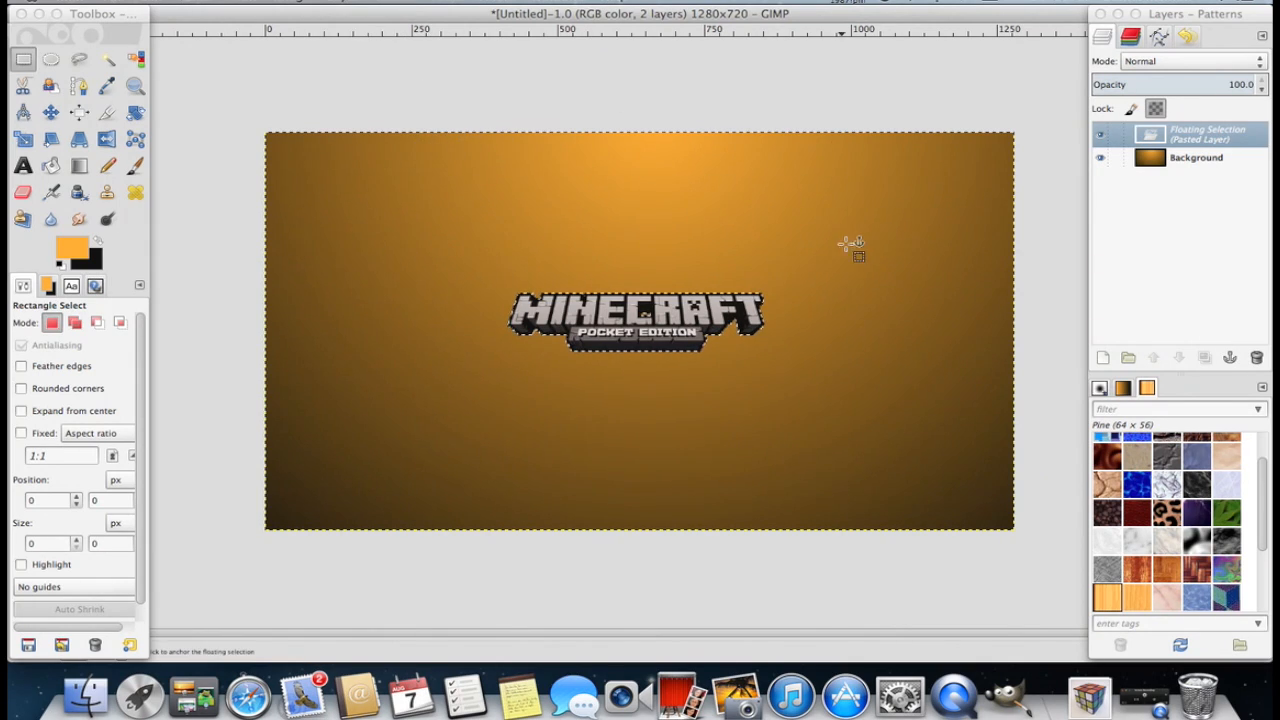
Step: Scale the pasted logo layer to 800 pixels wide (800 × 199), keeping proportions
click(350, 5)
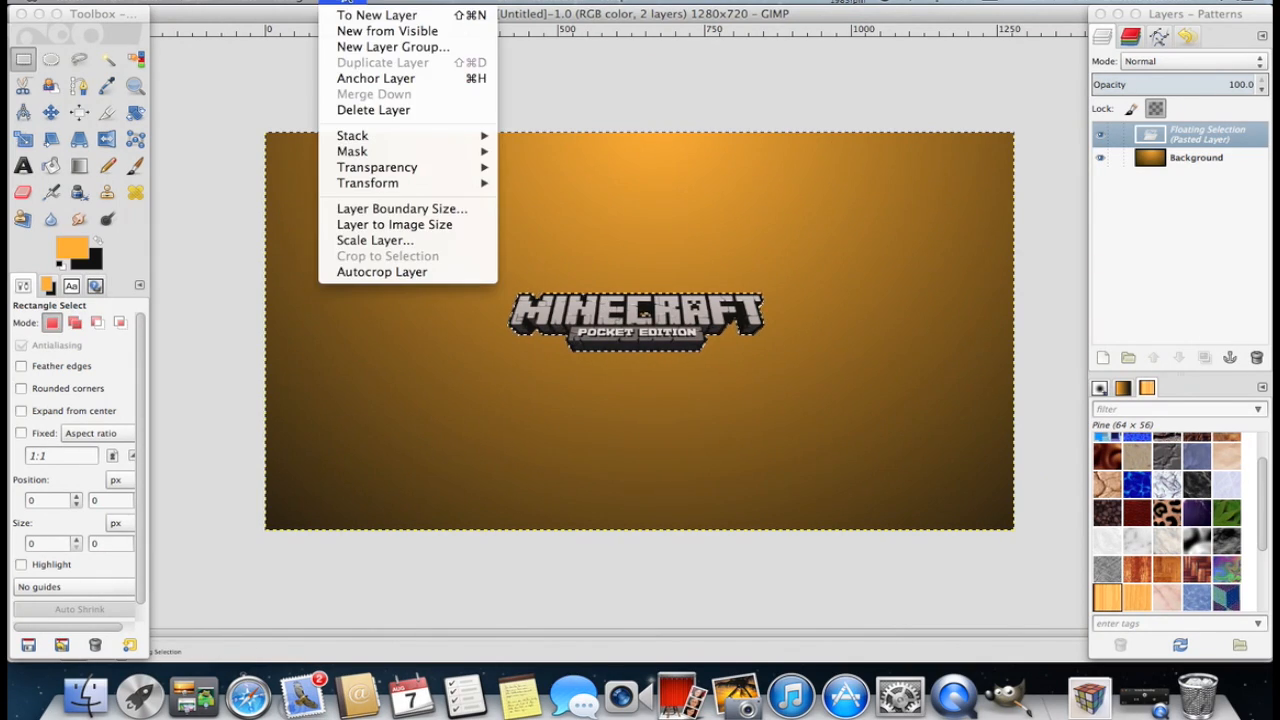
click(375, 240)
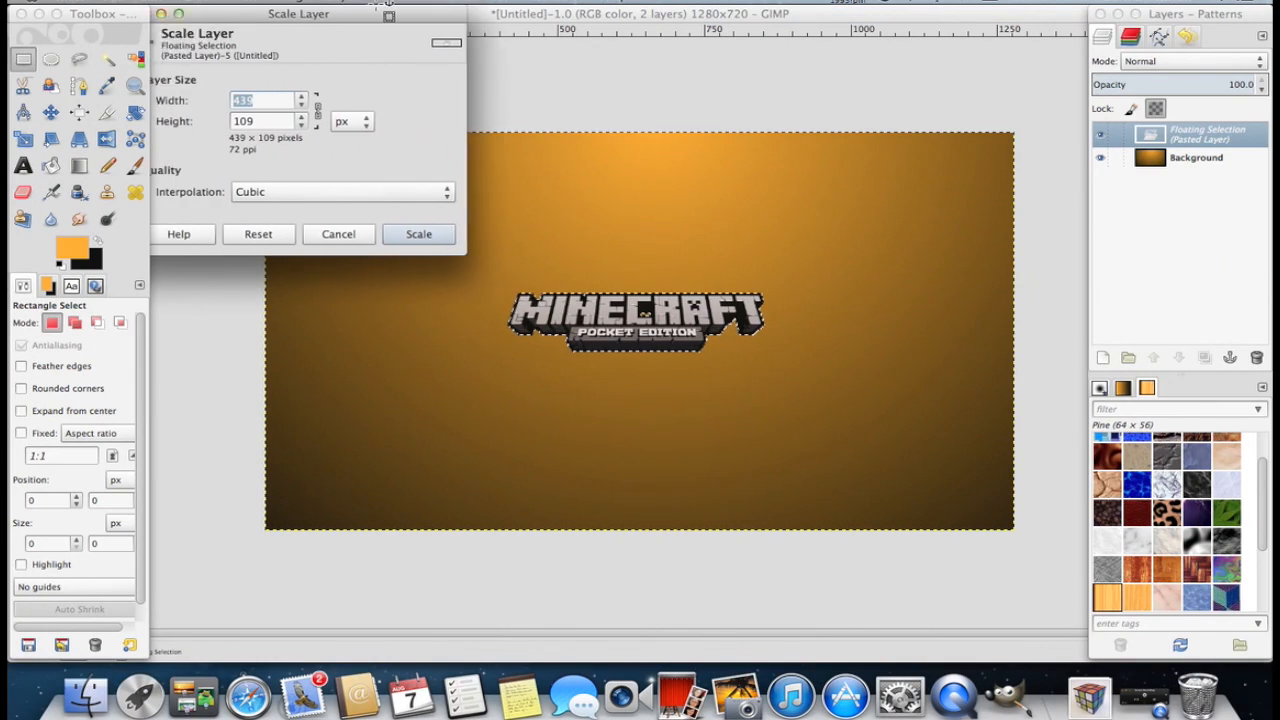
drag(299, 13, 388, 13)
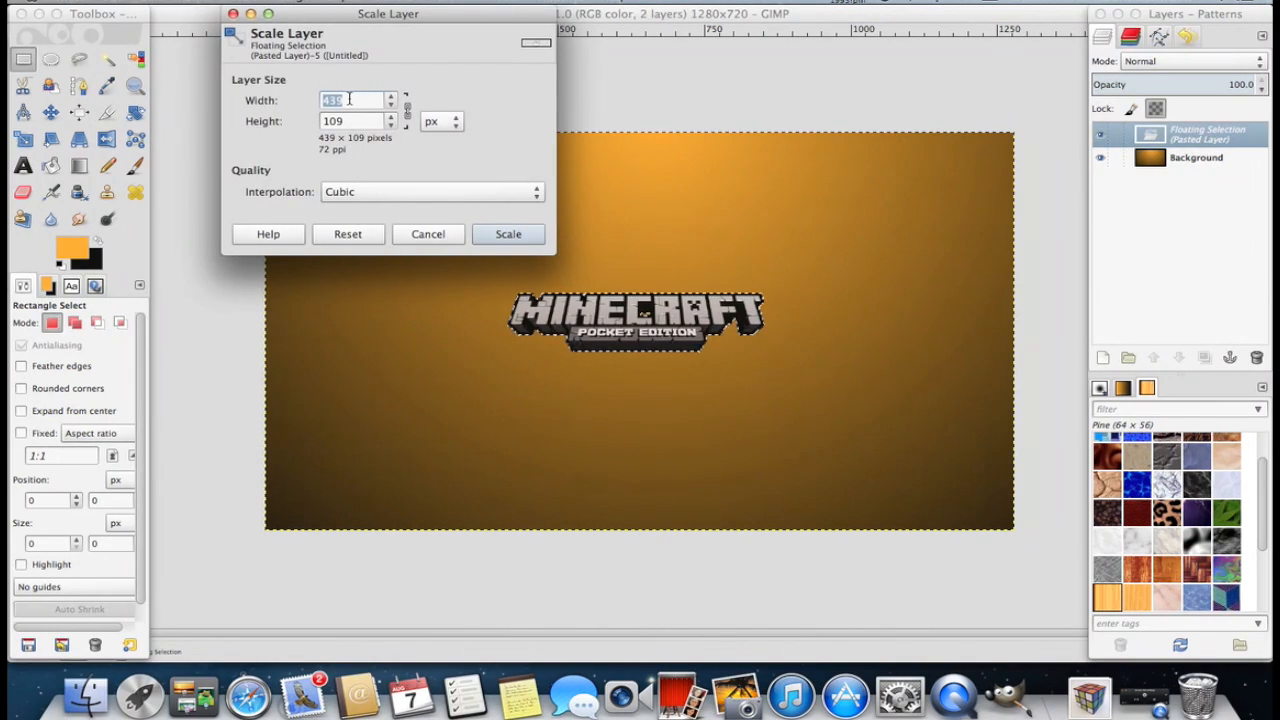
text(800)
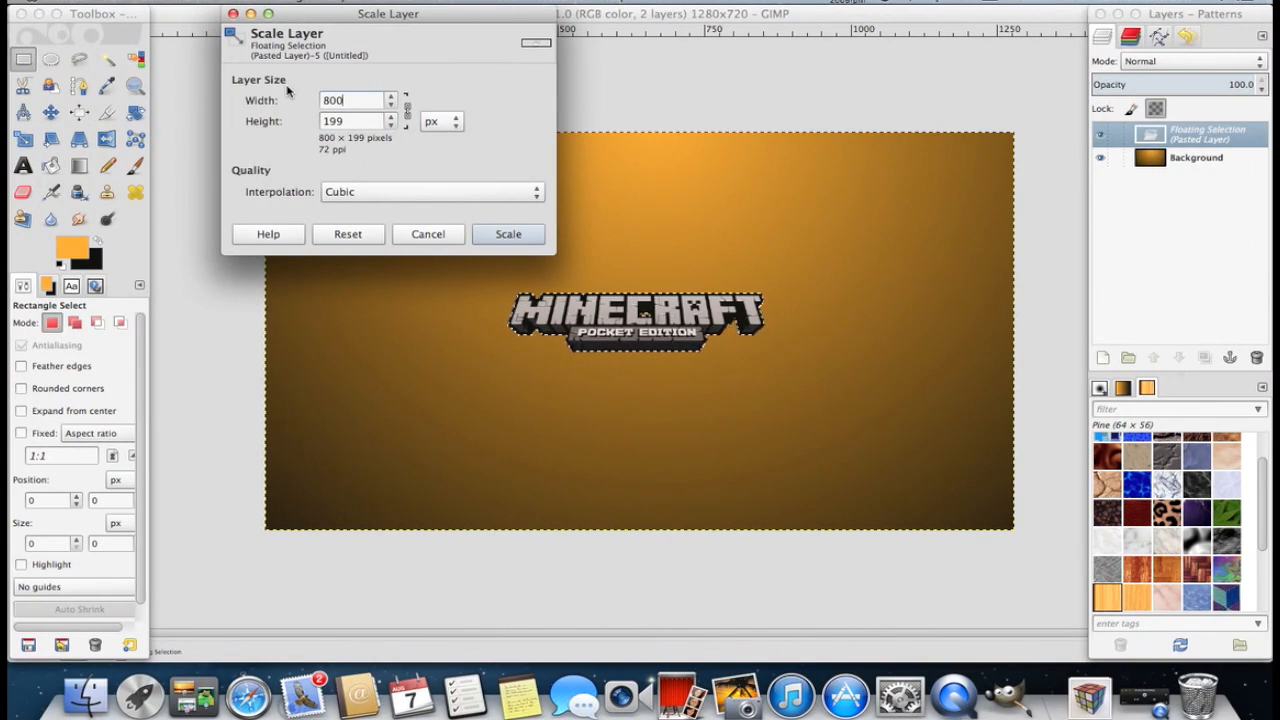
click(508, 233)
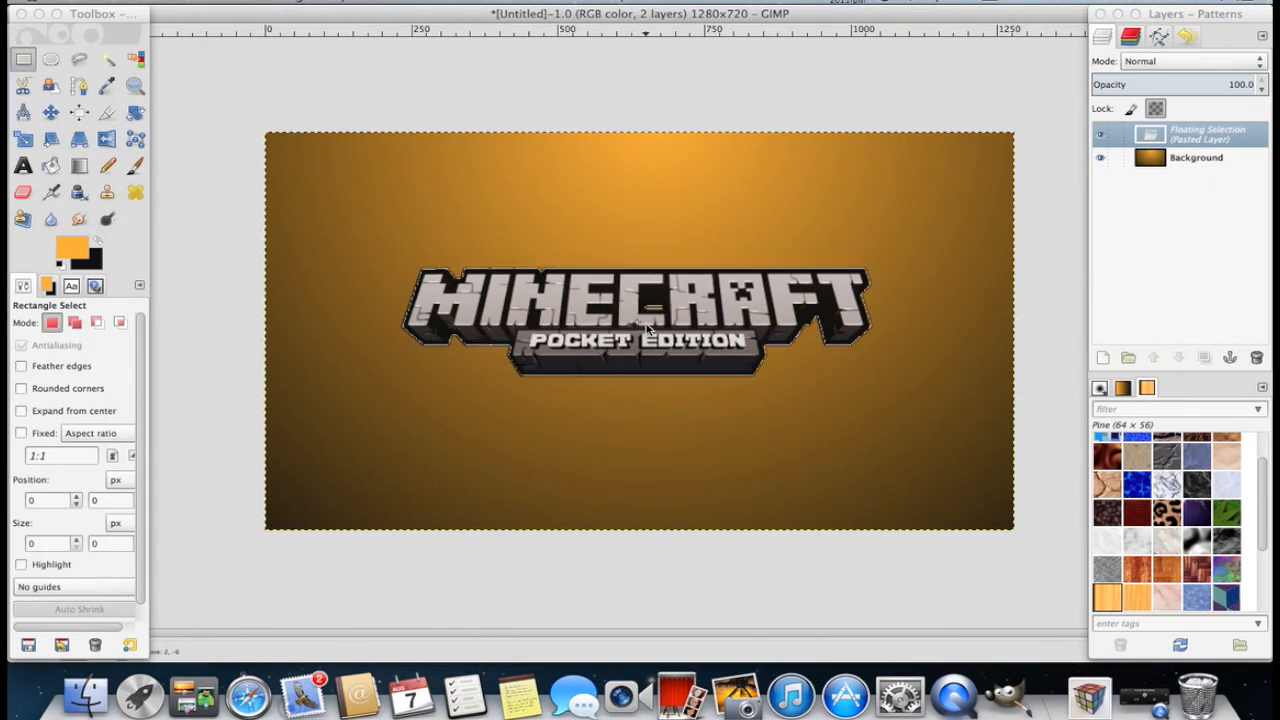
Step: Drag the enlarged logo up to the top centre of the thumbnail and anchor it
drag(640, 320, 640, 207)
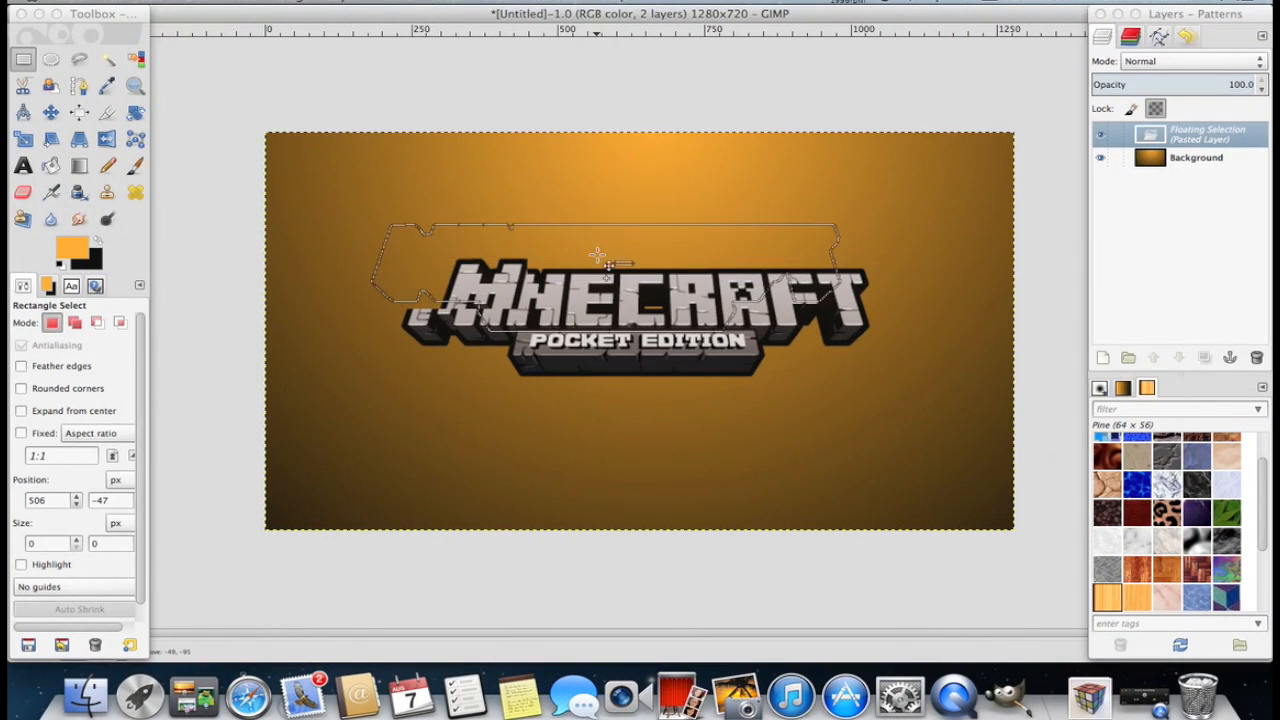
drag(610, 295, 625, 200)
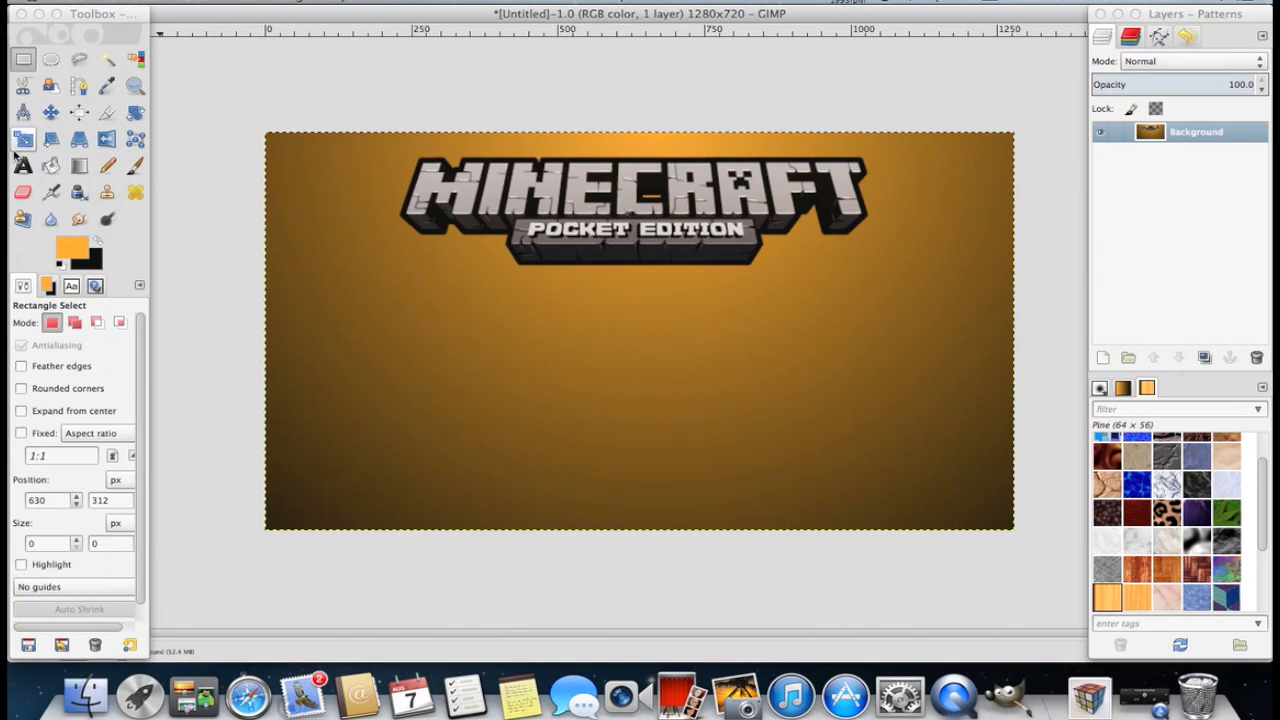
Step: Start a text box spanning the area below the logo with the Text tool
click(22, 165)
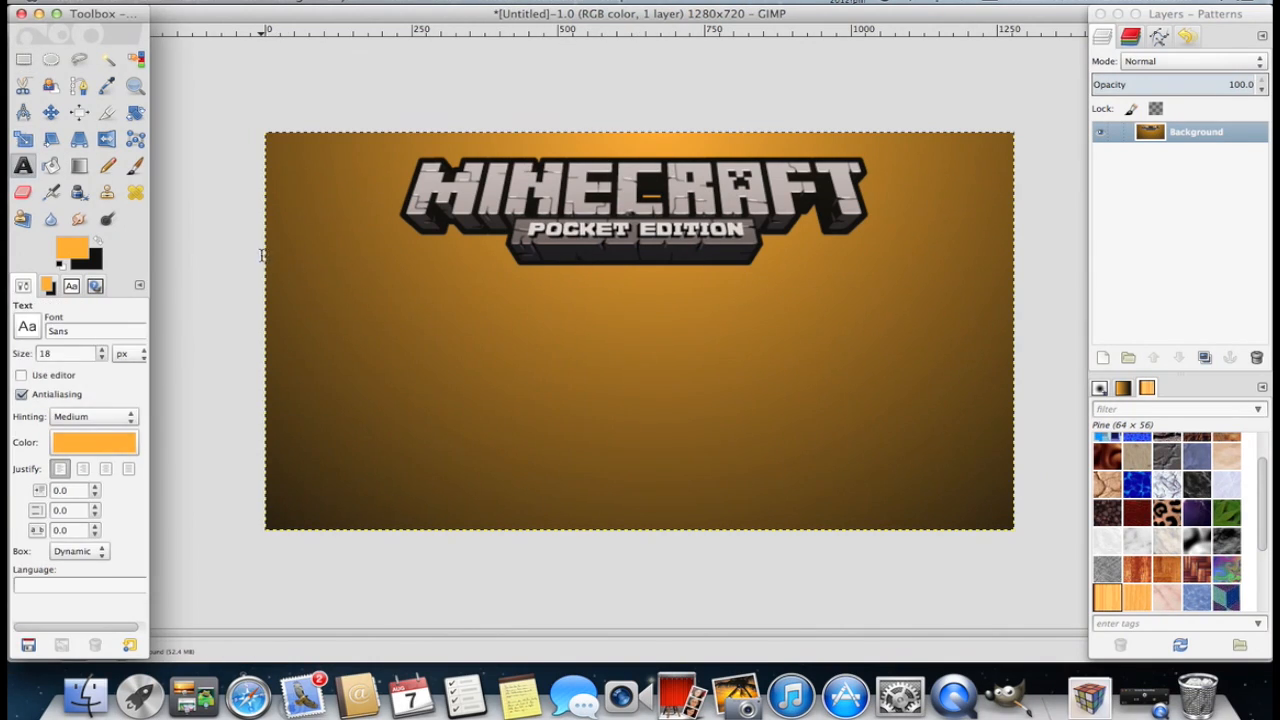
click(265, 255)
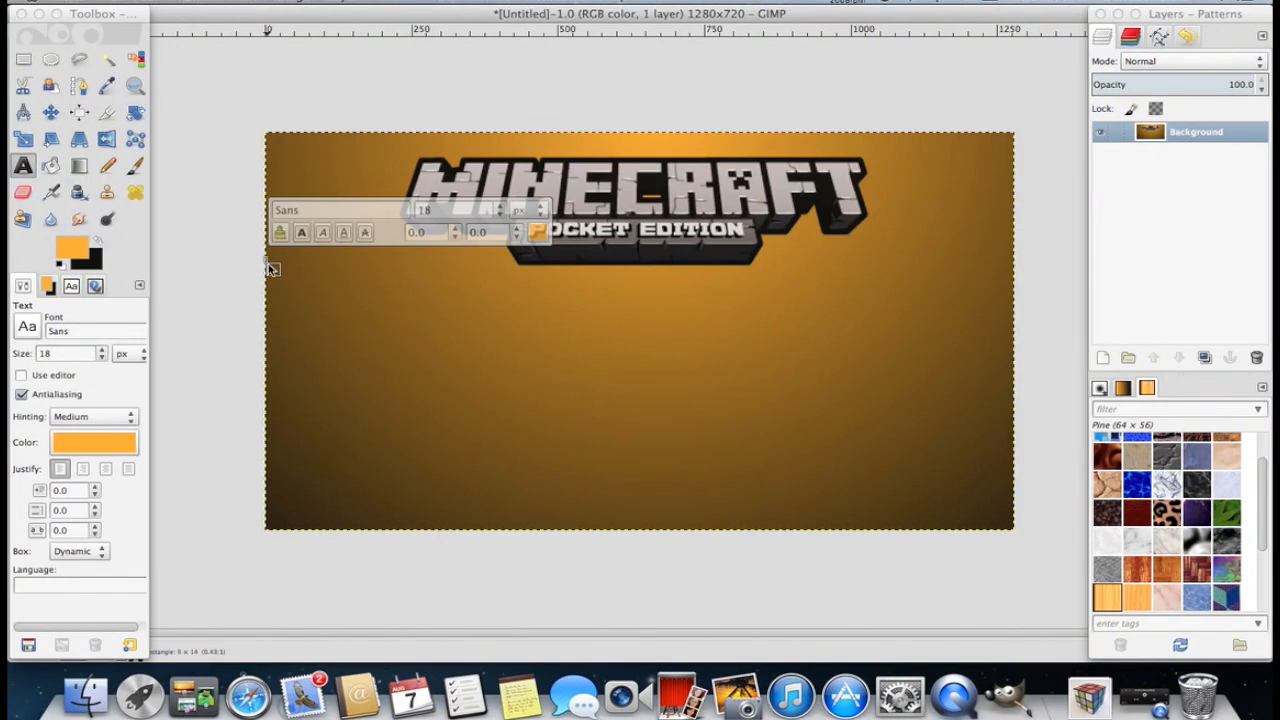
drag(270, 268, 925, 505)
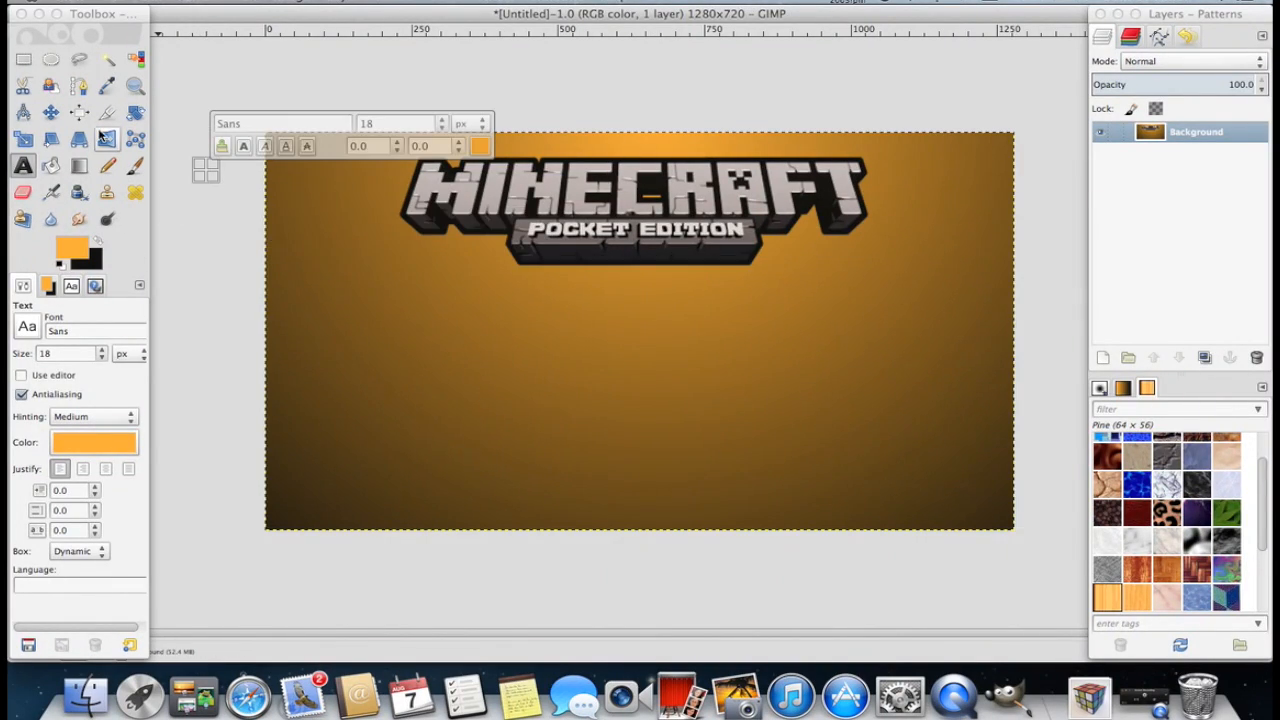
click(23, 59)
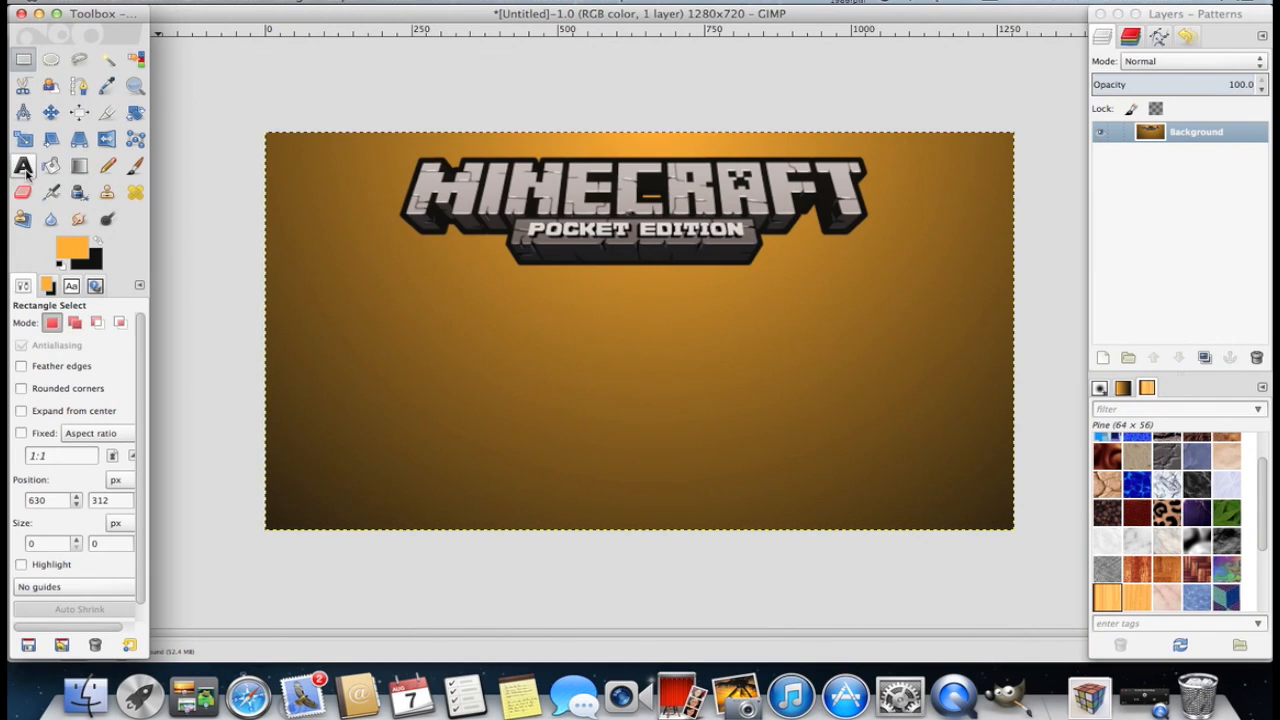
click(22, 165)
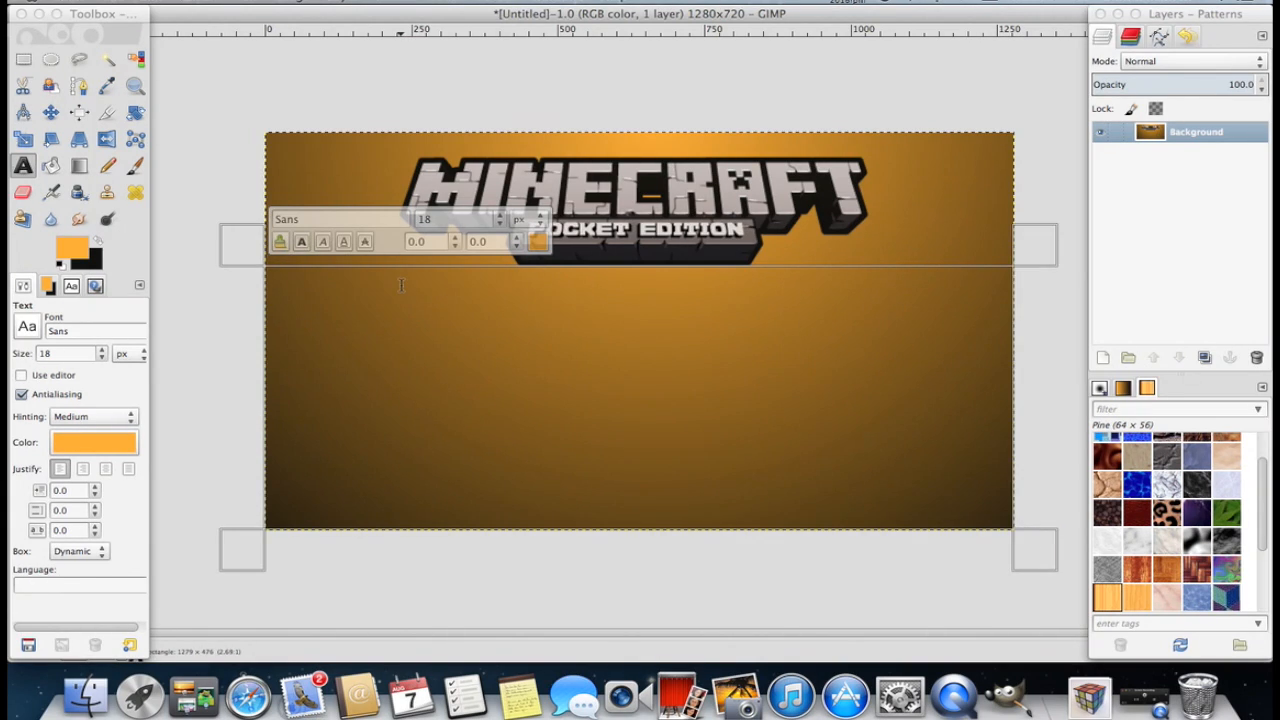
Step: Type the two lines 'Plugin Support' and 'Custom Maps' into the text layer
click(248, 693)
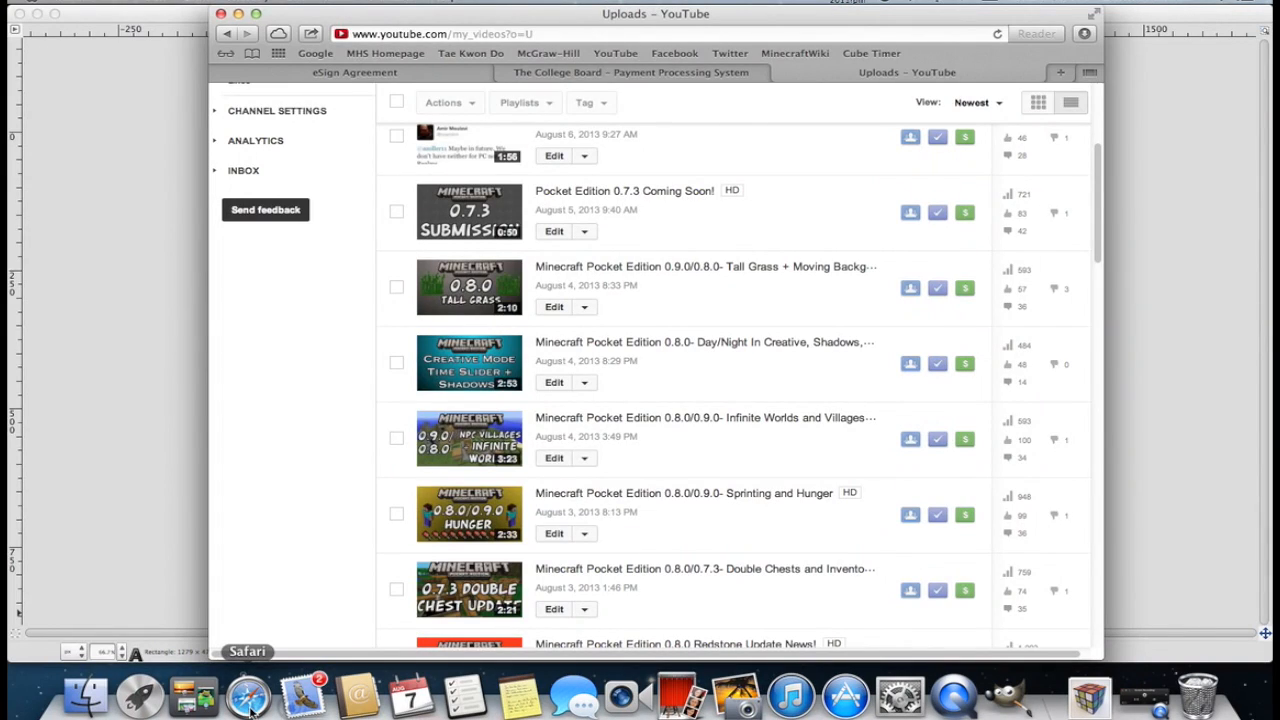
scroll(up, 3)
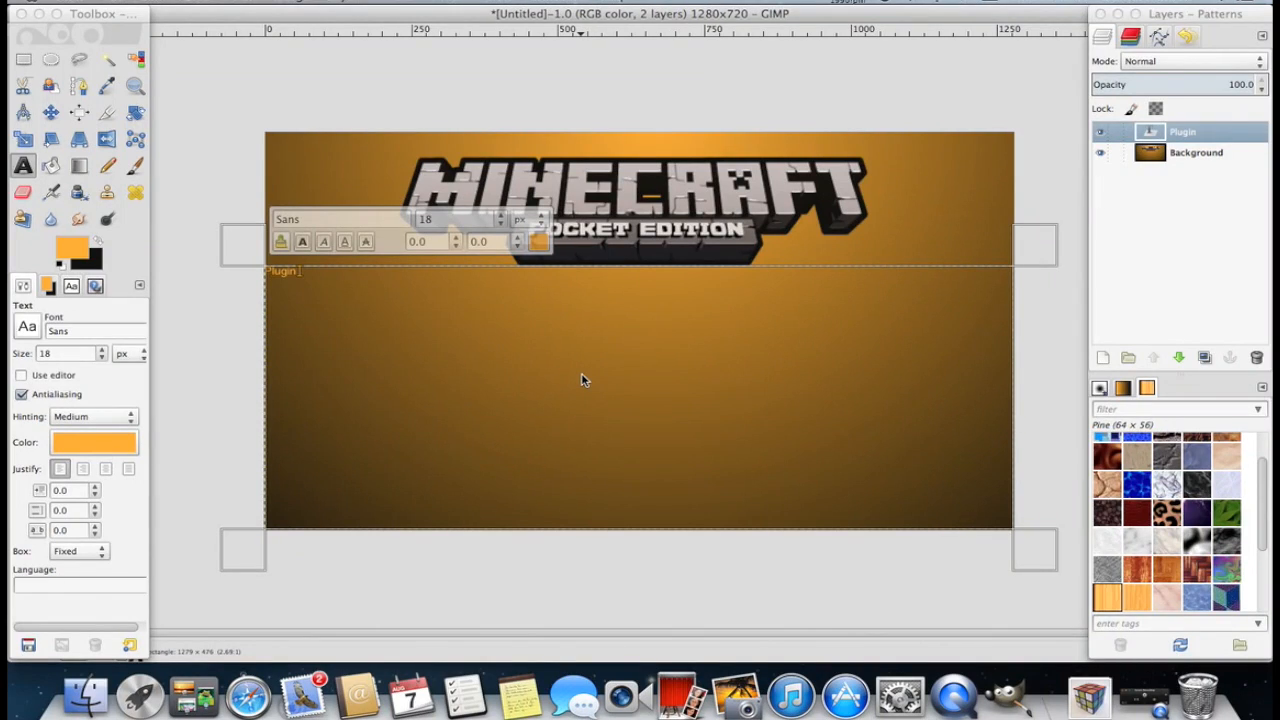
text(Support)
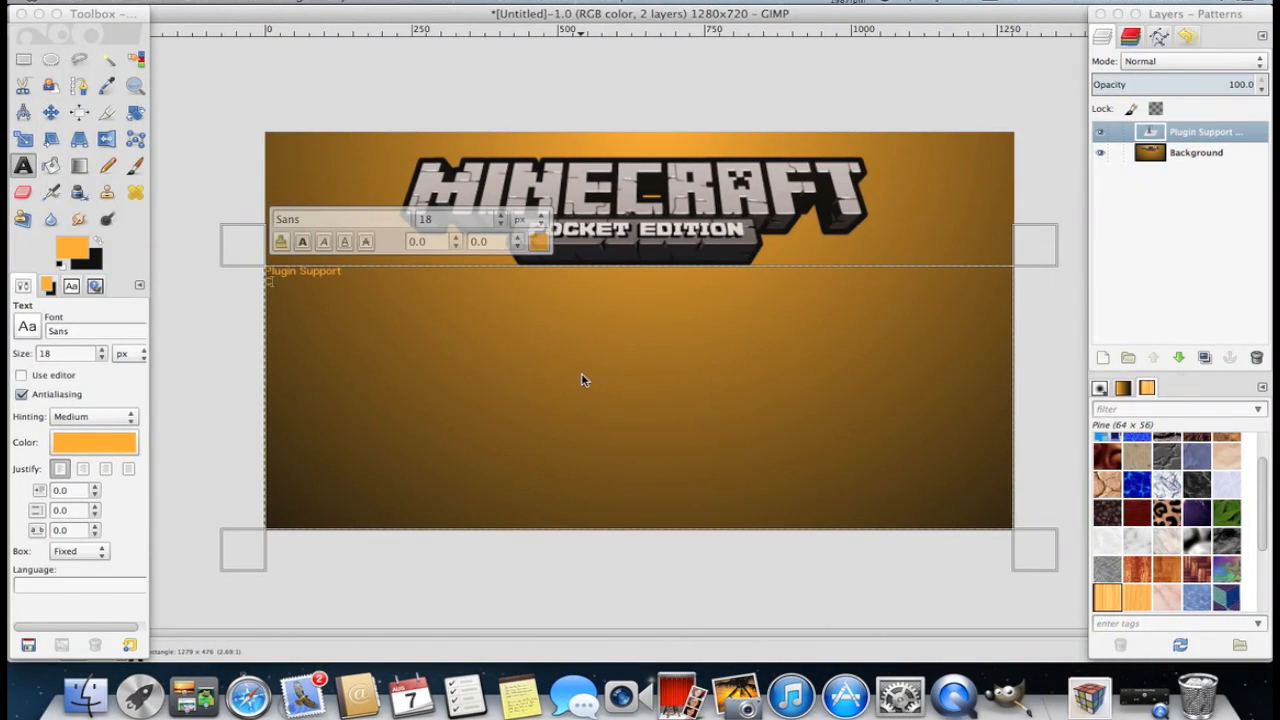
text(Custom Maps)
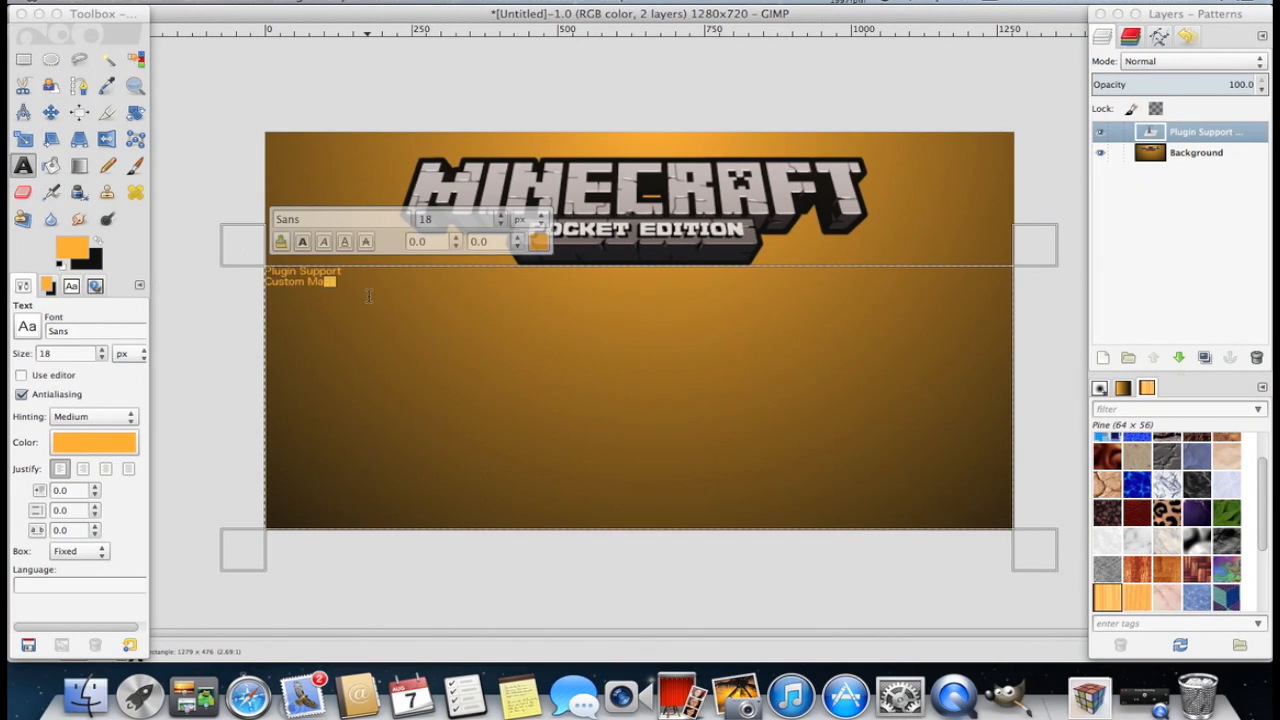
text(ps)
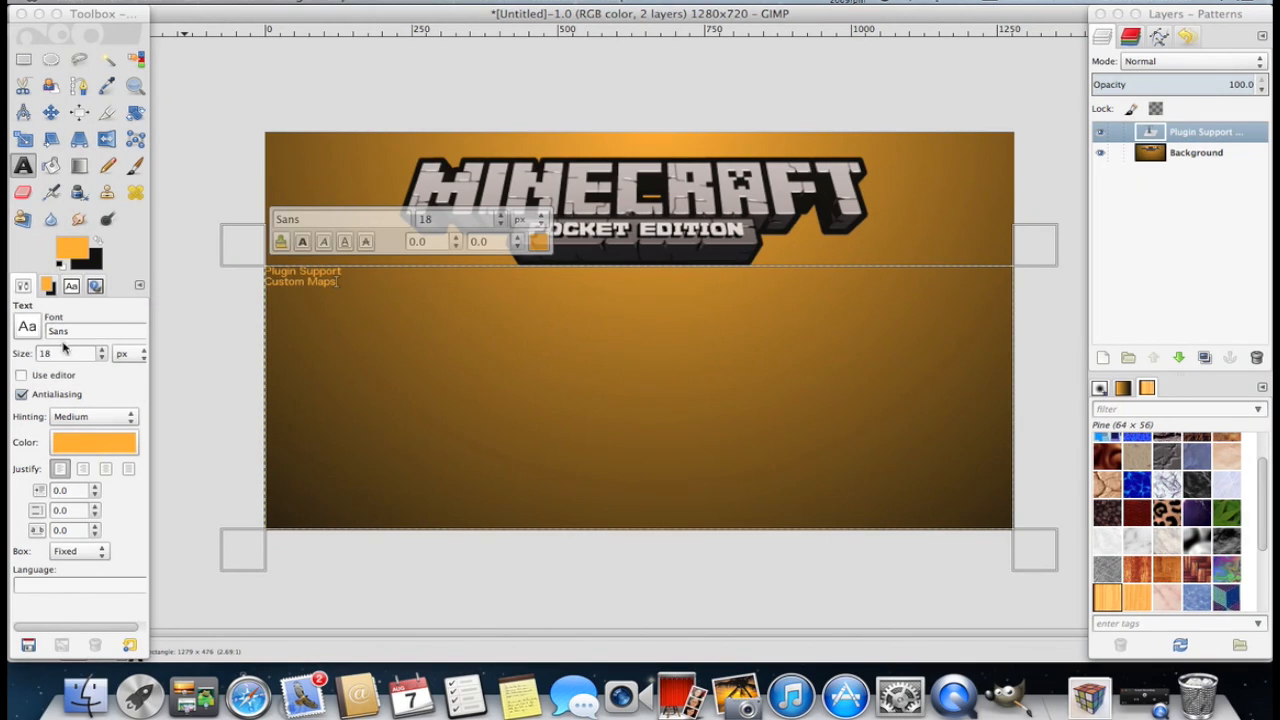
mouse_move(50, 303)
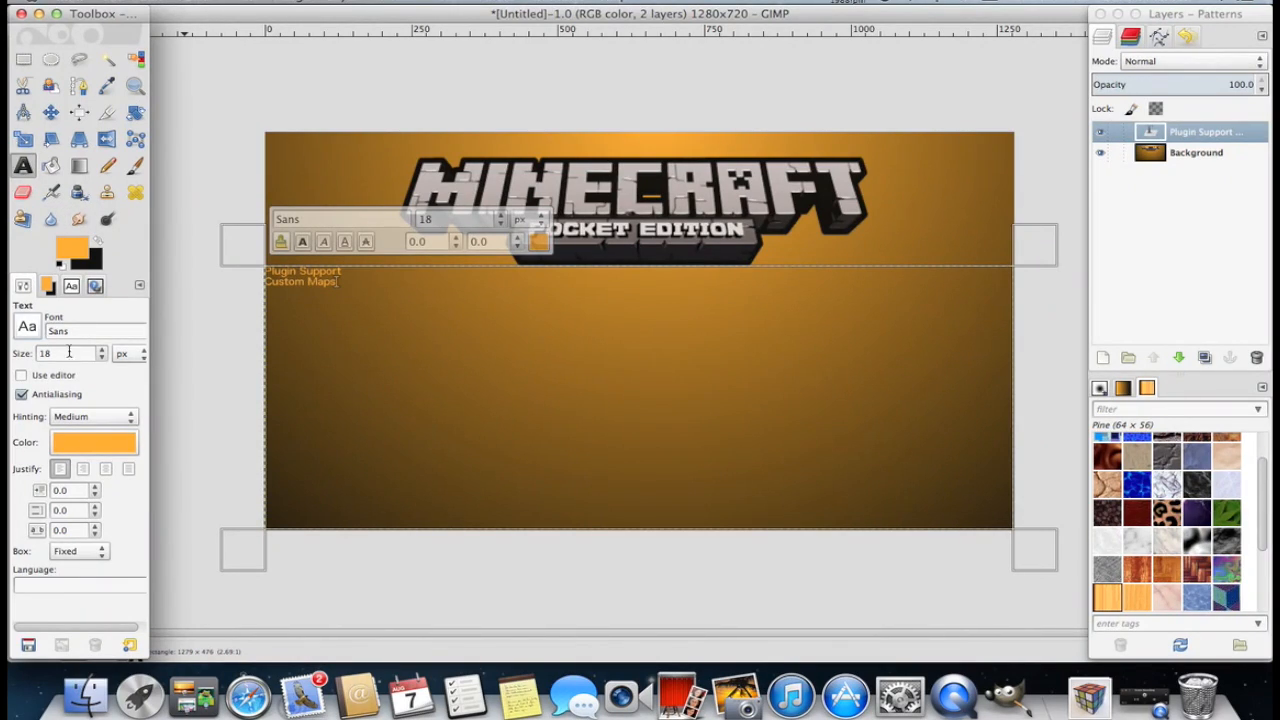
mouse_move(104, 468)
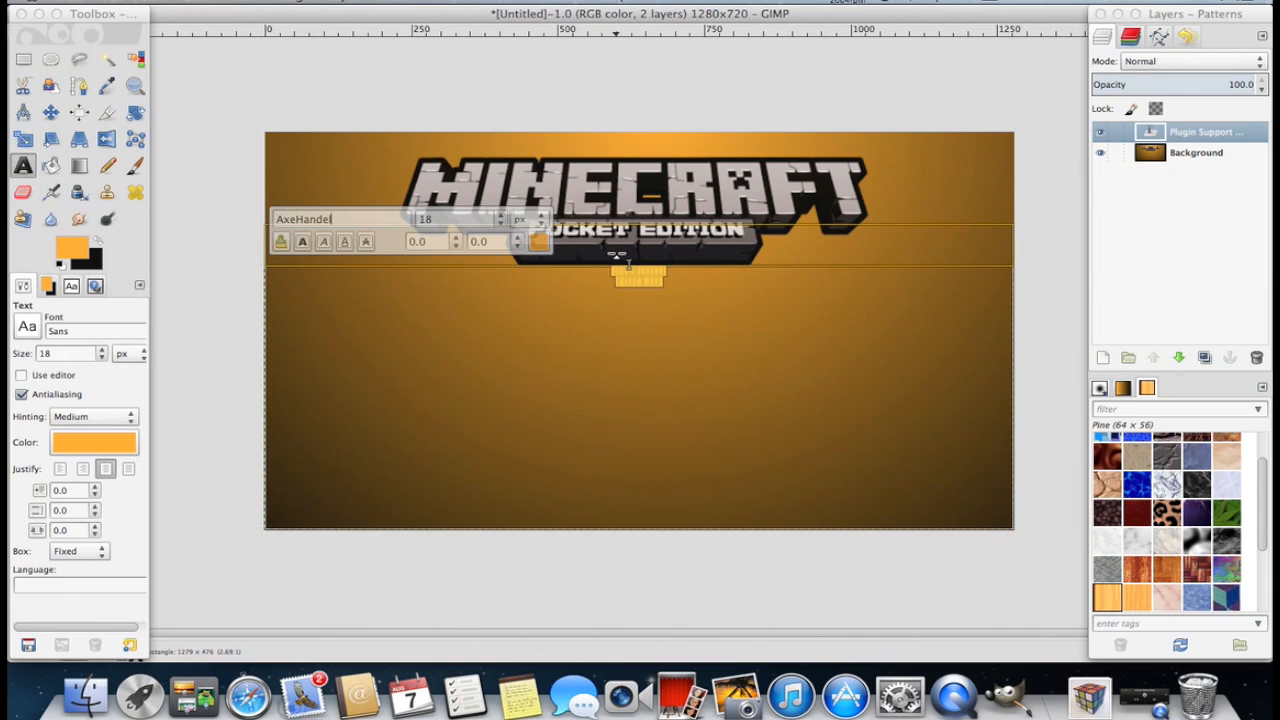
mouse_move(470, 219)
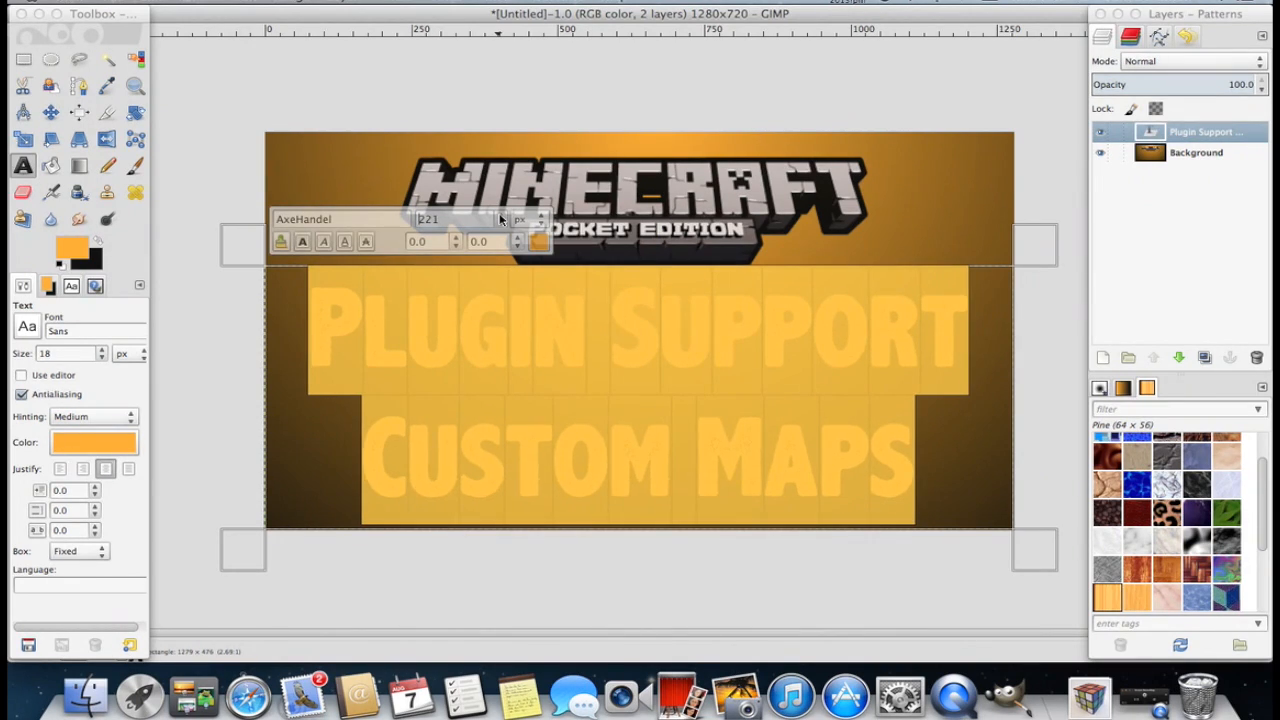
Step: Change the Plugin Support Custom Maps text colour to white (ffffff)
click(541, 214)
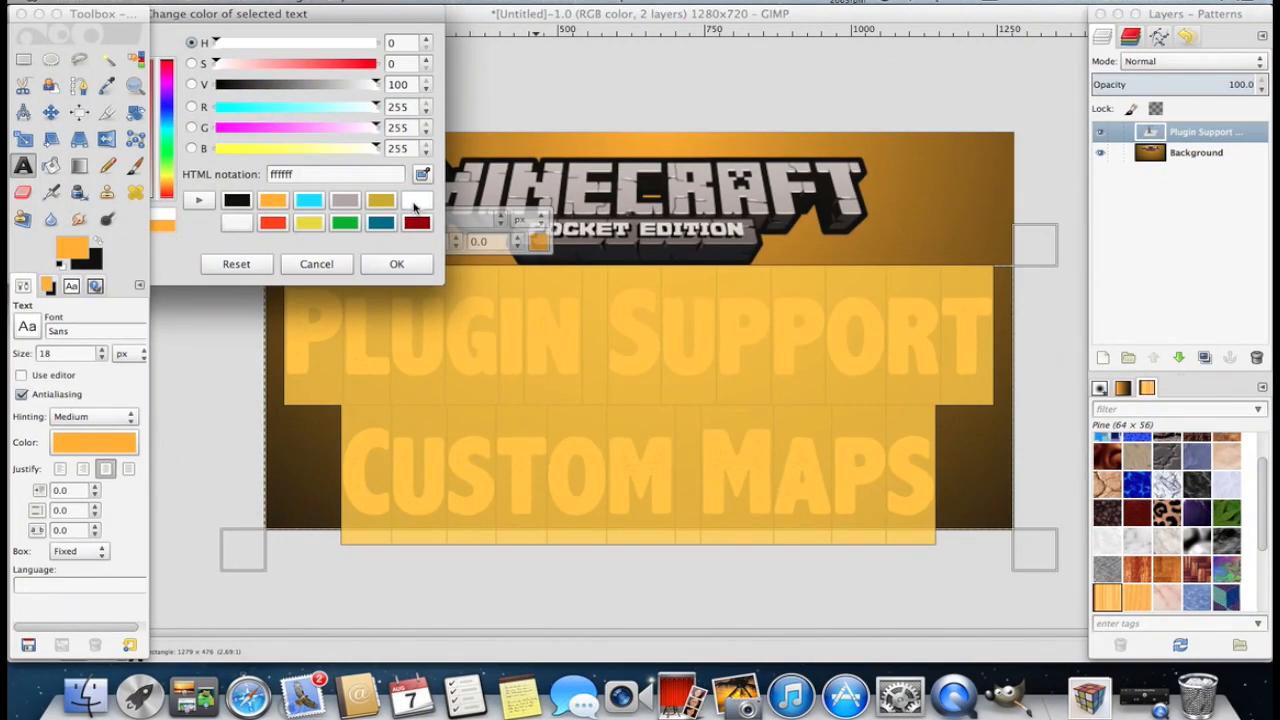
click(396, 263)
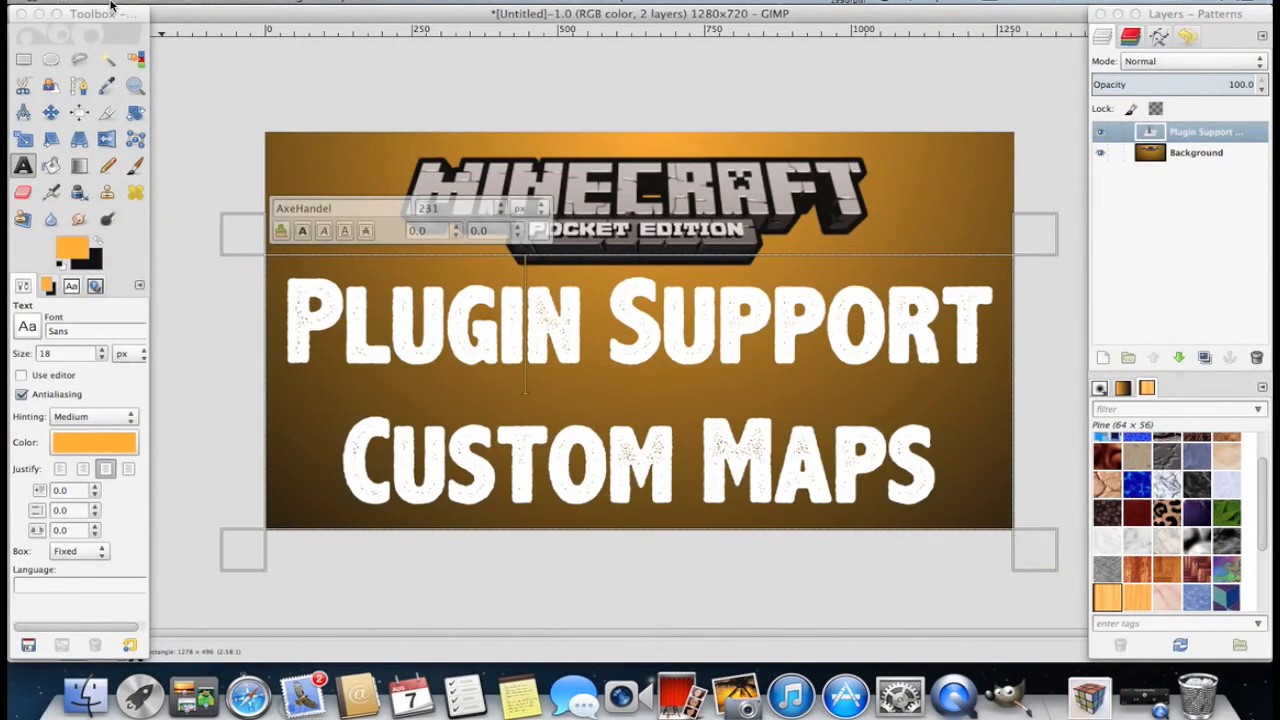
Step: Export the image via File > Export as ThumbnailA.png into the Desktop folder
click(110, 8)
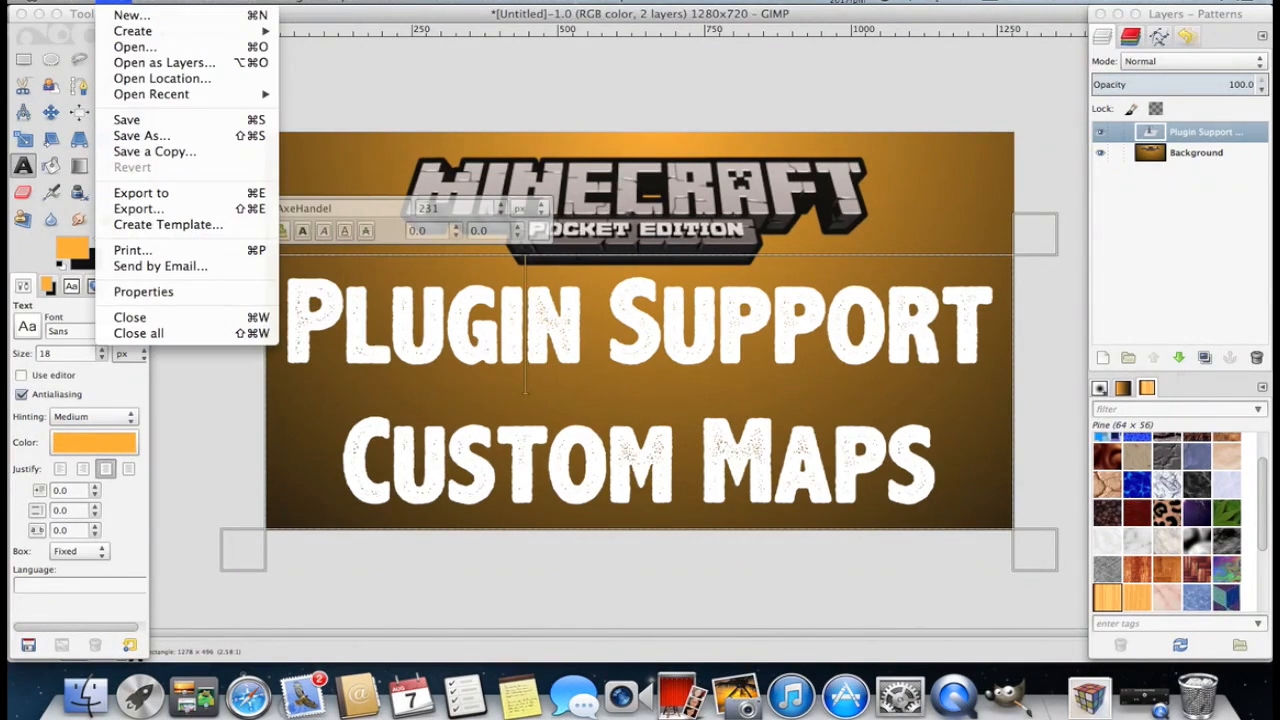
click(137, 208)
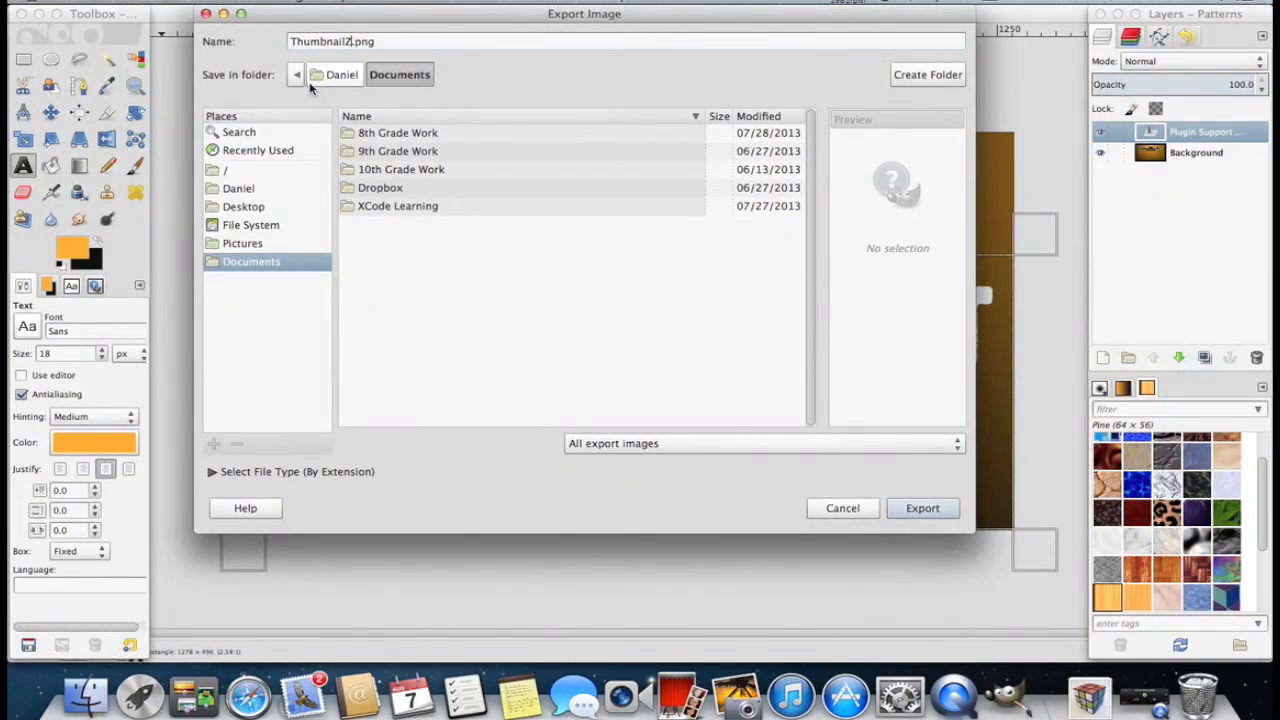
key(Backspace)
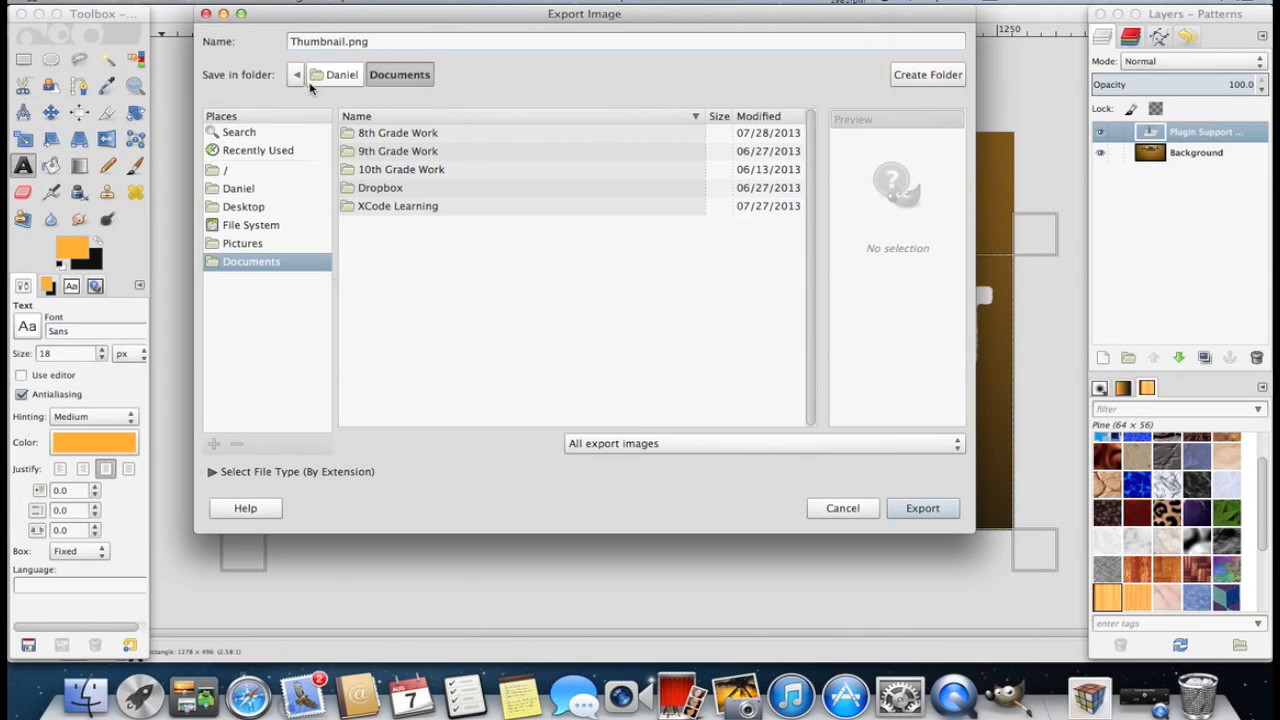
text(A)
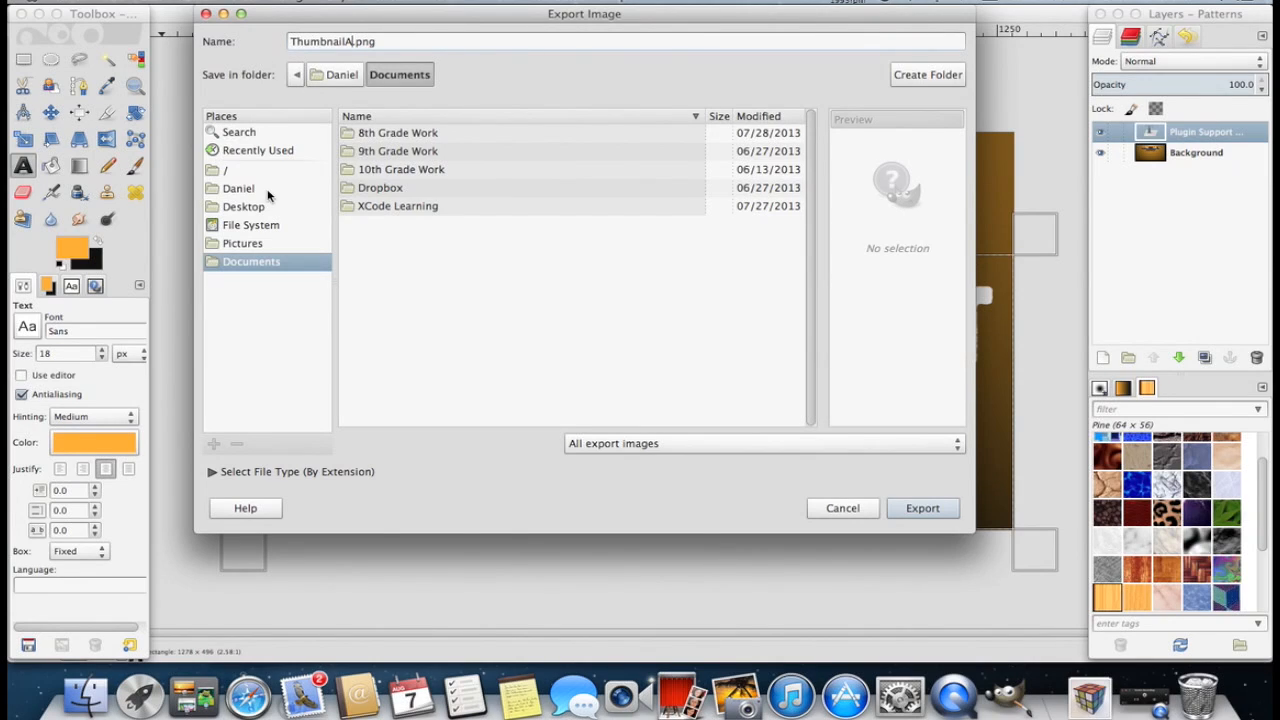
click(243, 206)
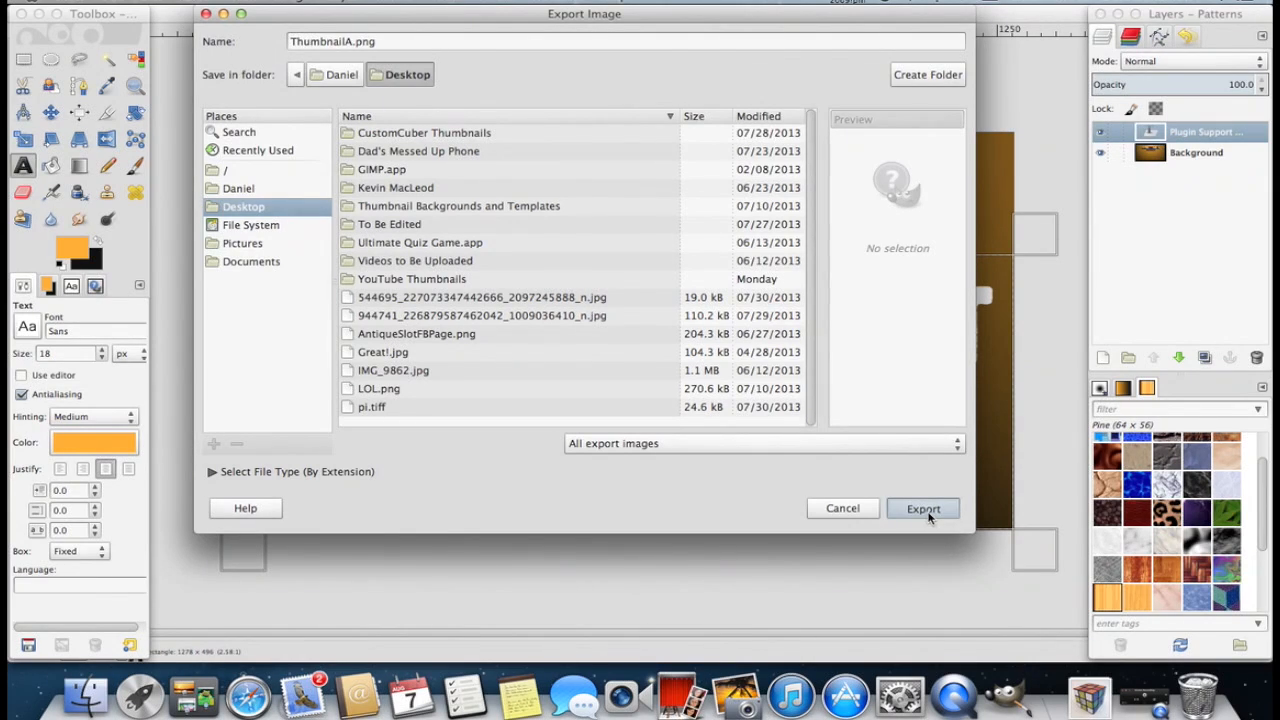
click(922, 508)
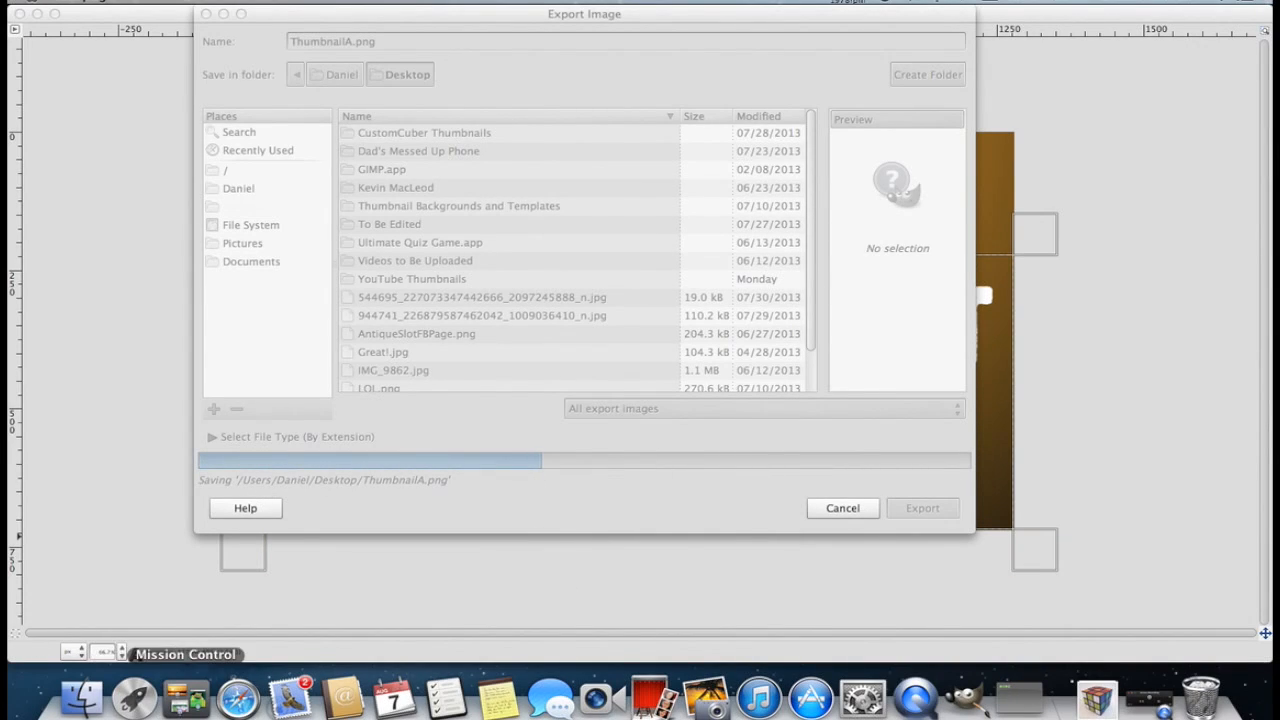
mouse_move(290, 695)
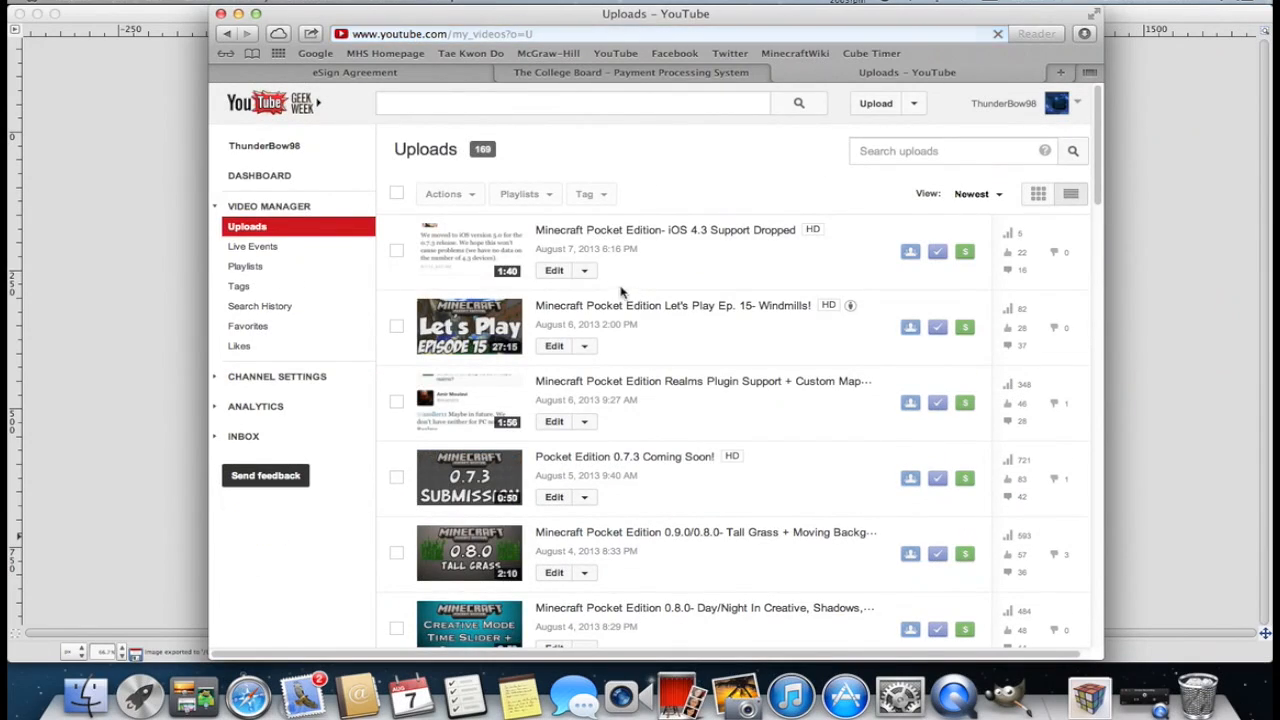
mouse_move(770, 408)
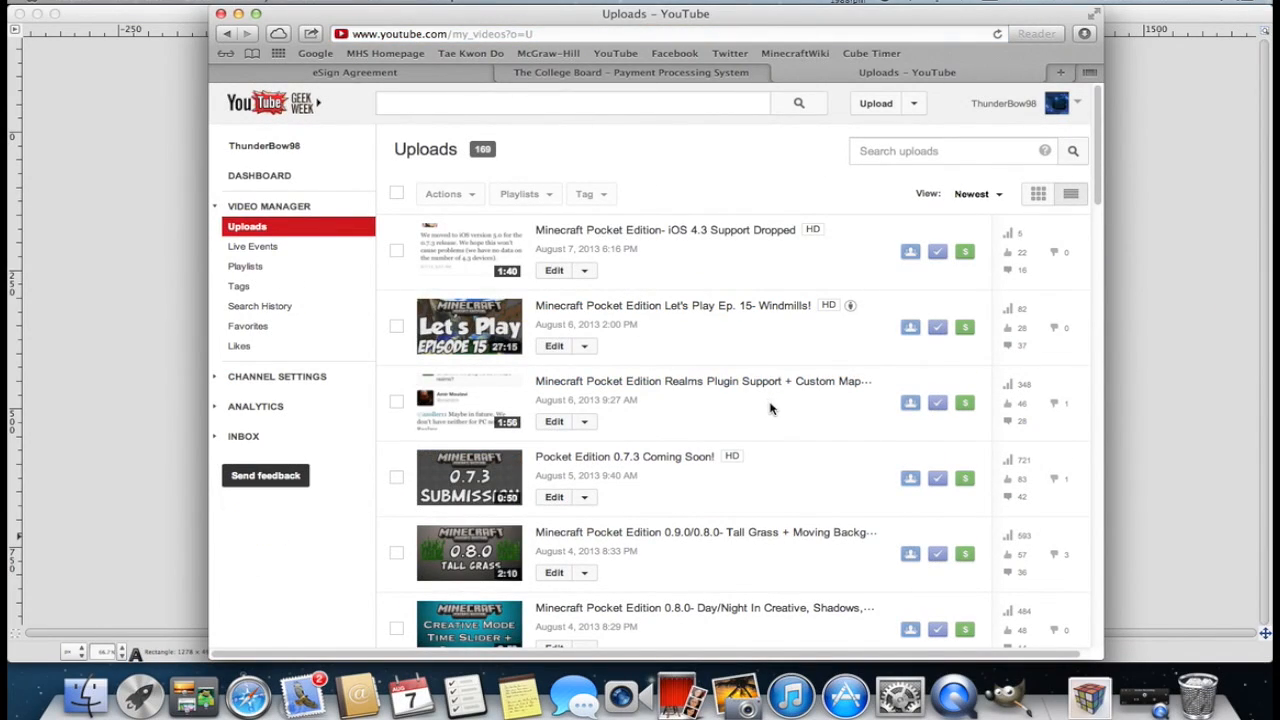
mouse_move(556, 424)
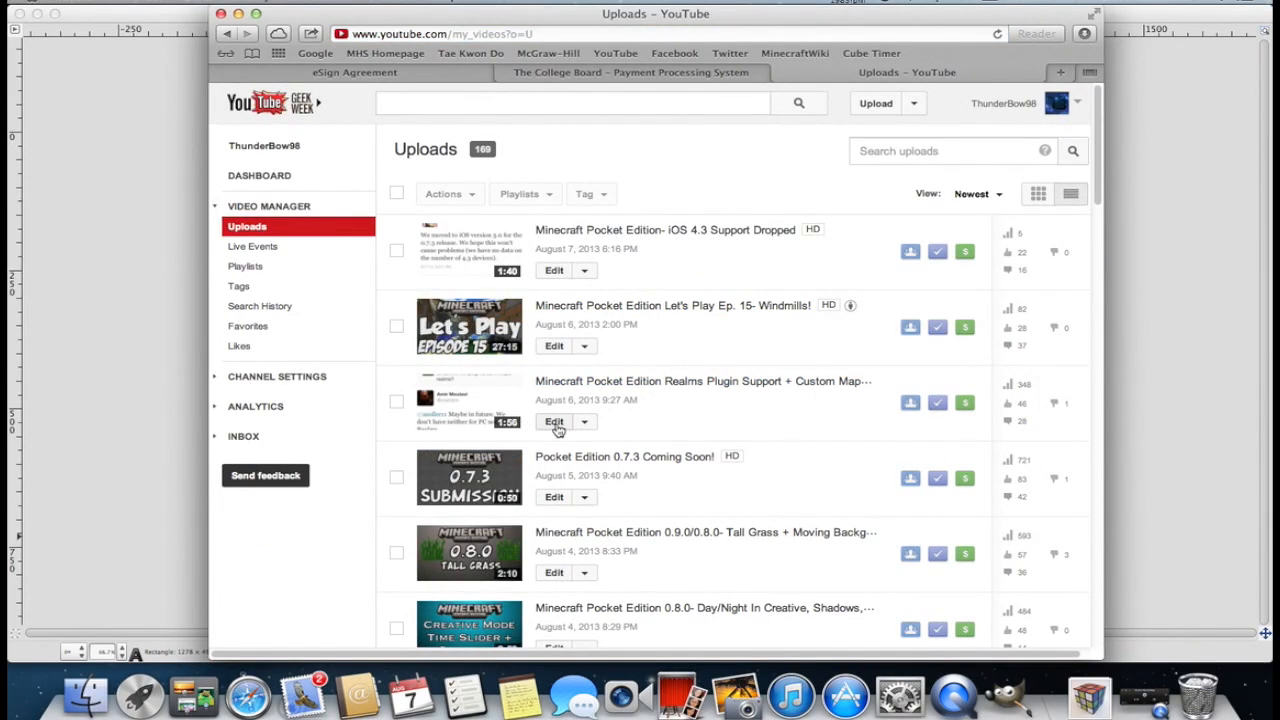
Step: Enter the edit page of the Realms Plugin Support + Custom Maps upload from Video Manager
click(553, 421)
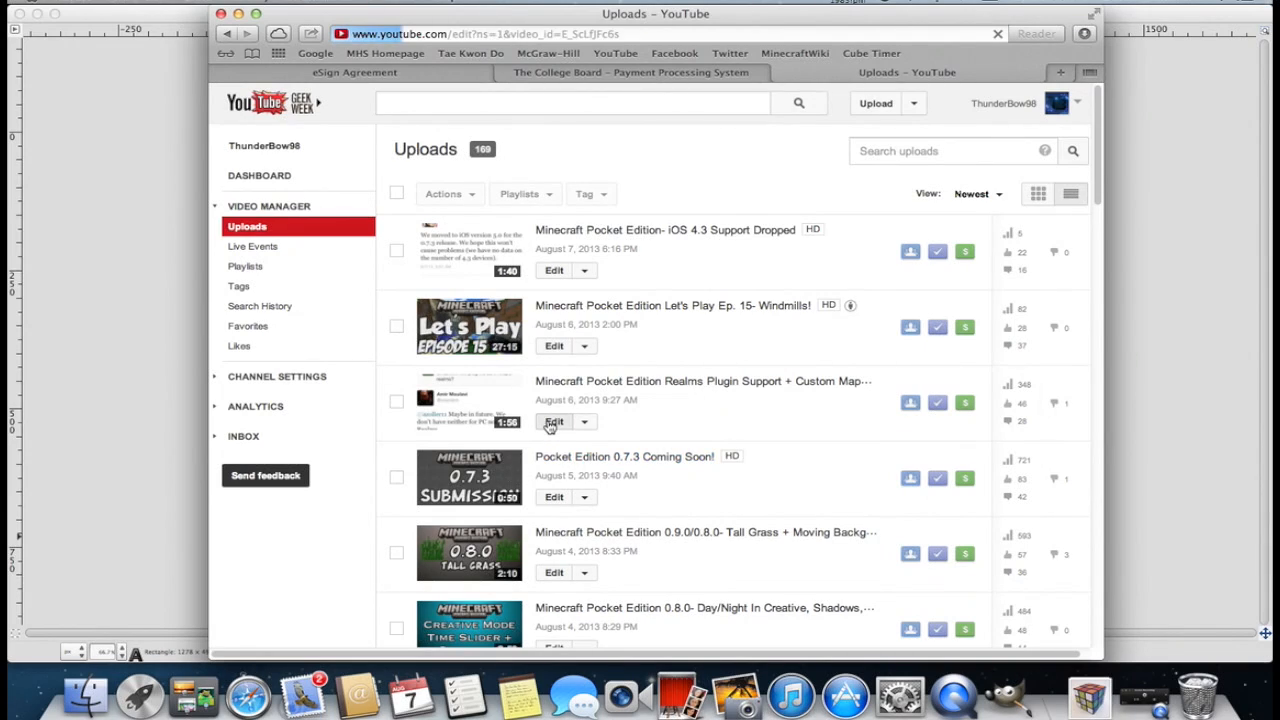
click(553, 421)
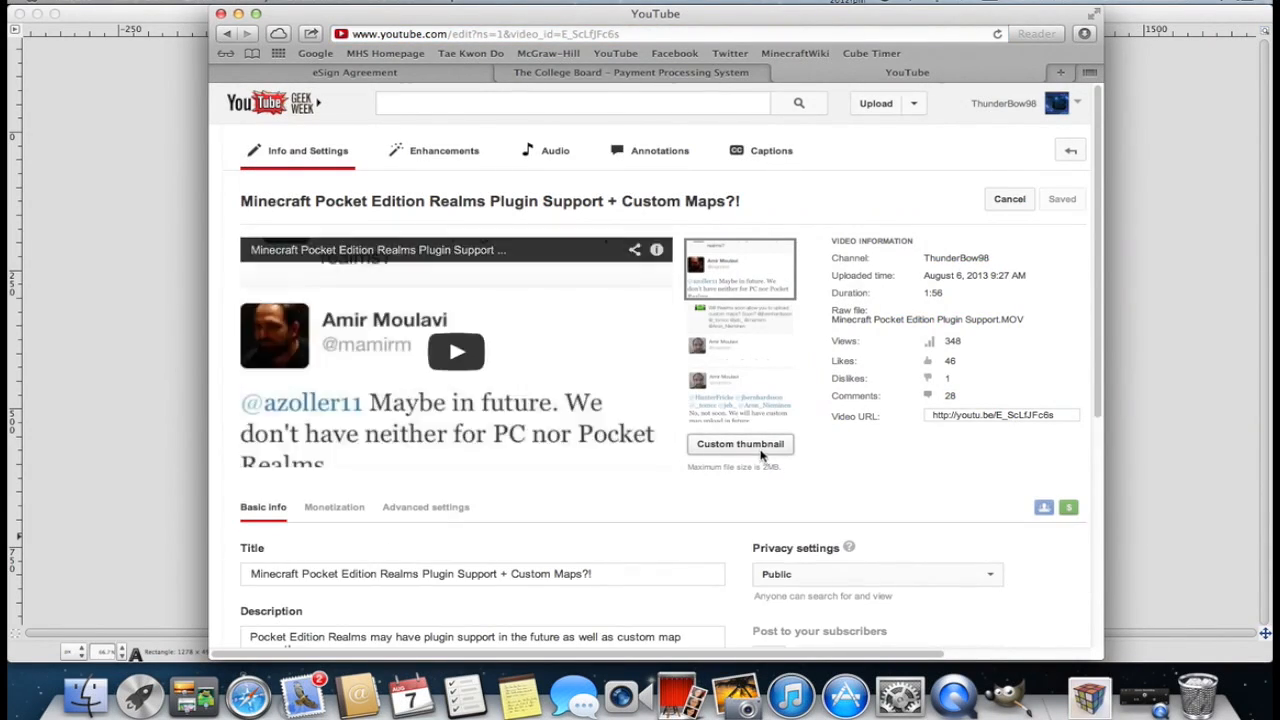
Step: Upload ThumbnailA.png from the Desktop as the custom thumbnail and save changes
click(740, 444)
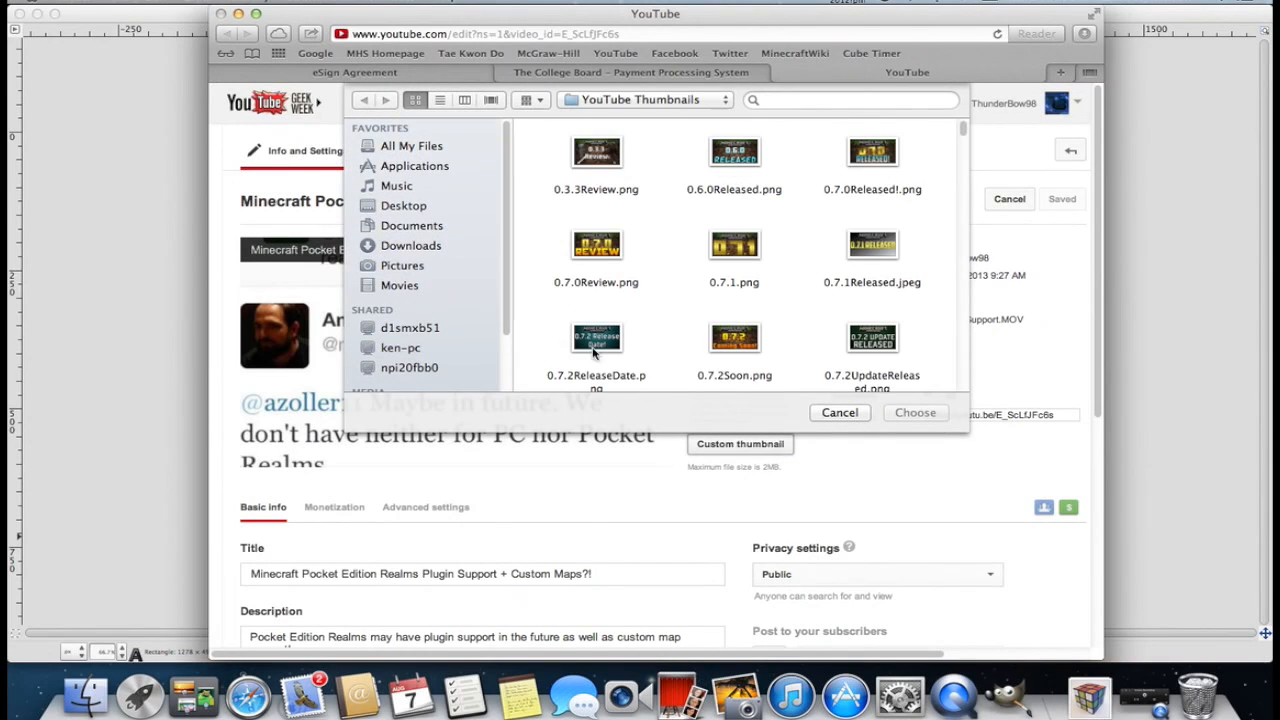
click(404, 205)
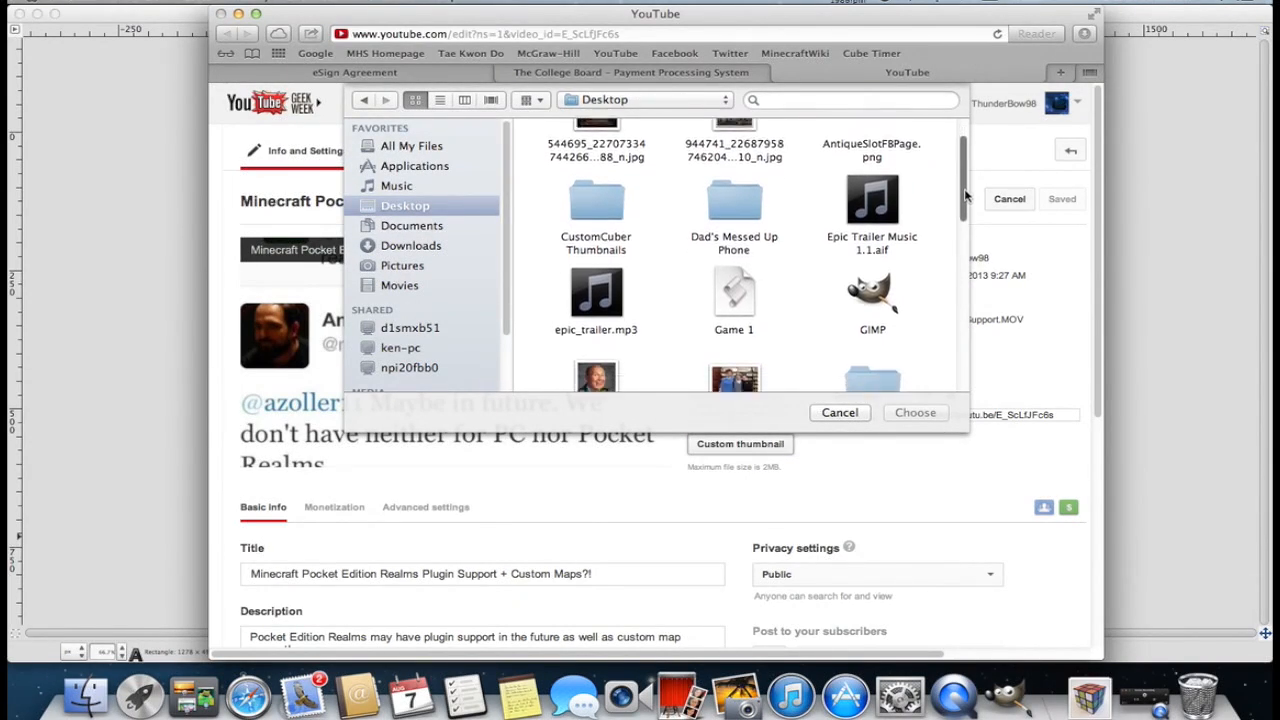
click(734, 190)
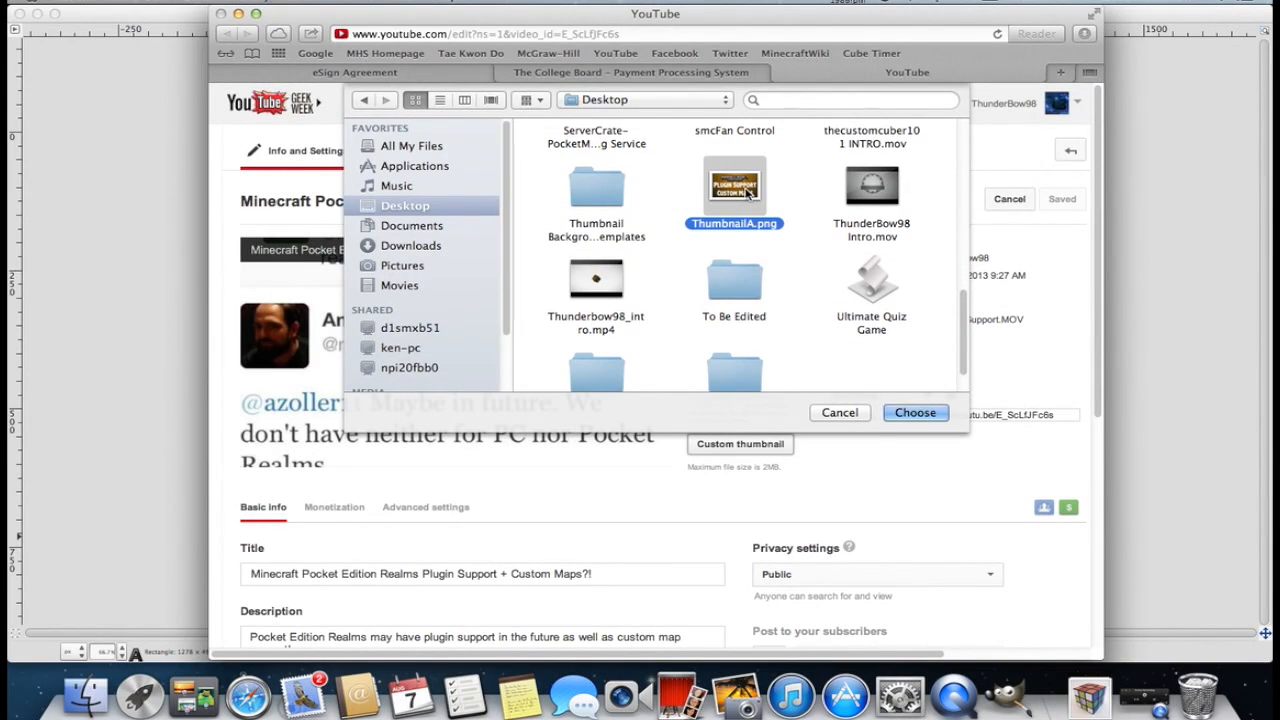
click(913, 412)
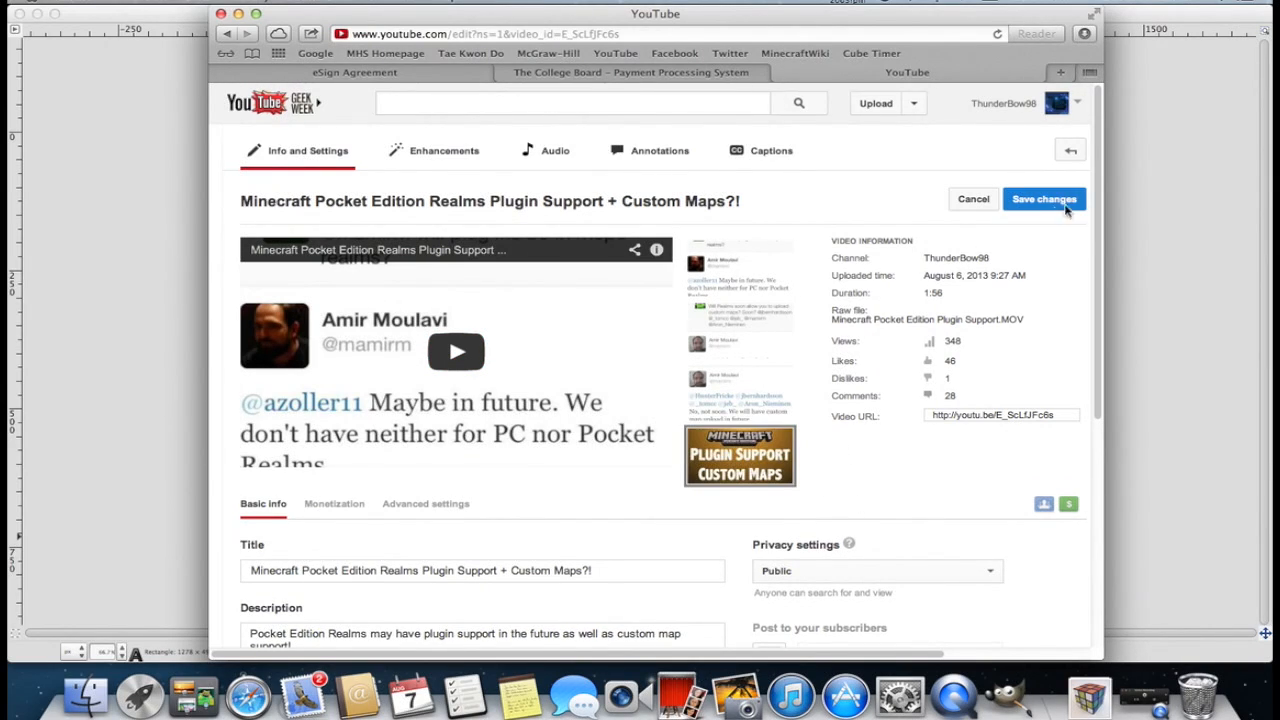
click(1043, 199)
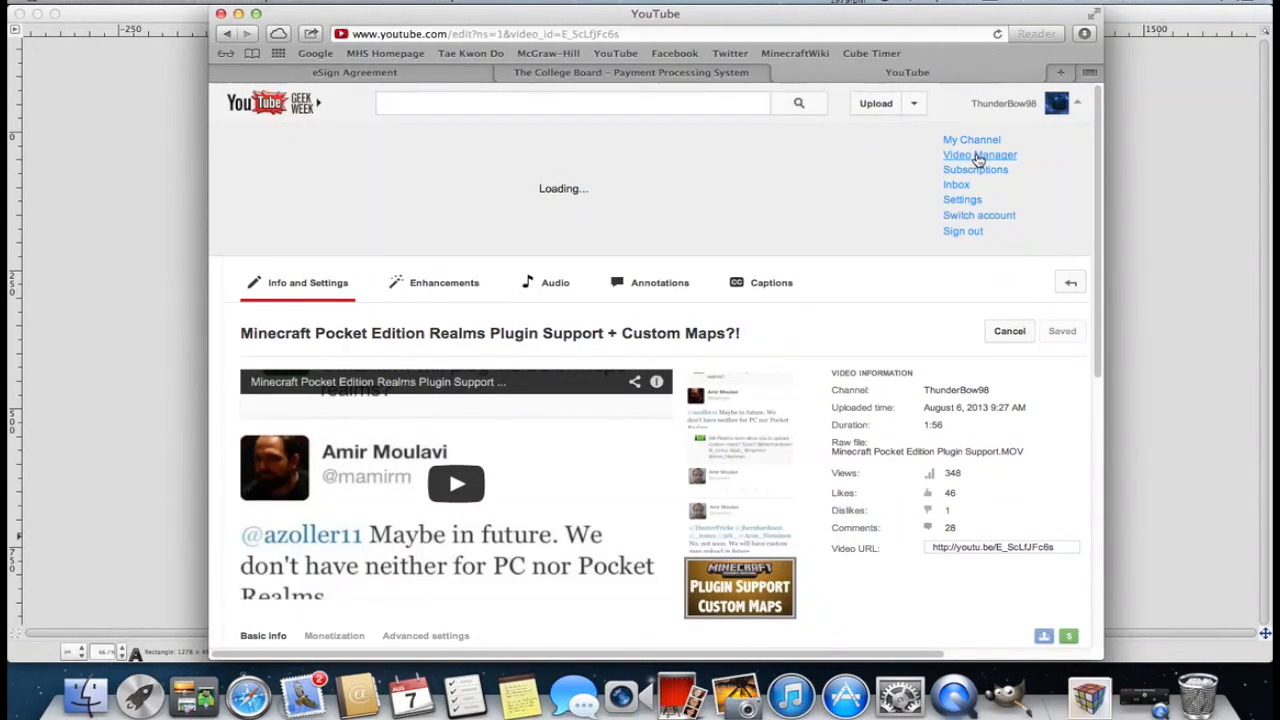
Step: Go back to the Video Manager uploads list showing the new orange thumbnail
click(980, 155)
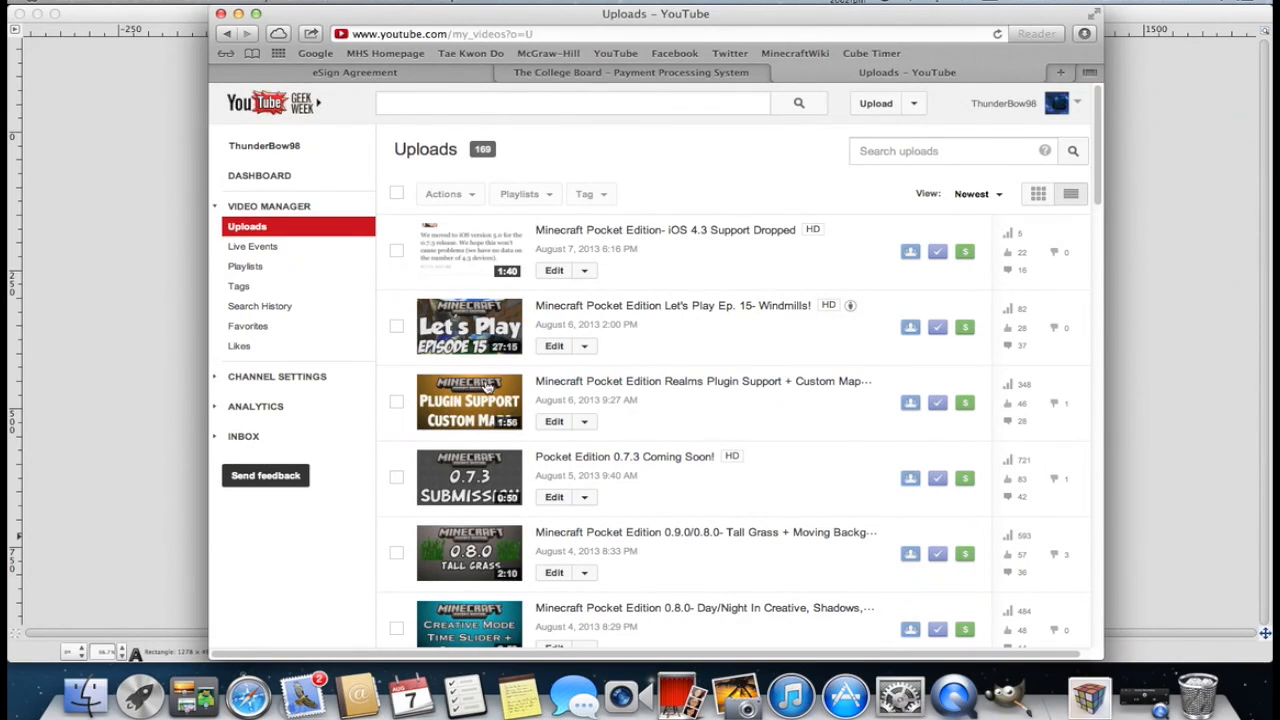
mouse_move(473, 365)
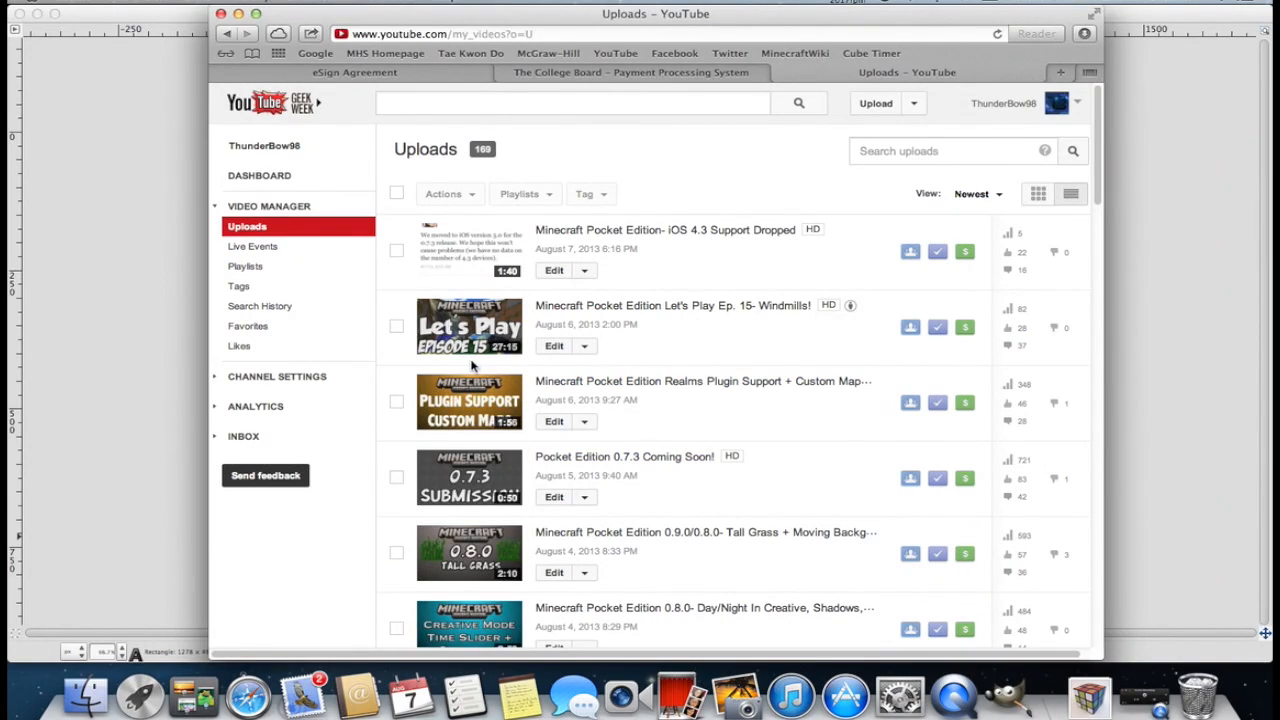
mouse_move(718, 422)
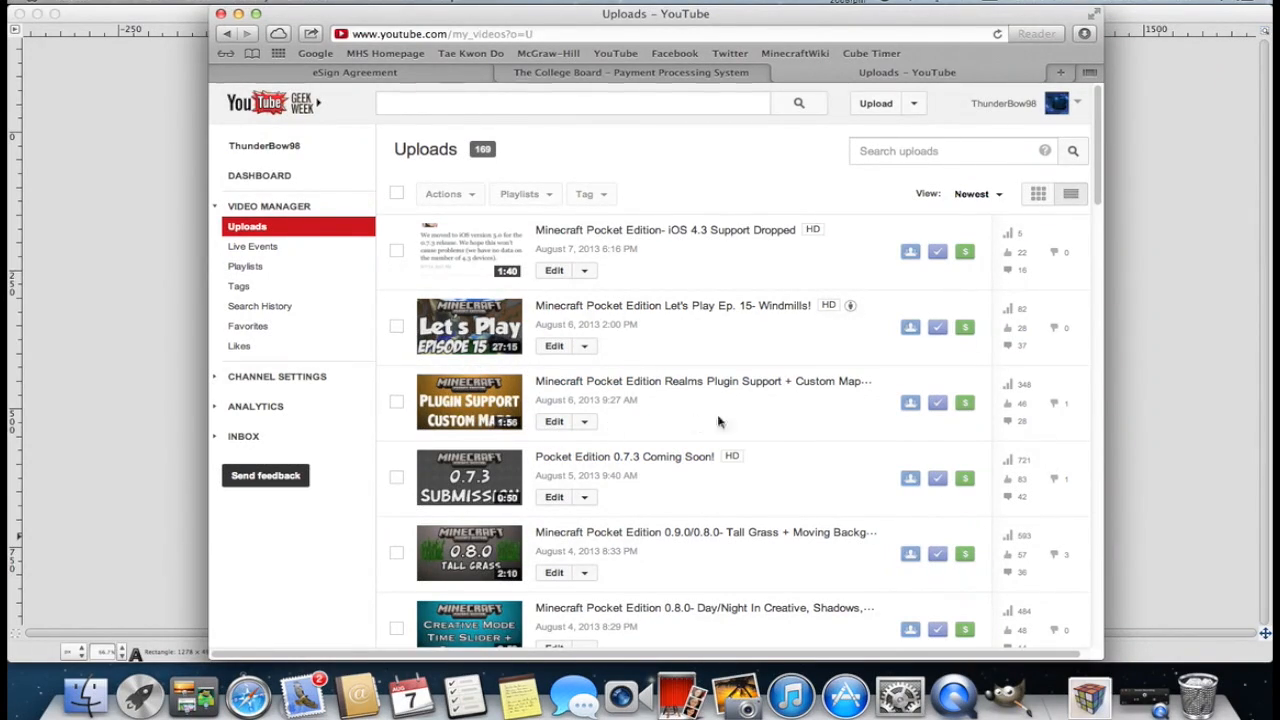
mouse_move(472, 365)
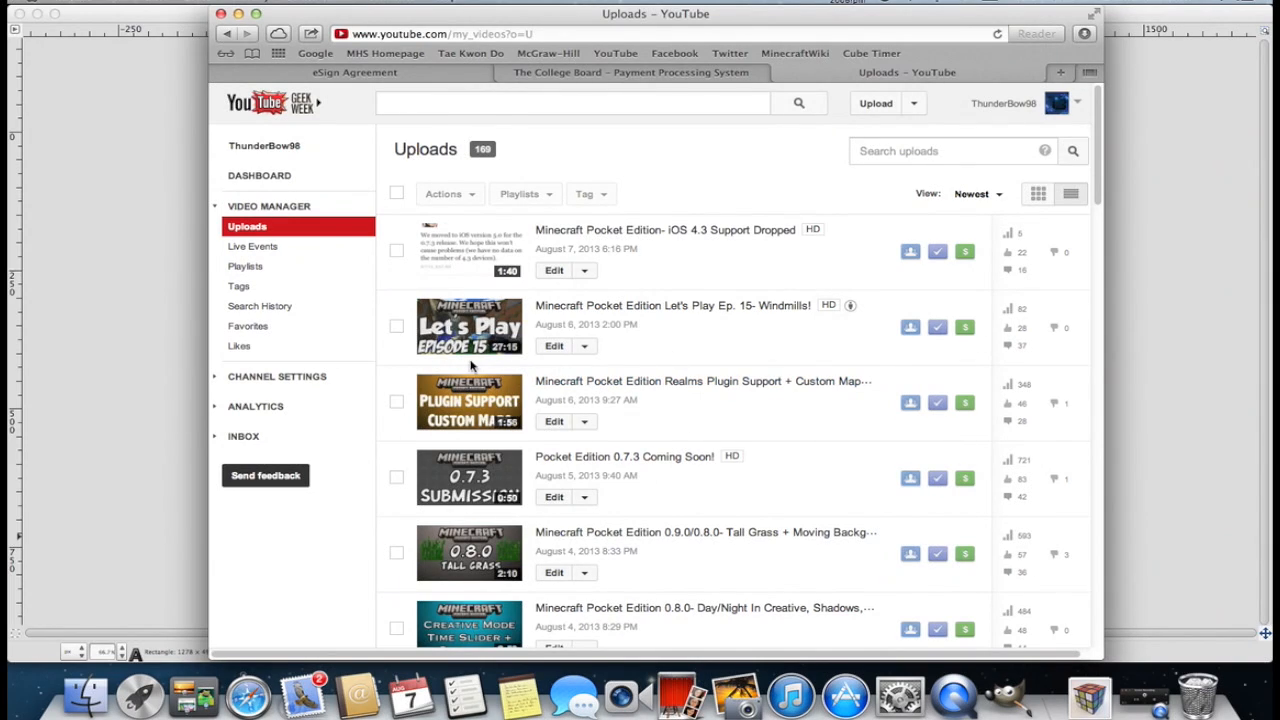
mouse_move(684, 340)
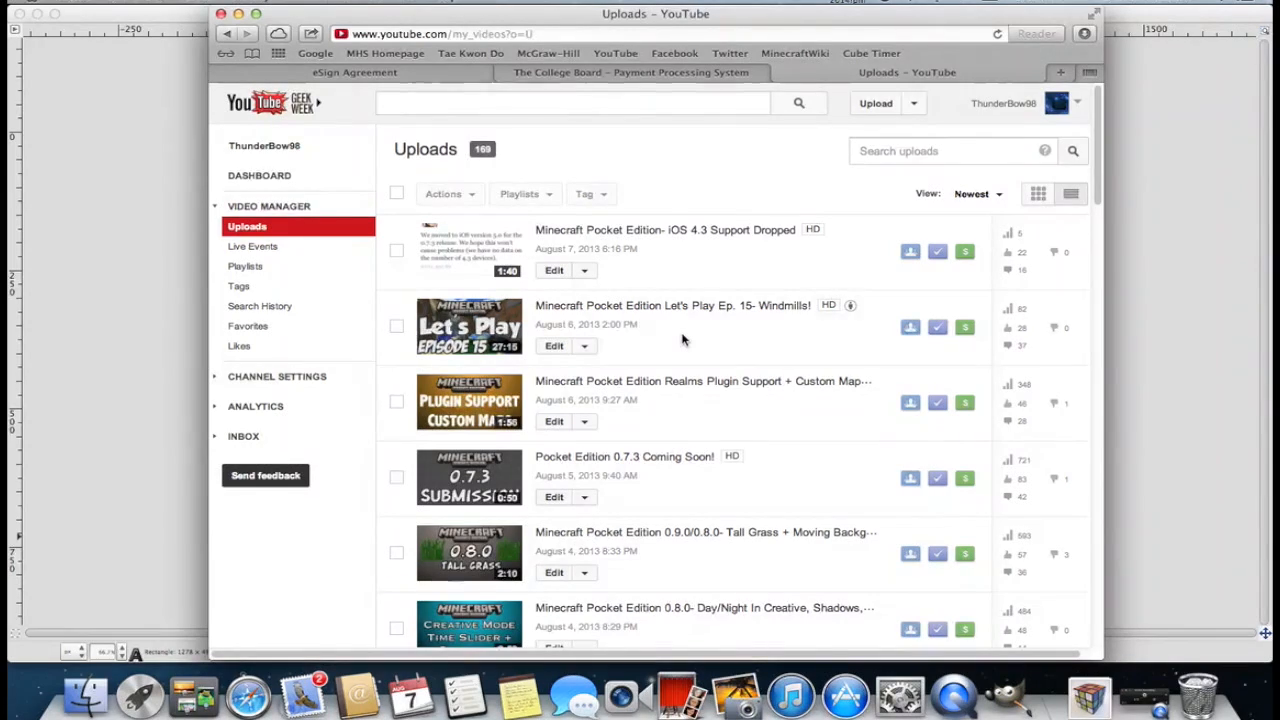
mouse_move(1110, 685)
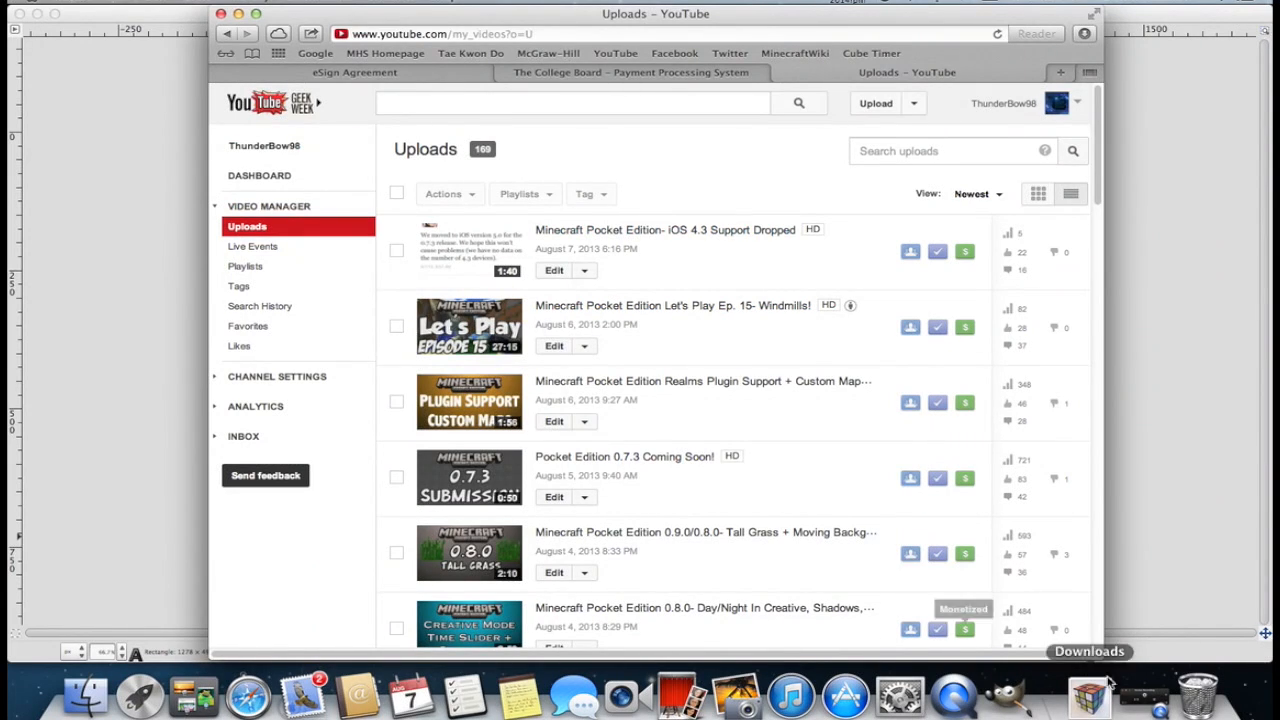